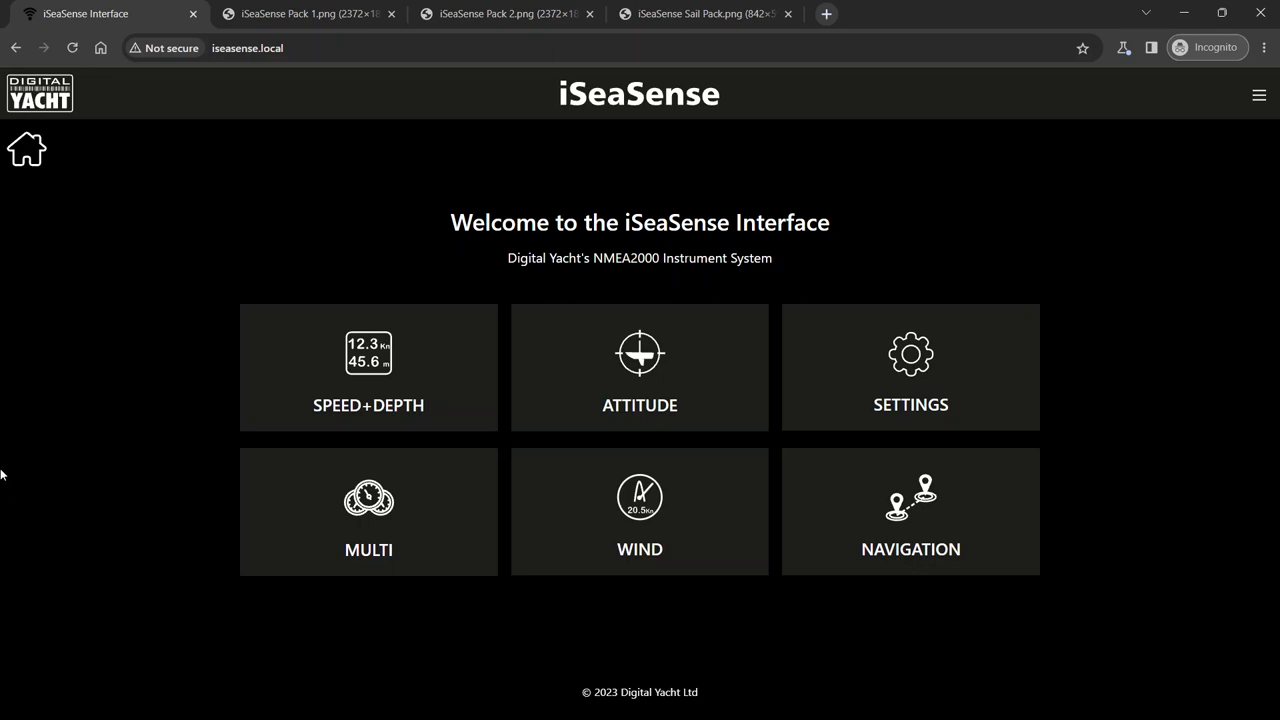
Switch to the 'iSeaSense Pack 1.png' tab showing transducer, tablet and gateway
click(305, 13)
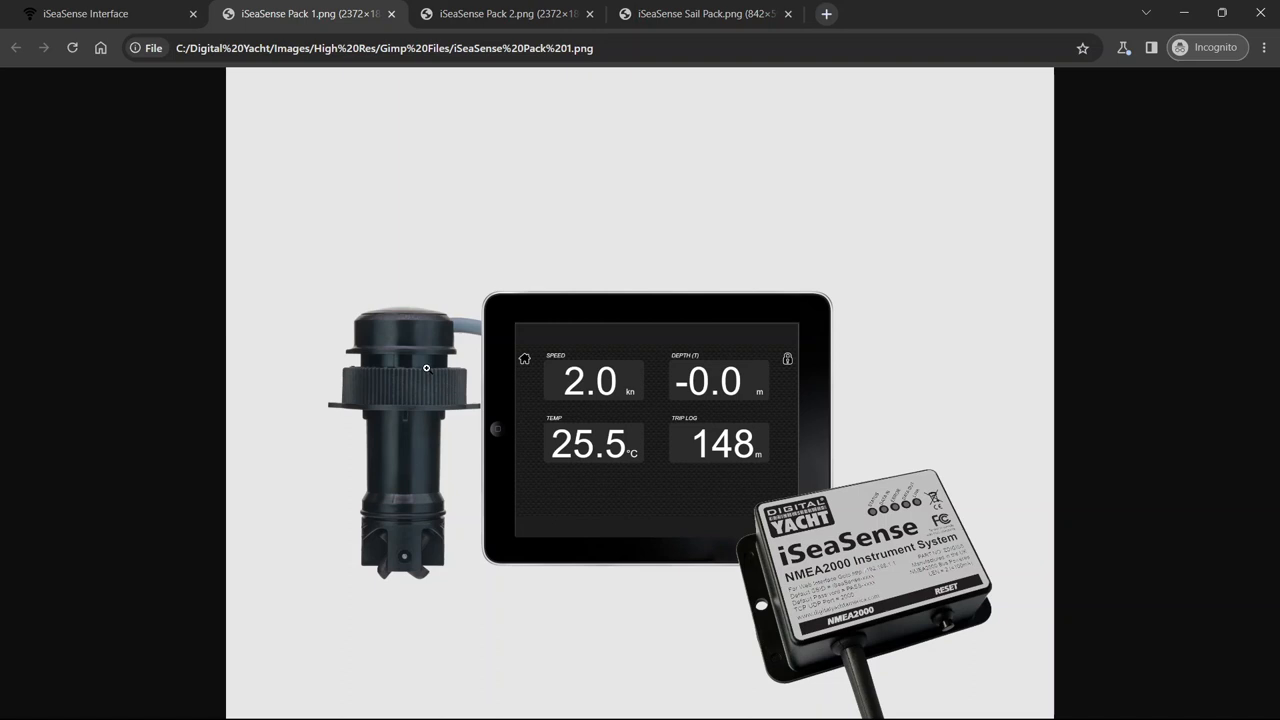
mouse_move(905, 555)
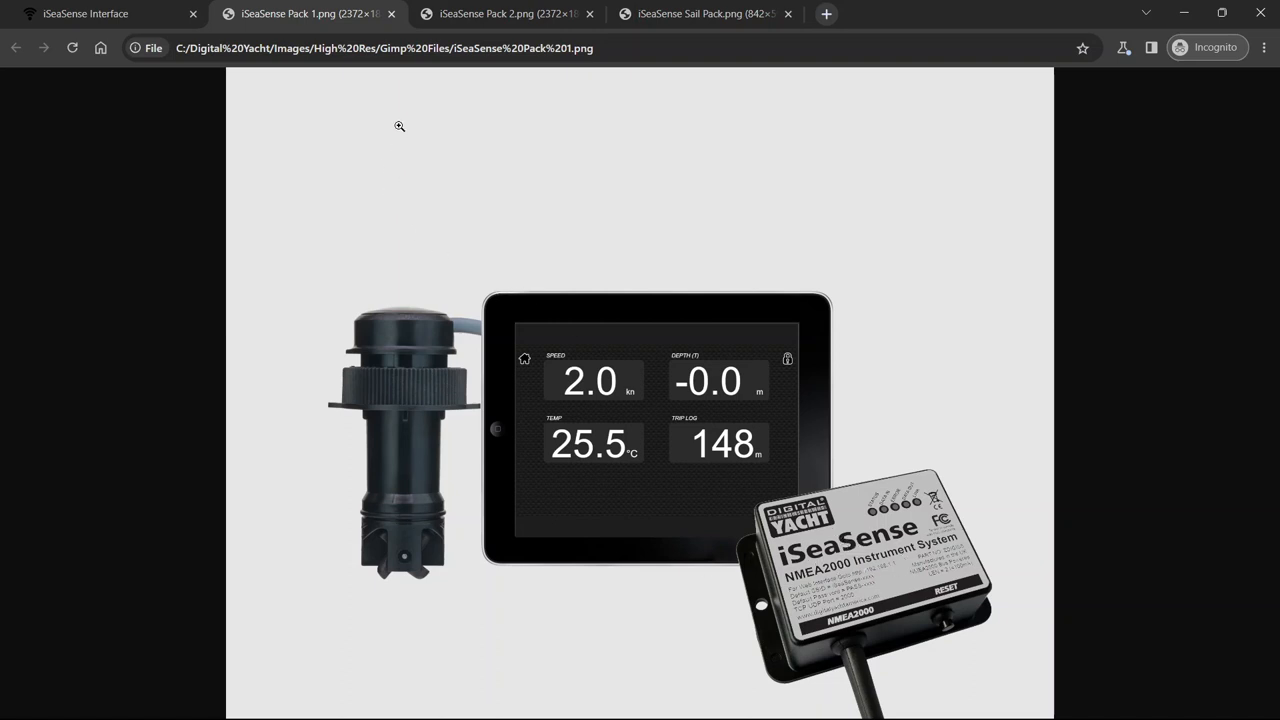
Switch to the 'iSeaSense Pack 2.png' tab showing the wind sensor pack
click(505, 13)
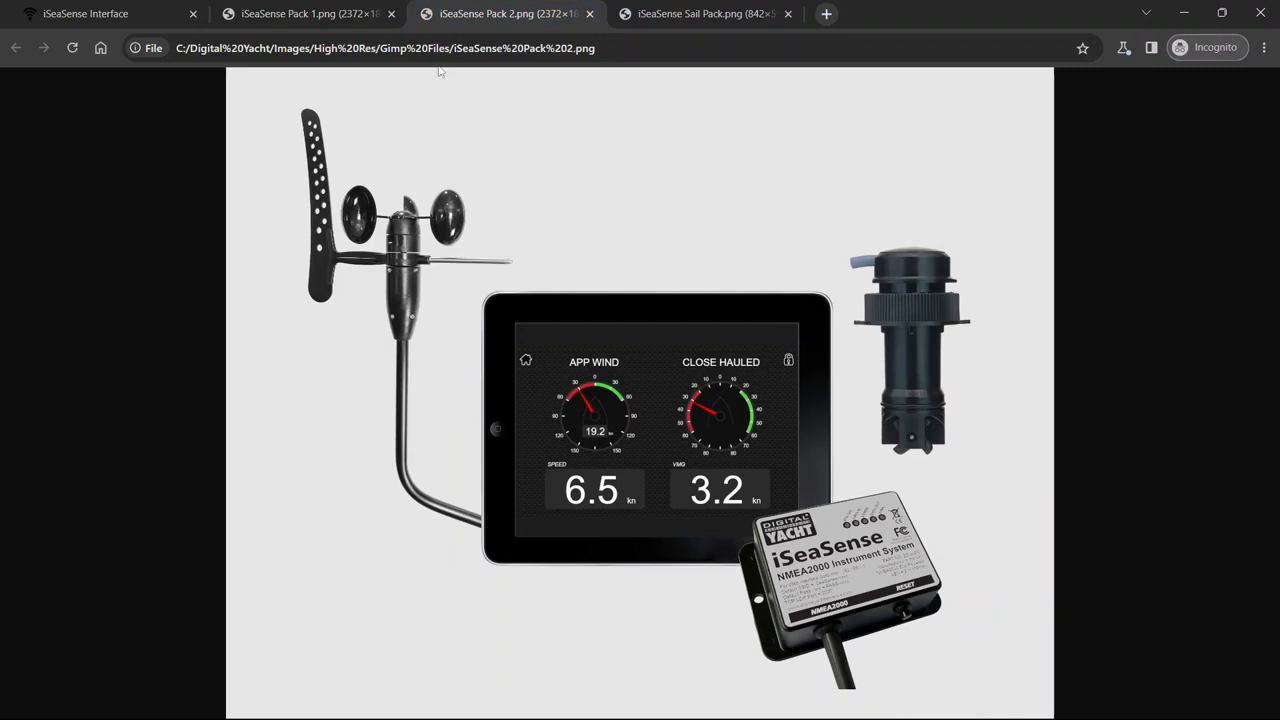
mouse_move(796, 558)
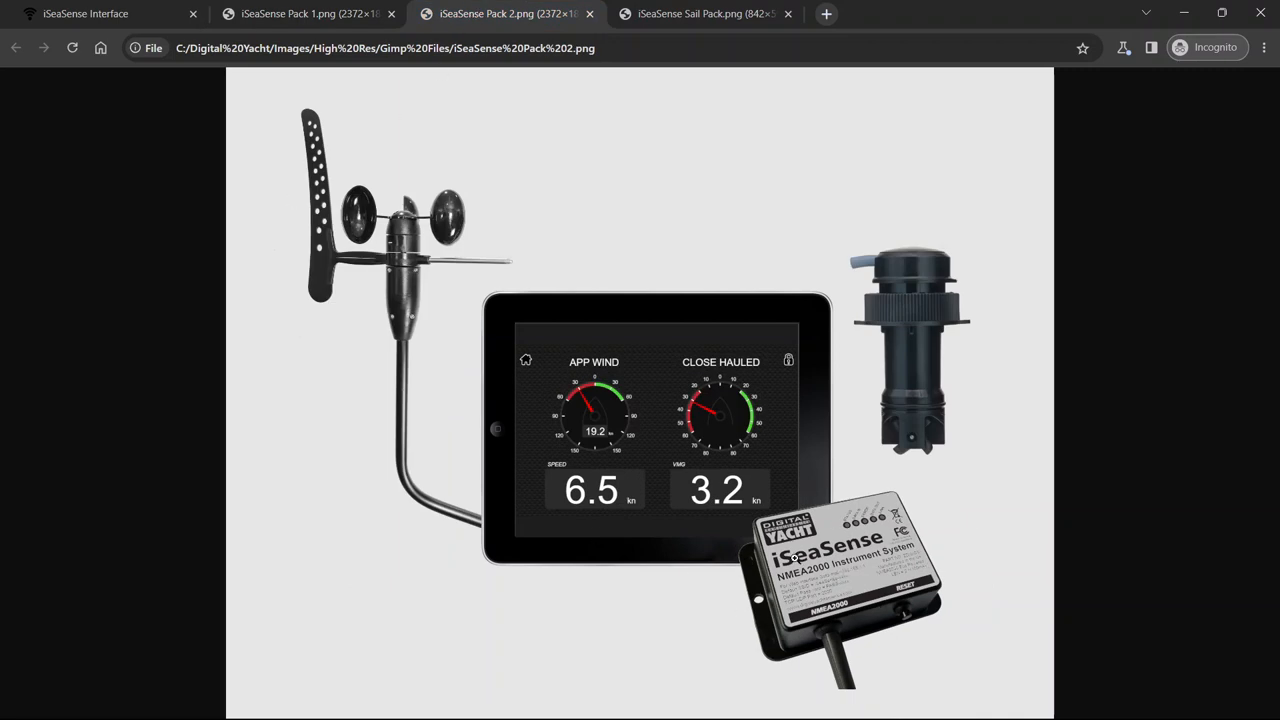
mouse_move(731, 314)
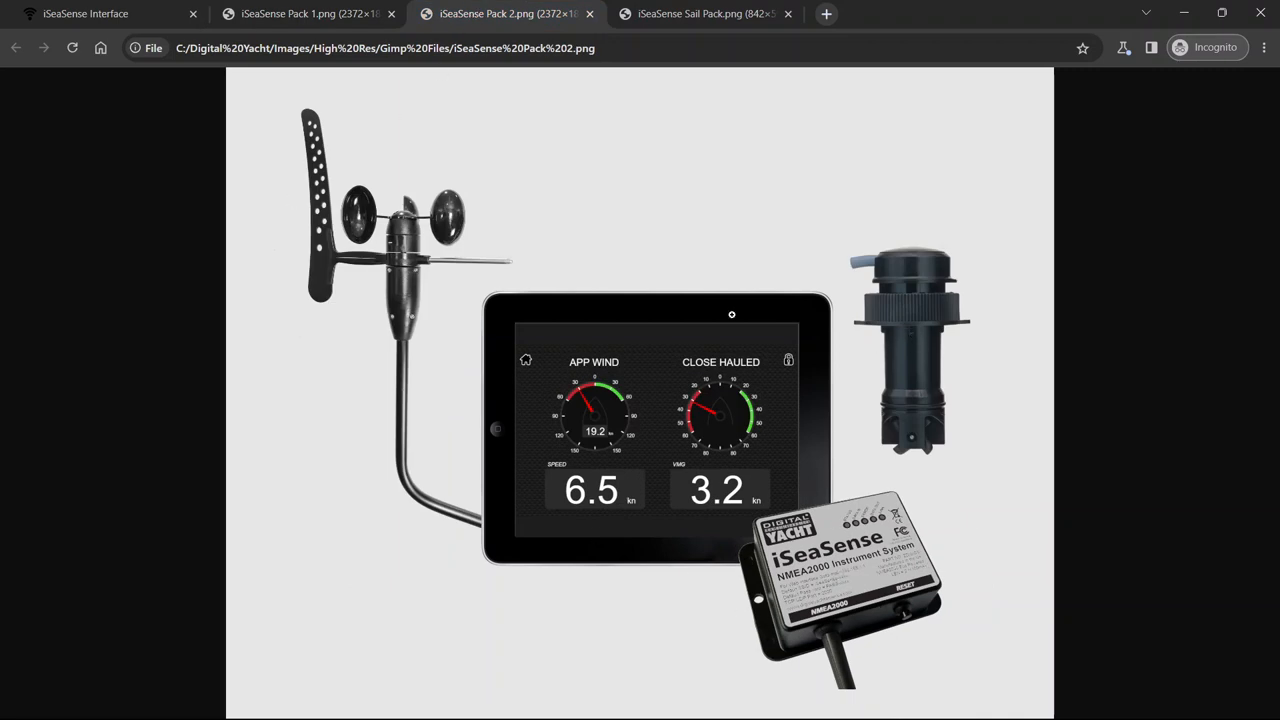
mouse_move(387, 253)
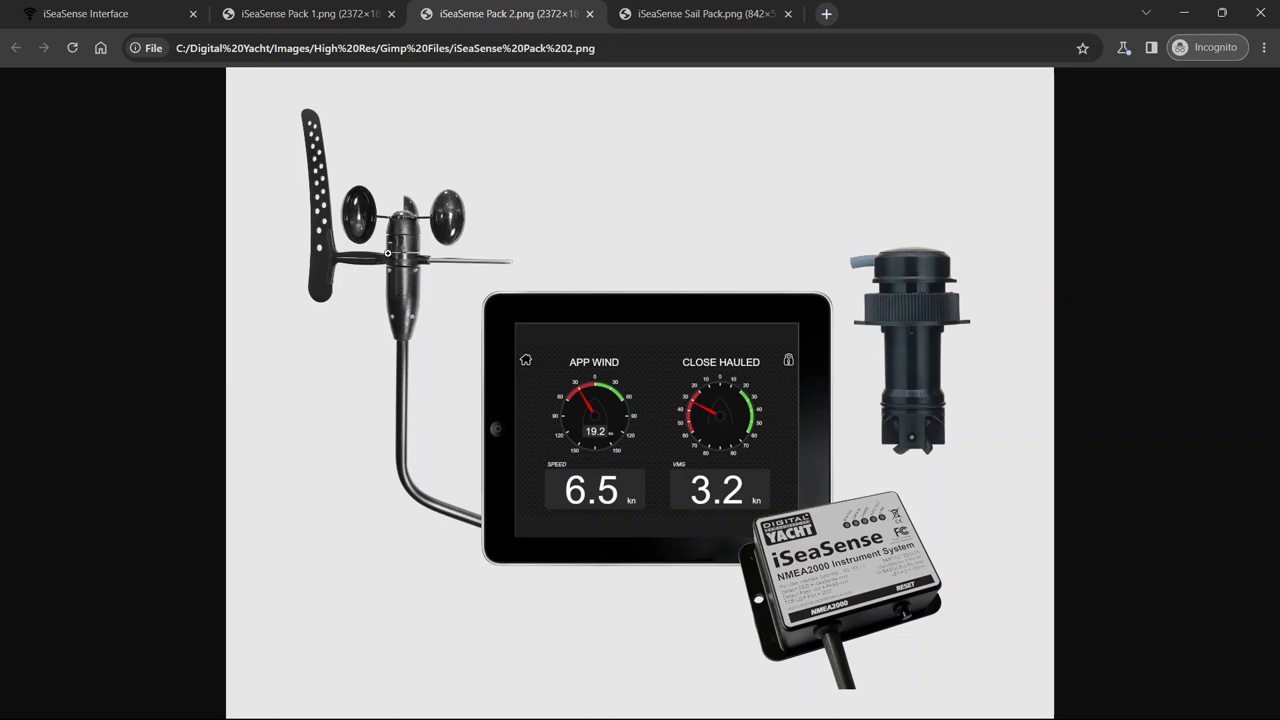
mouse_move(551, 442)
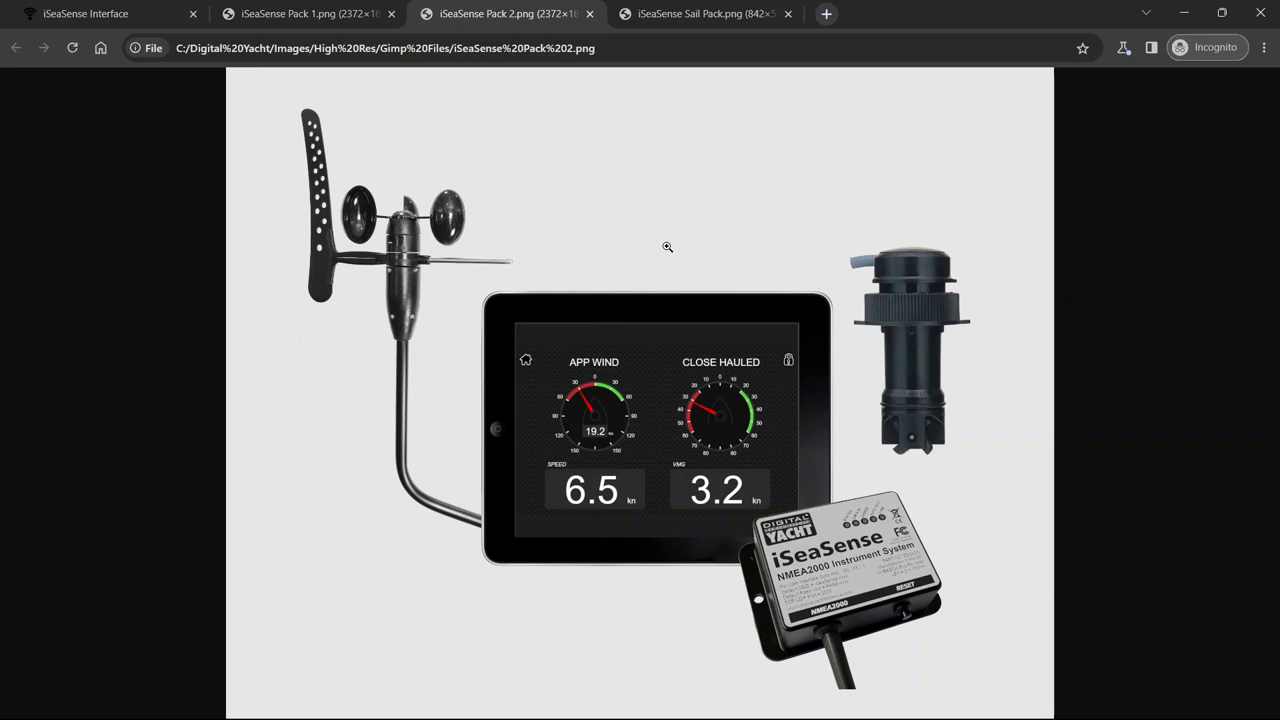
mouse_move(650, 190)
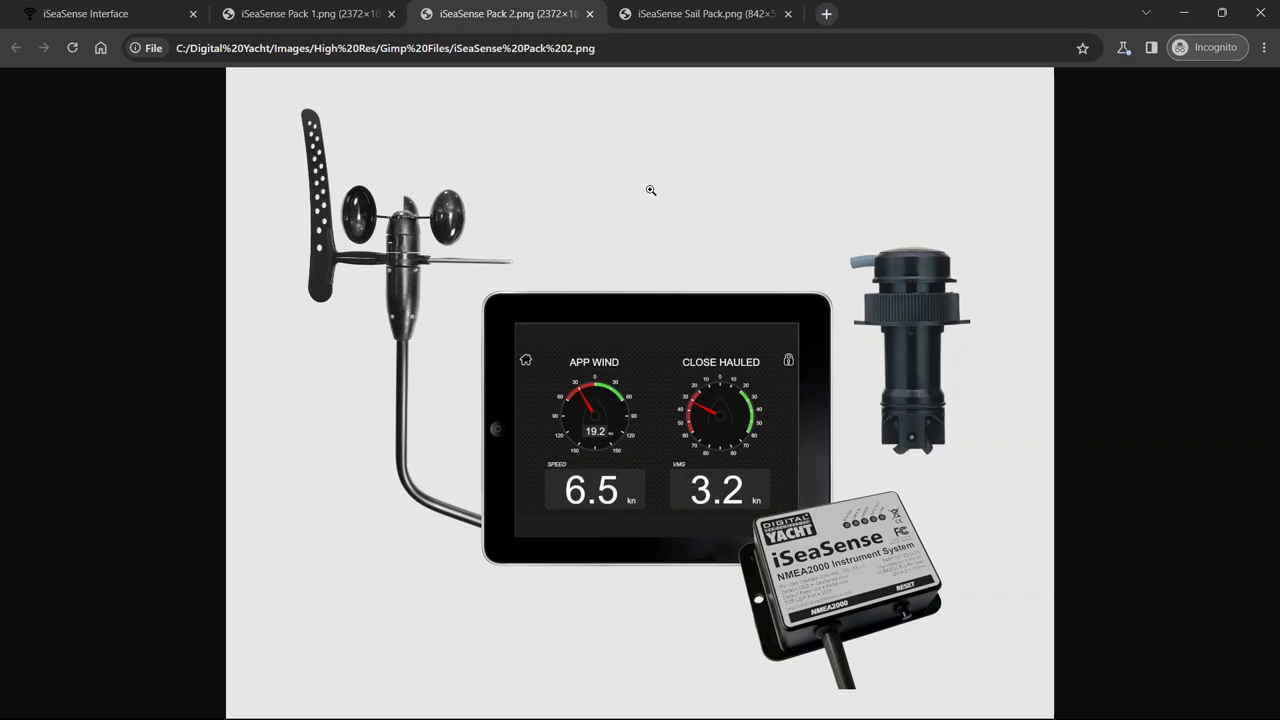
mouse_move(730, 326)
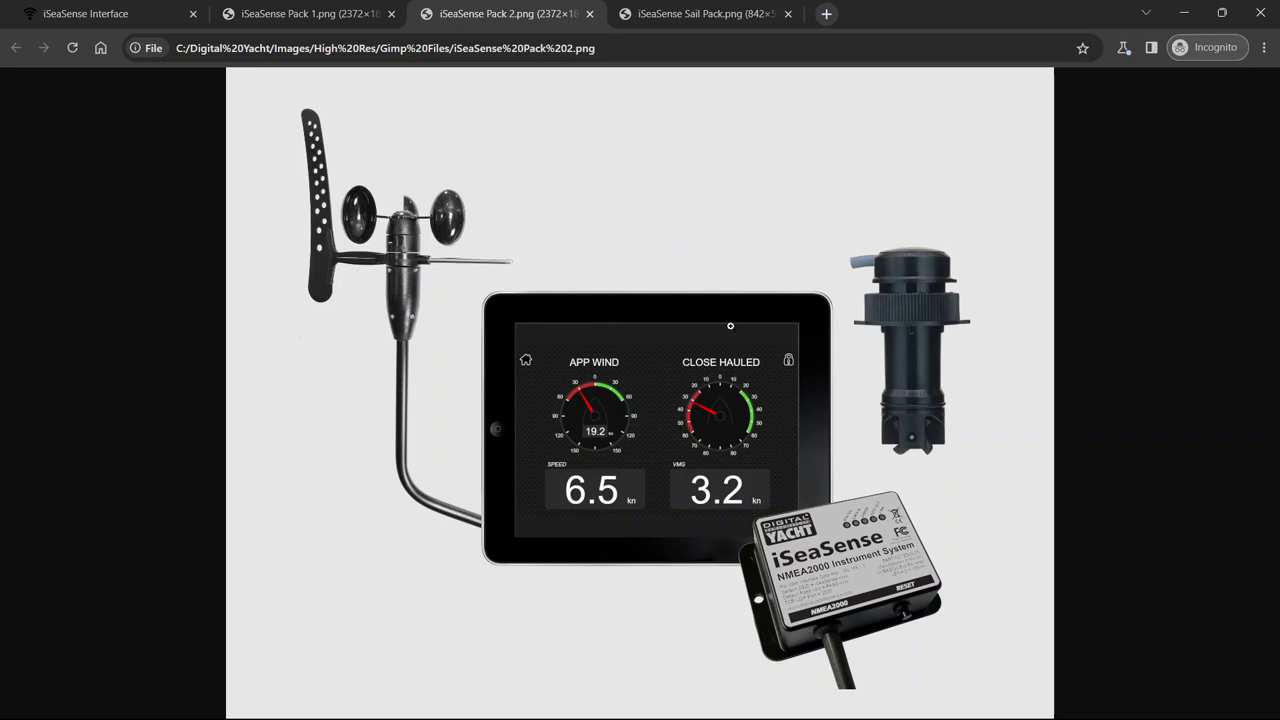
Switch to the 'iSeaSense Sail Pack.png' wiring diagram tab
click(705, 13)
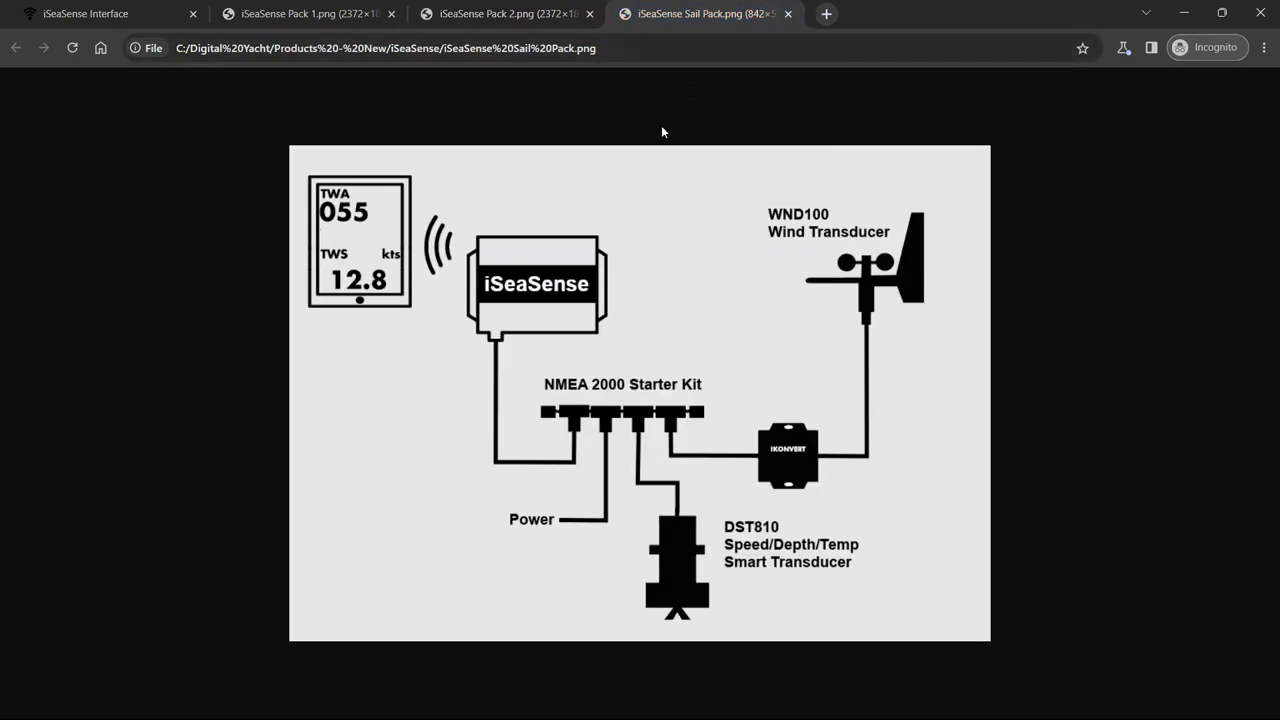
mouse_move(708, 430)
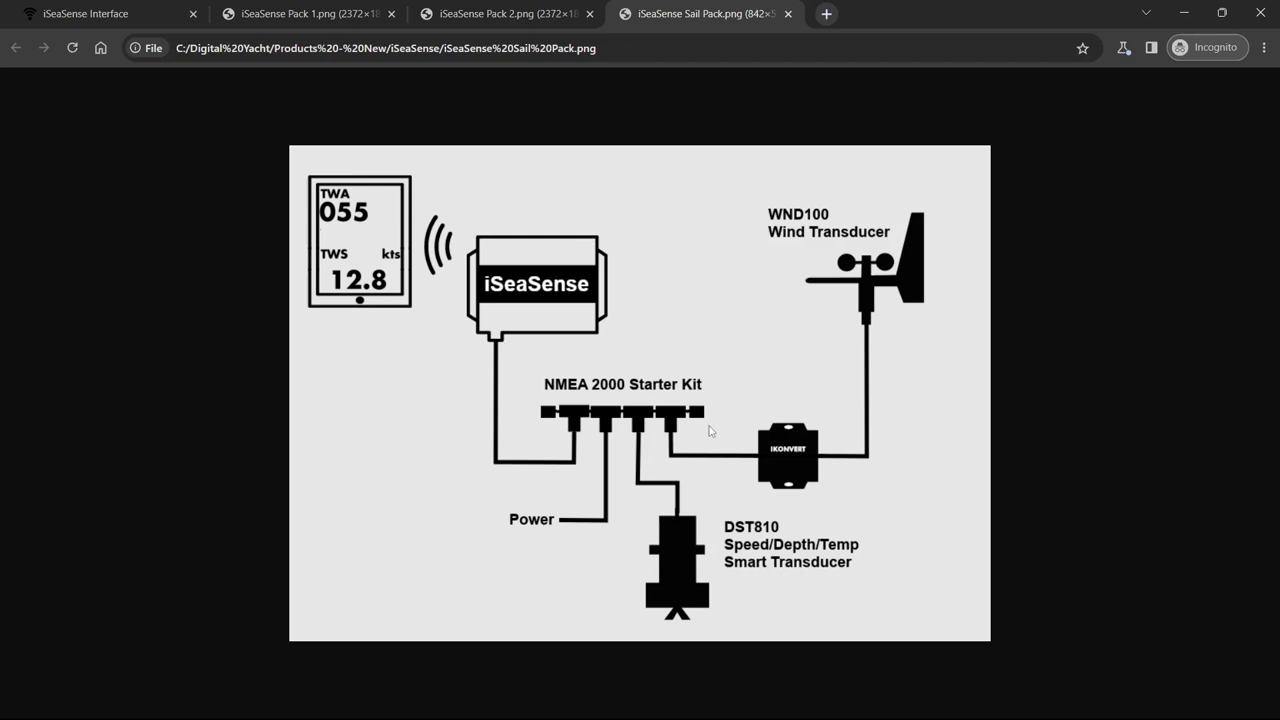
mouse_move(663, 491)
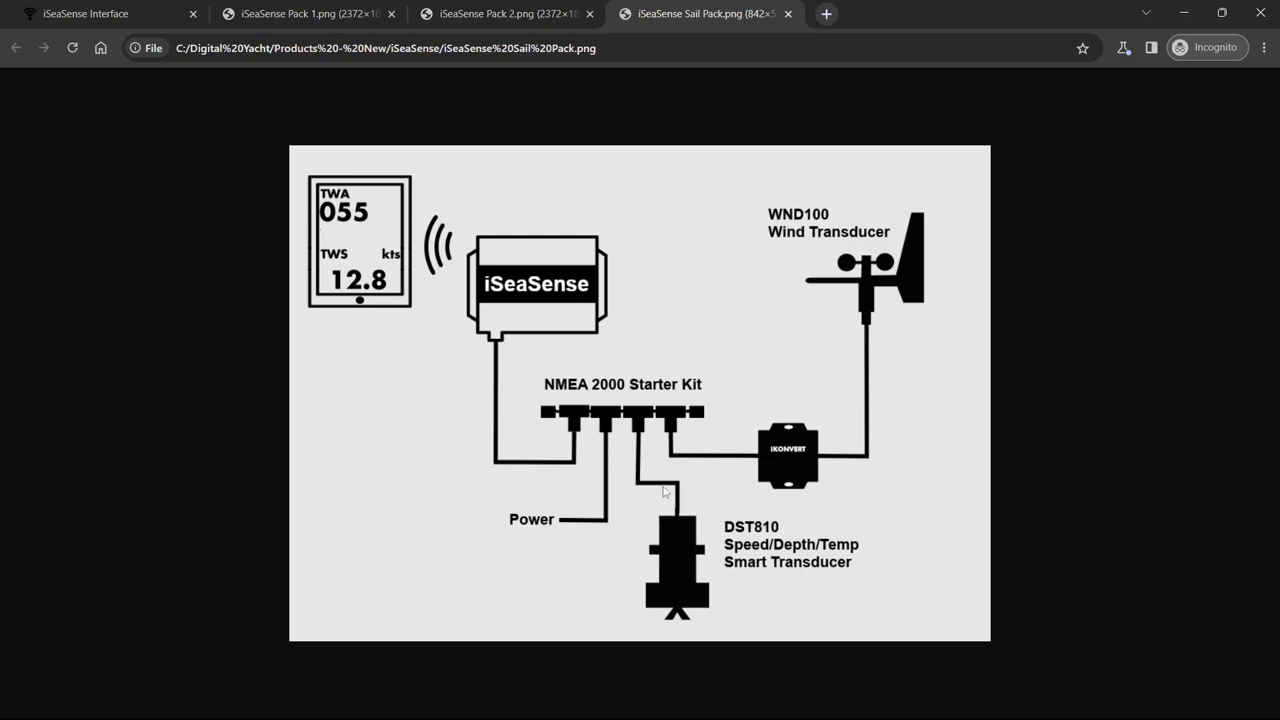
mouse_move(535, 460)
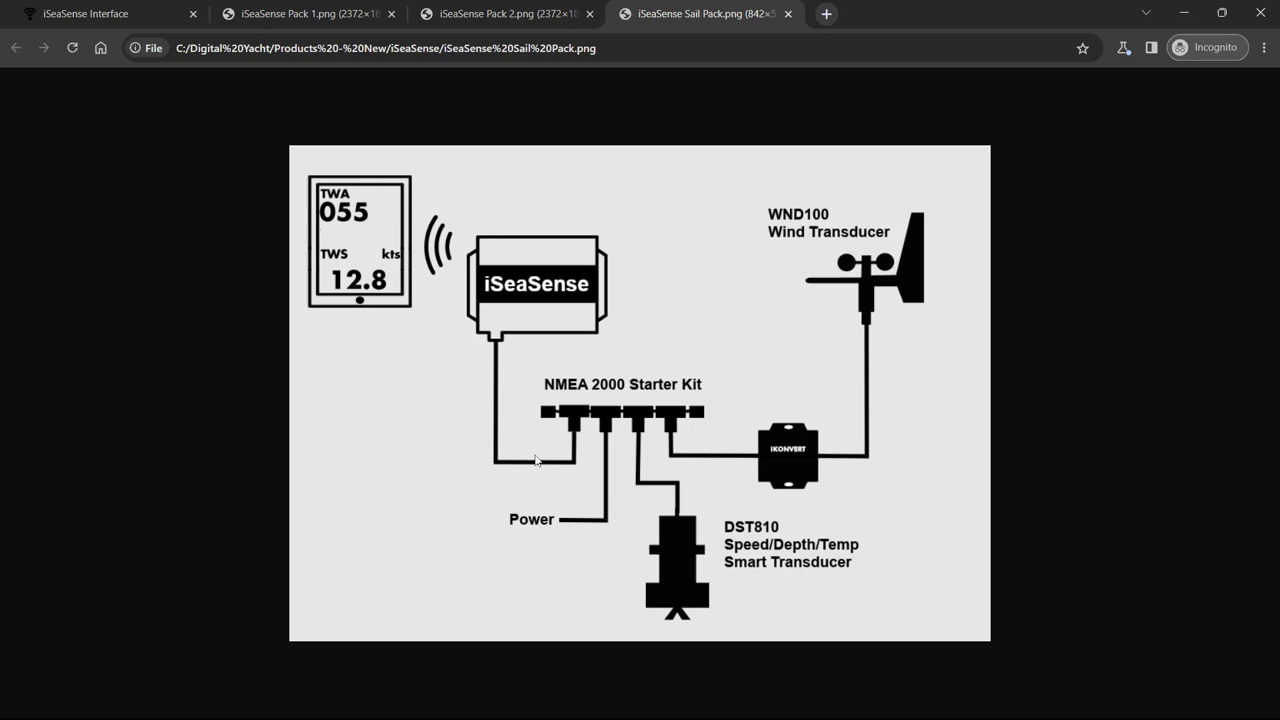
mouse_move(592, 443)
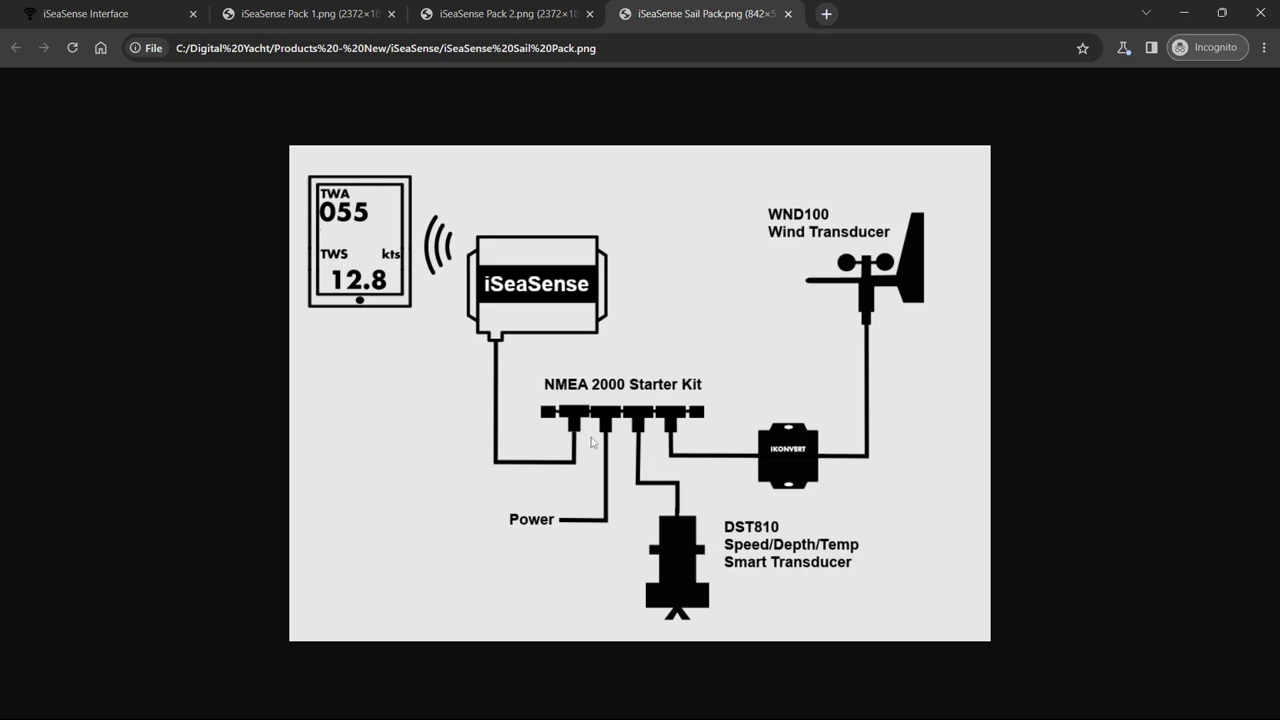
mouse_move(425, 265)
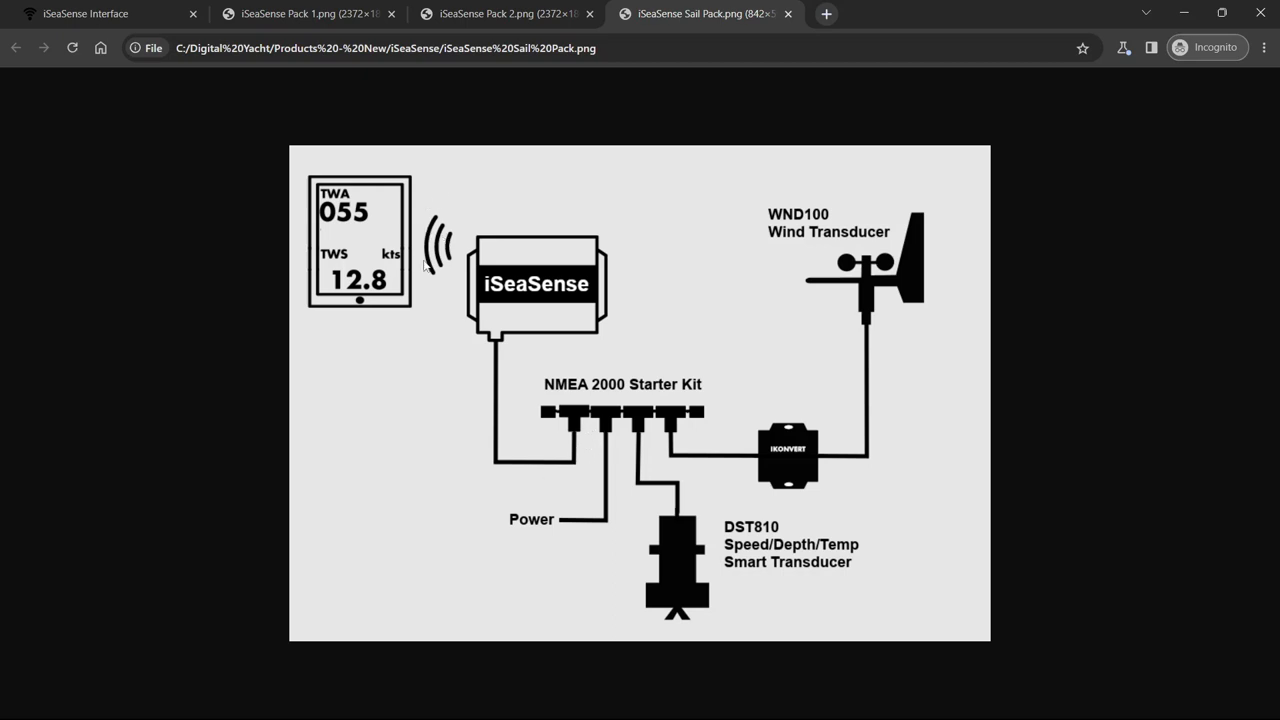
mouse_move(378, 294)
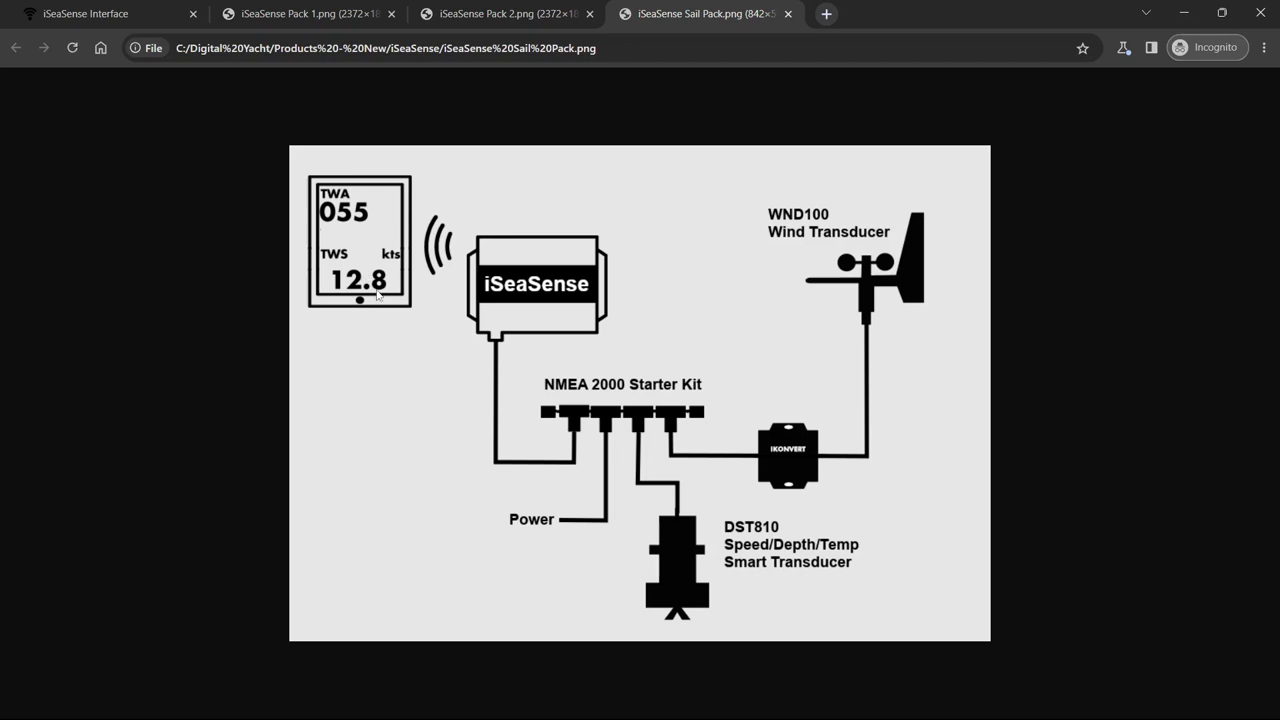
mouse_move(312, 237)
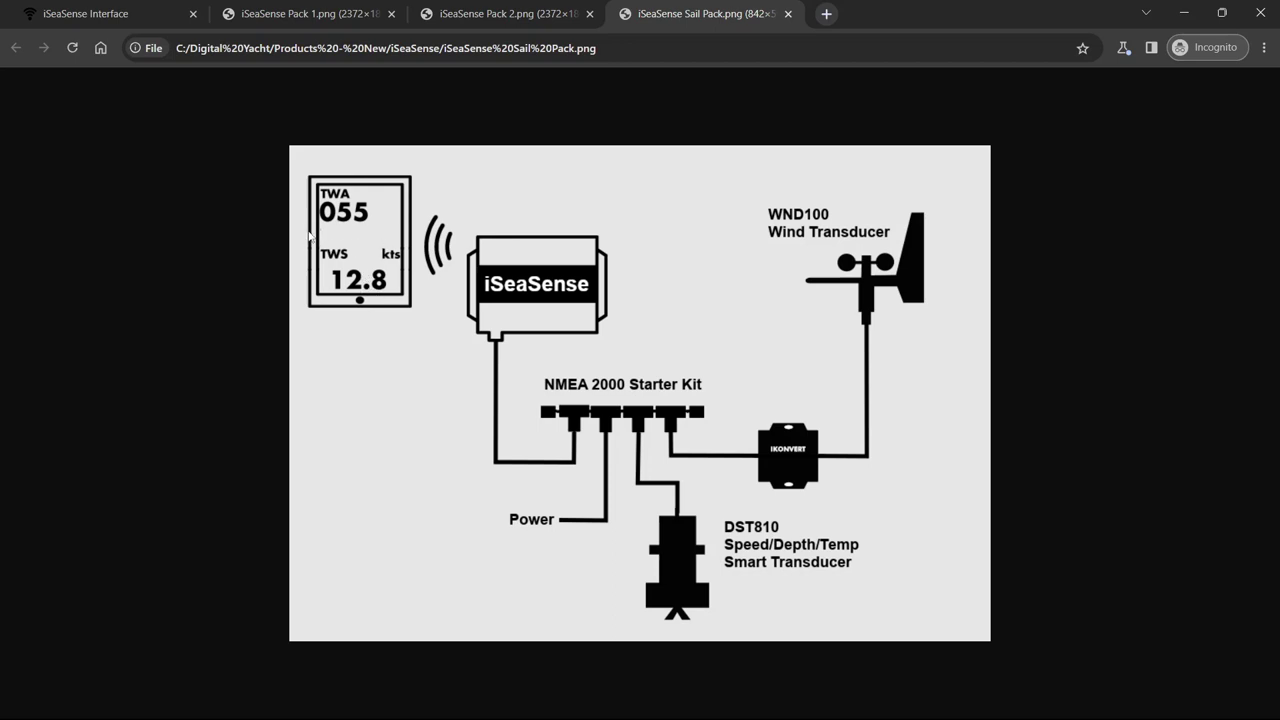
mouse_move(345, 232)
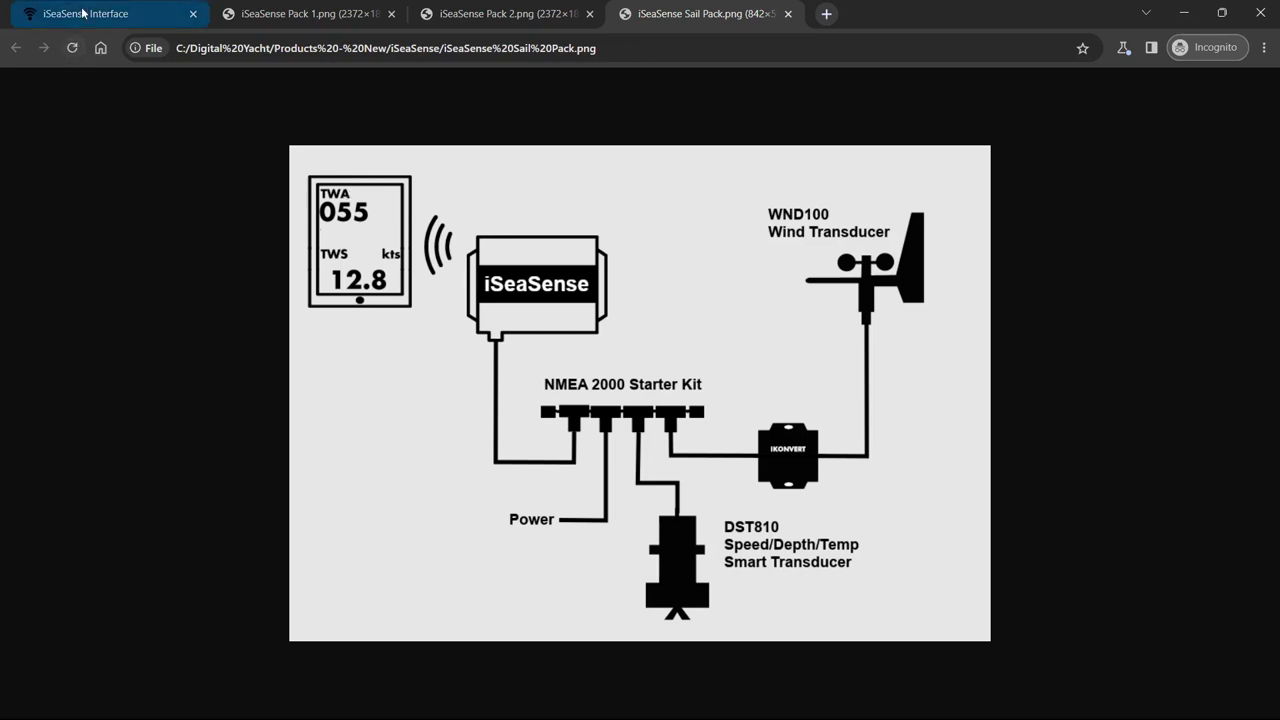
mouse_move(85, 13)
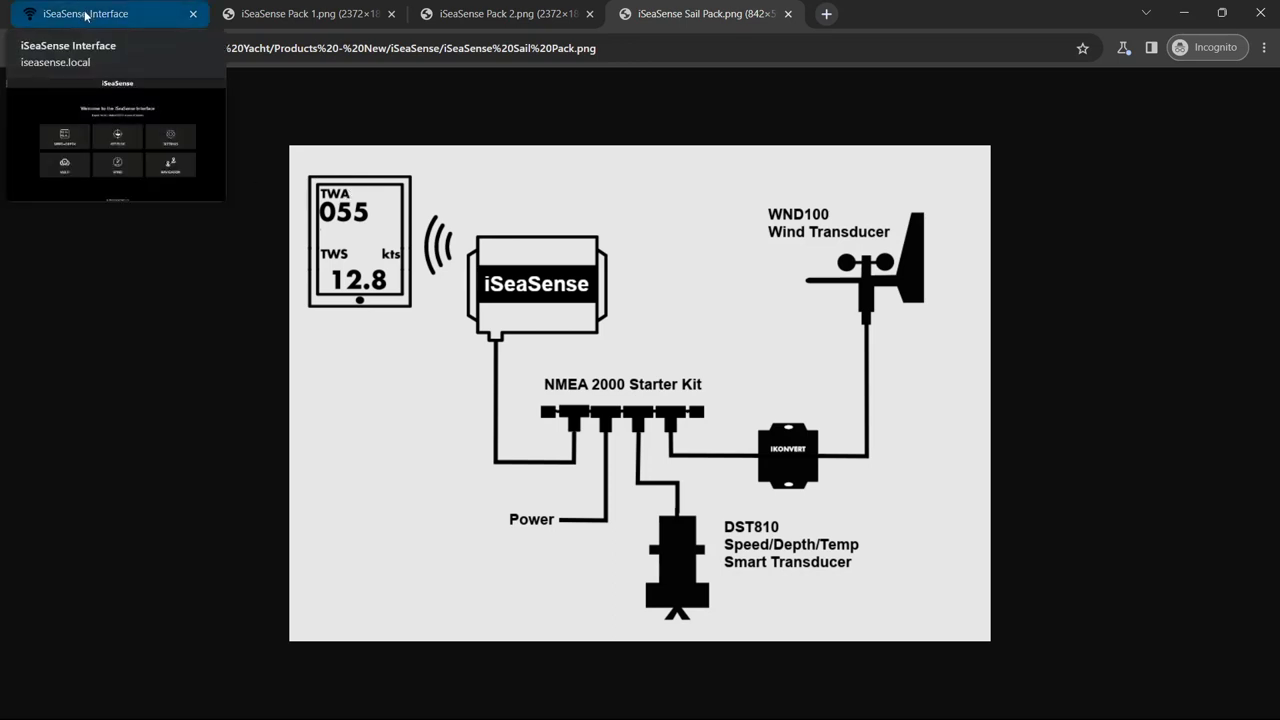
Switch to the iseasense.local tab showing the six-section welcome page
click(100, 13)
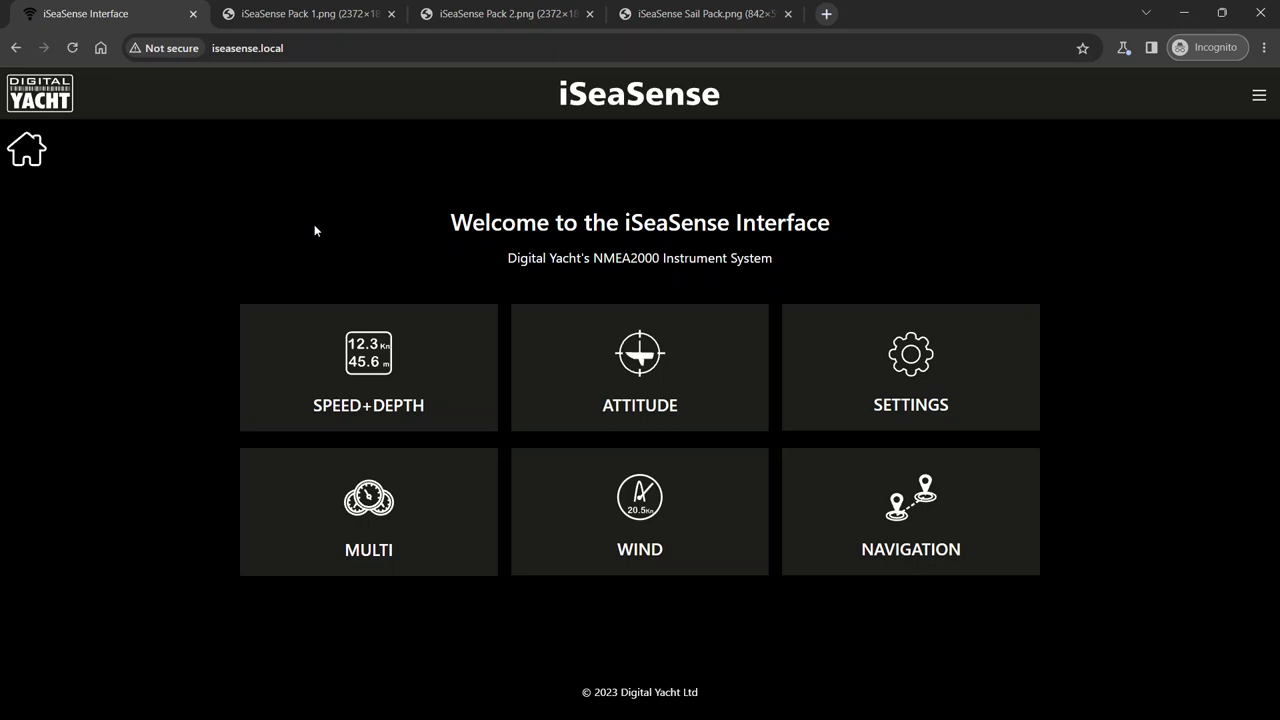
mouse_move(368, 429)
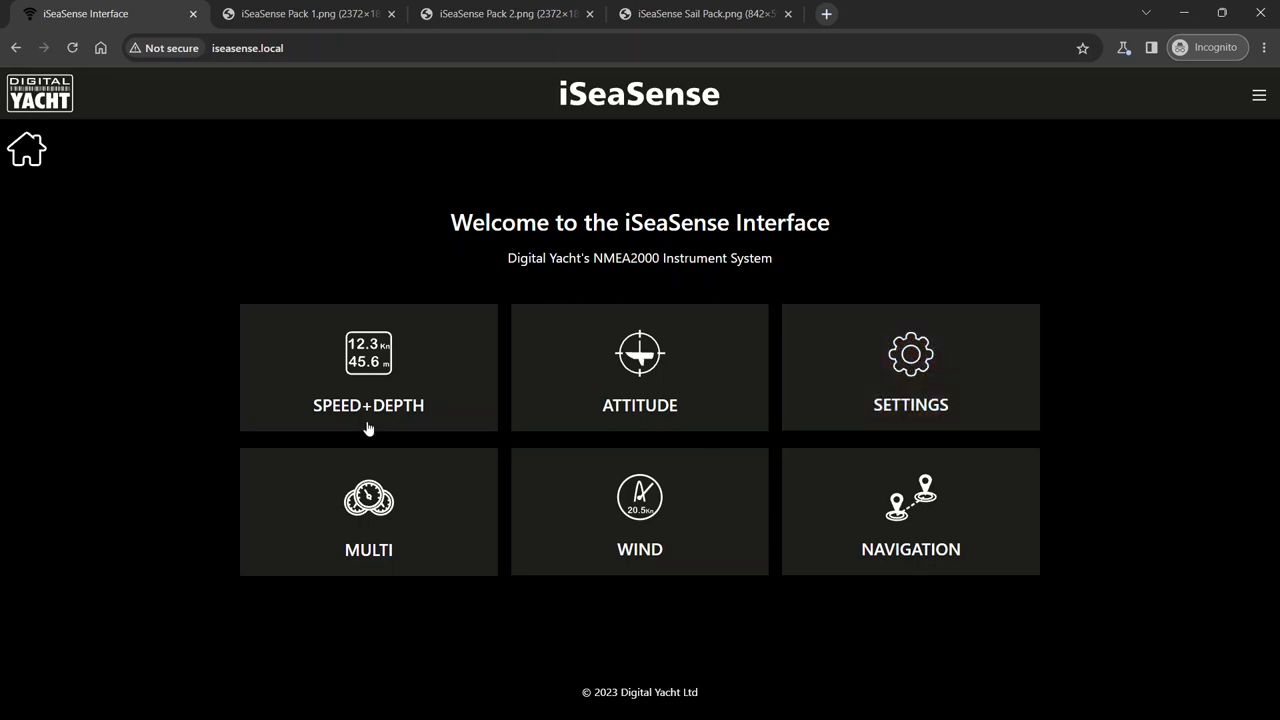
mouse_move(504, 180)
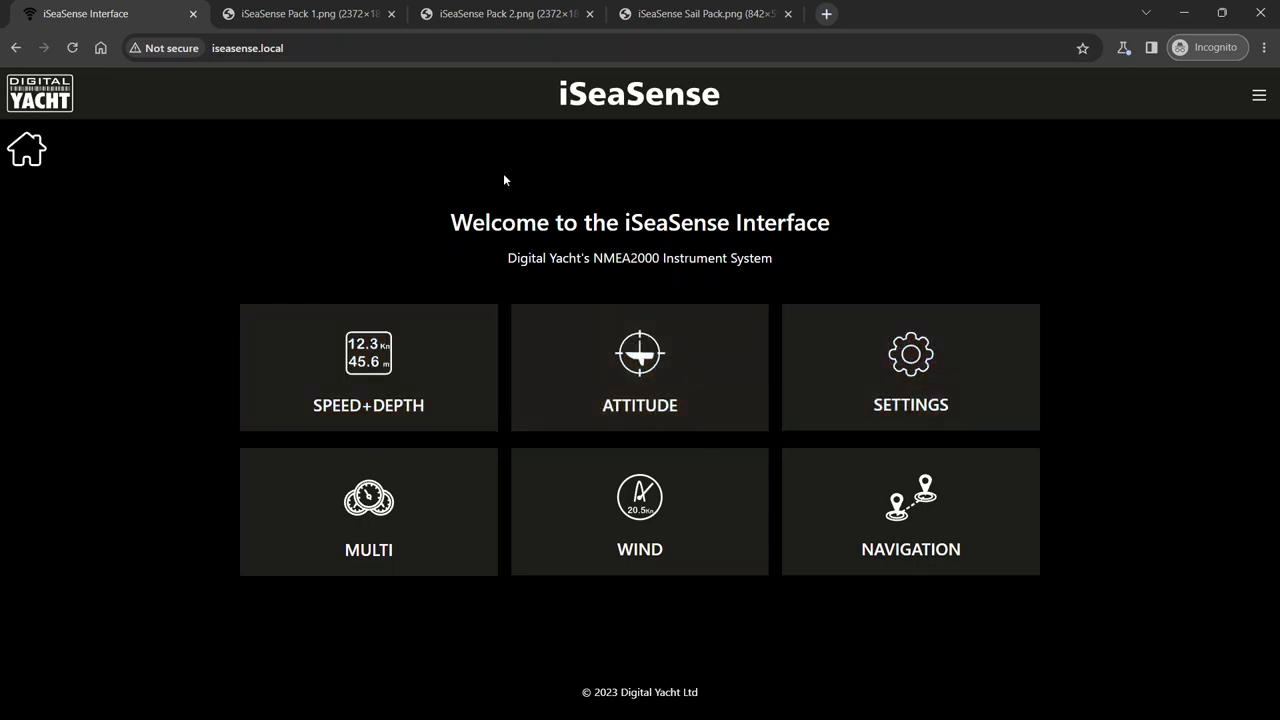
mouse_move(40, 407)
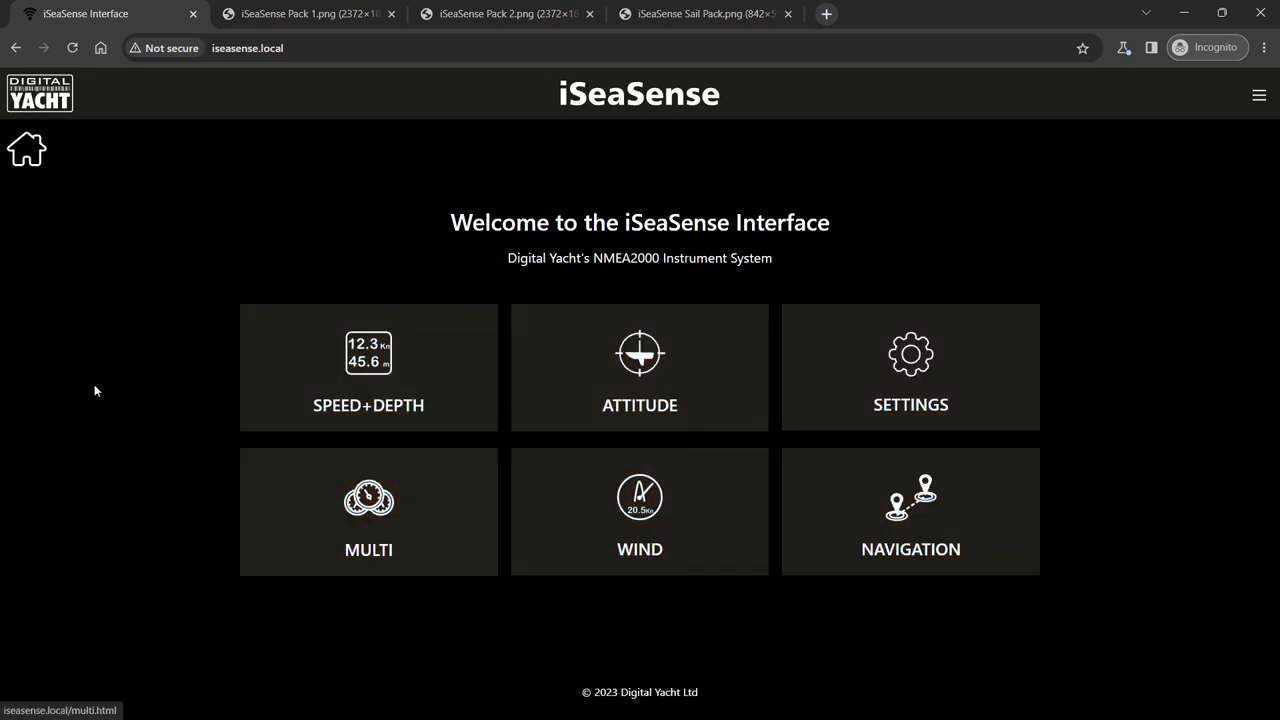
mouse_move(304, 333)
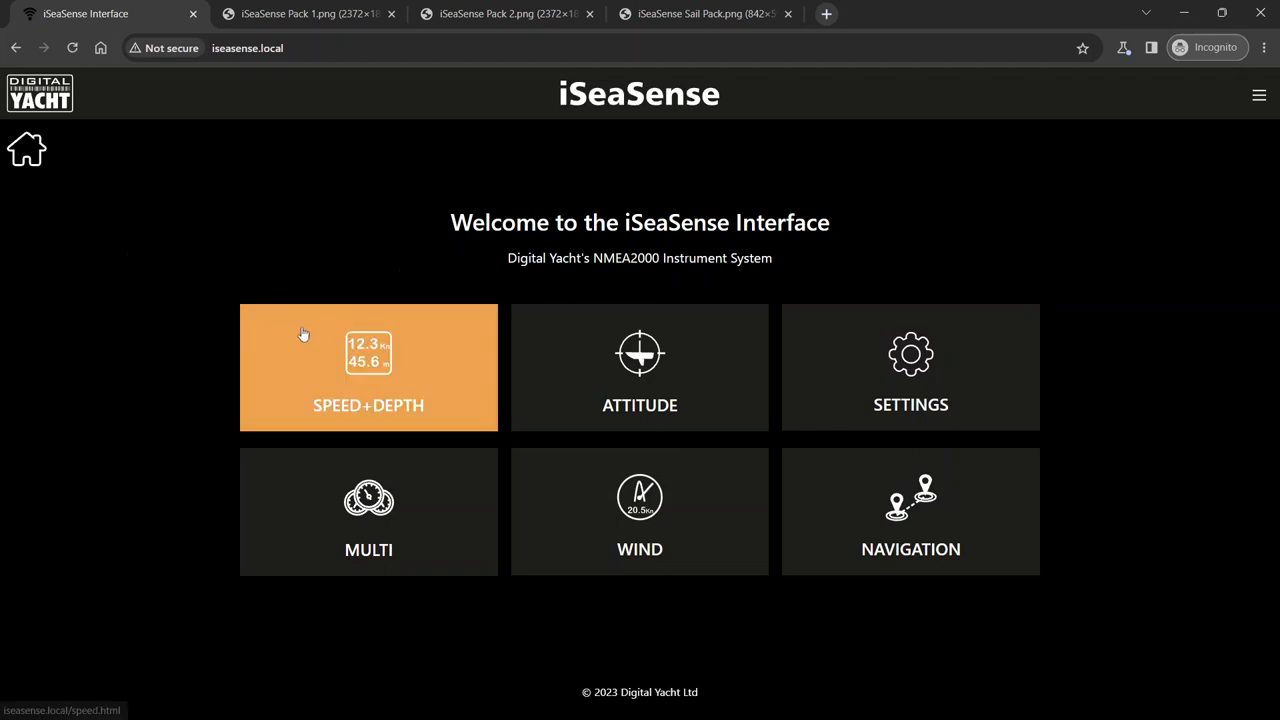
mouse_move(639, 390)
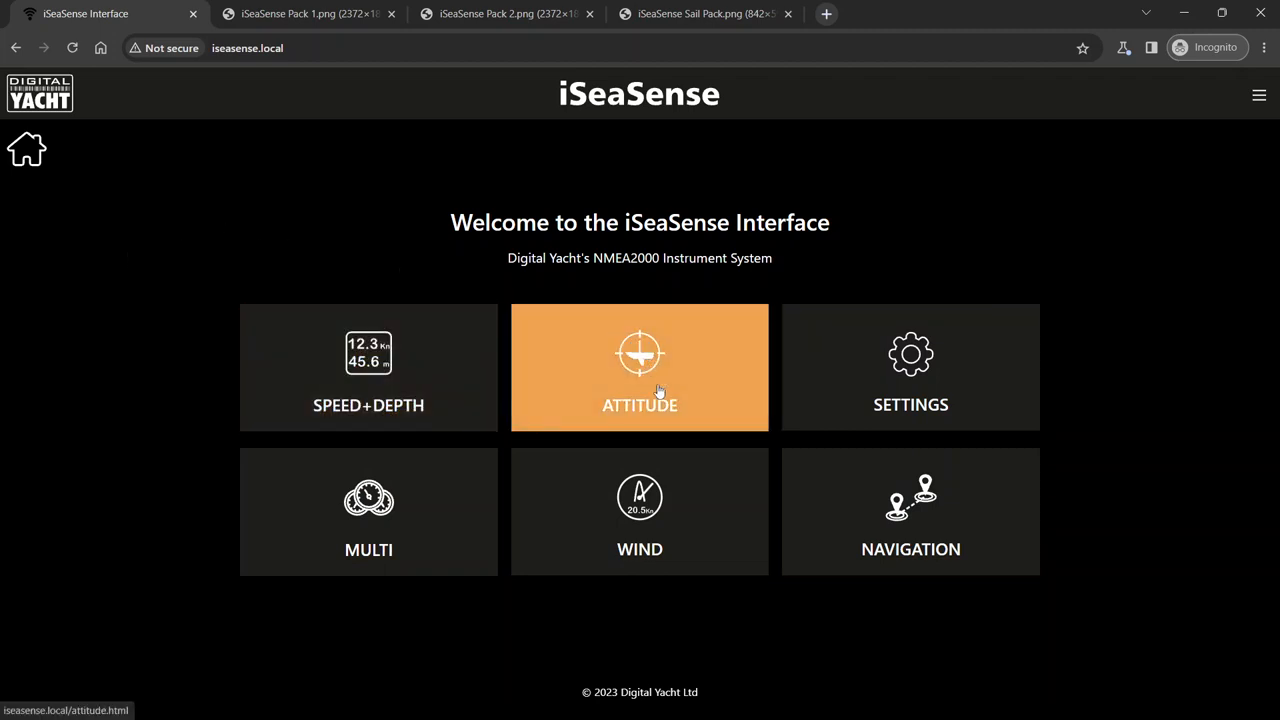
mouse_move(639, 497)
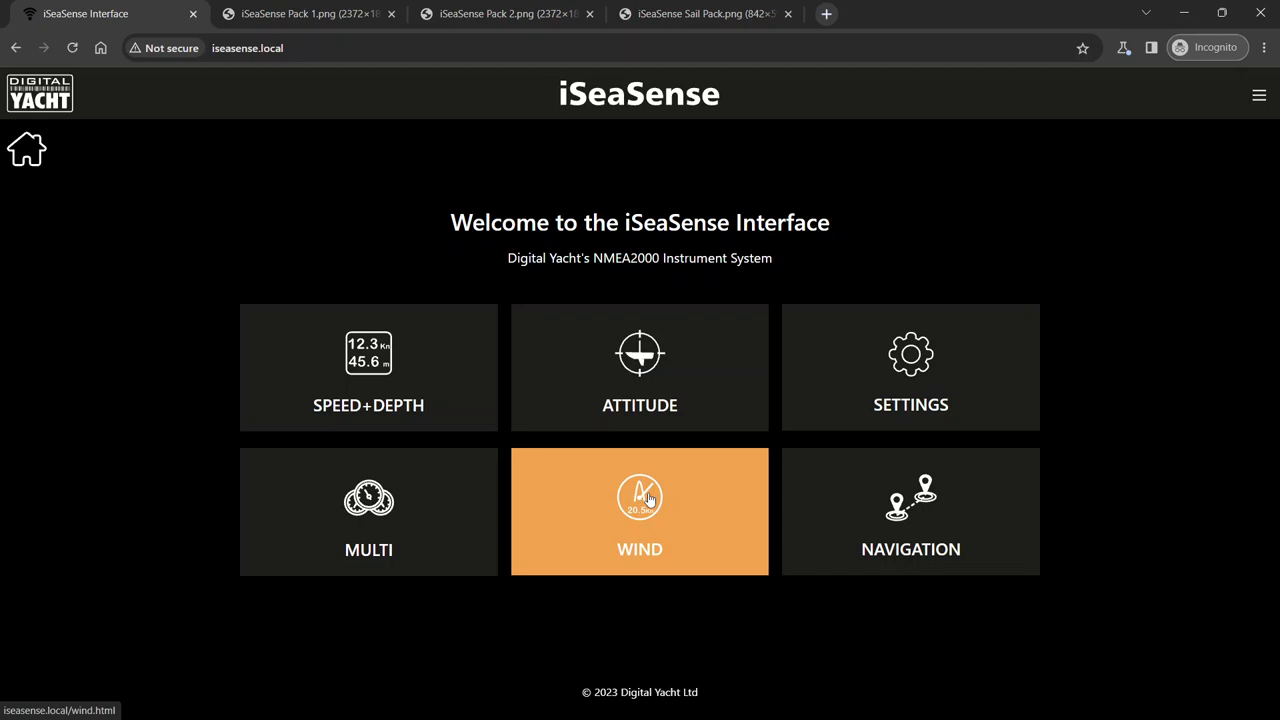
mouse_move(129, 406)
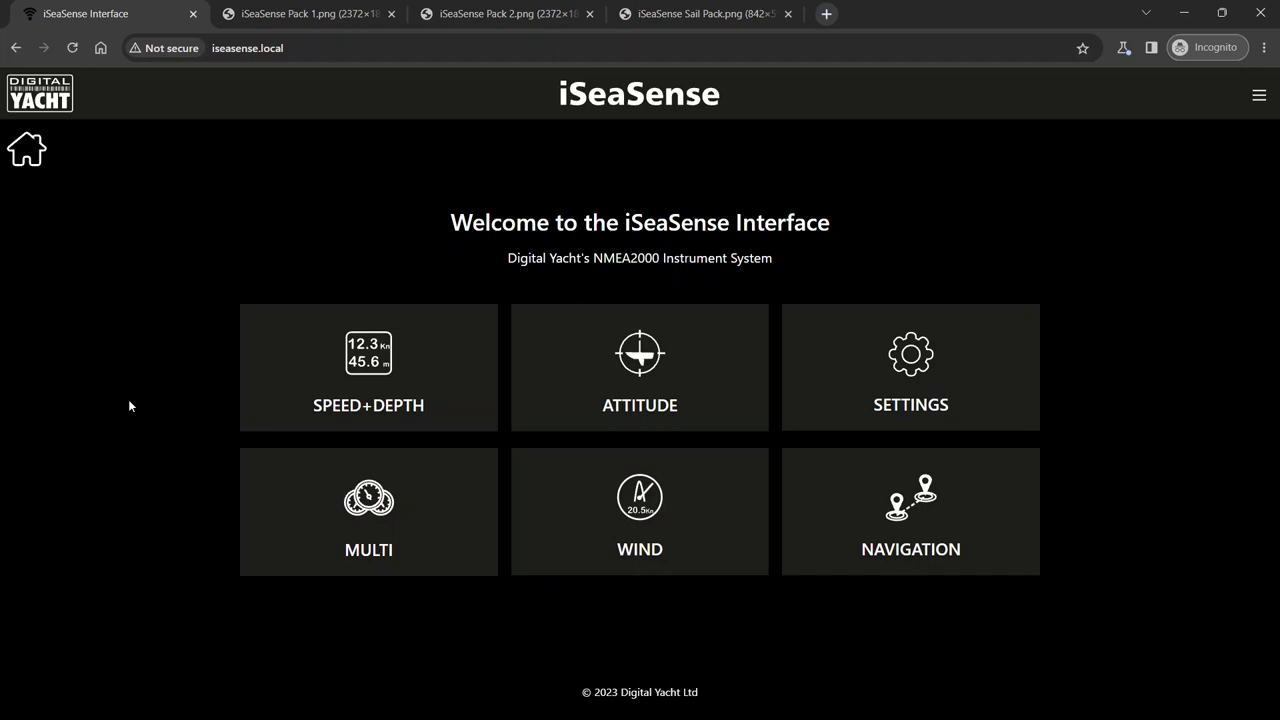
mouse_move(118, 405)
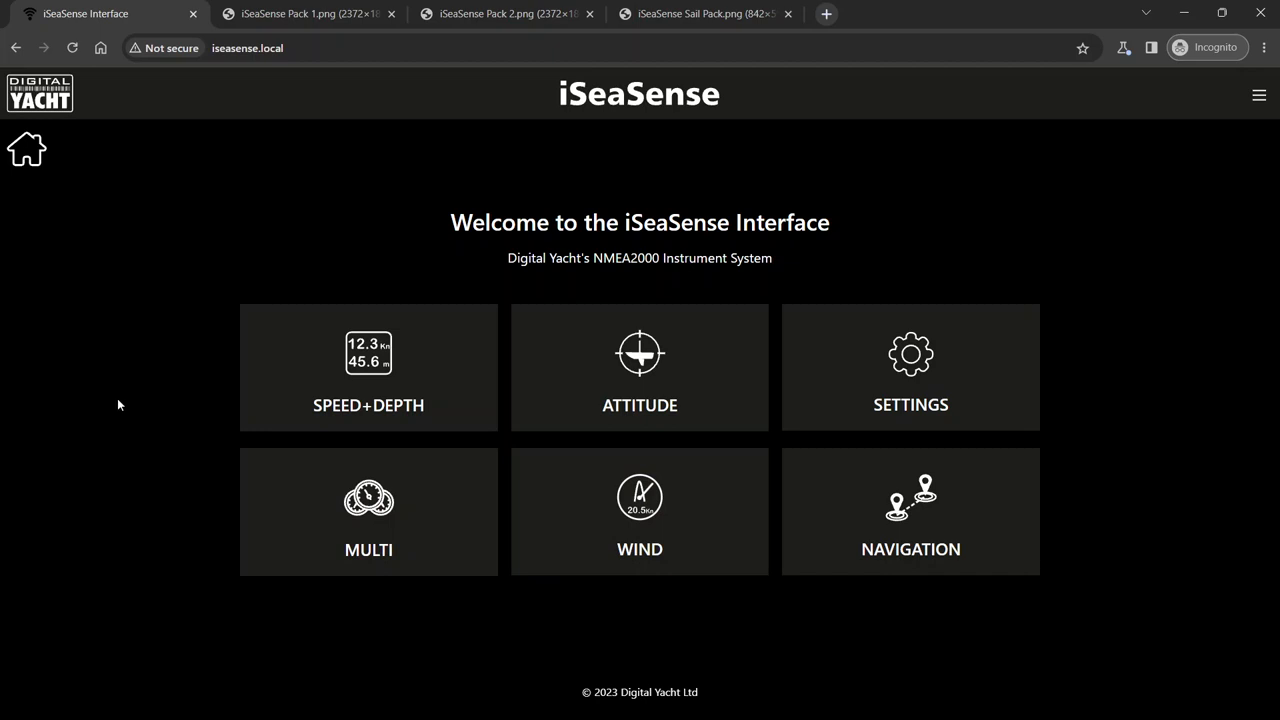
mouse_move(137, 347)
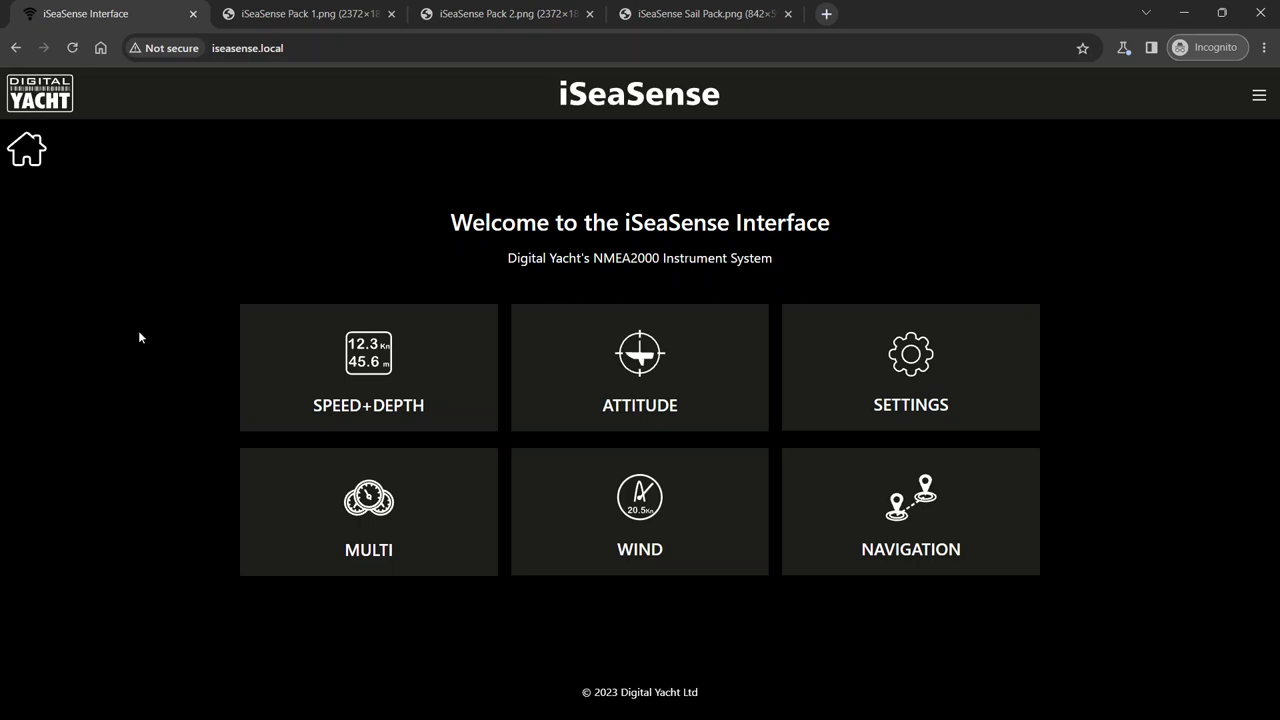
mouse_move(285, 333)
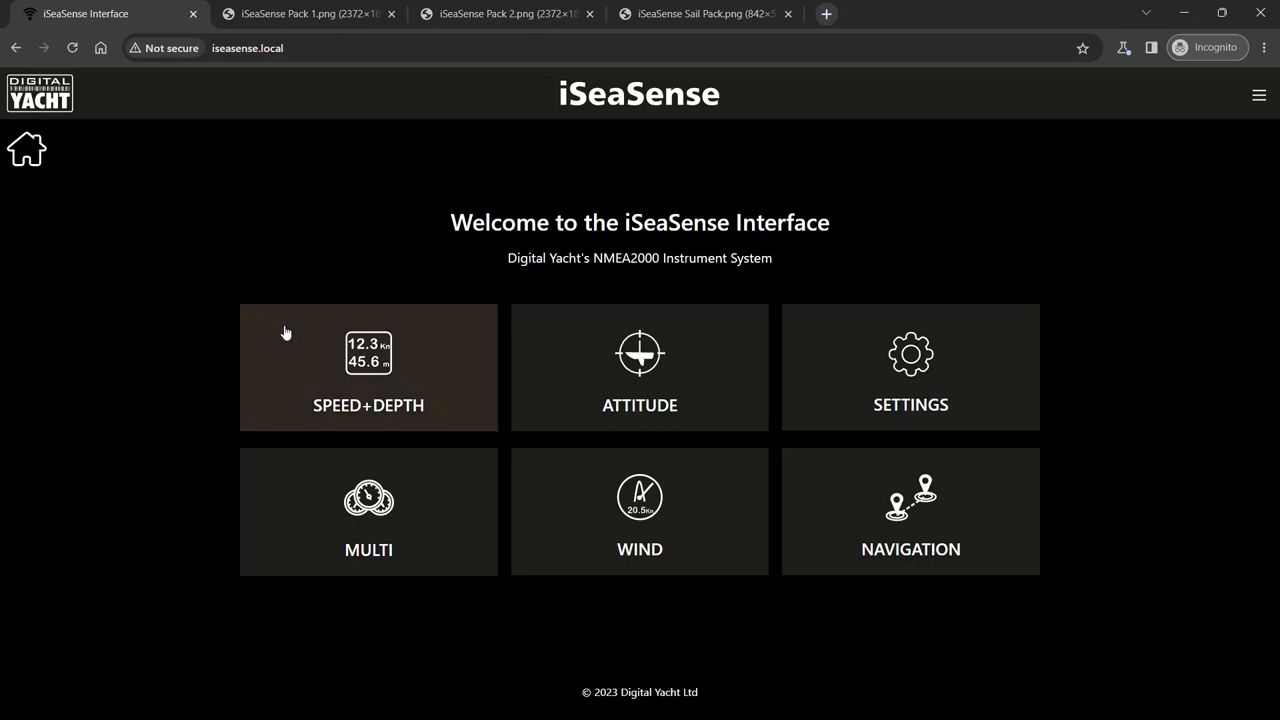
Open the SPEED+DEPTH tile to show speed, depth, temperature and trip log gauges
click(368, 367)
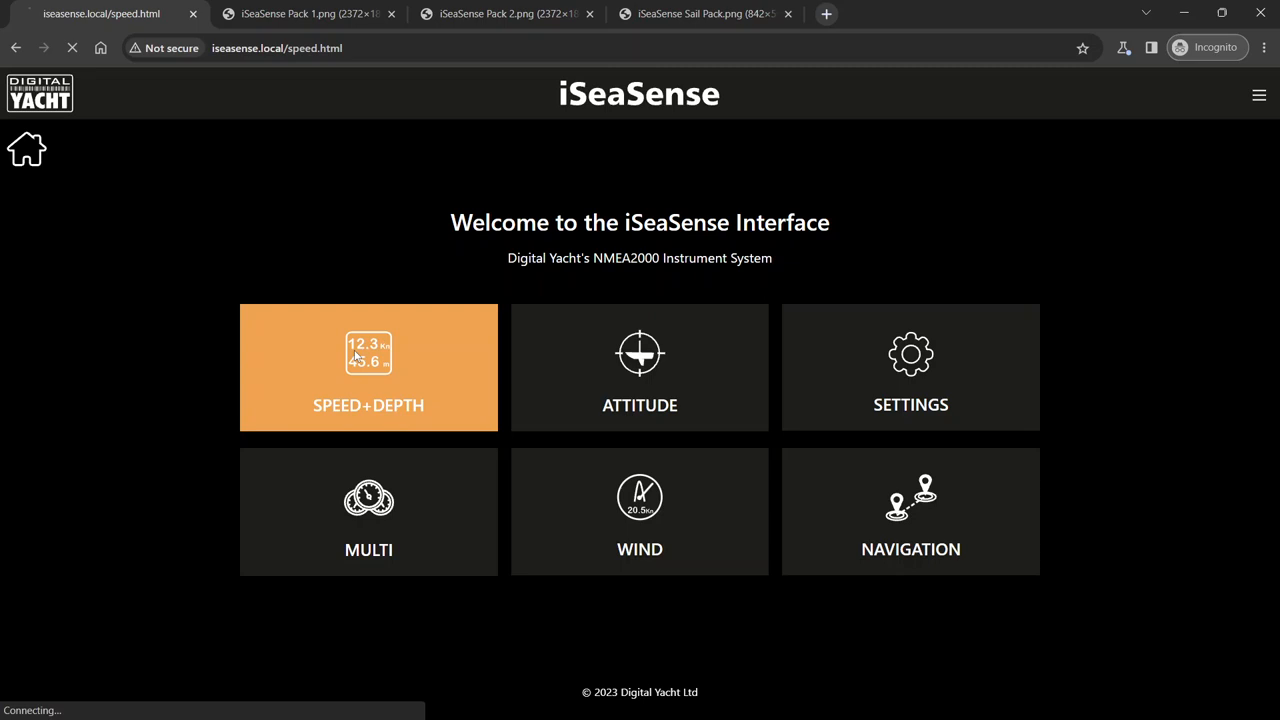
click(368, 367)
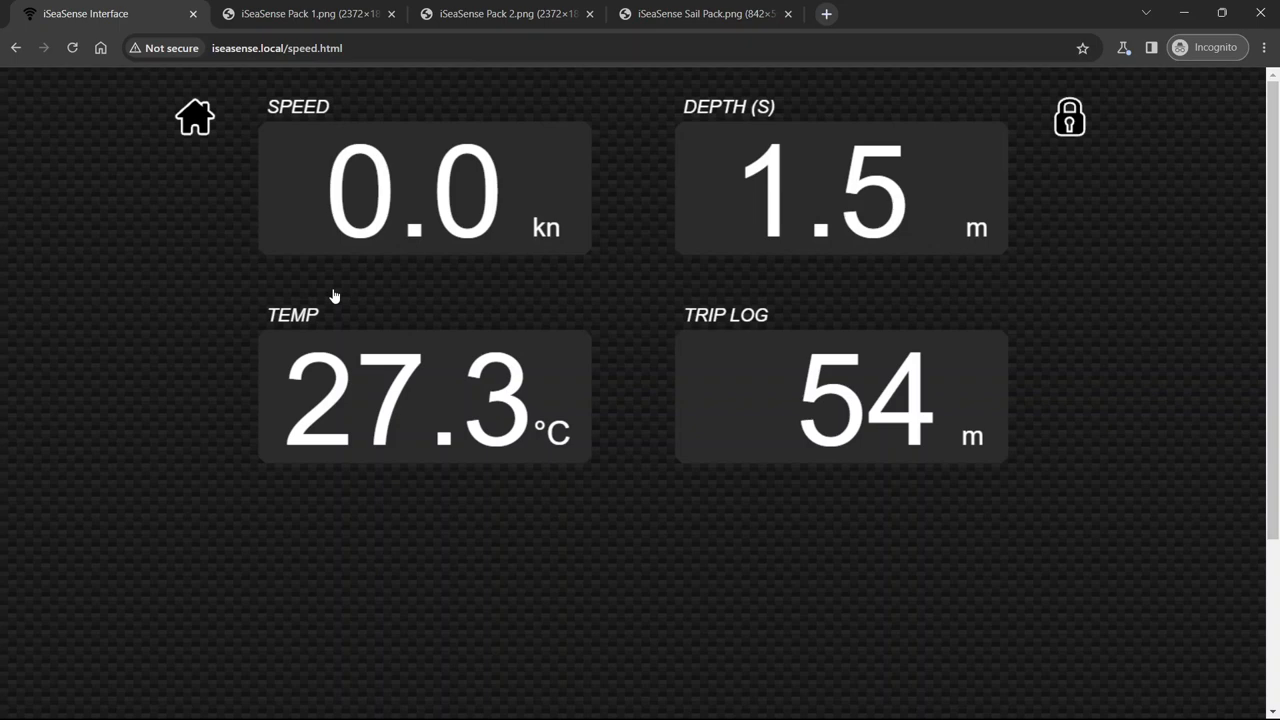
mouse_move(390, 214)
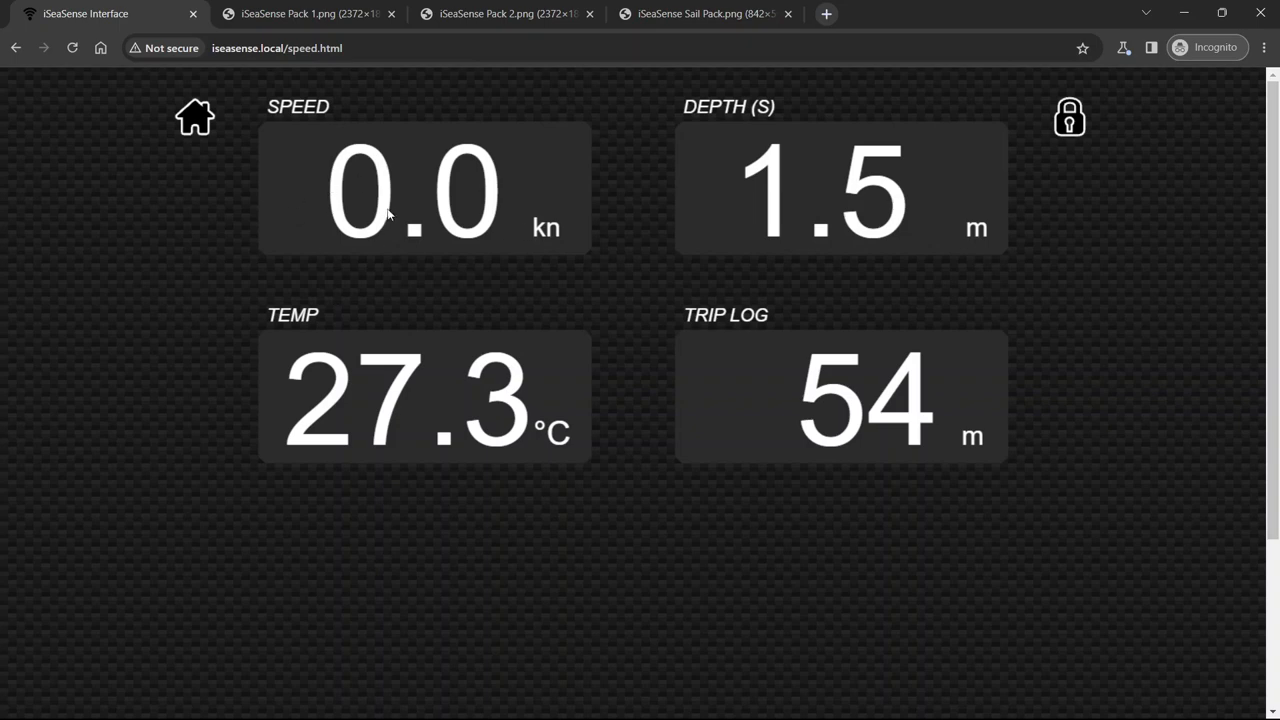
mouse_move(762, 147)
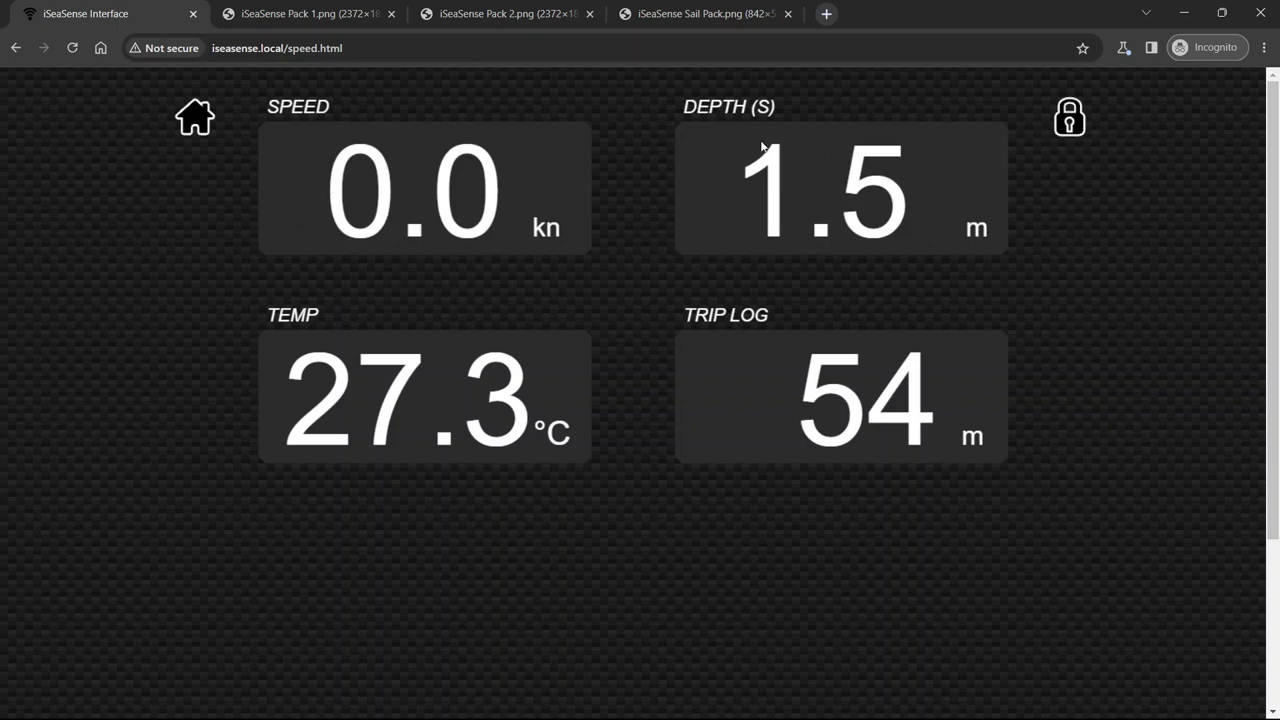
mouse_move(797, 149)
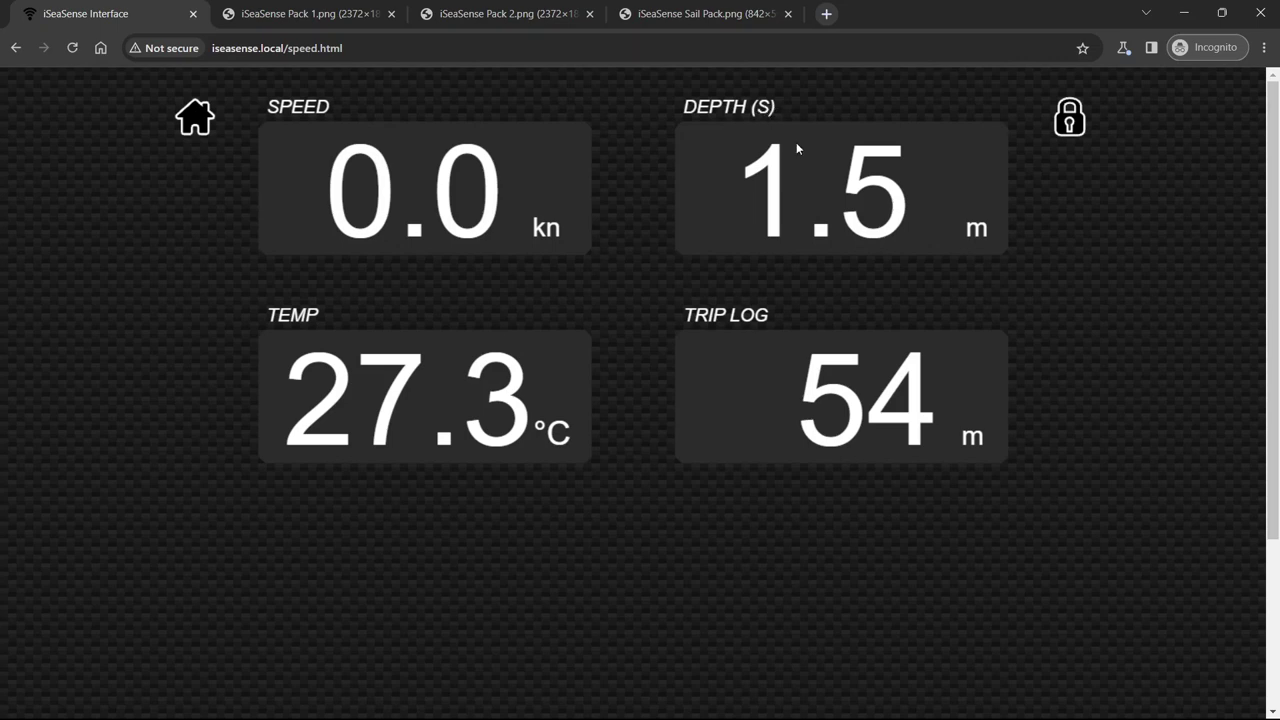
mouse_move(746, 240)
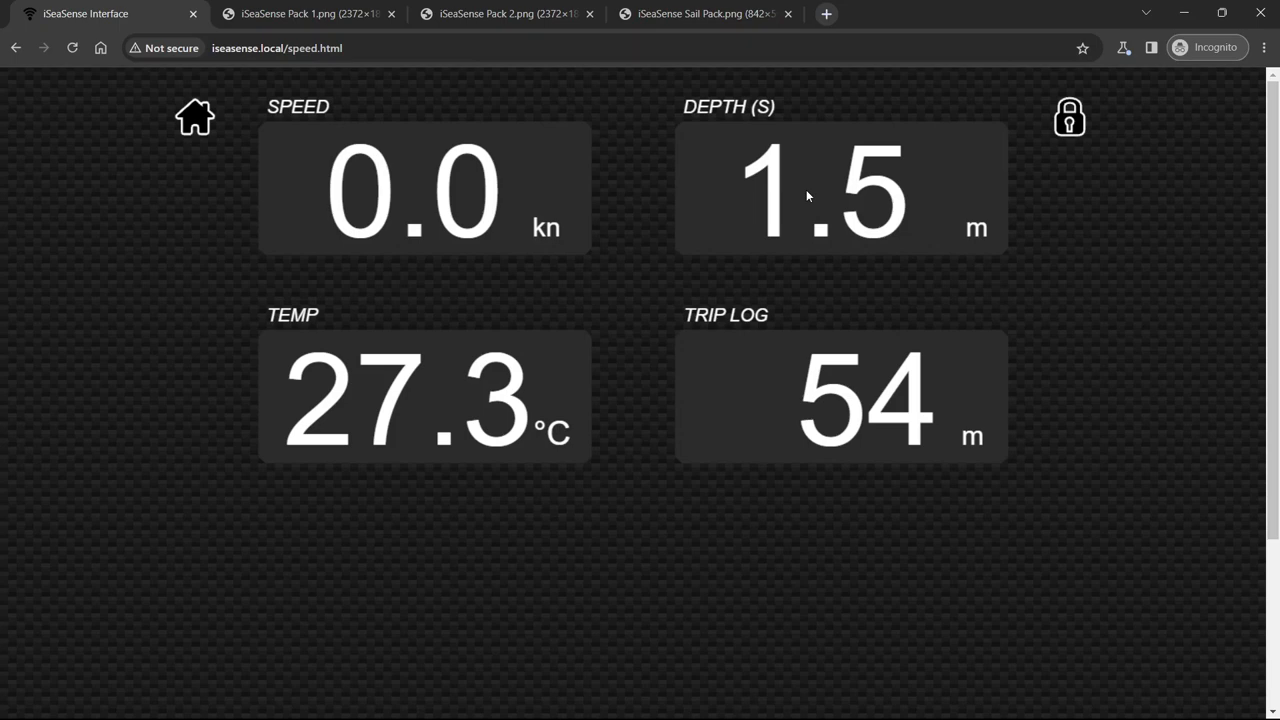
mouse_move(828, 208)
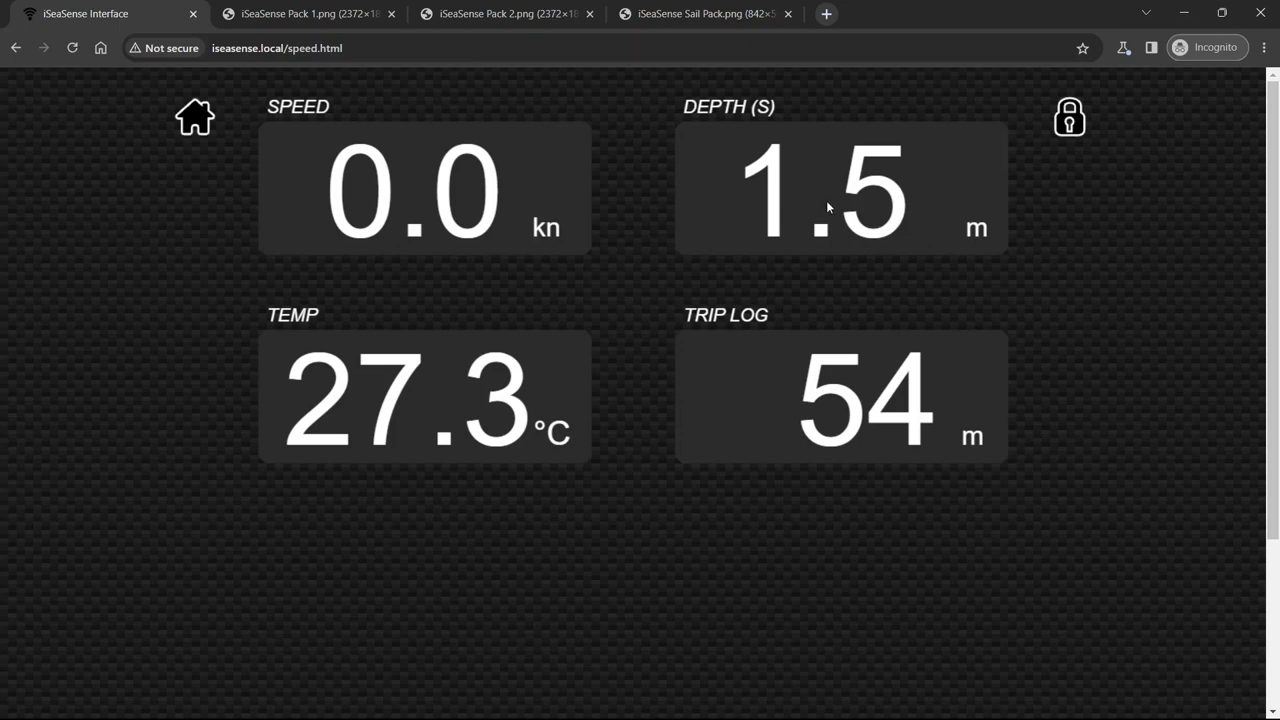
mouse_move(228, 371)
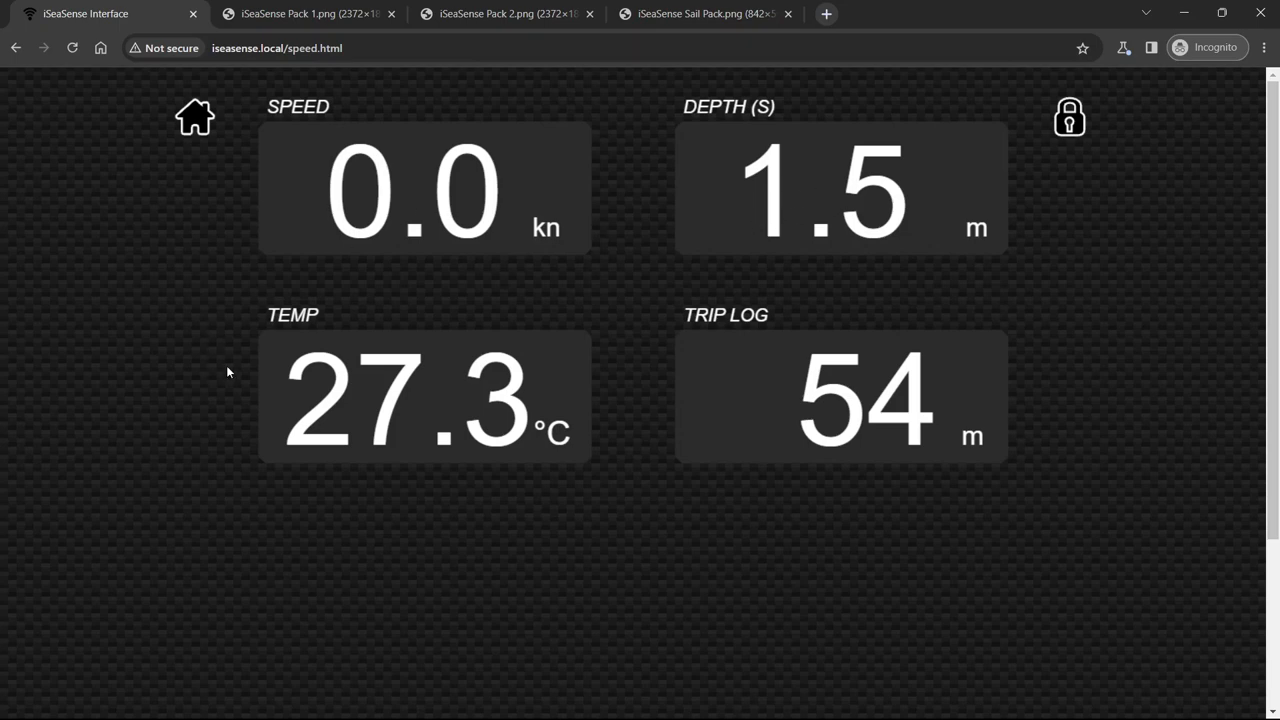
mouse_move(430, 395)
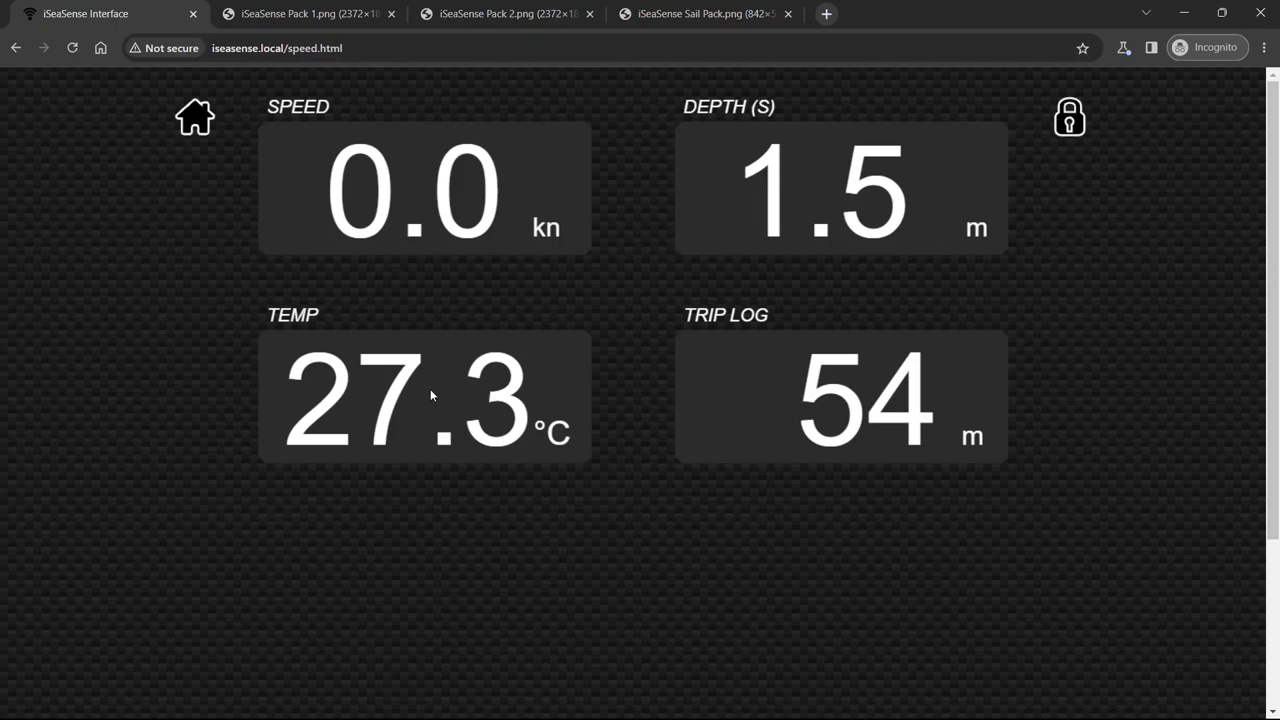
mouse_move(897, 361)
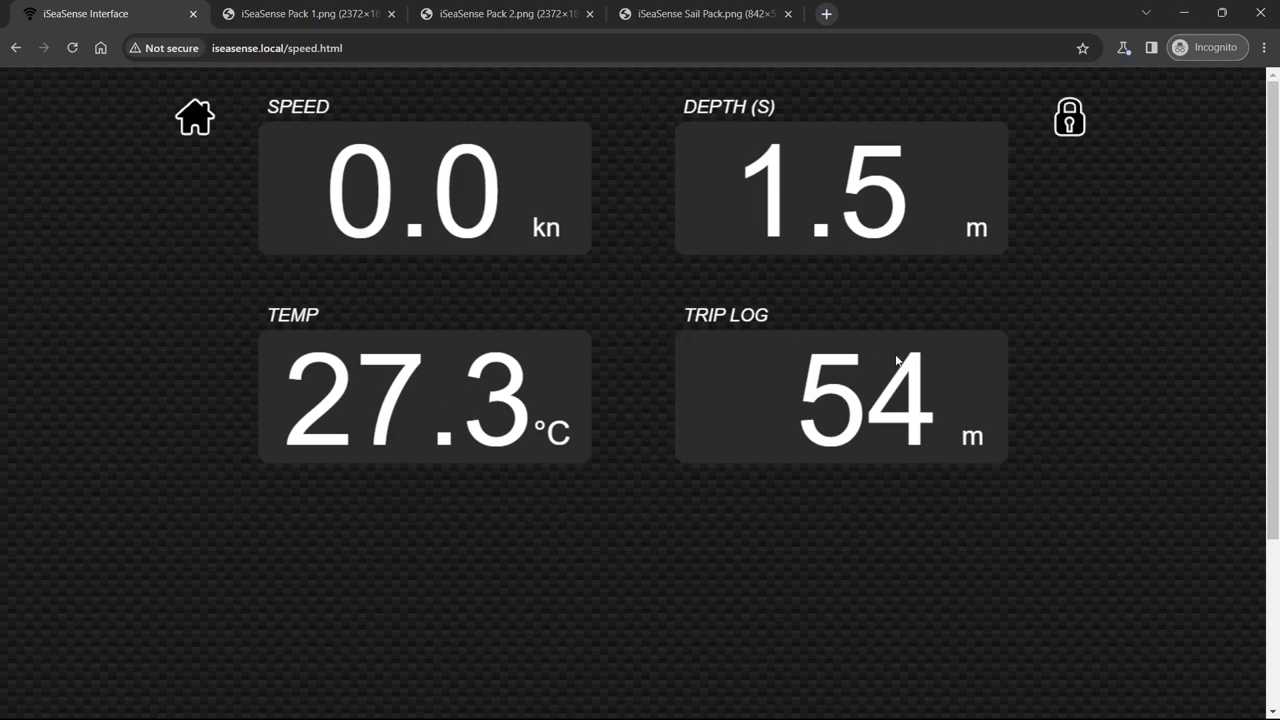
mouse_move(623, 393)
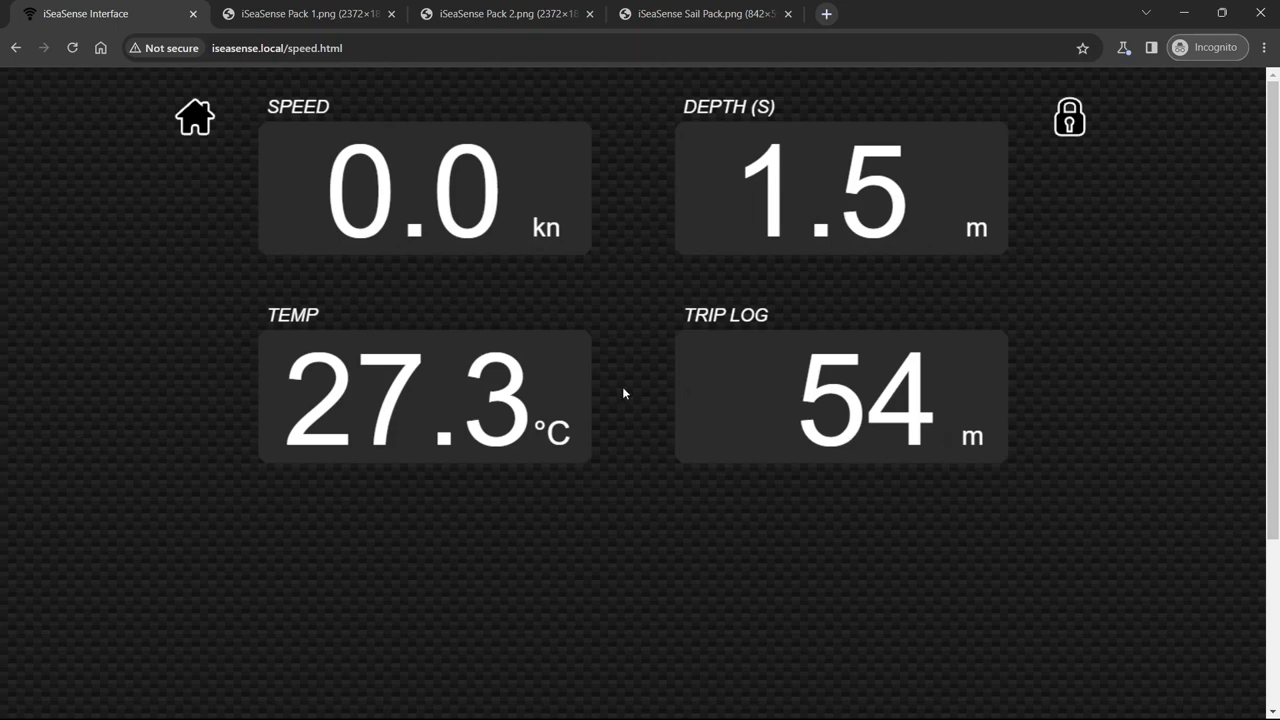
mouse_move(371, 290)
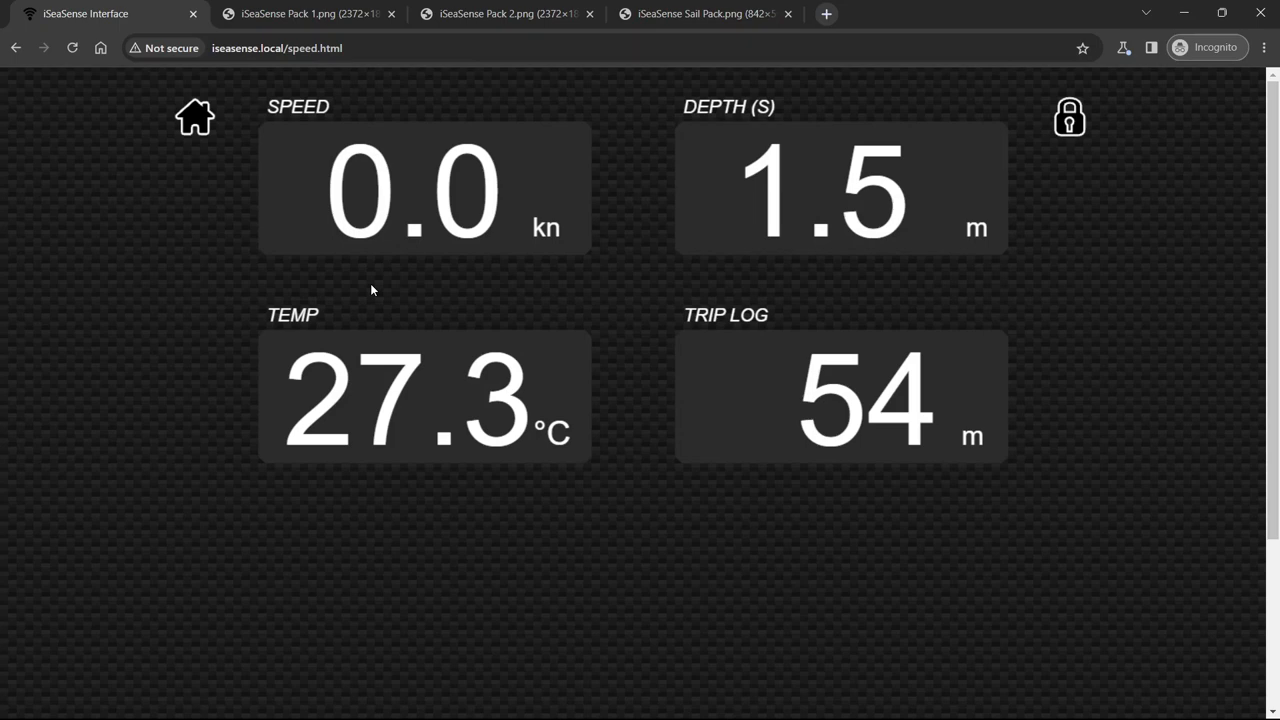
mouse_move(558, 395)
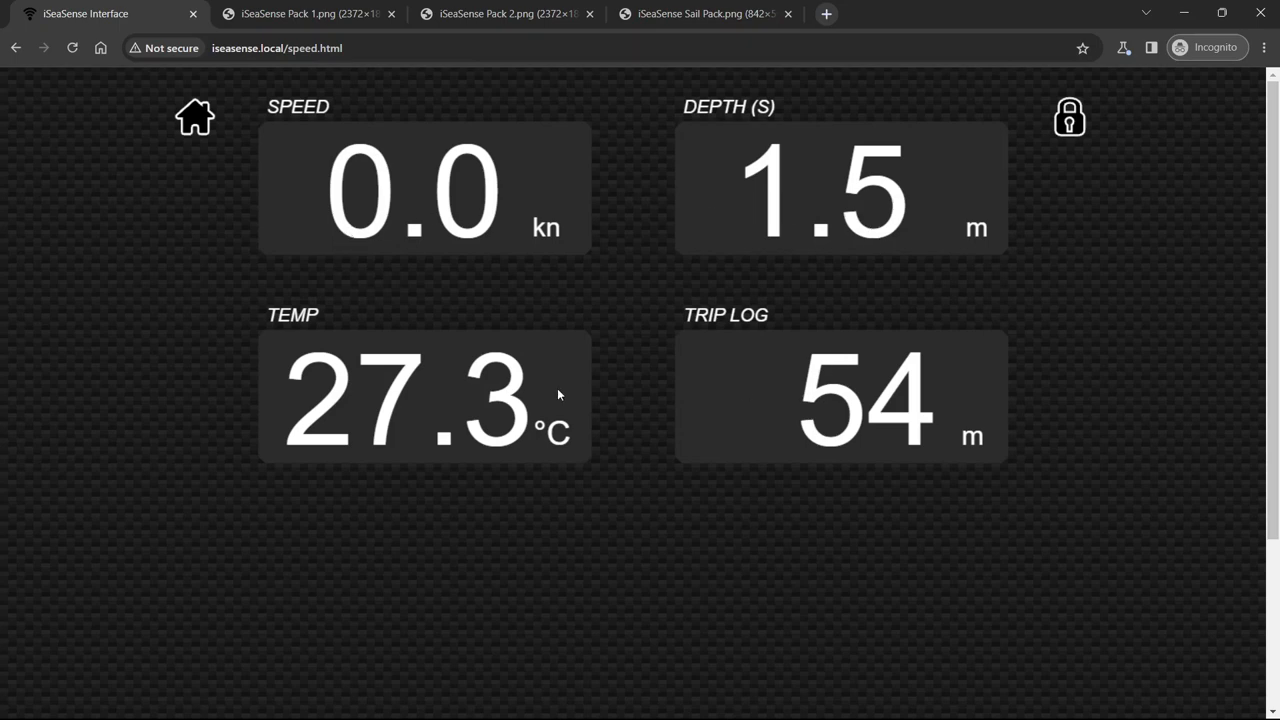
mouse_move(1041, 170)
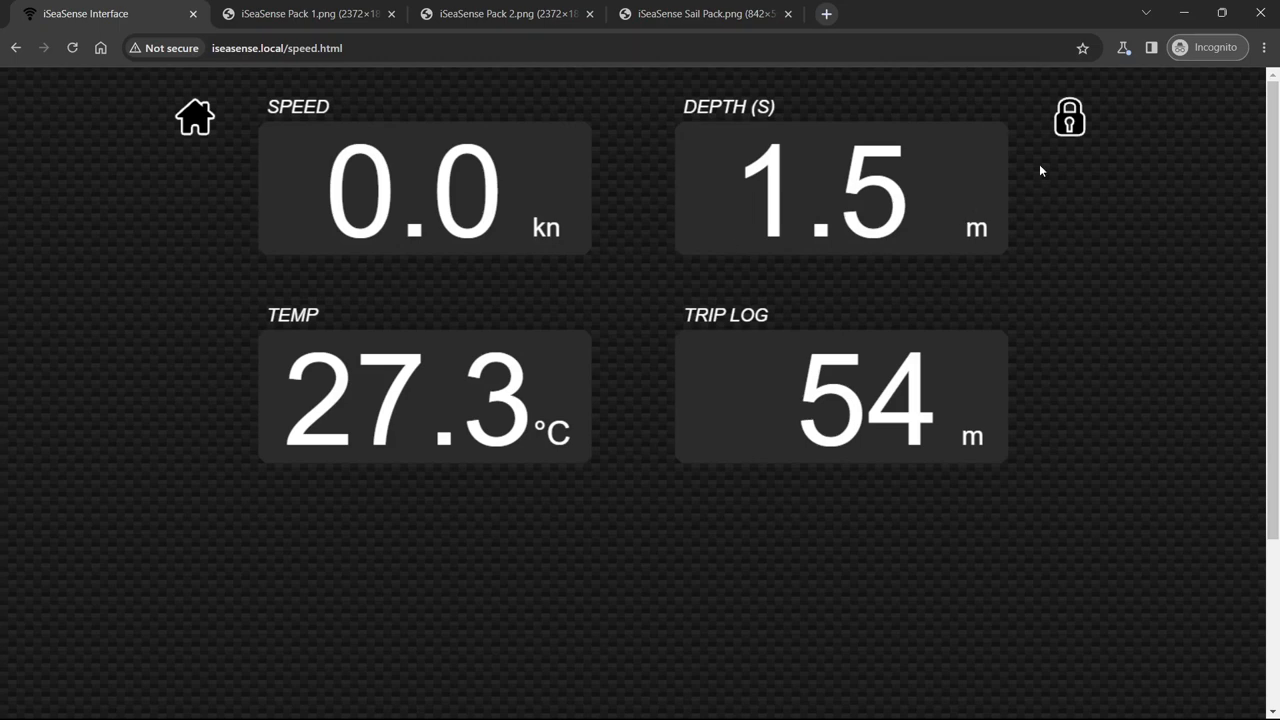
mouse_move(1069, 128)
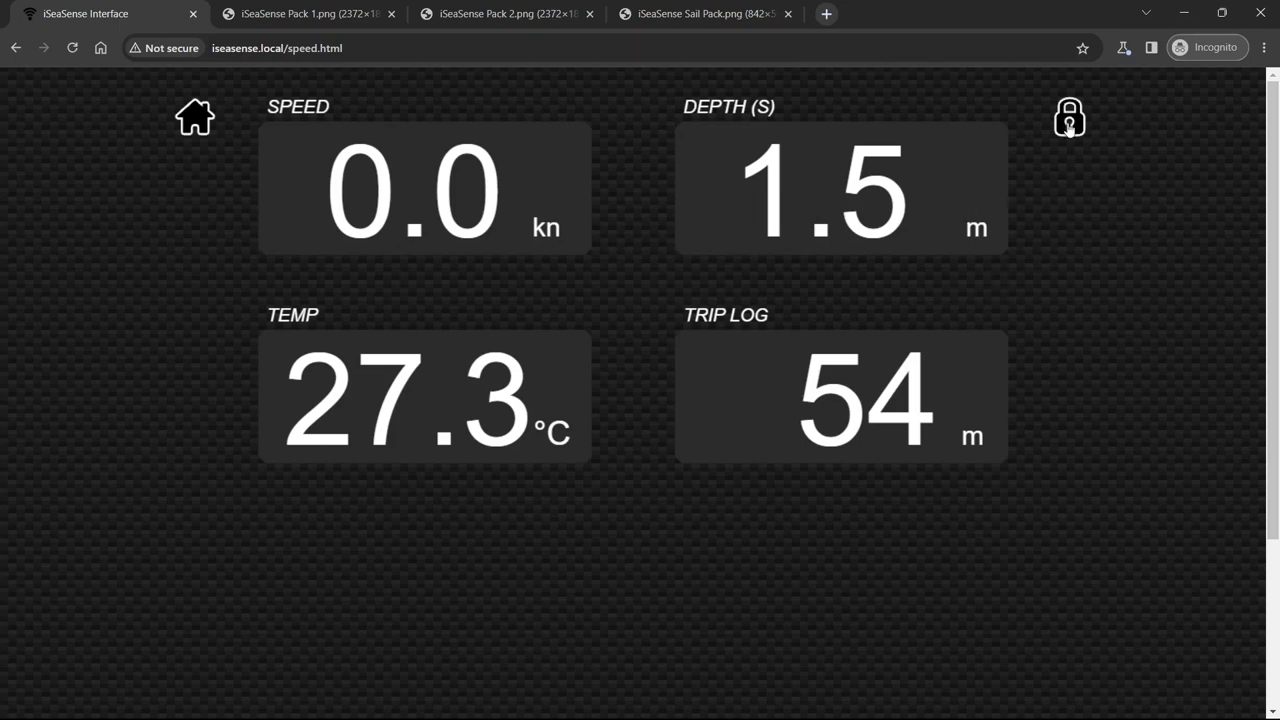
Change the TEMP gauge's data source to TOTAL LOG, now reading 676 m
click(1069, 117)
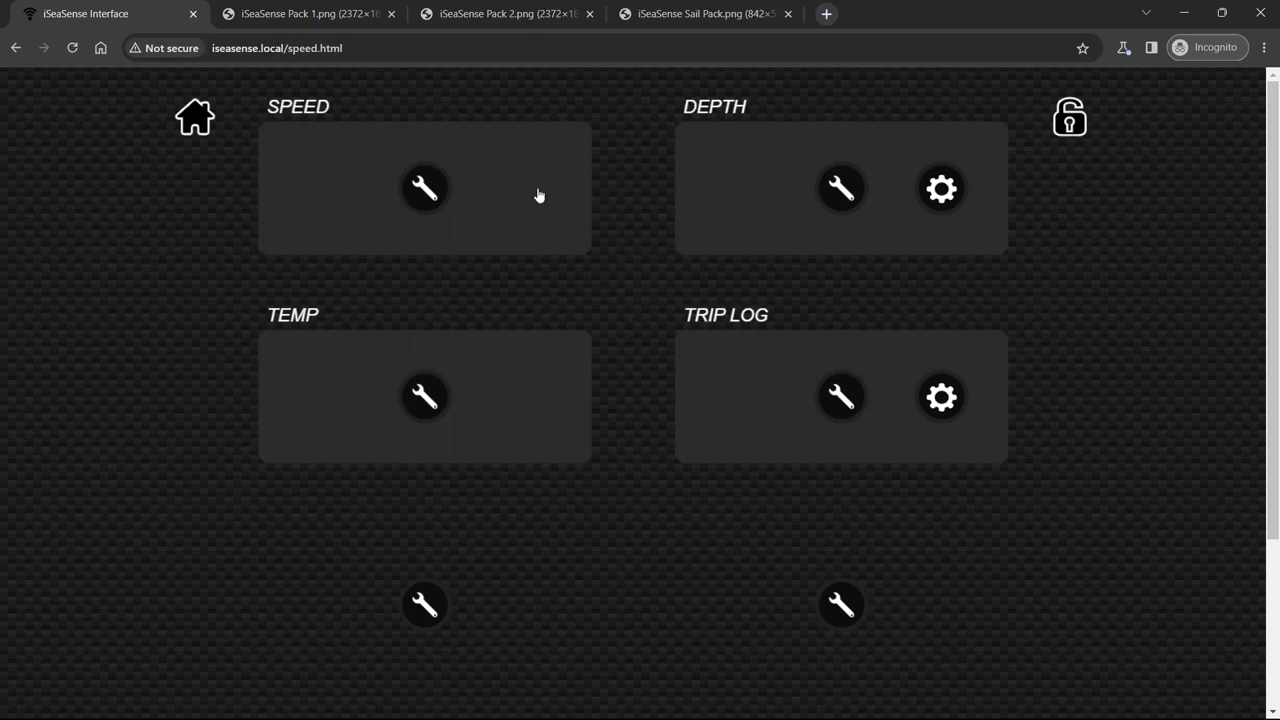
mouse_move(381, 209)
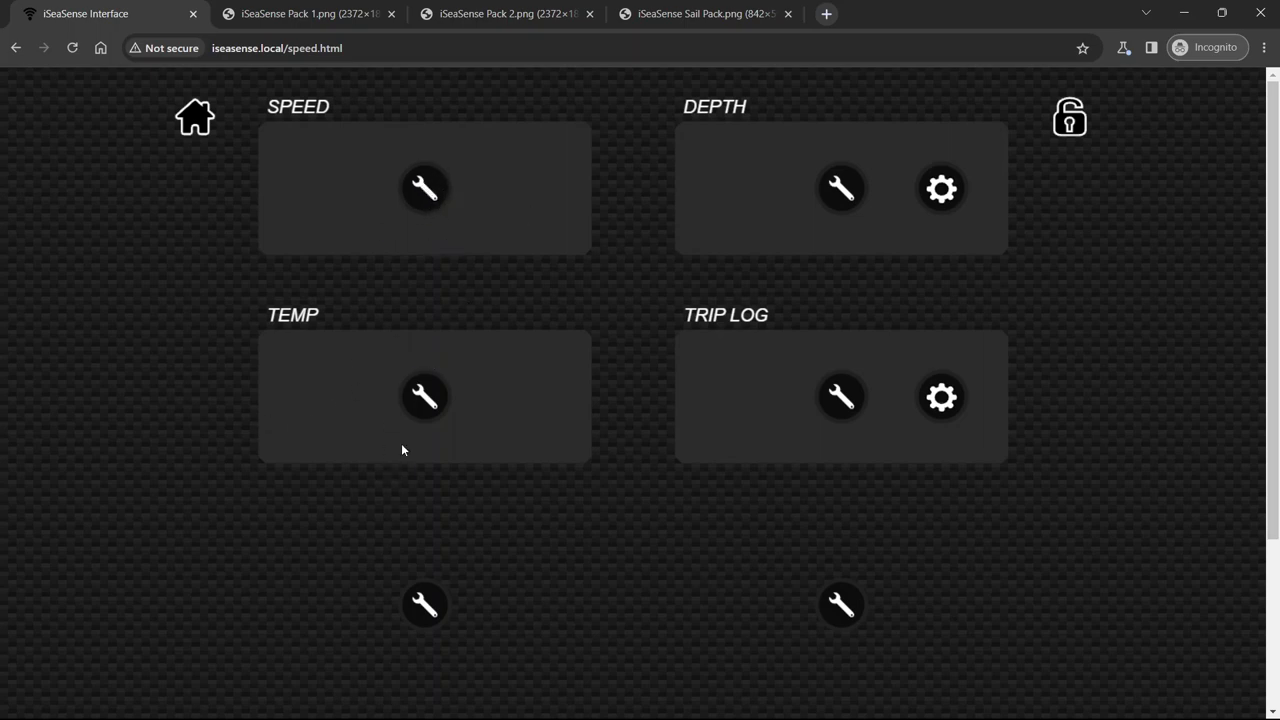
click(423, 397)
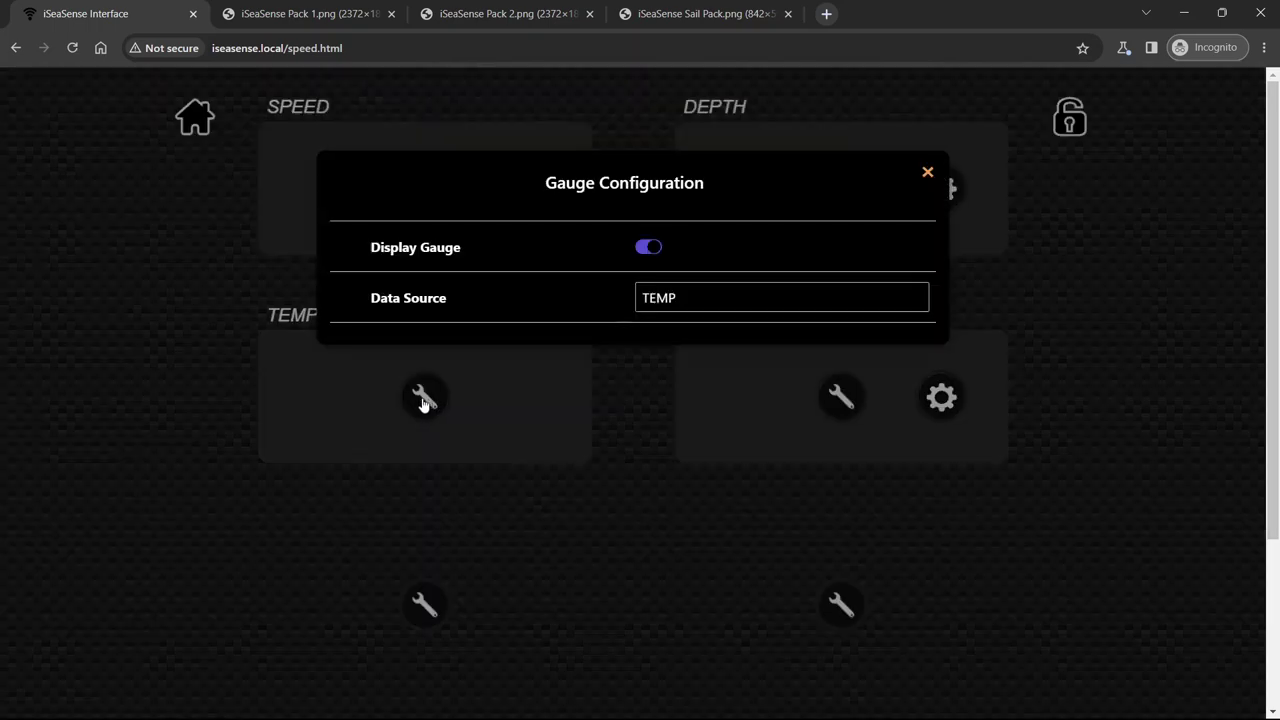
click(781, 297)
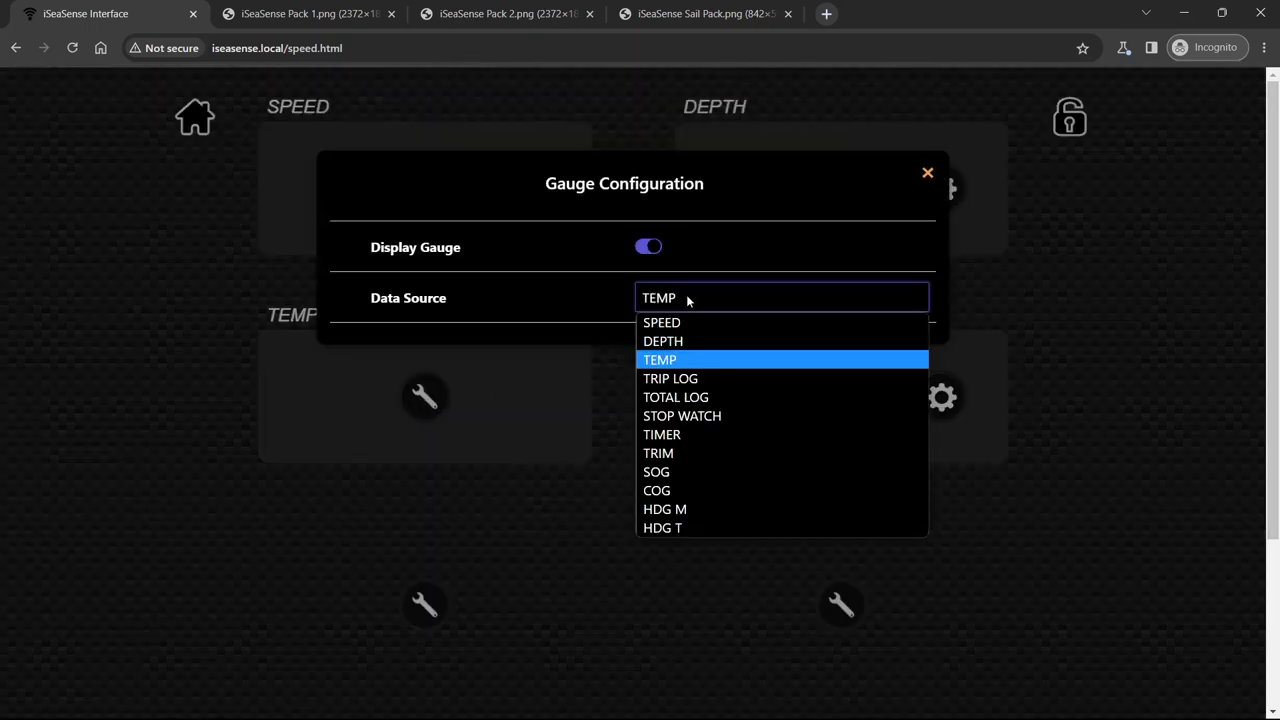
mouse_move(675, 397)
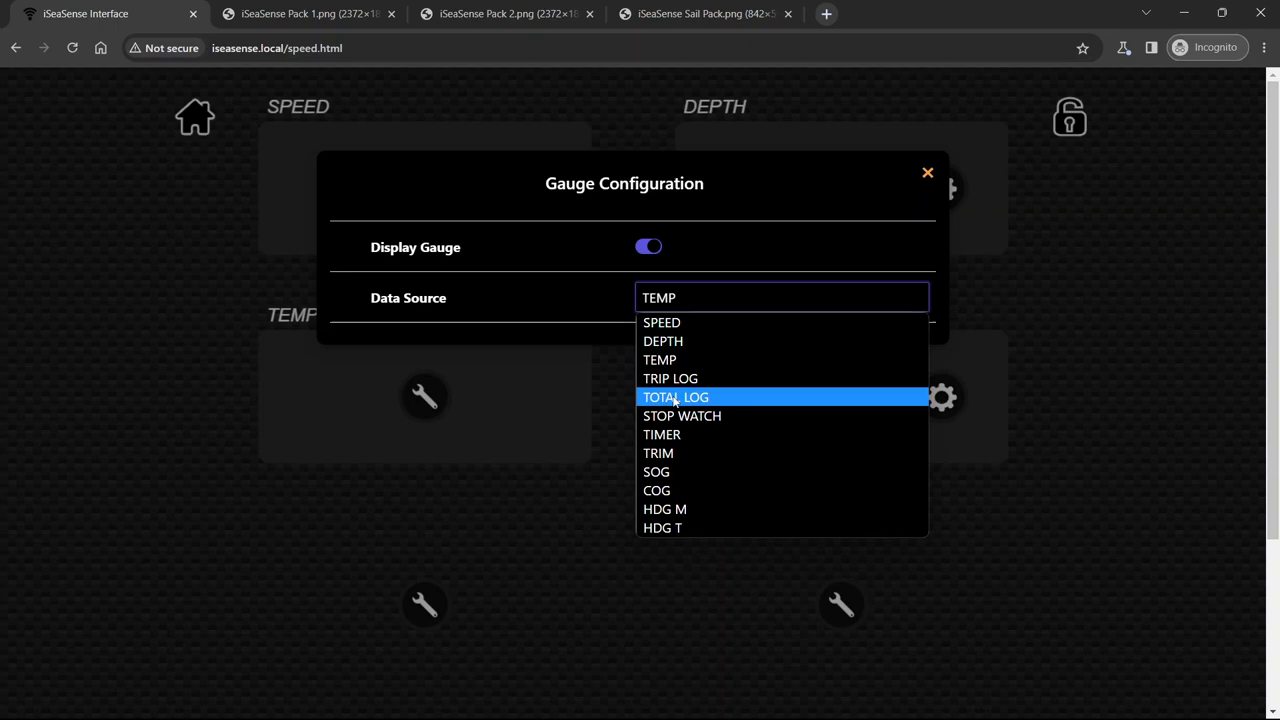
click(674, 397)
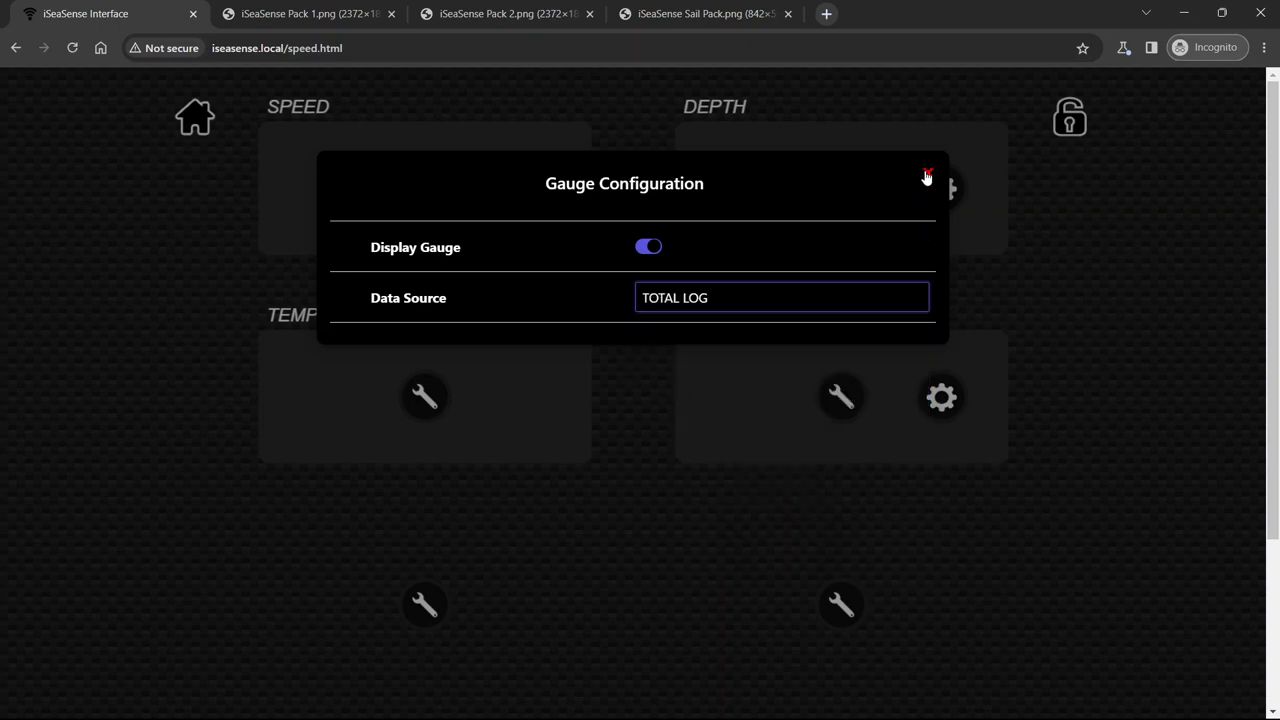
click(927, 173)
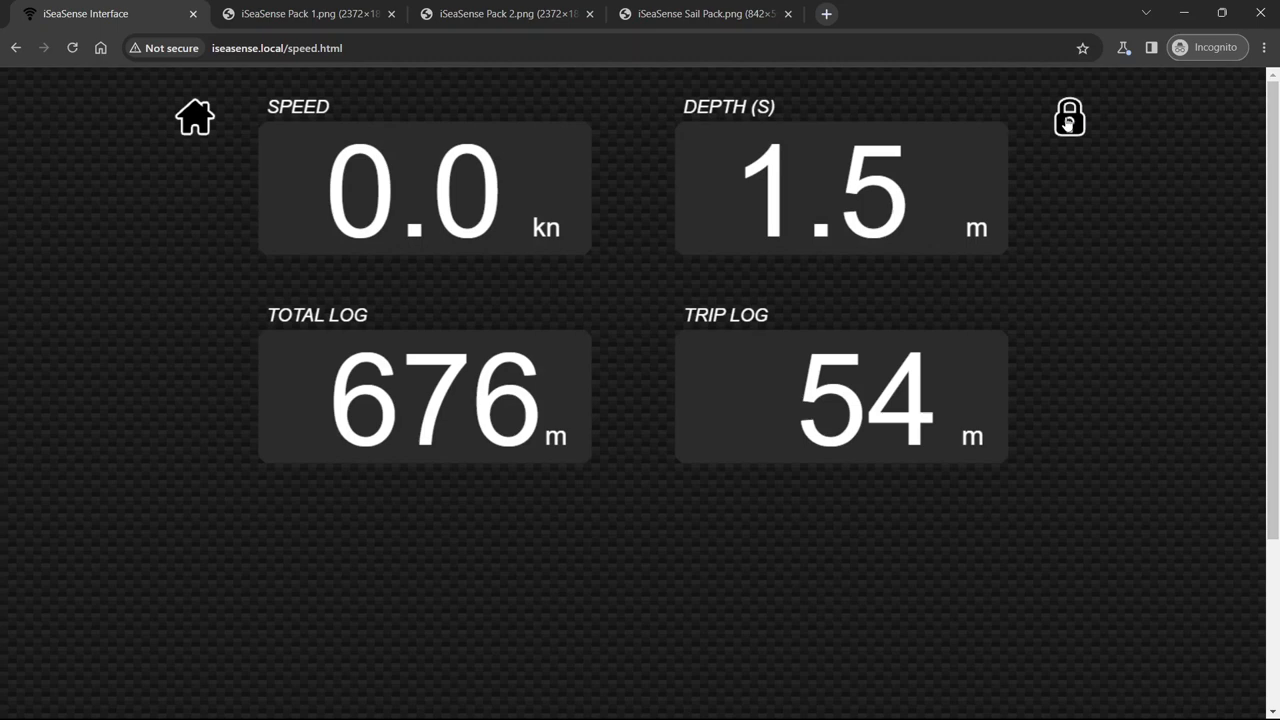
mouse_move(247, 412)
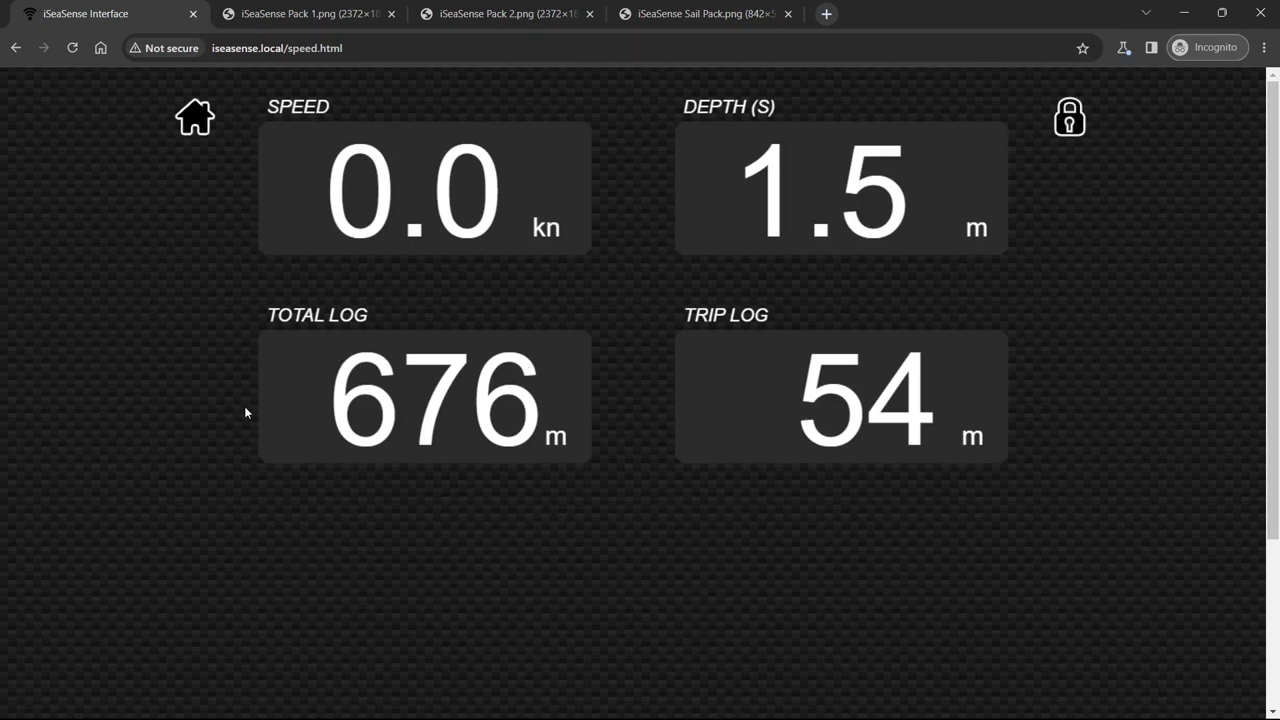
mouse_move(395, 401)
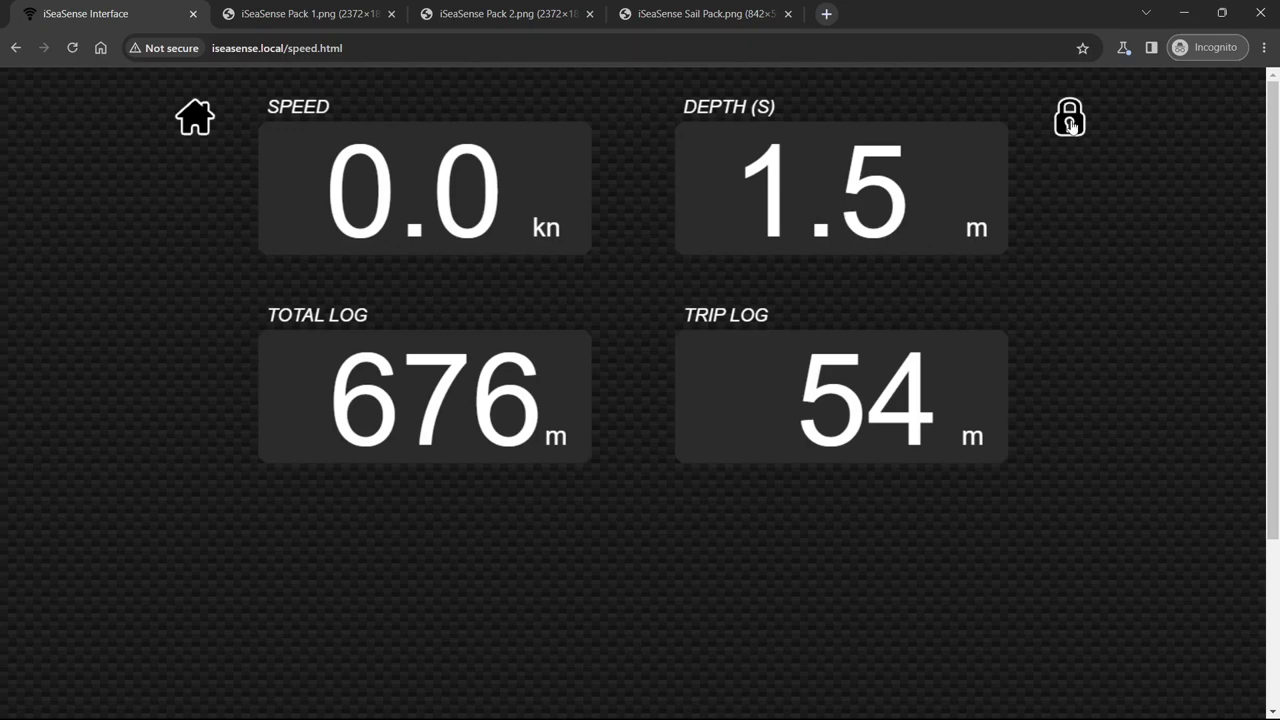
Enable the STOP WATCH gauge with STOP WATCH as its data source
click(1069, 116)
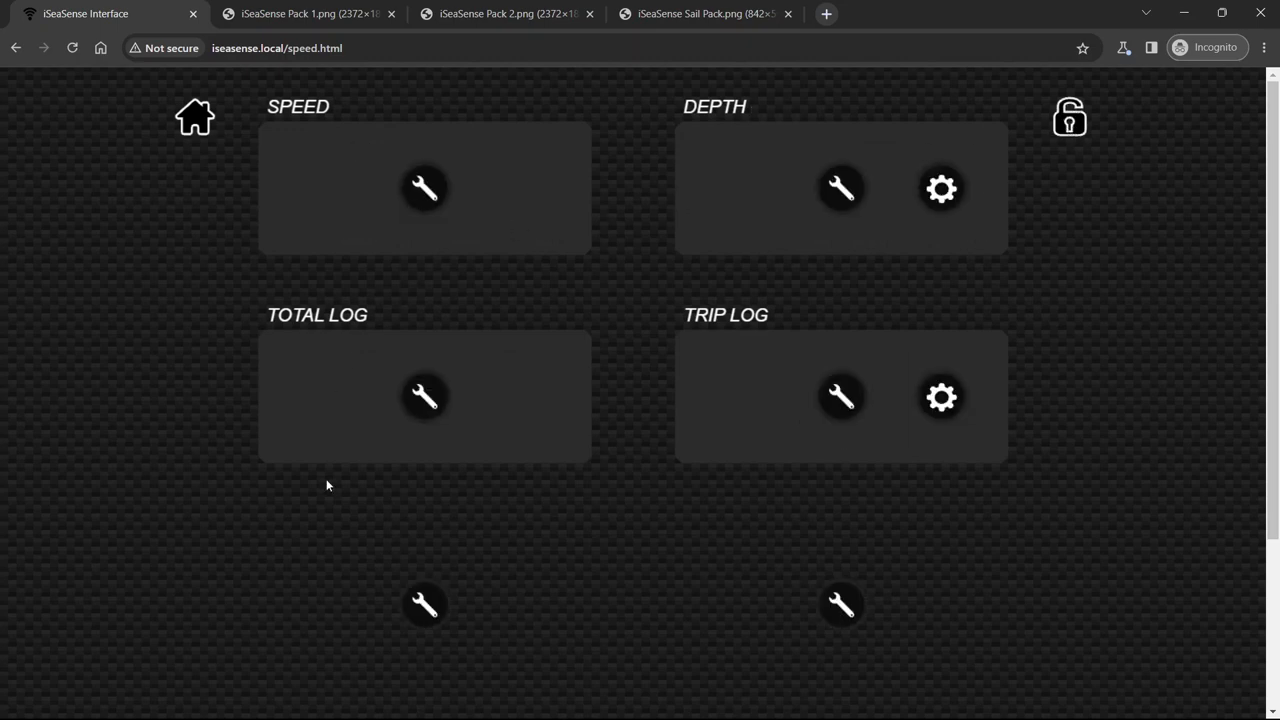
scroll(down, 3)
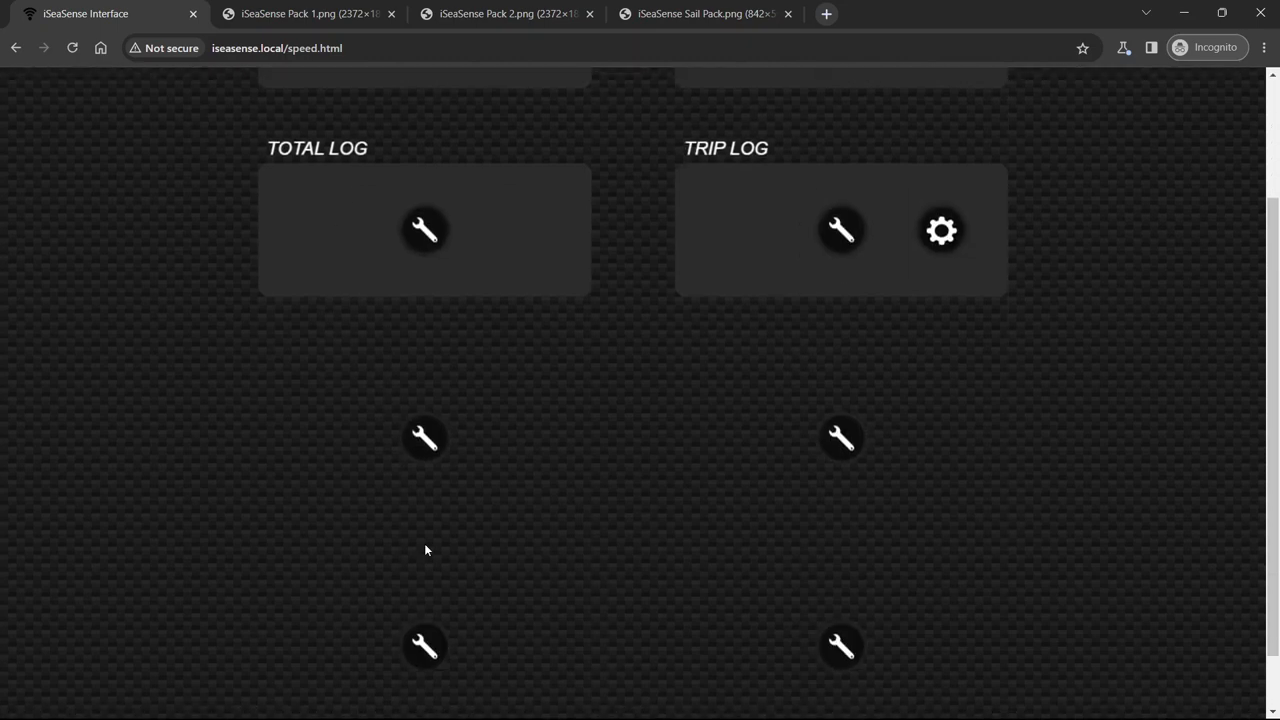
mouse_move(400, 438)
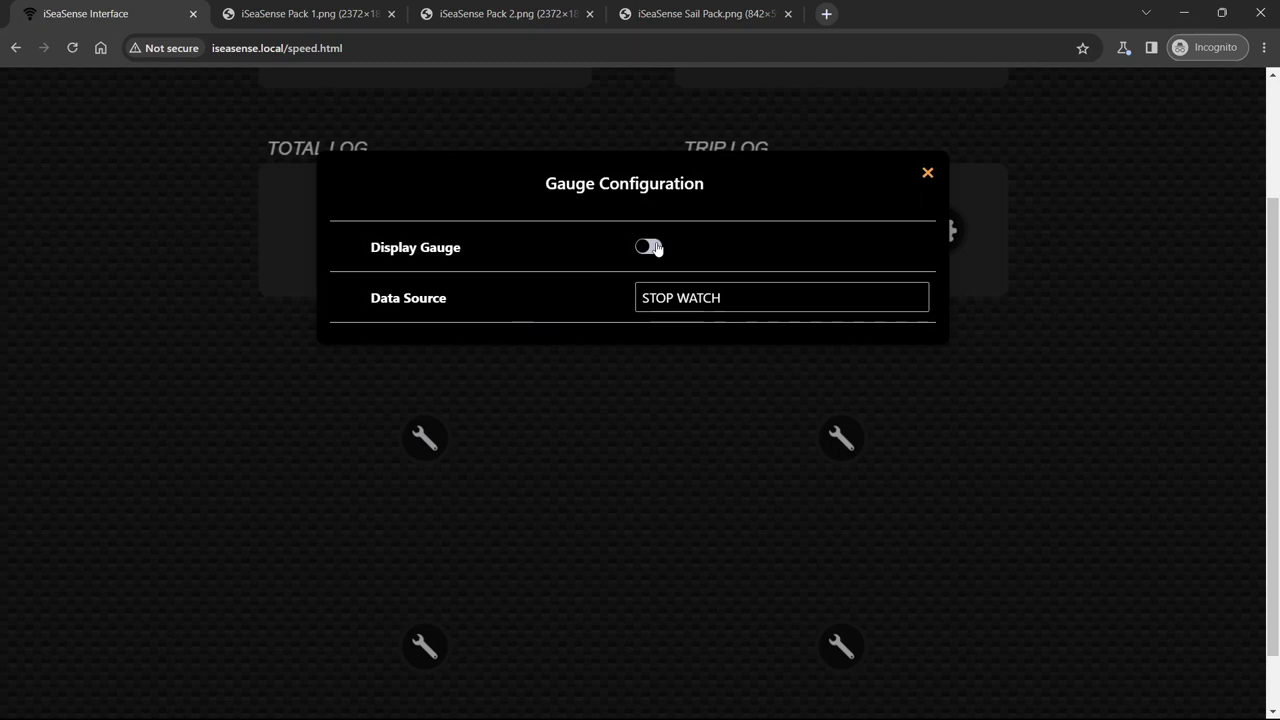
click(648, 247)
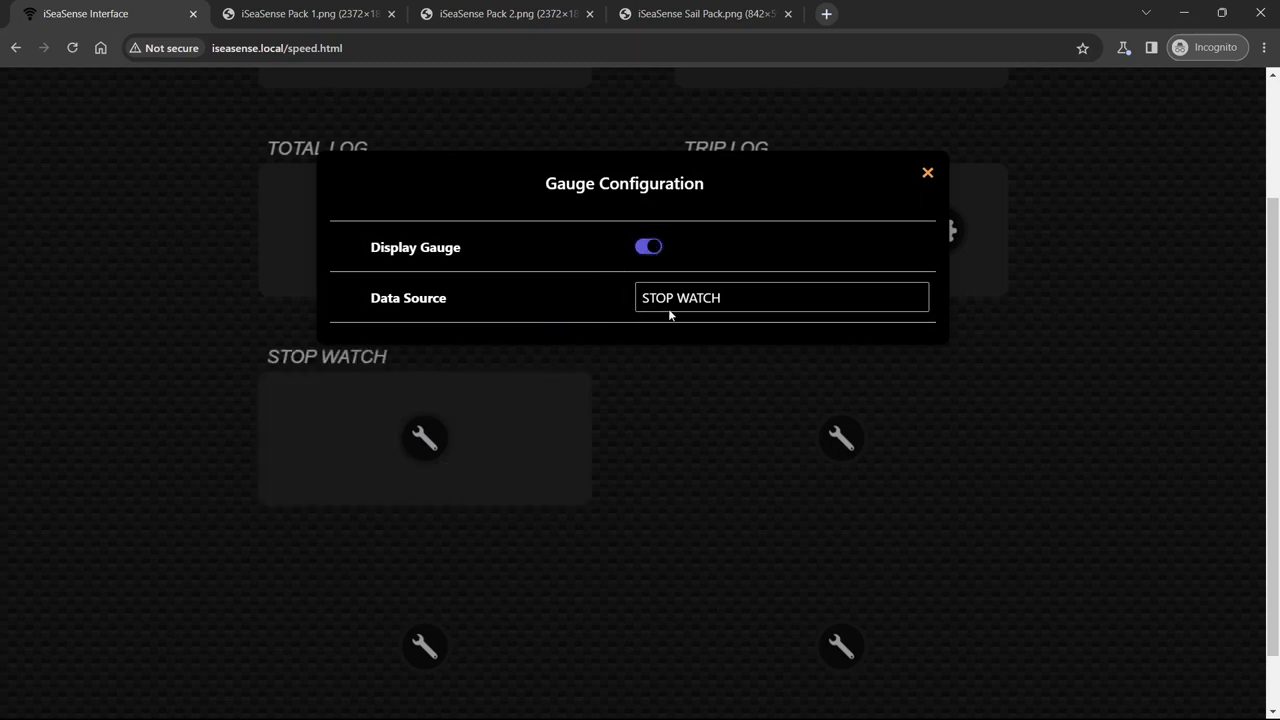
click(780, 297)
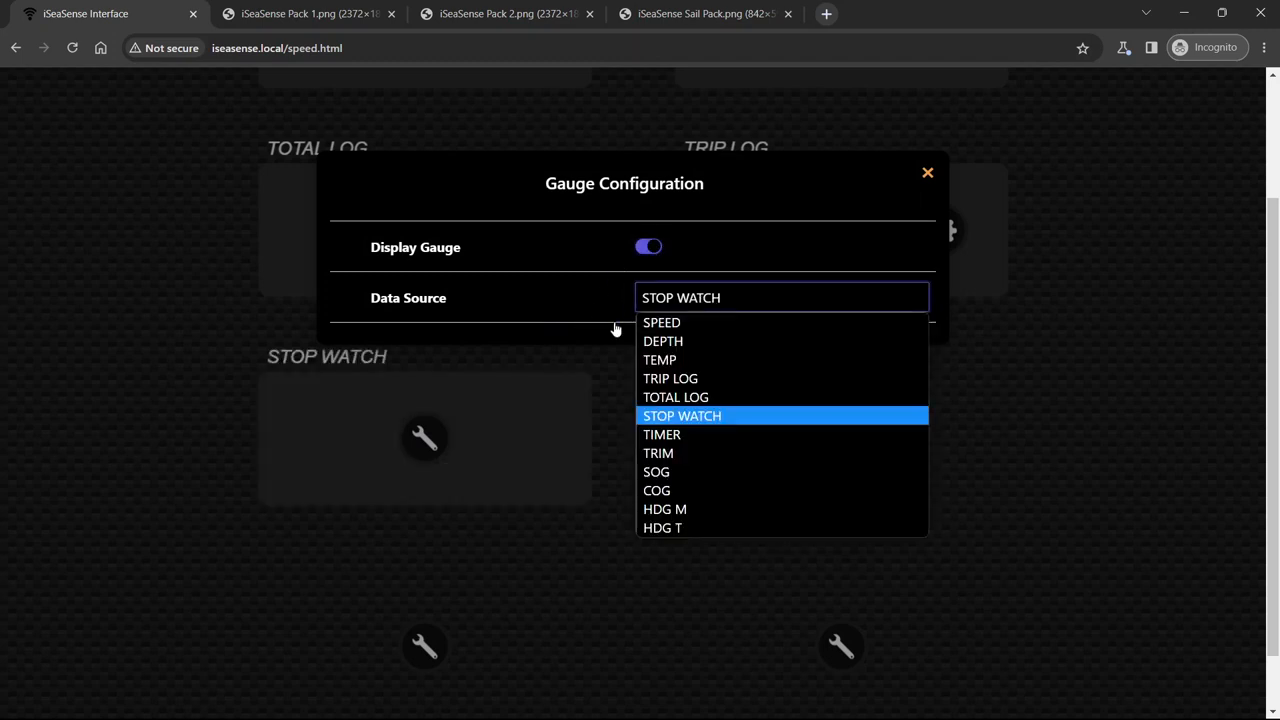
mouse_move(740, 297)
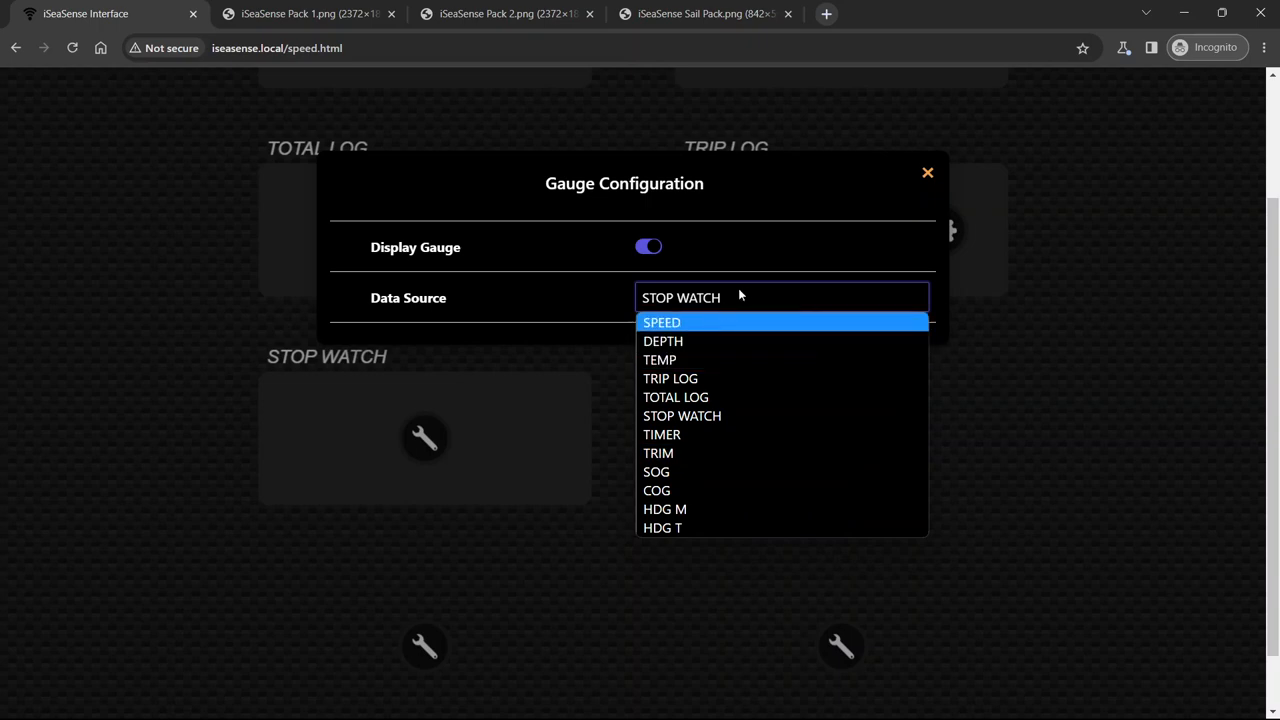
click(682, 415)
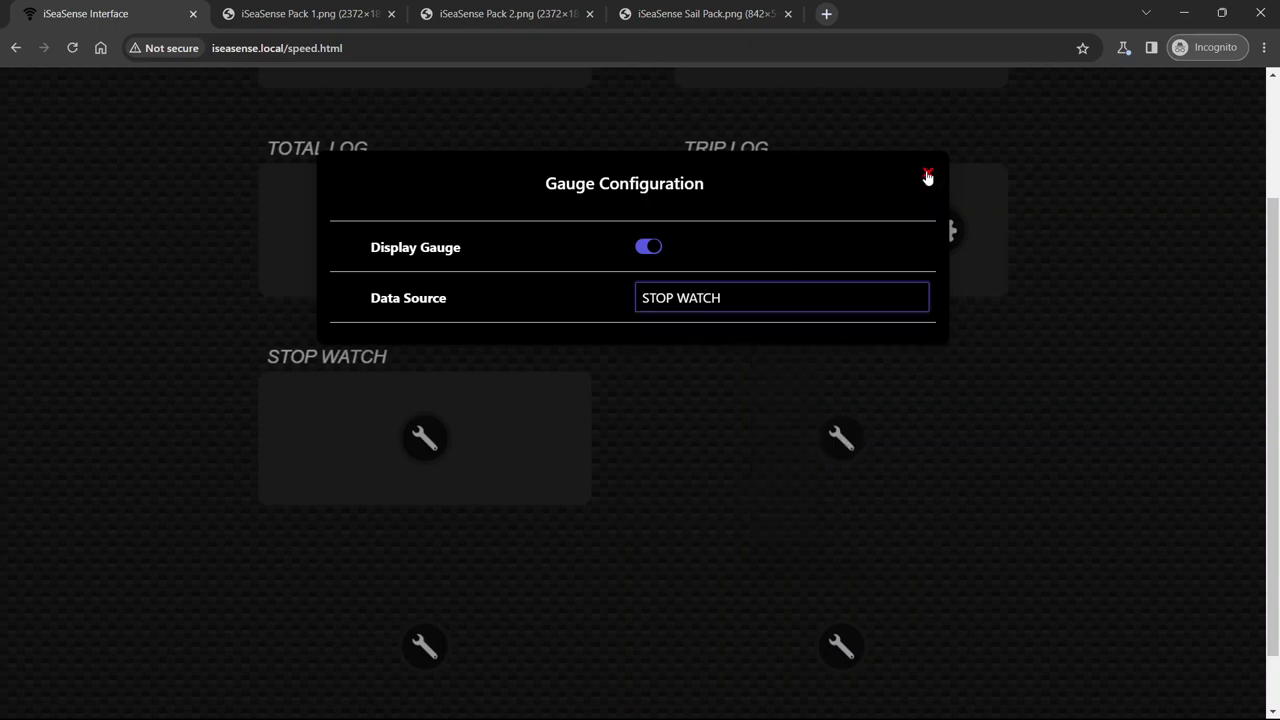
click(927, 177)
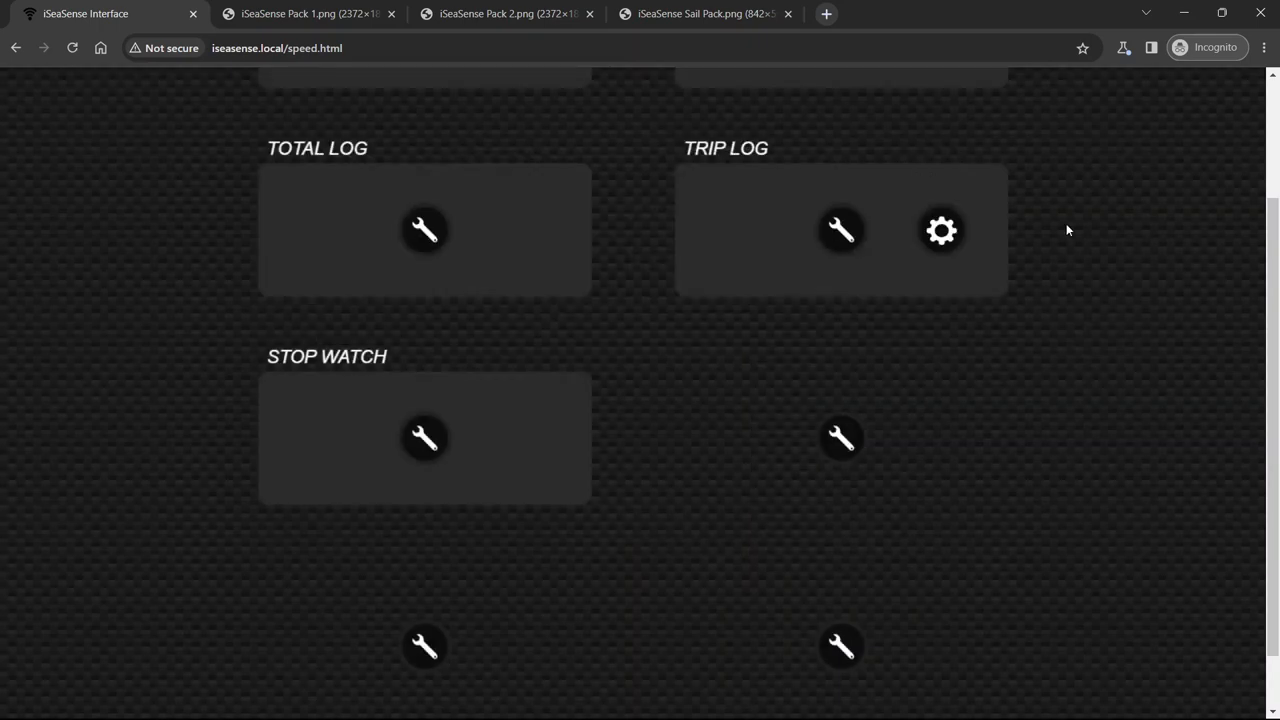
scroll(up, 3)
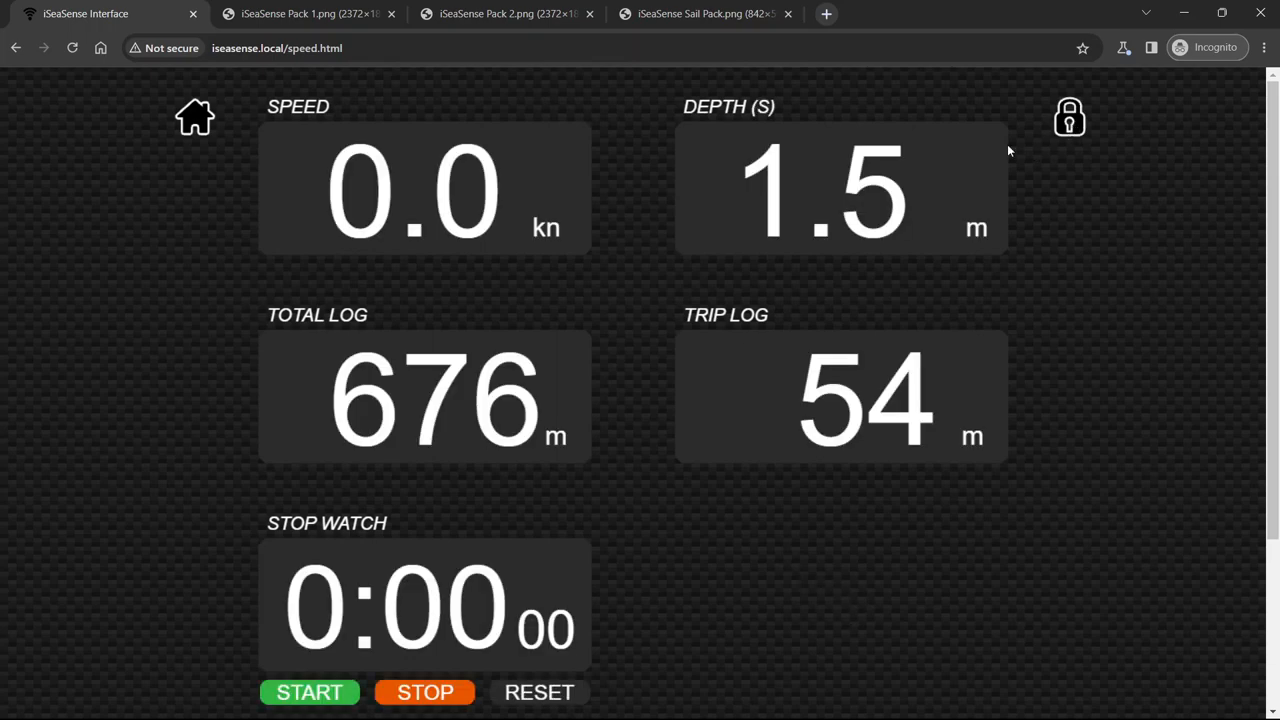
mouse_move(399, 593)
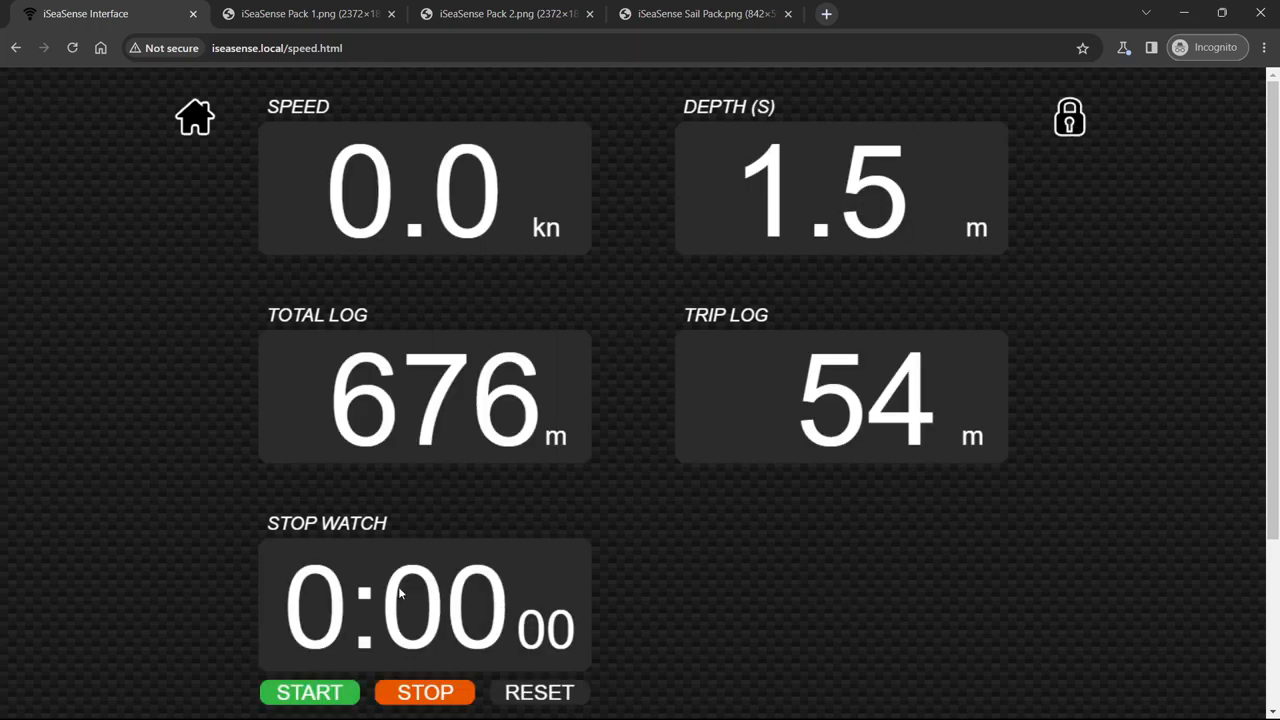
mouse_move(334, 555)
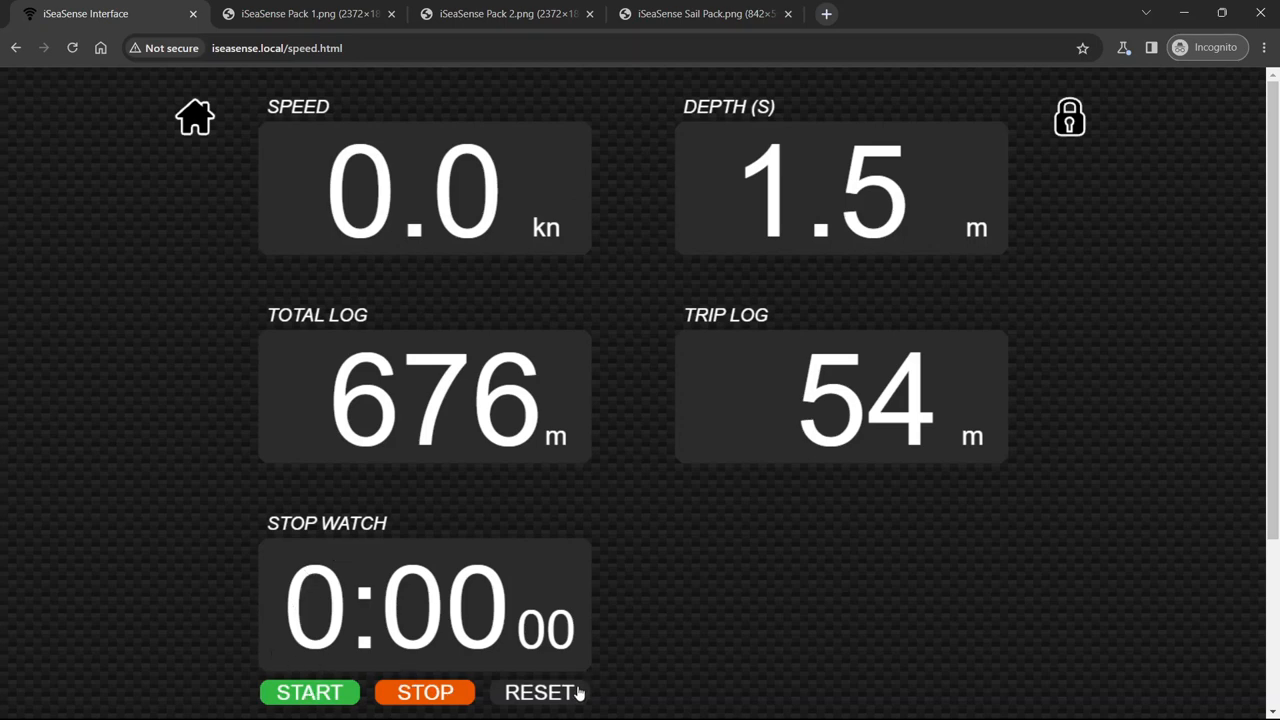
mouse_move(433, 545)
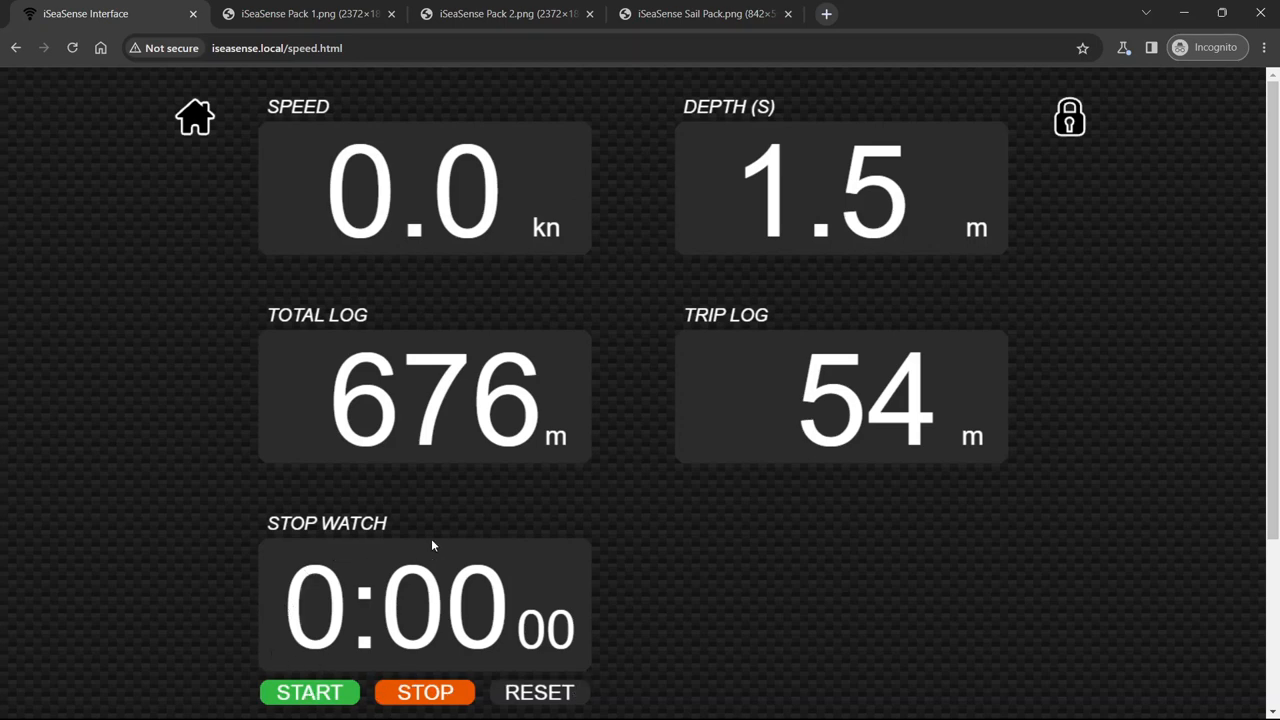
mouse_move(645, 448)
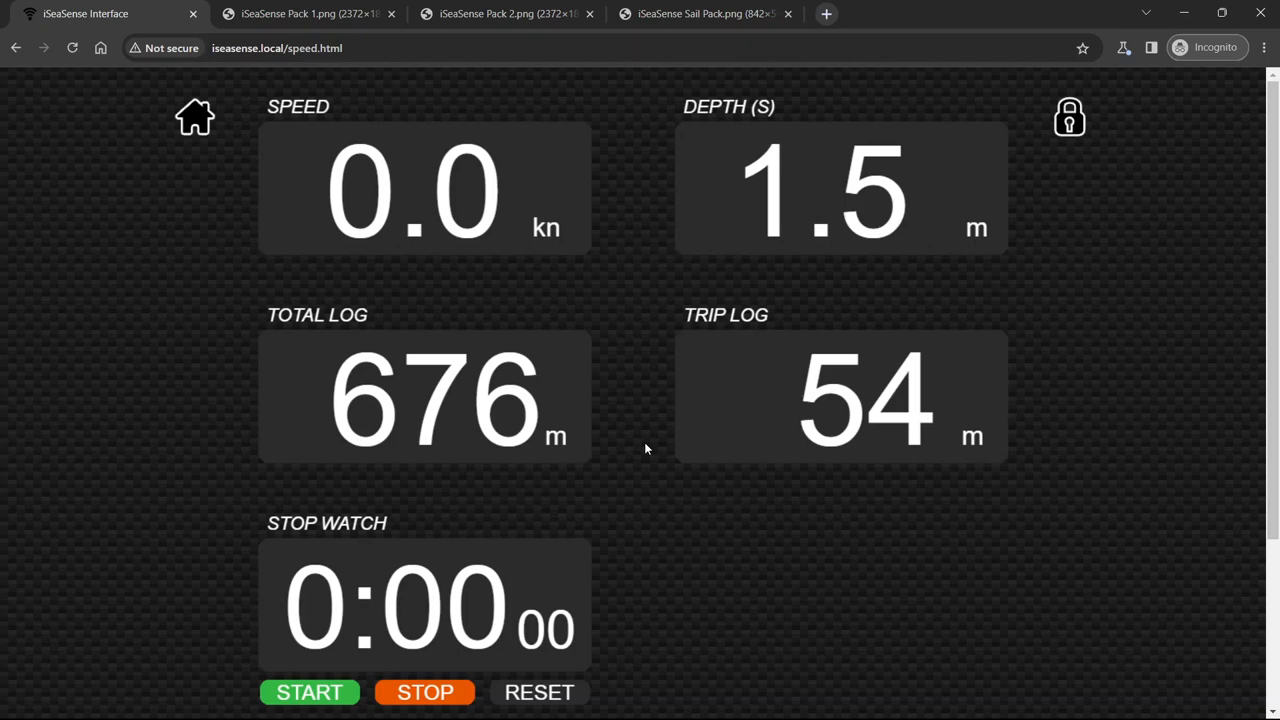
mouse_move(655, 427)
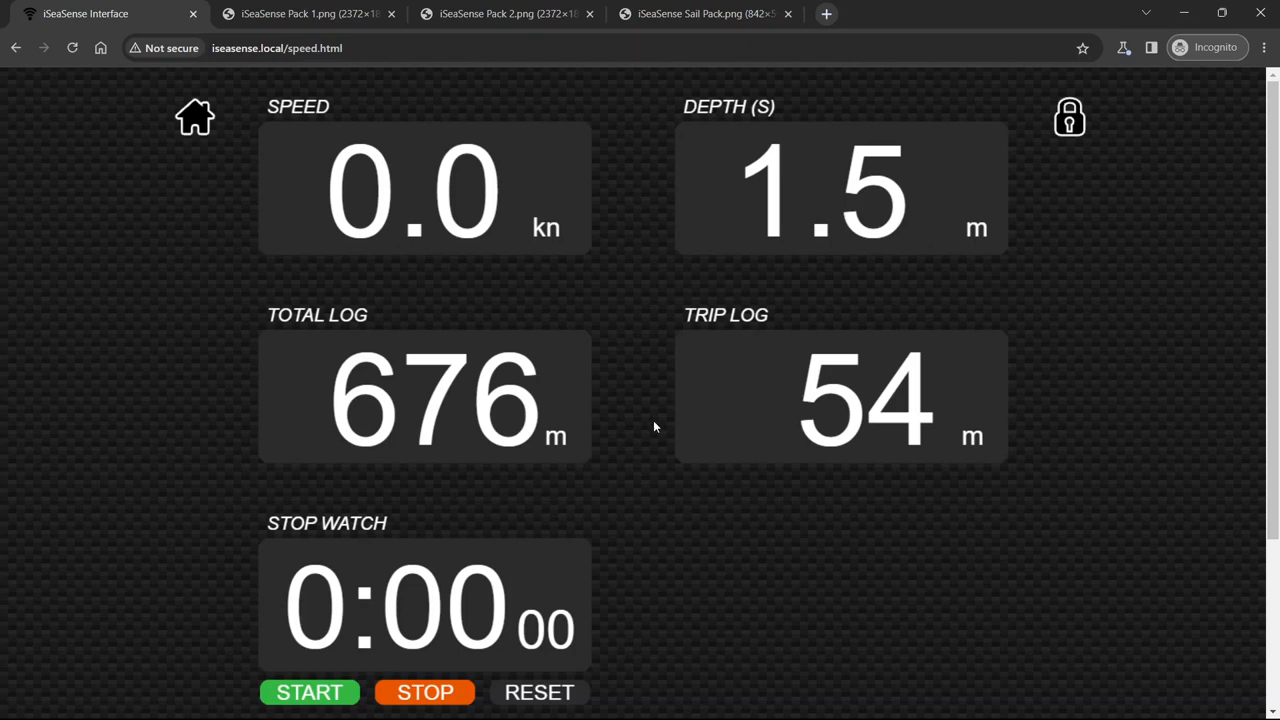
mouse_move(588, 363)
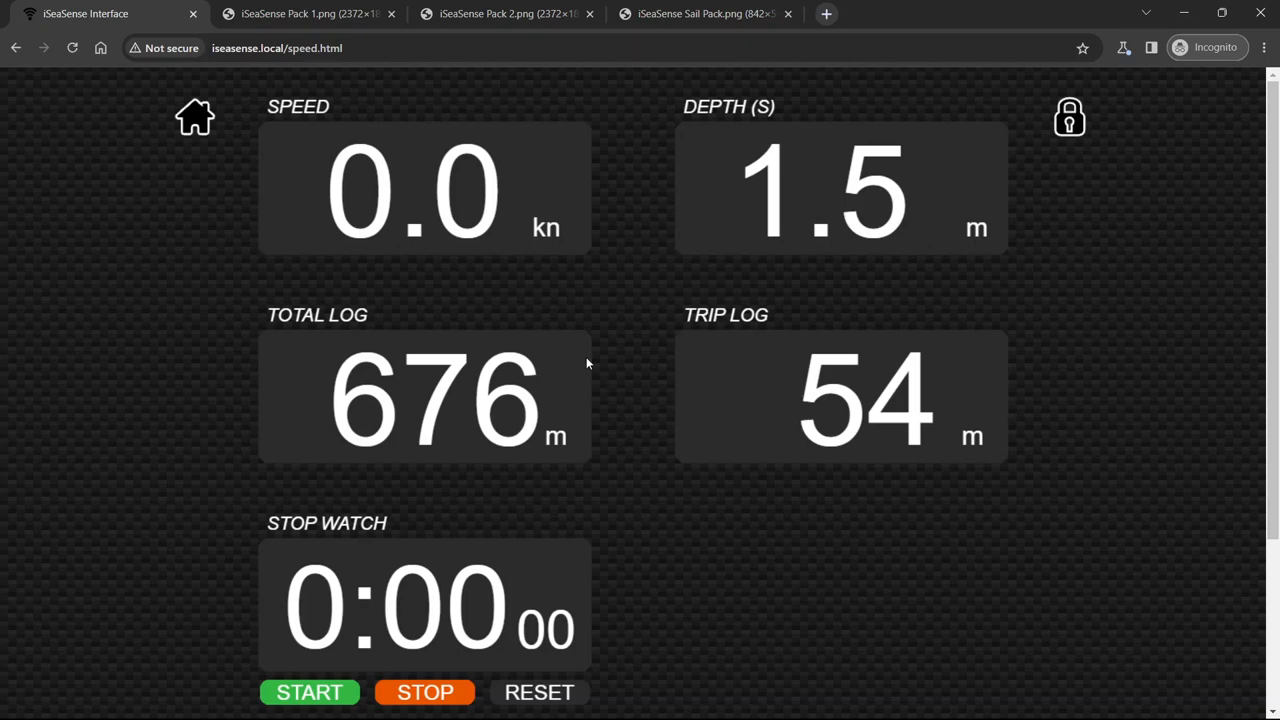
mouse_move(1010, 197)
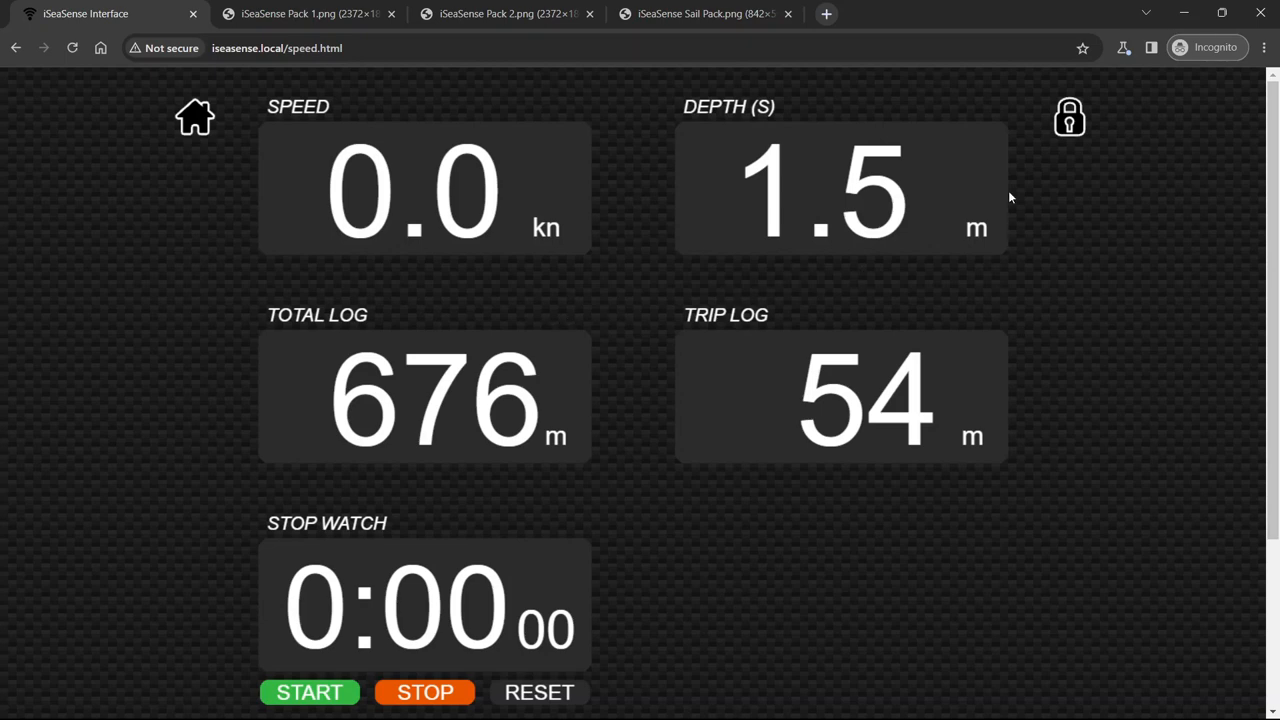
mouse_move(818, 211)
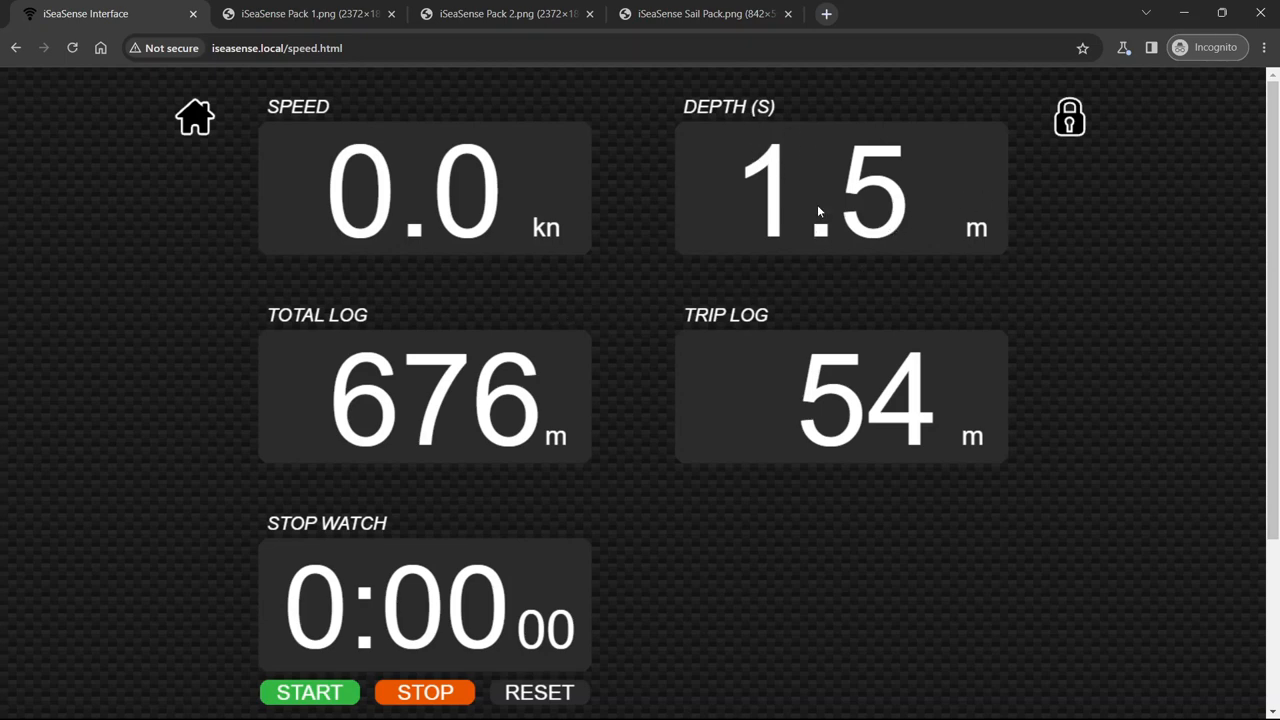
Apply a negative 1.5 m keel depth offset so depth reads -1.5 m, then relock
click(1069, 116)
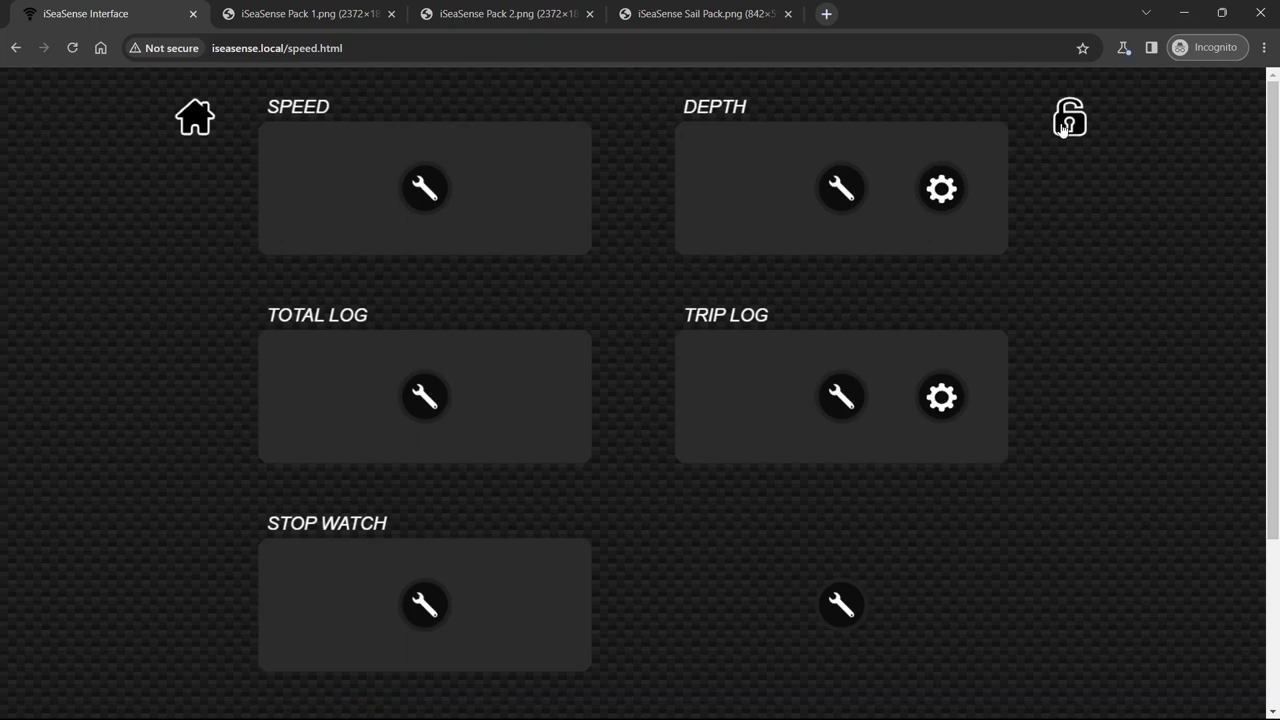
mouse_move(941, 188)
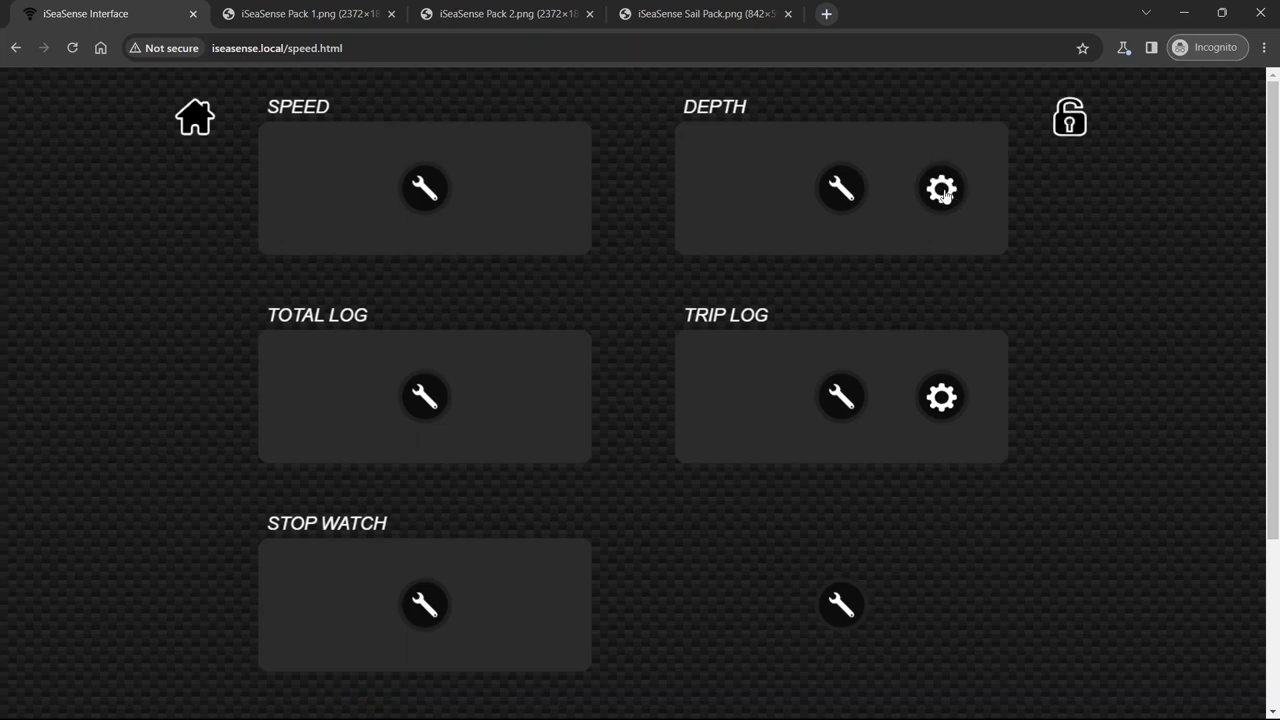
click(941, 188)
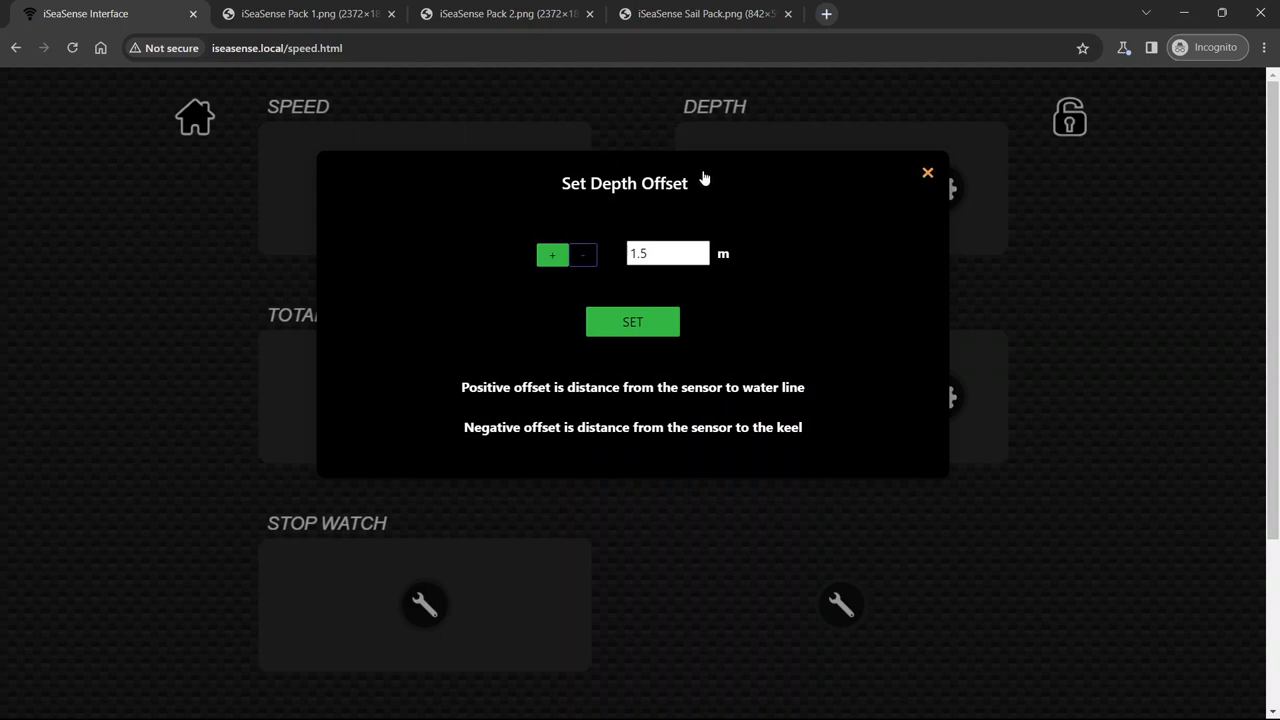
mouse_move(520, 377)
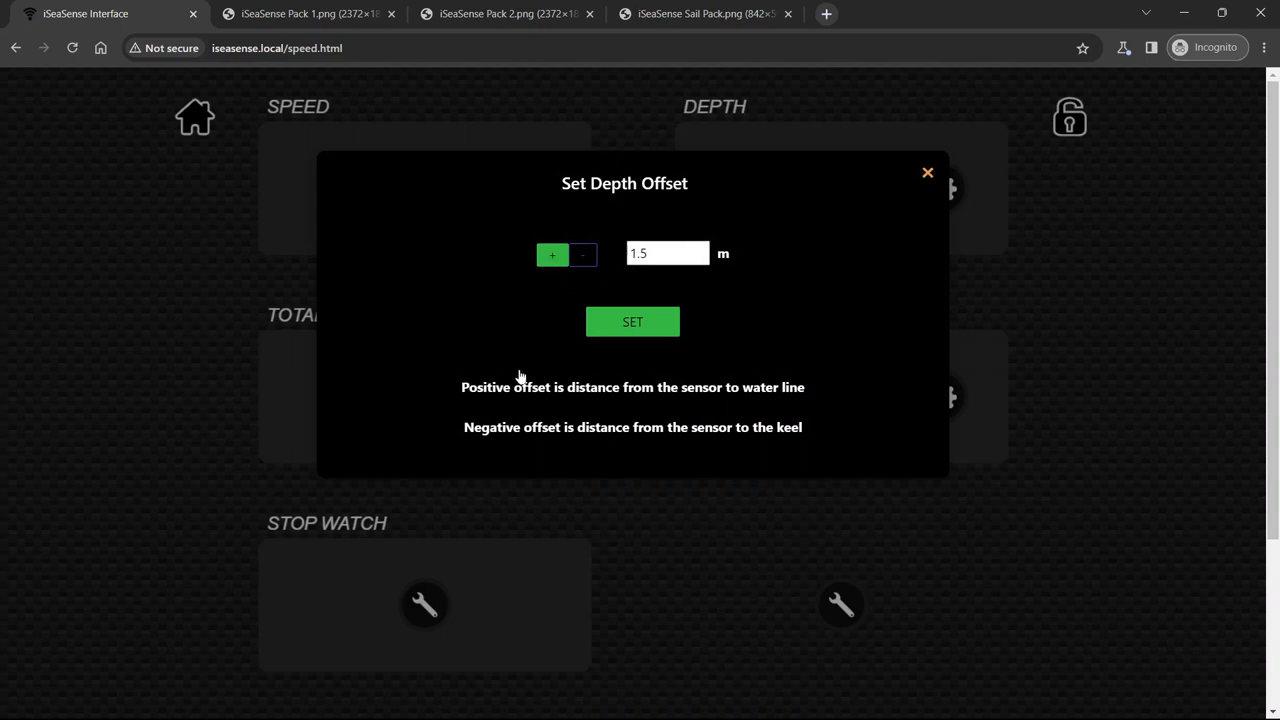
mouse_move(646, 402)
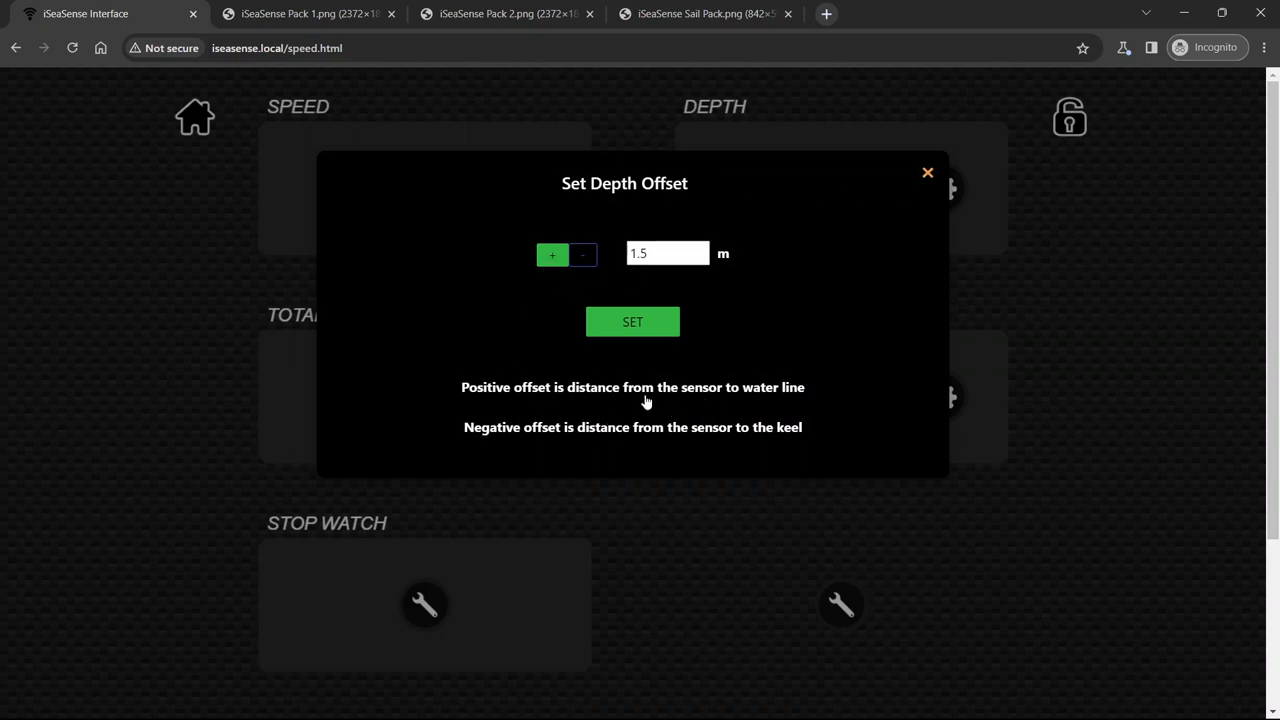
mouse_move(775, 389)
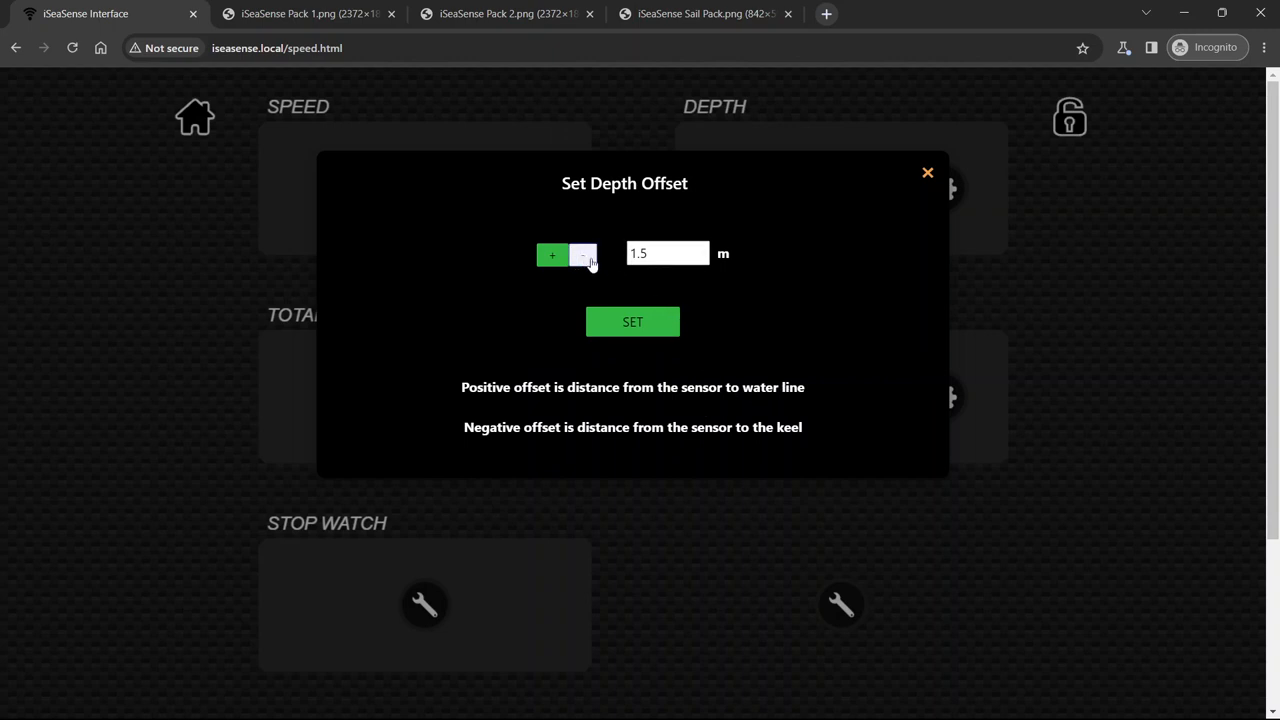
click(583, 254)
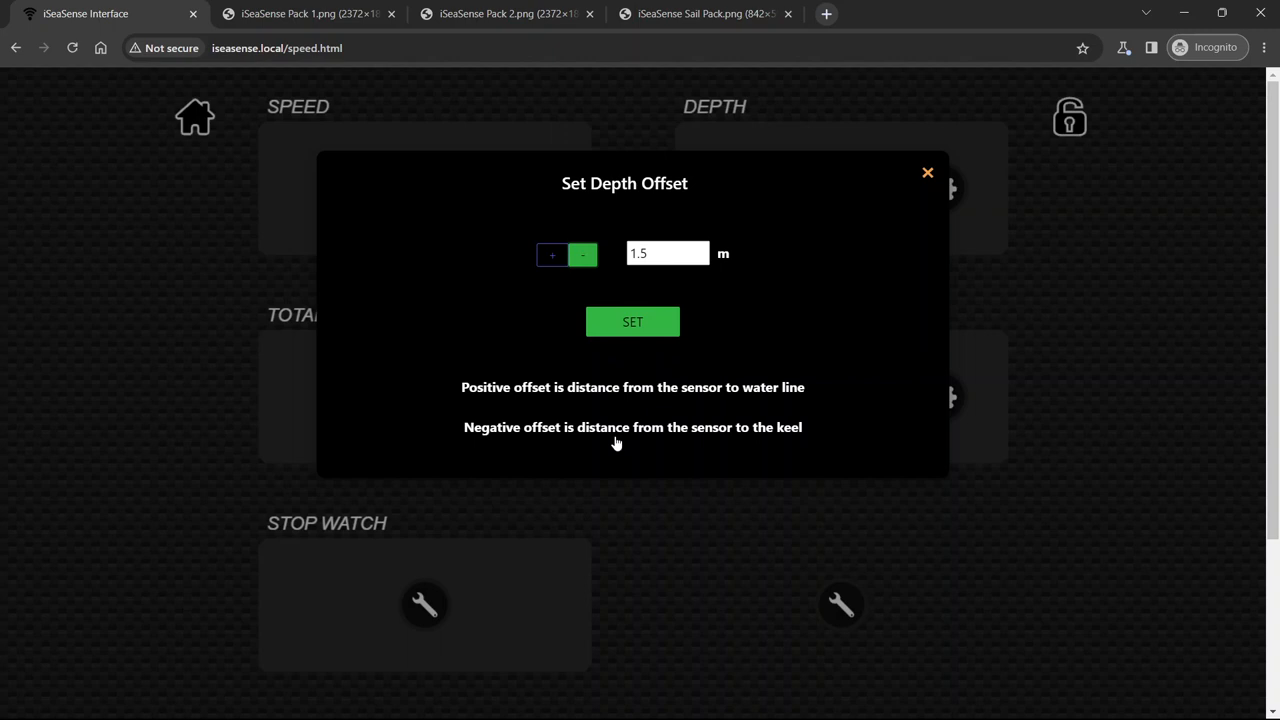
mouse_move(729, 320)
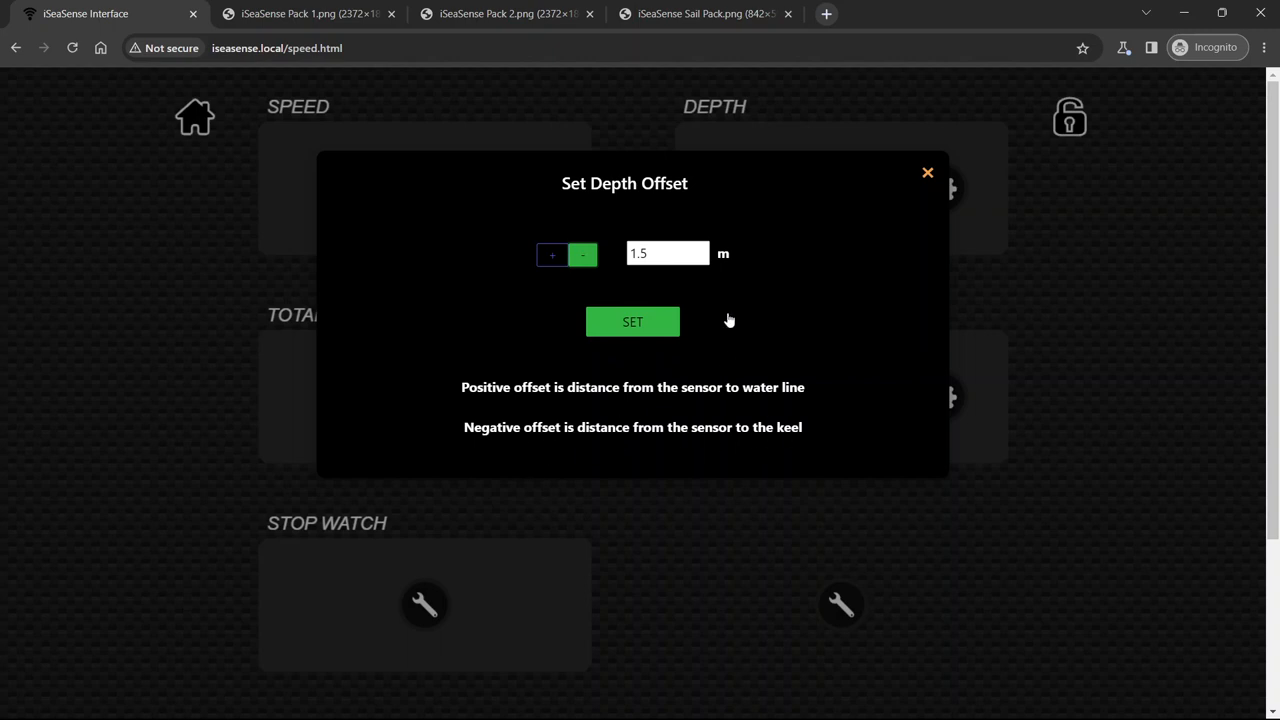
click(667, 253)
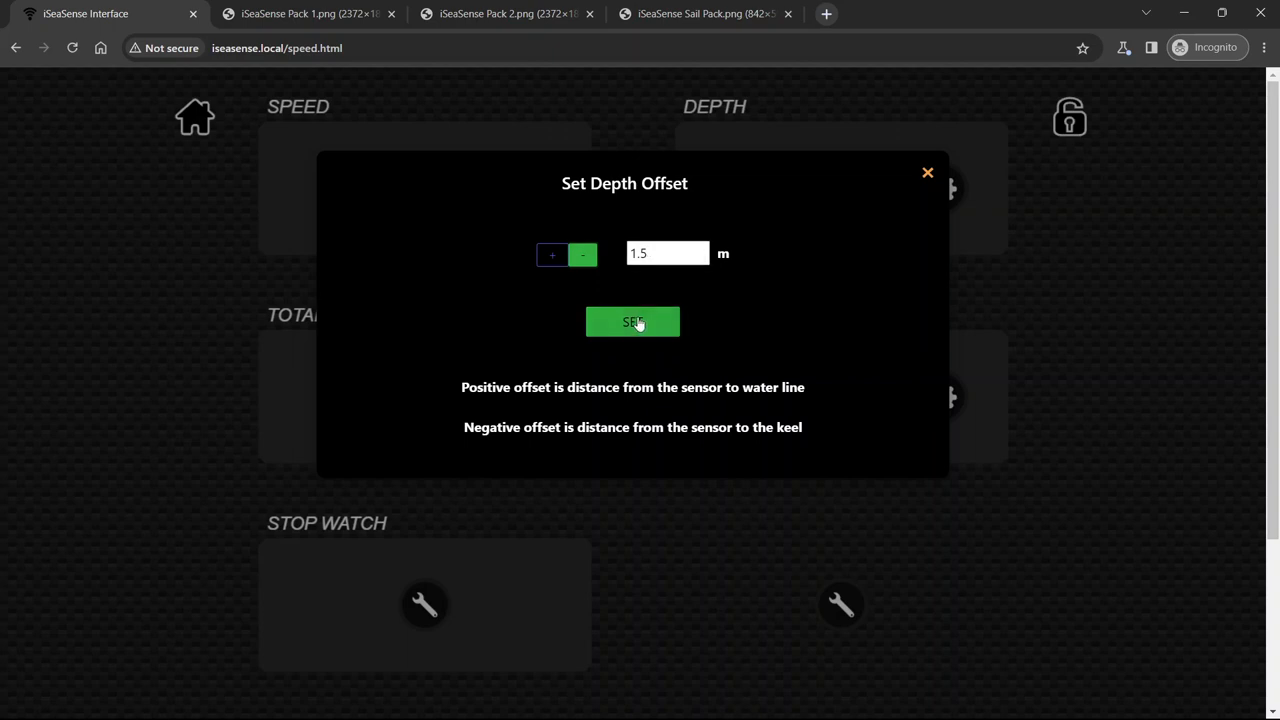
click(632, 321)
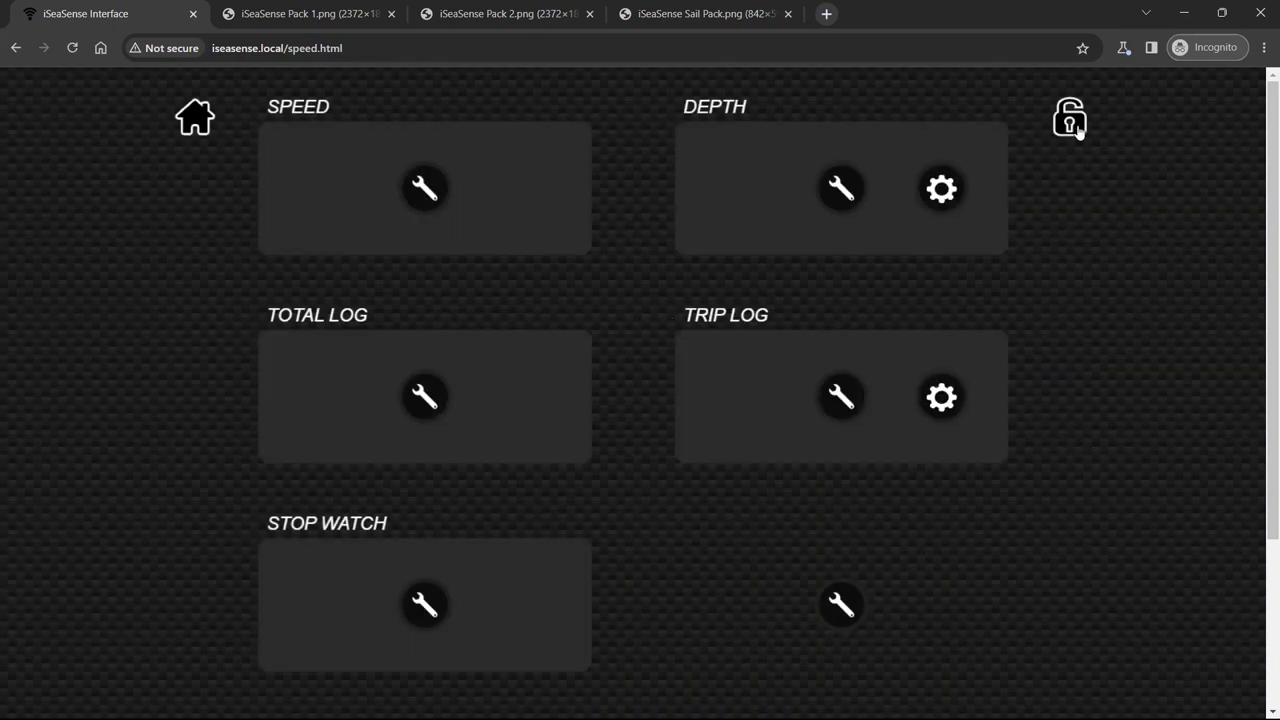
click(1069, 117)
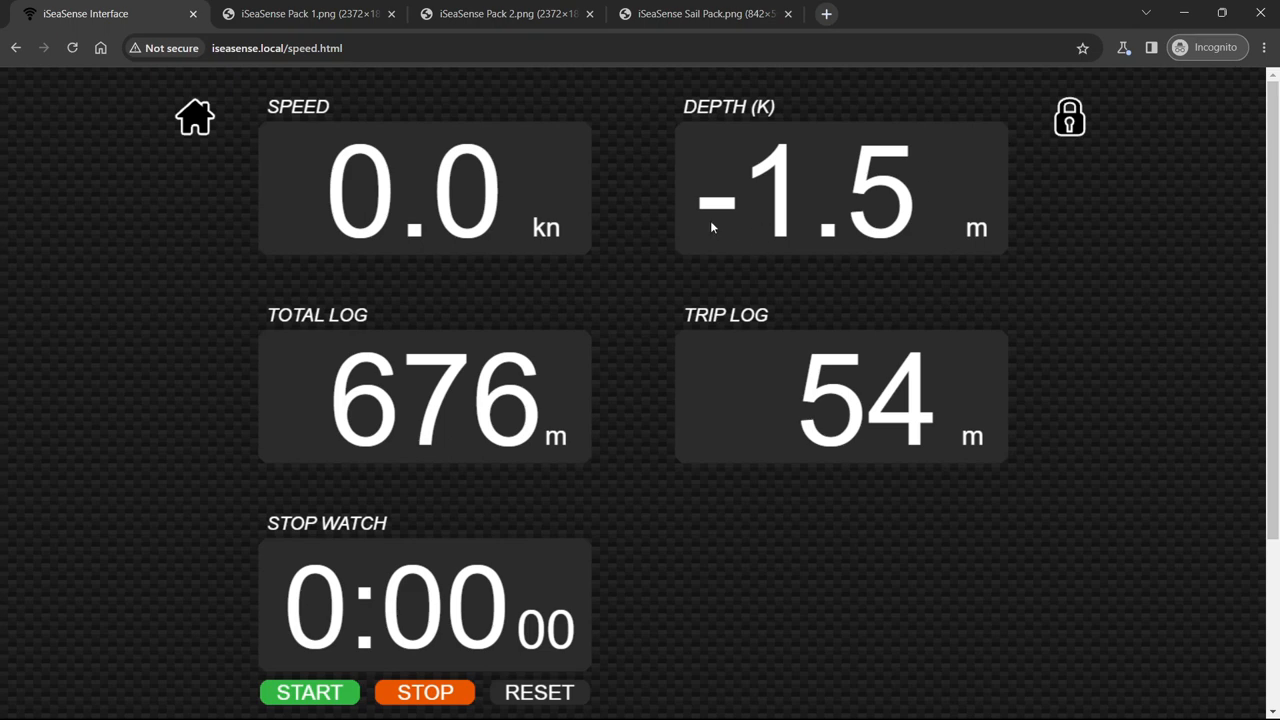
mouse_move(793, 161)
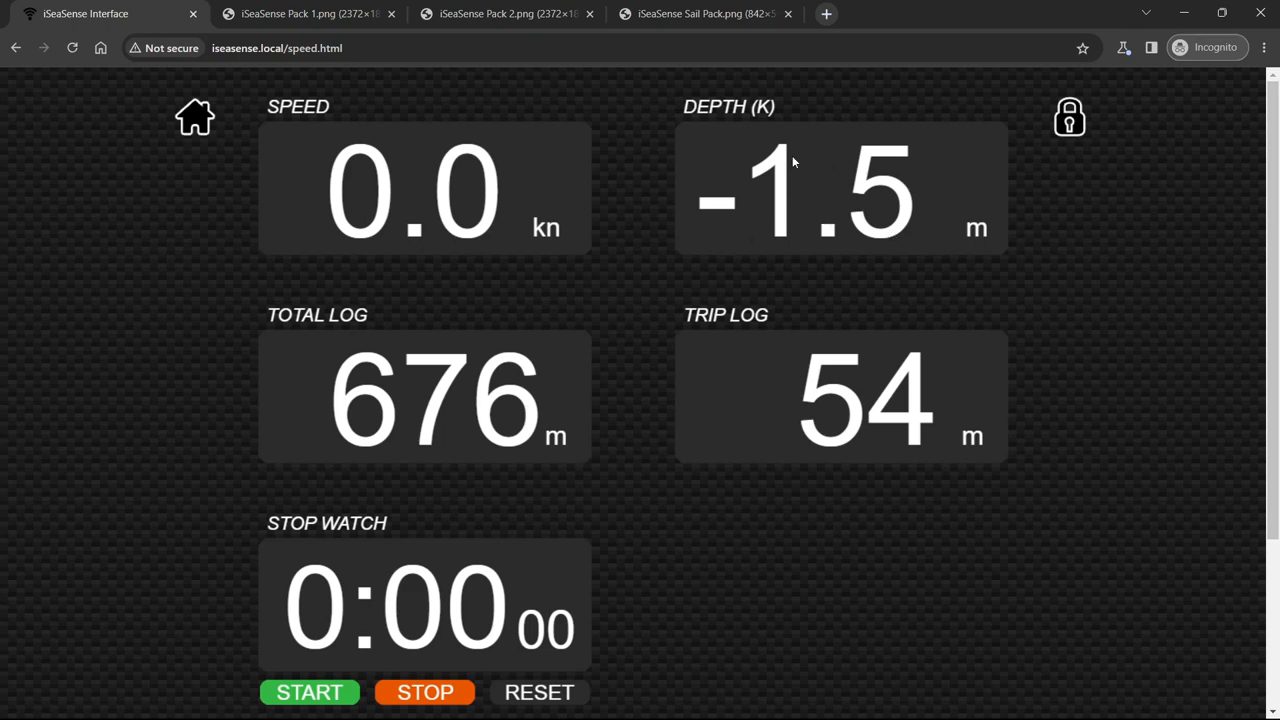
mouse_move(758, 194)
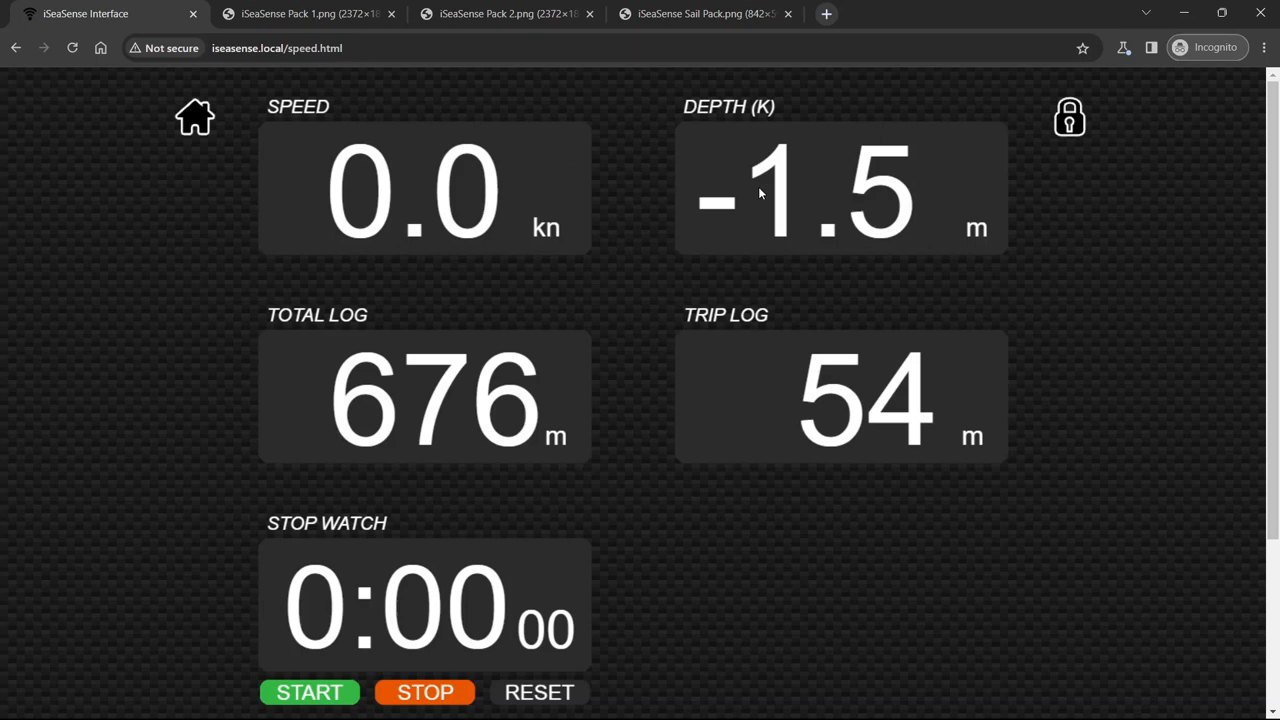
mouse_move(810, 201)
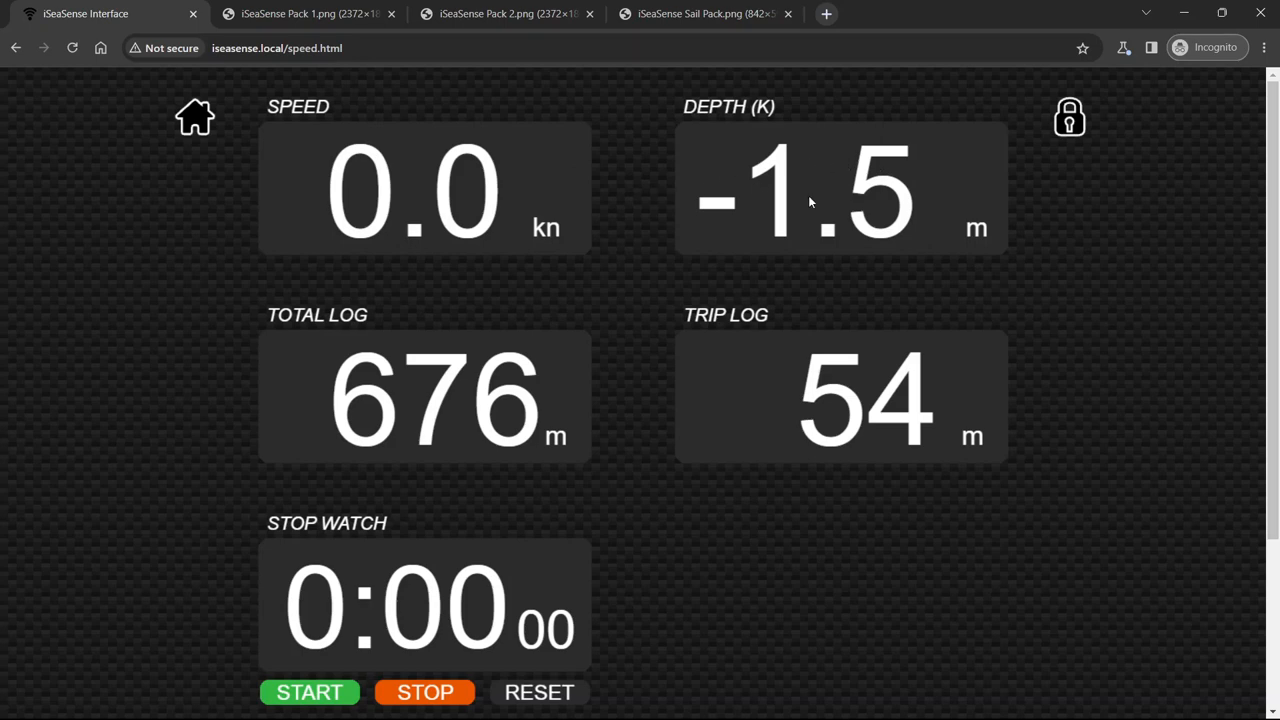
mouse_move(878, 193)
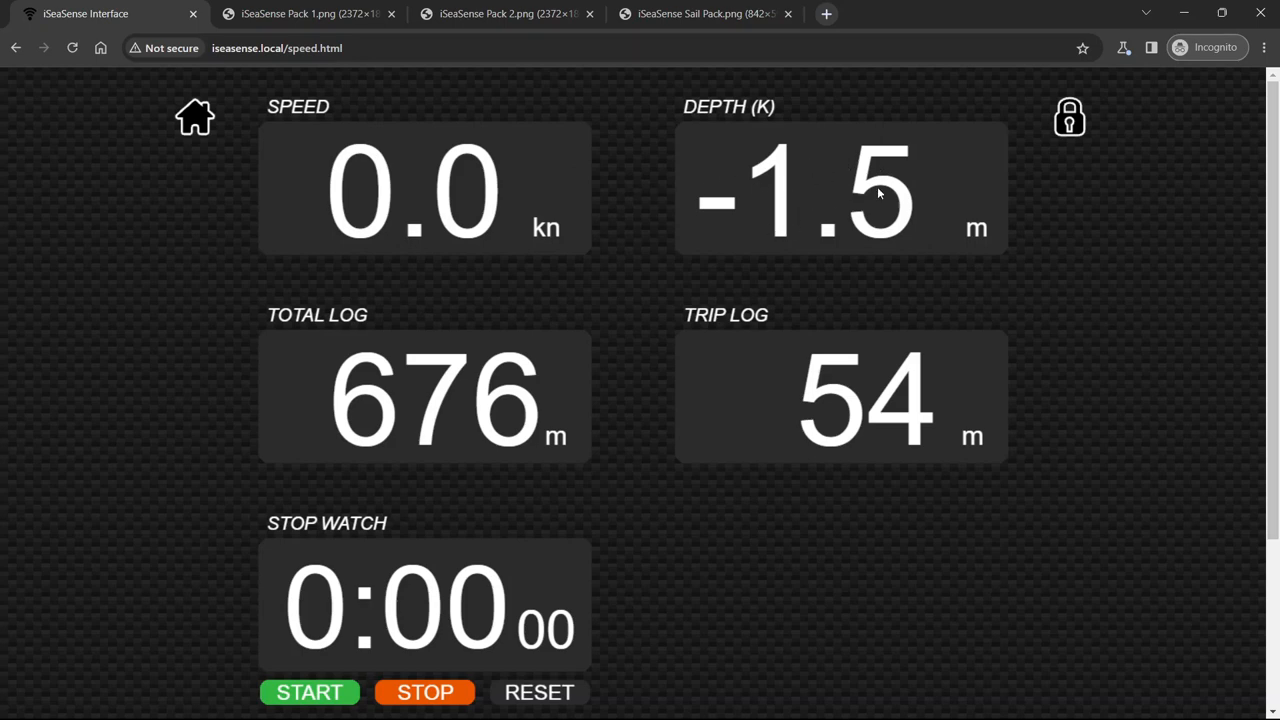
mouse_move(751, 371)
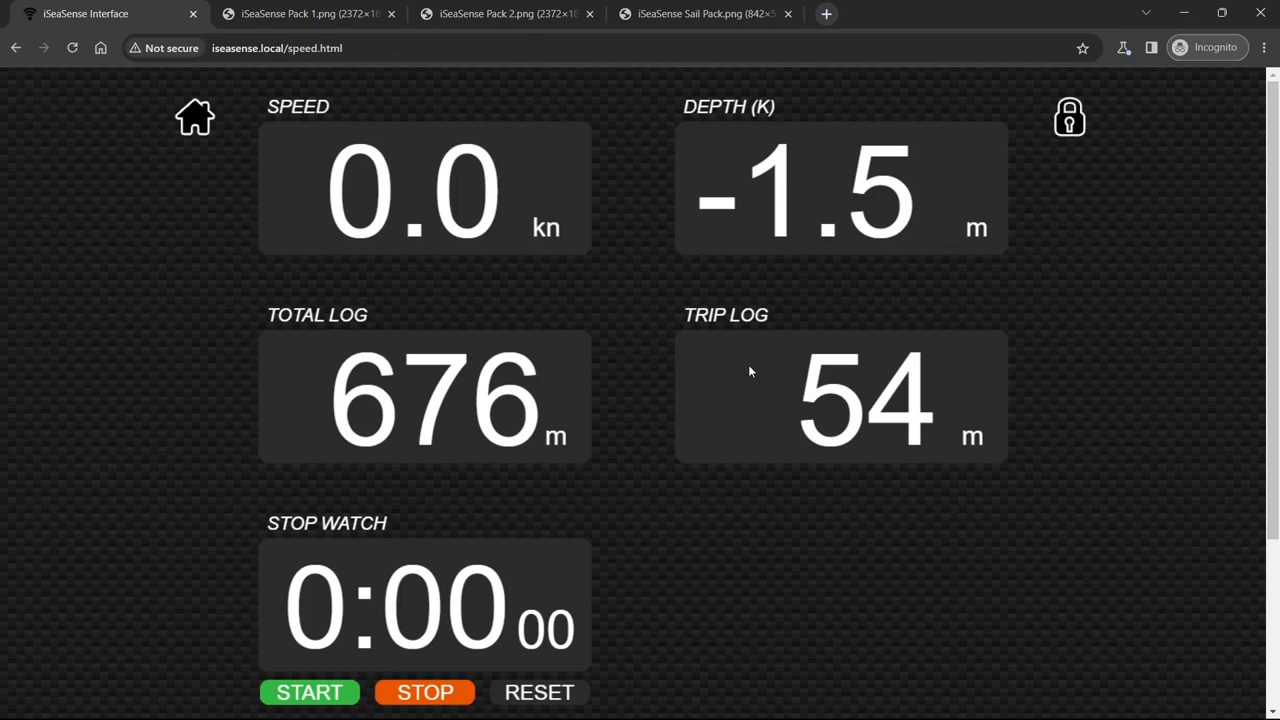
mouse_move(865, 418)
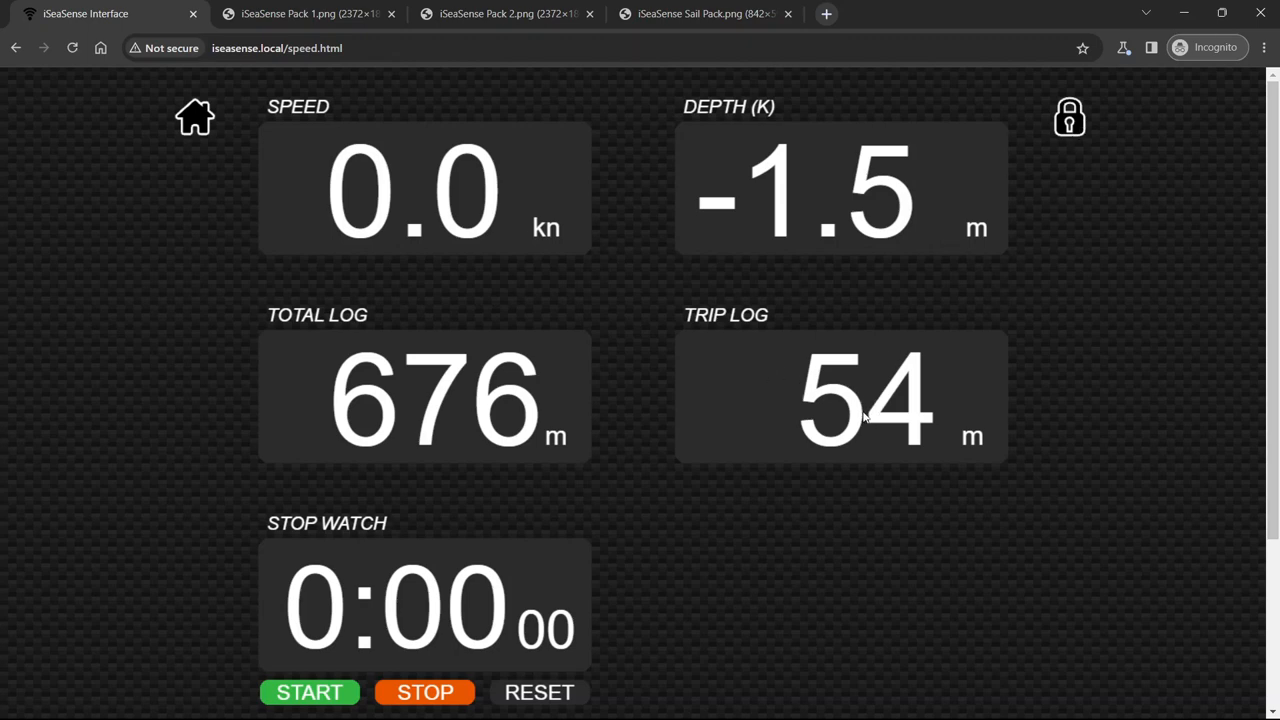
Reset the Trip Log gauge to 0 m and relock the layout
click(1069, 116)
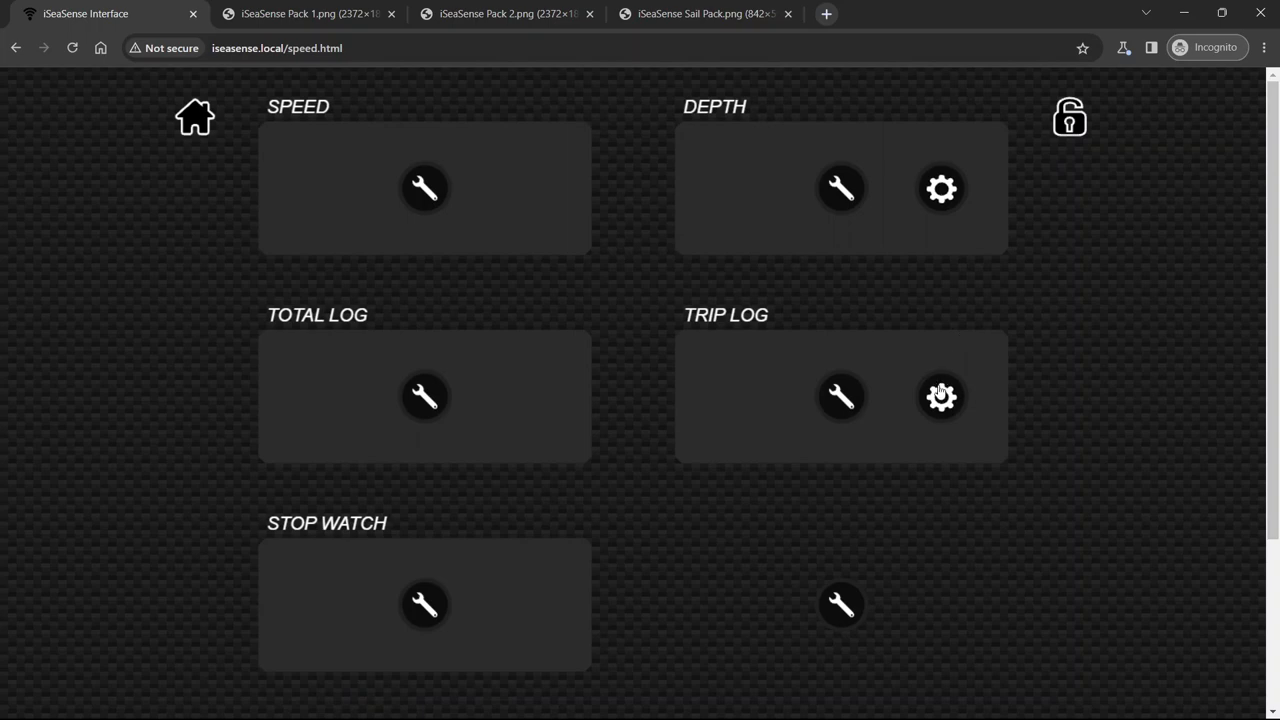
click(941, 396)
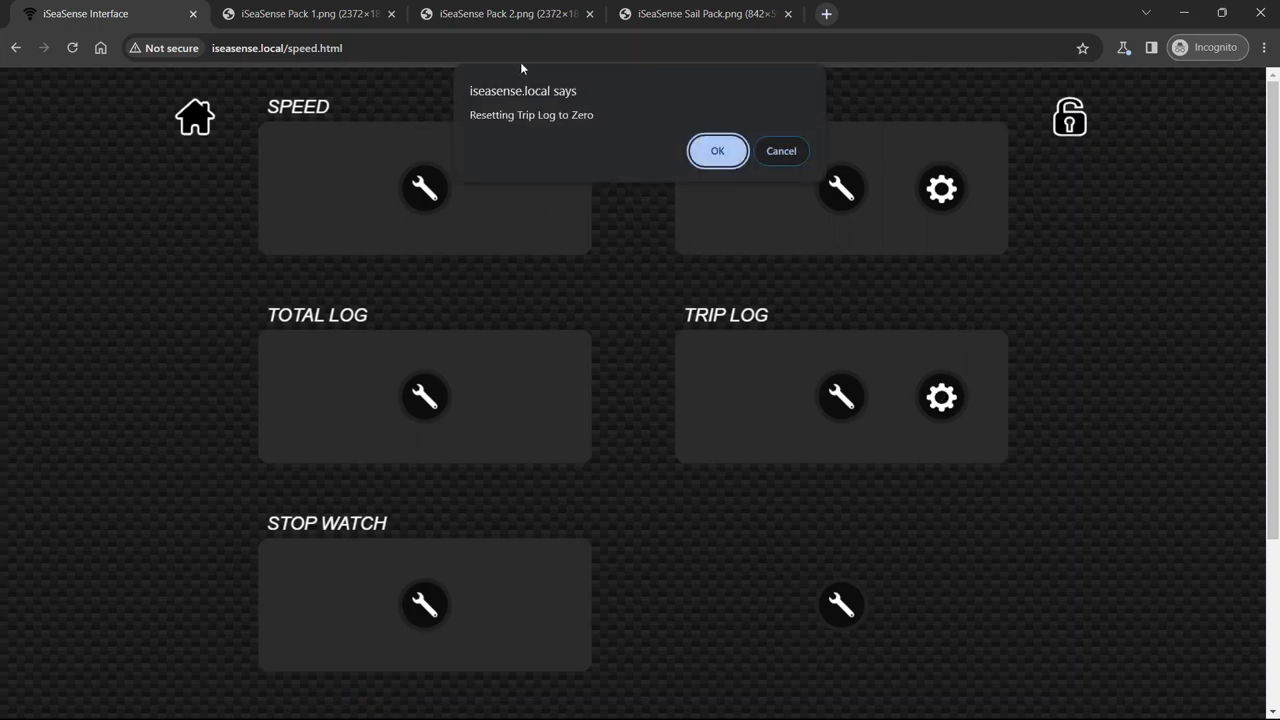
mouse_move(559, 144)
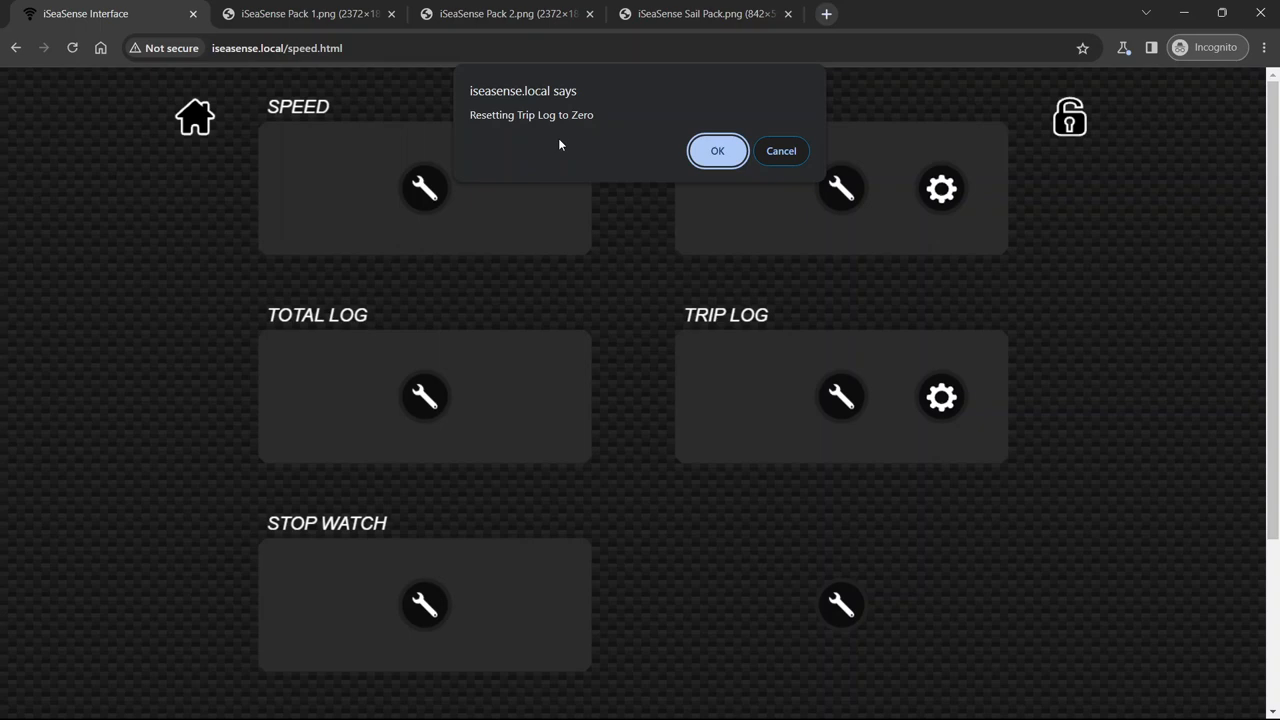
click(717, 150)
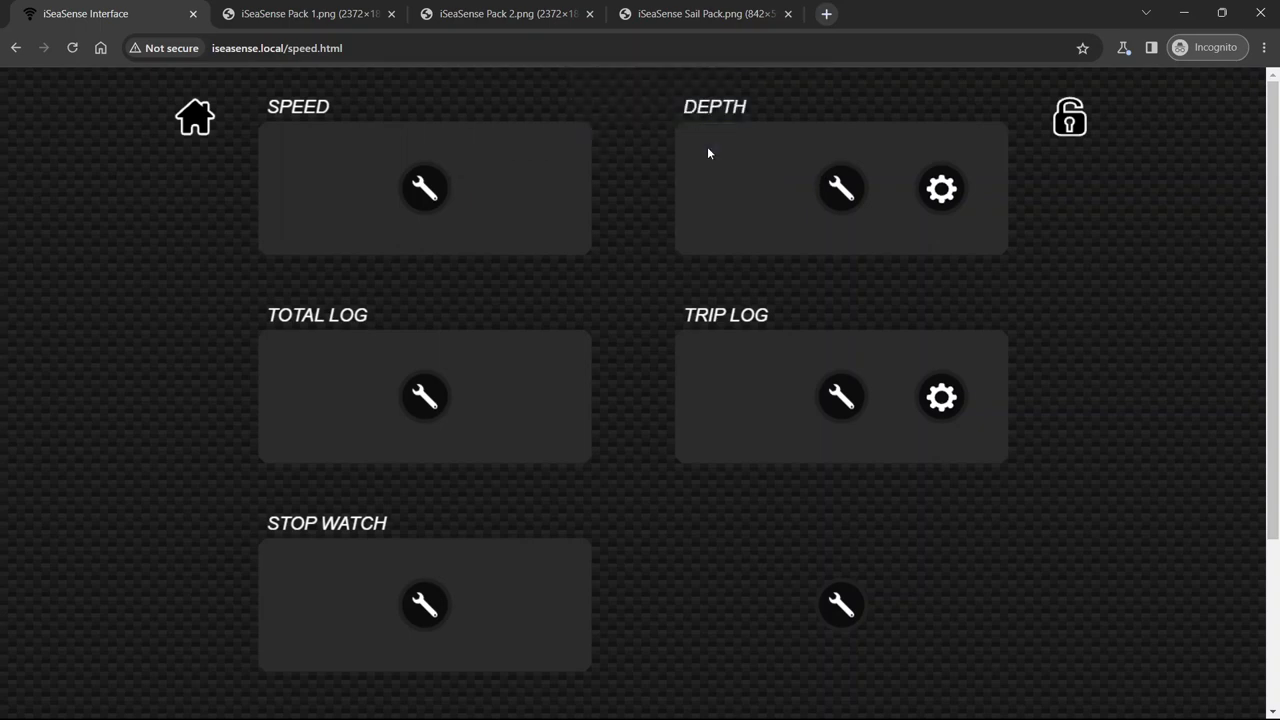
mouse_move(1063, 130)
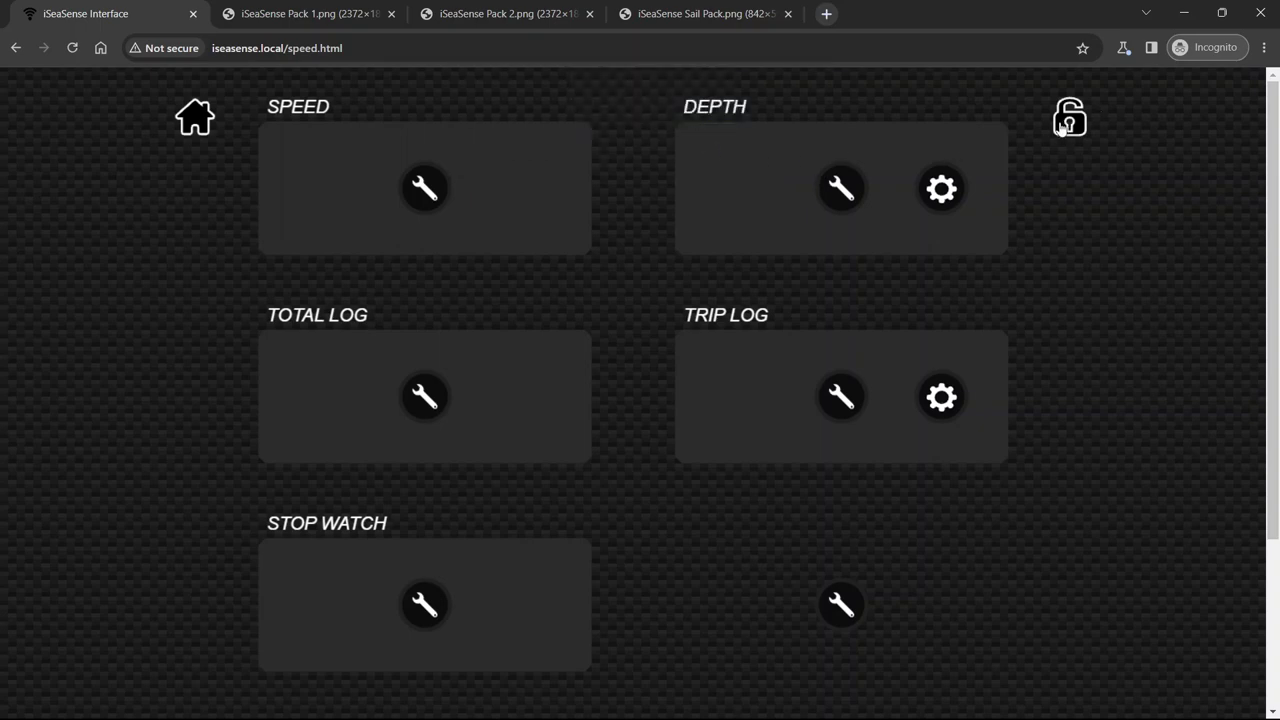
click(1069, 116)
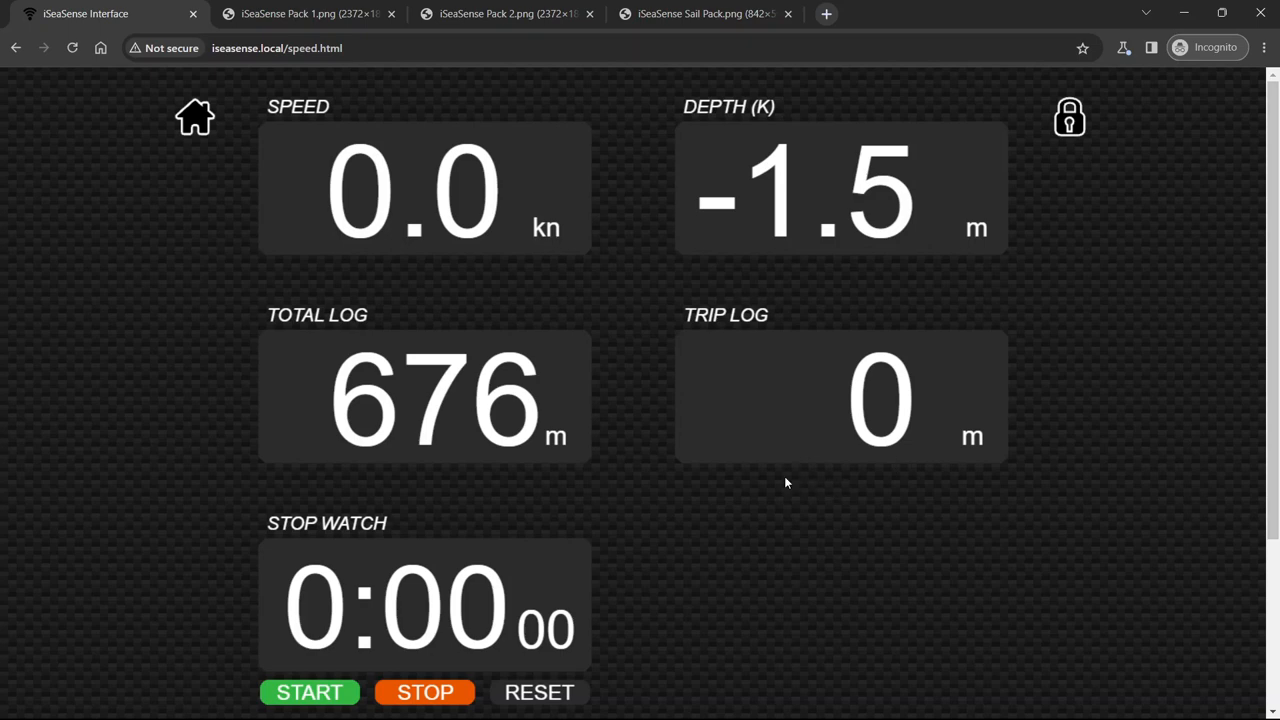
mouse_move(548, 433)
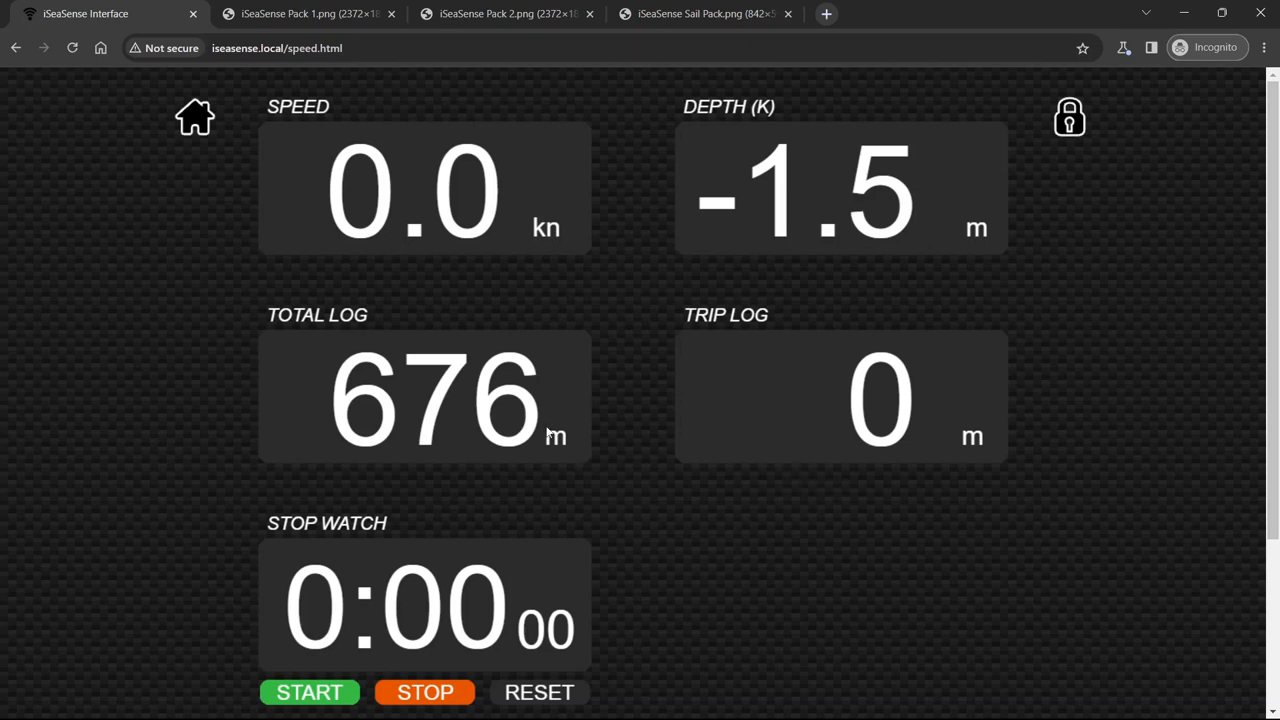
mouse_move(590, 416)
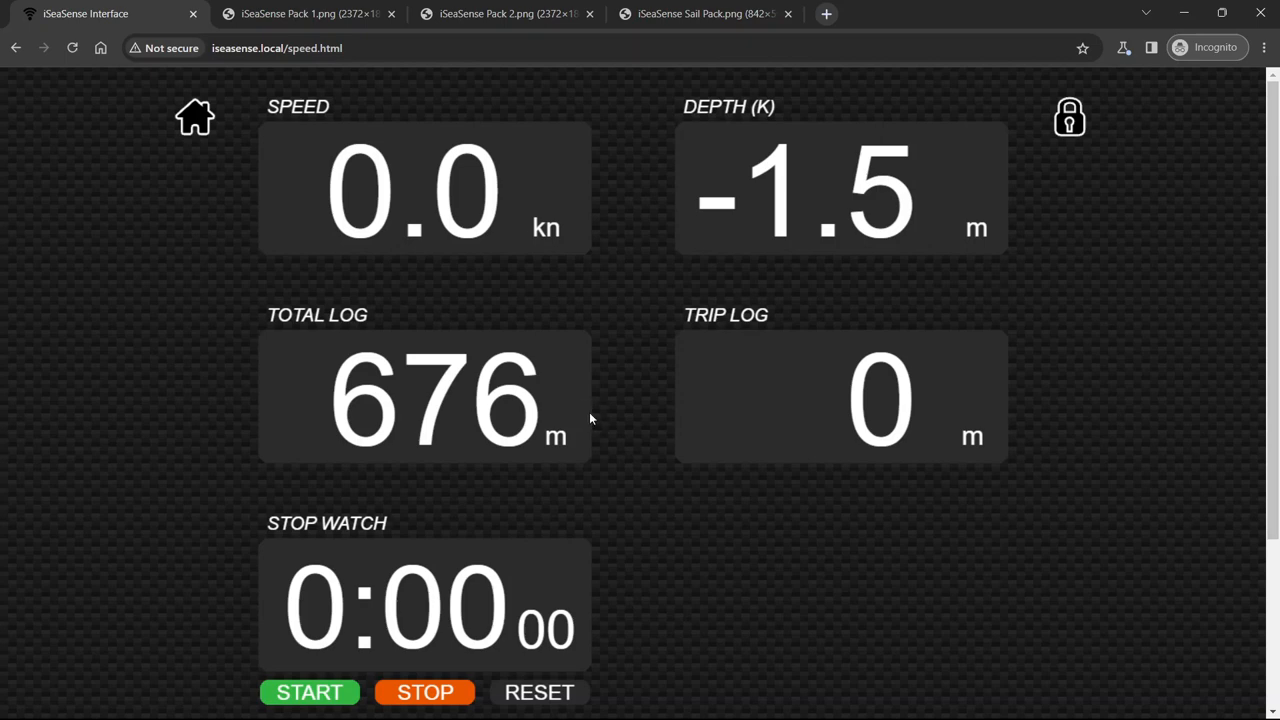
mouse_move(587, 318)
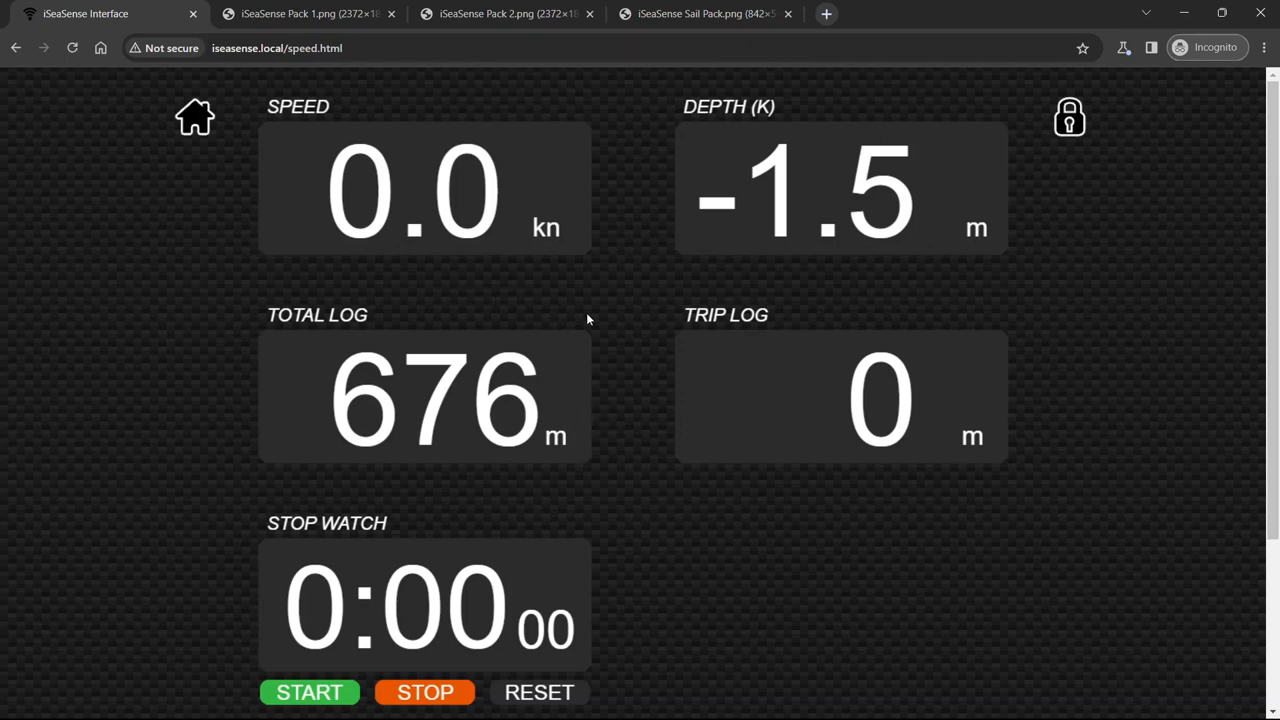
mouse_move(559, 299)
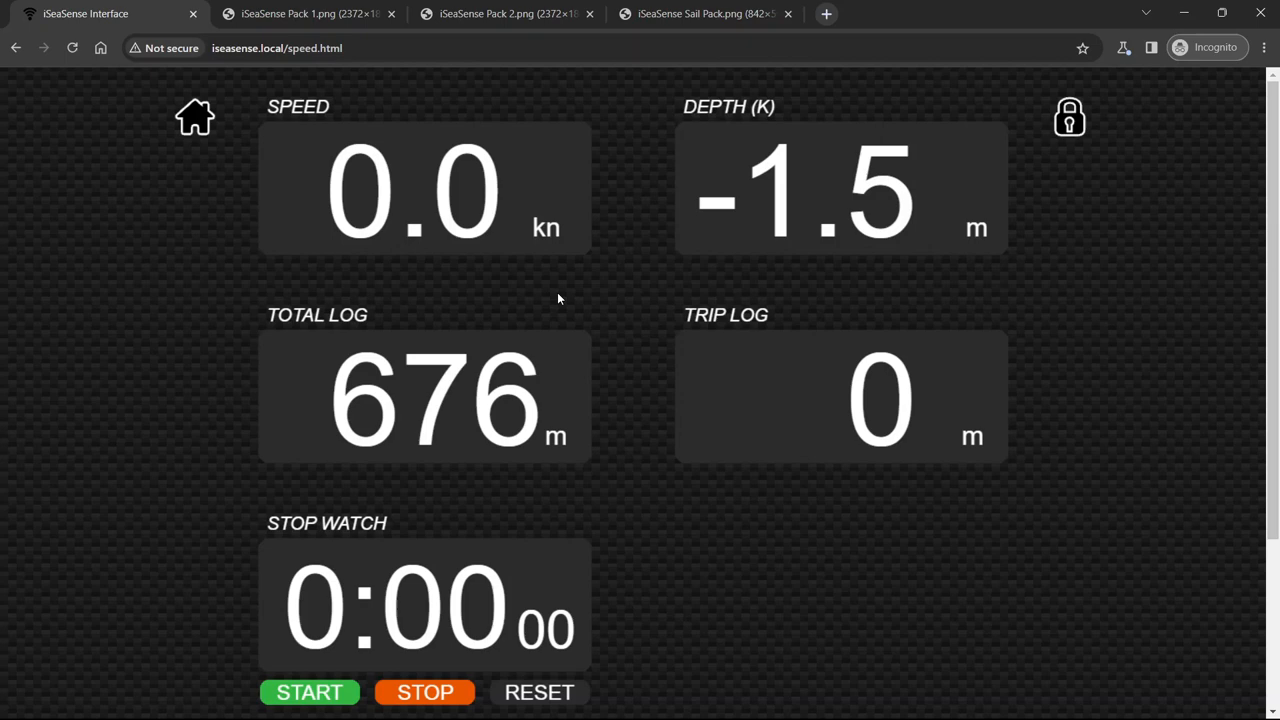
mouse_move(540, 266)
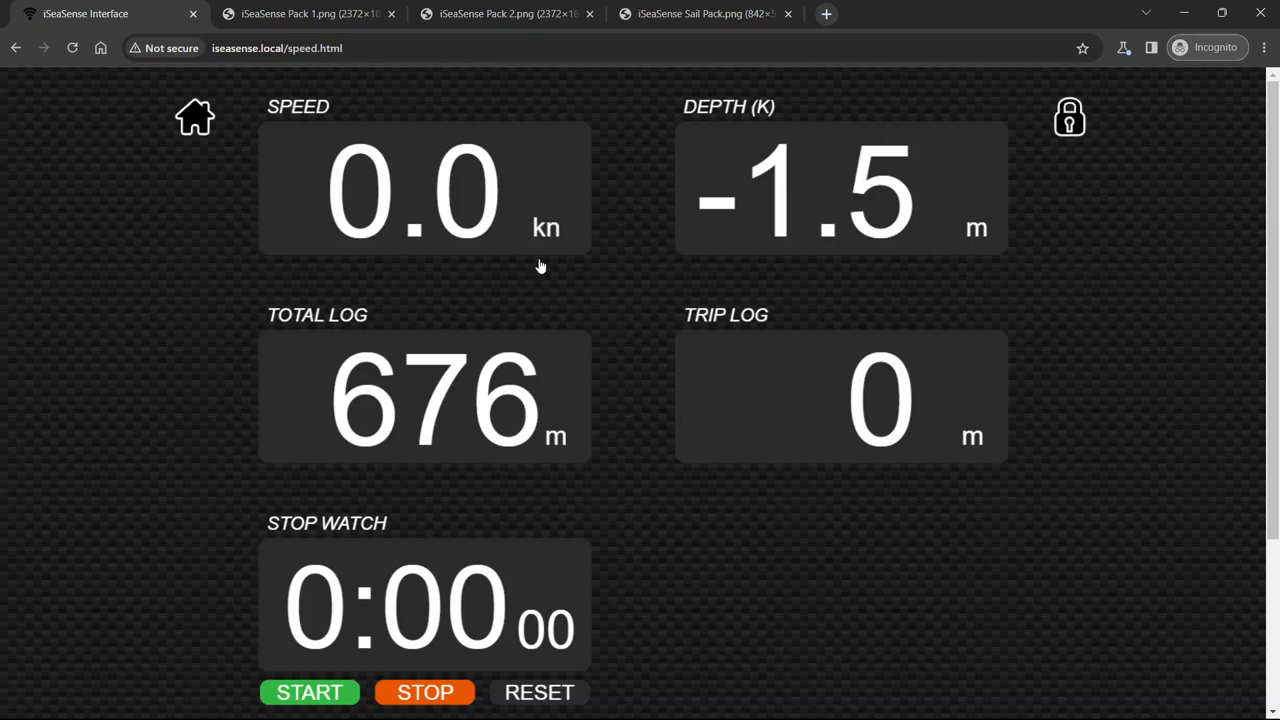
mouse_move(190, 120)
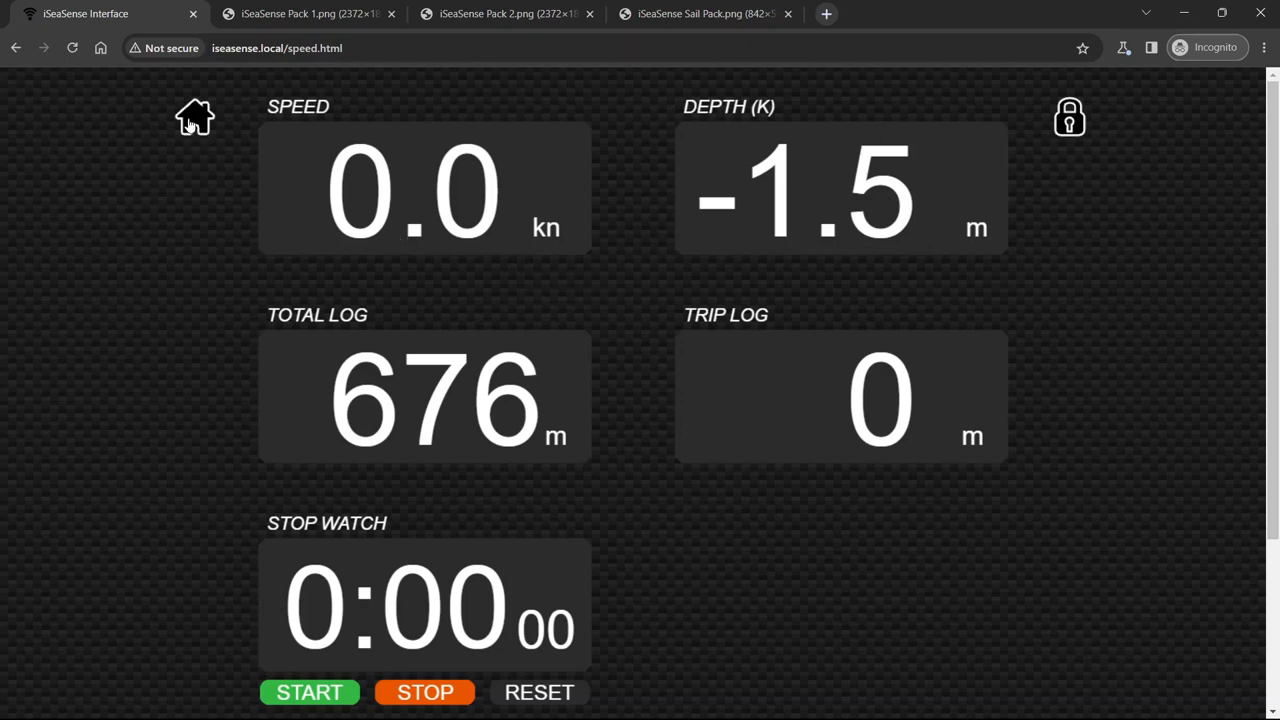
Return home and open the ATTITUDE page with roll and pitch gauges
click(194, 116)
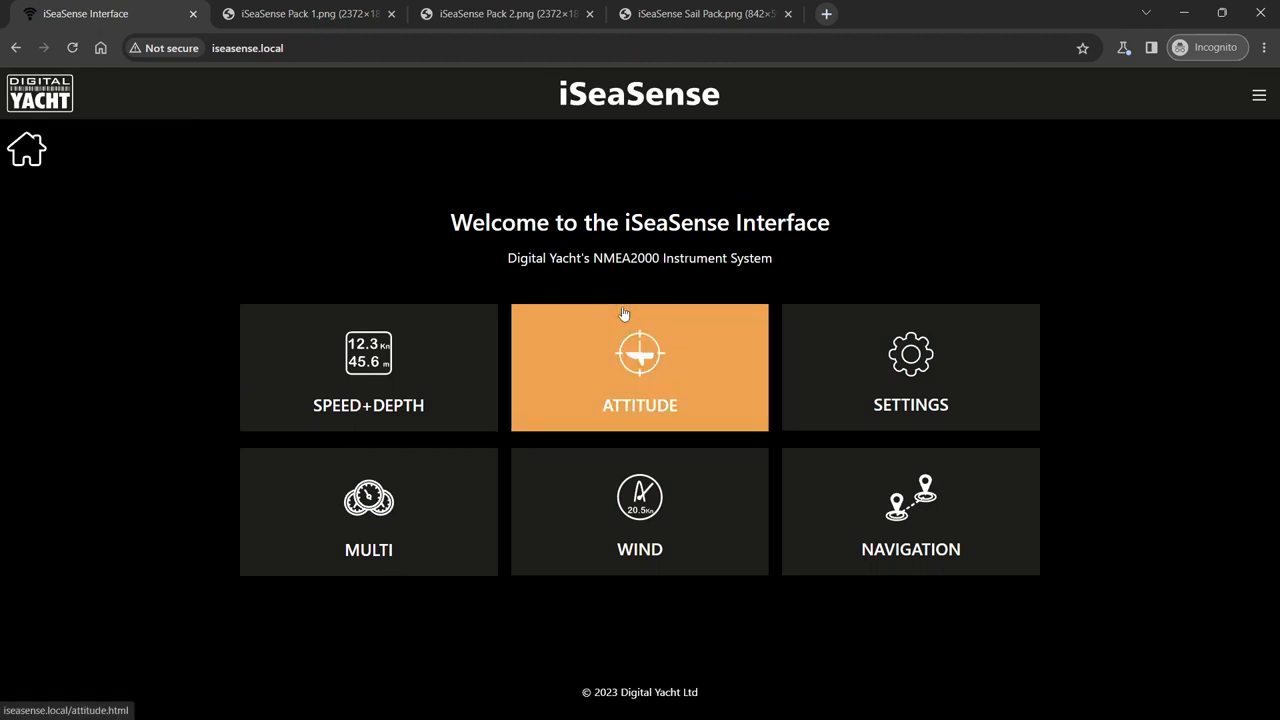
mouse_move(669, 375)
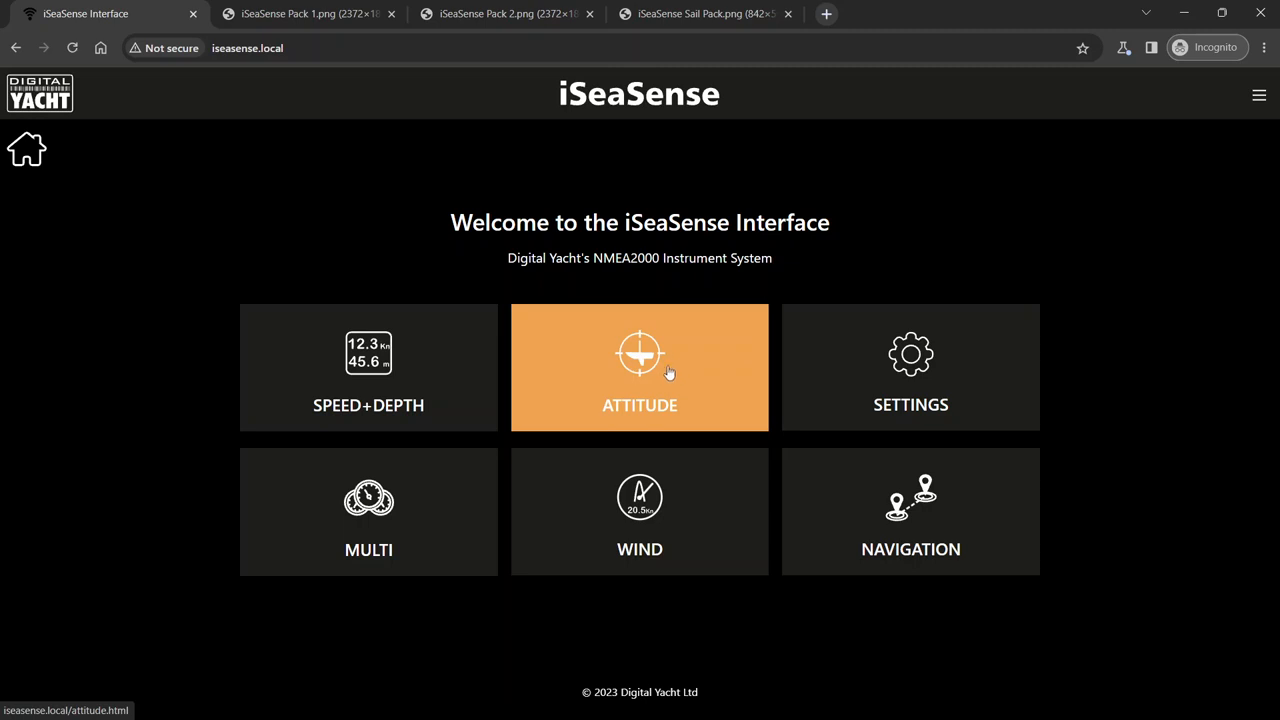
click(639, 367)
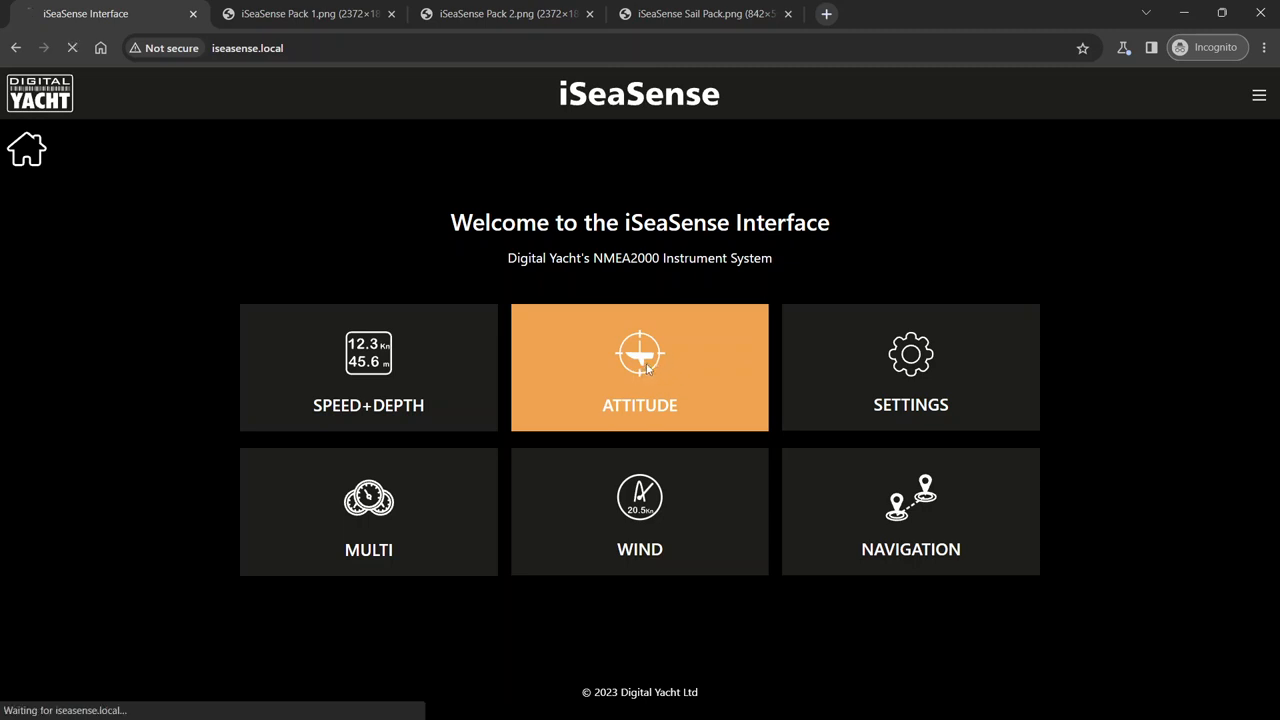
click(639, 367)
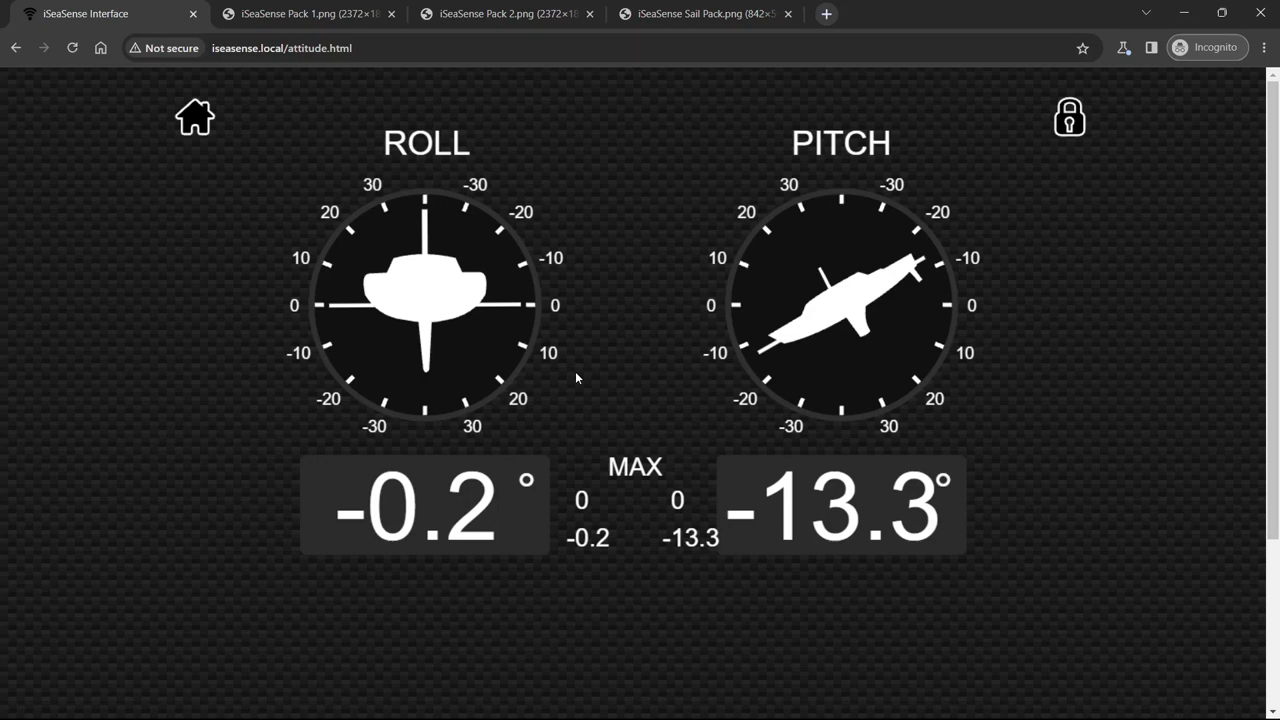
mouse_move(714, 197)
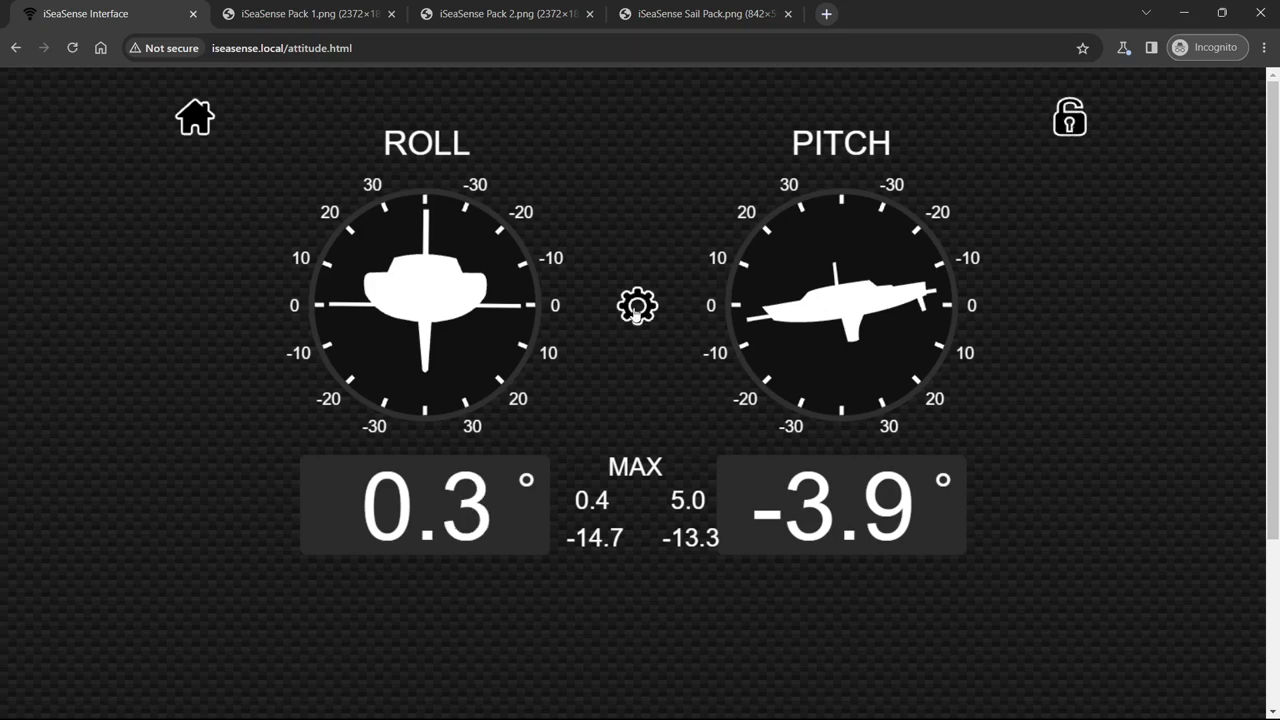
Run the five-second attitude offset calibration so roll and pitch read -0.0°
click(637, 305)
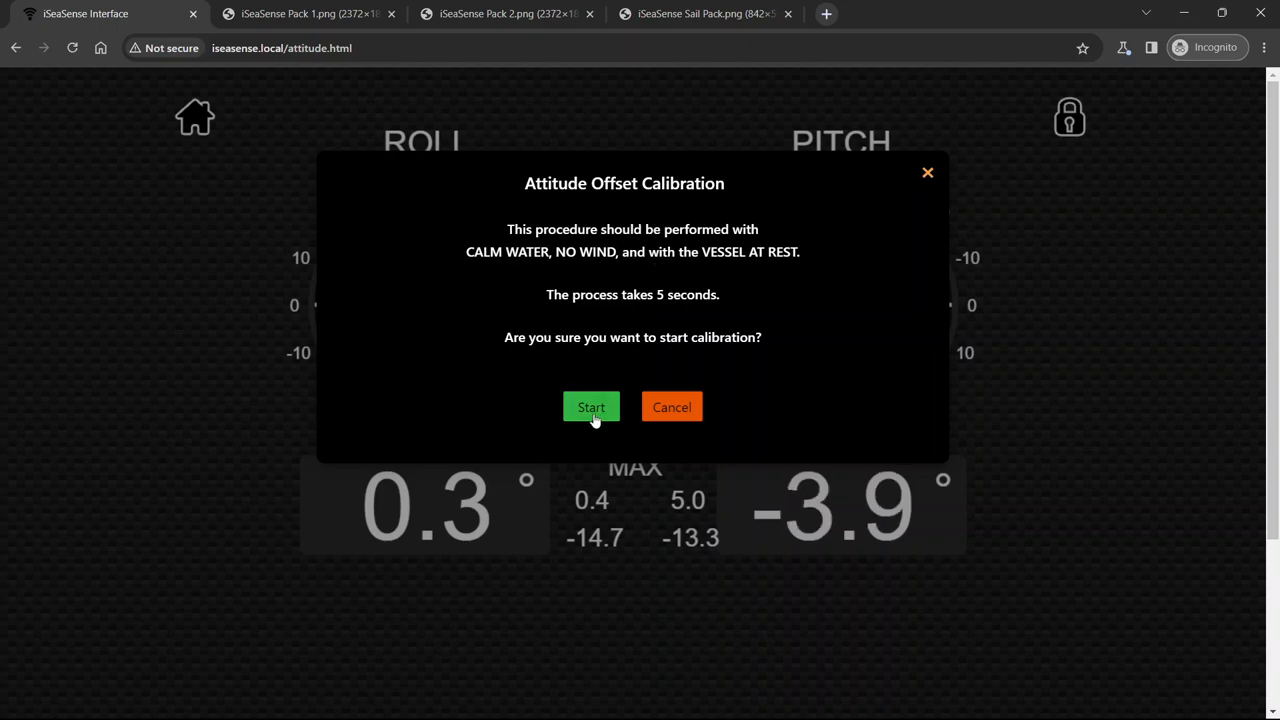
click(591, 407)
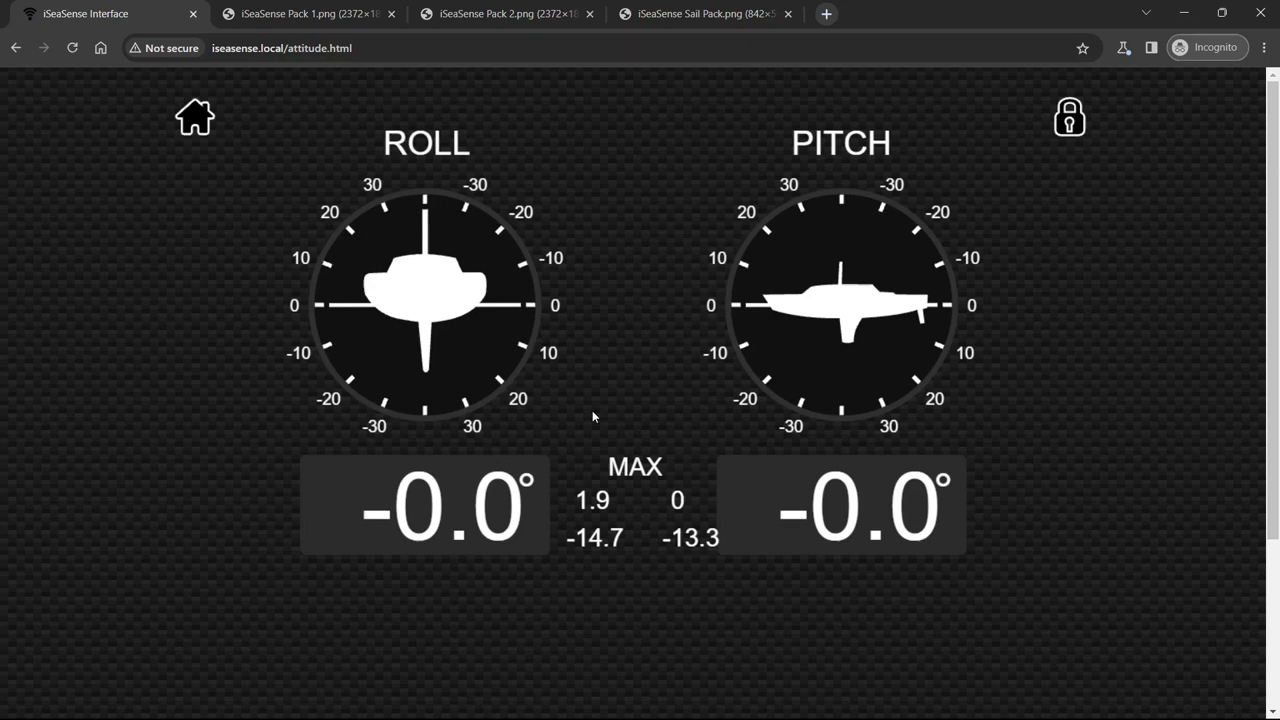
mouse_move(122, 118)
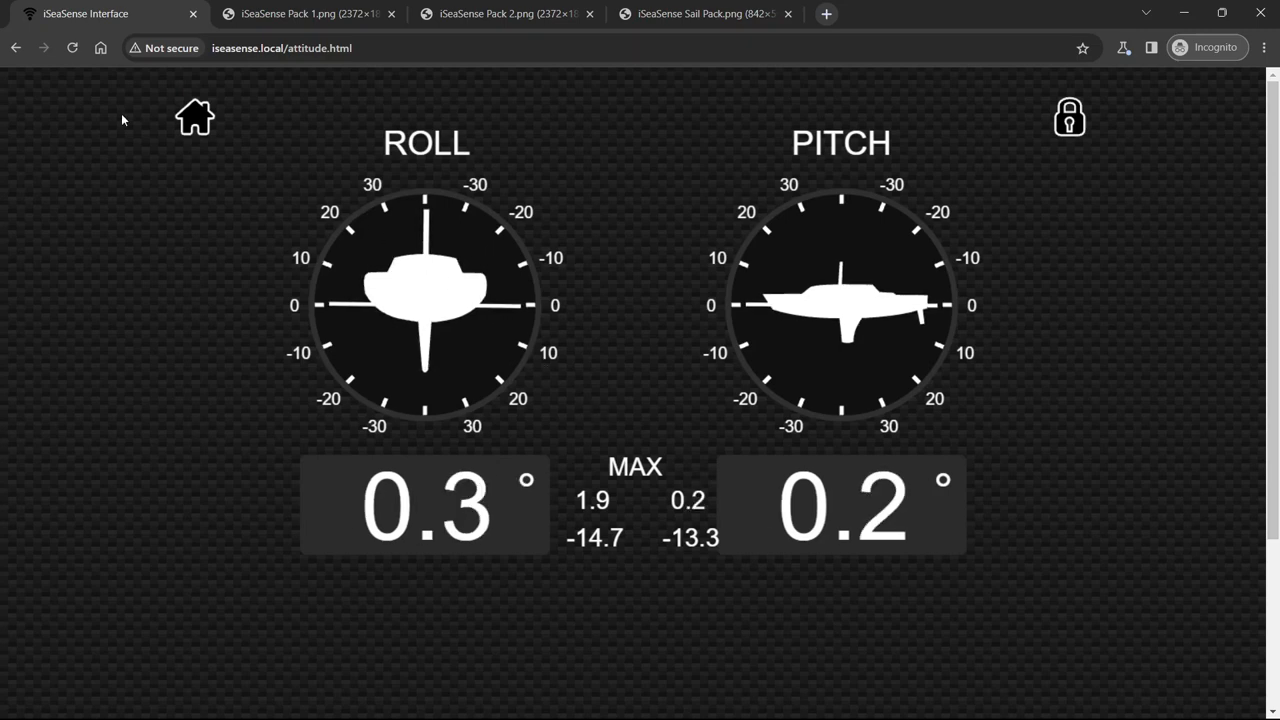
Go home, open the MULTI page, unlock its layout and scroll through the gauge placeholders
click(194, 115)
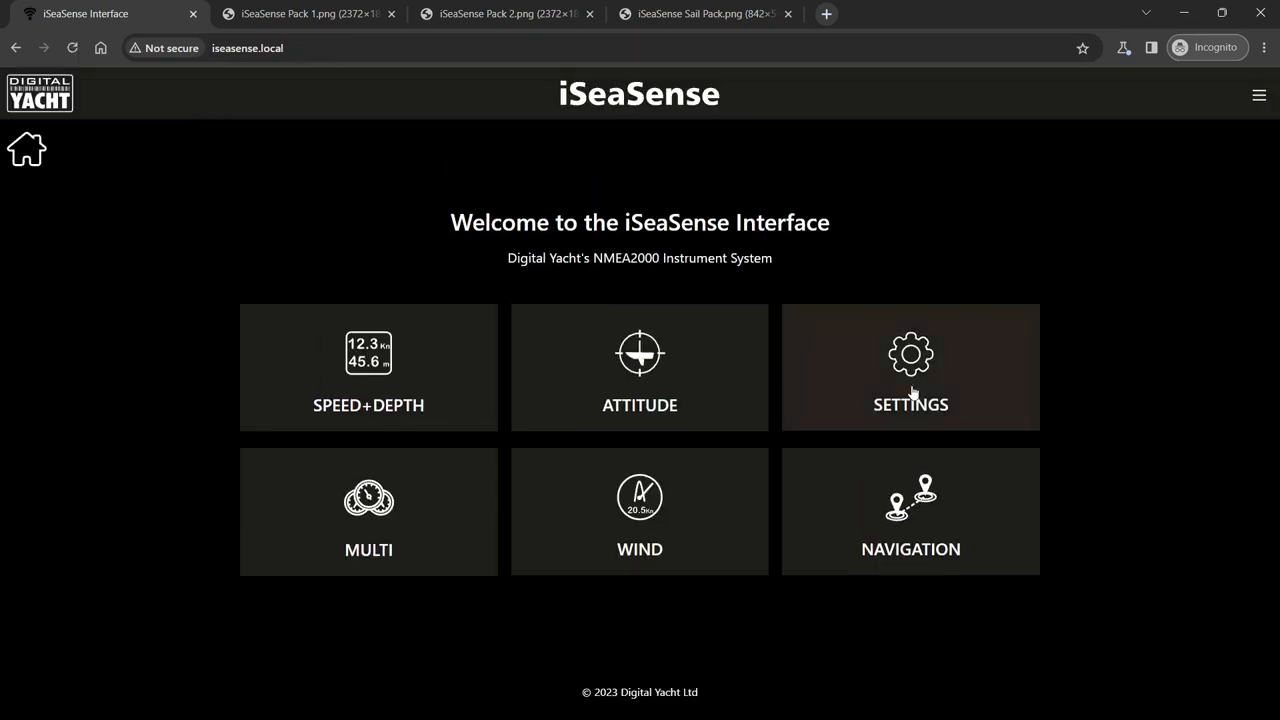
mouse_move(472, 528)
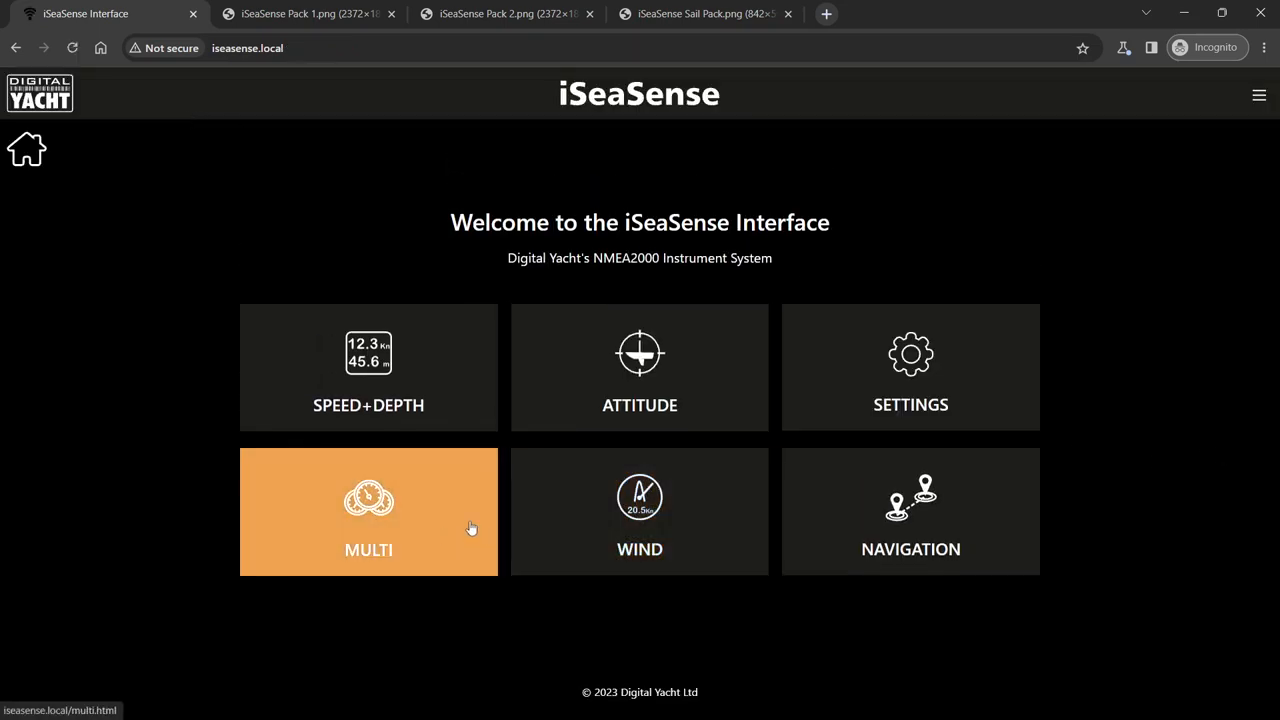
click(368, 511)
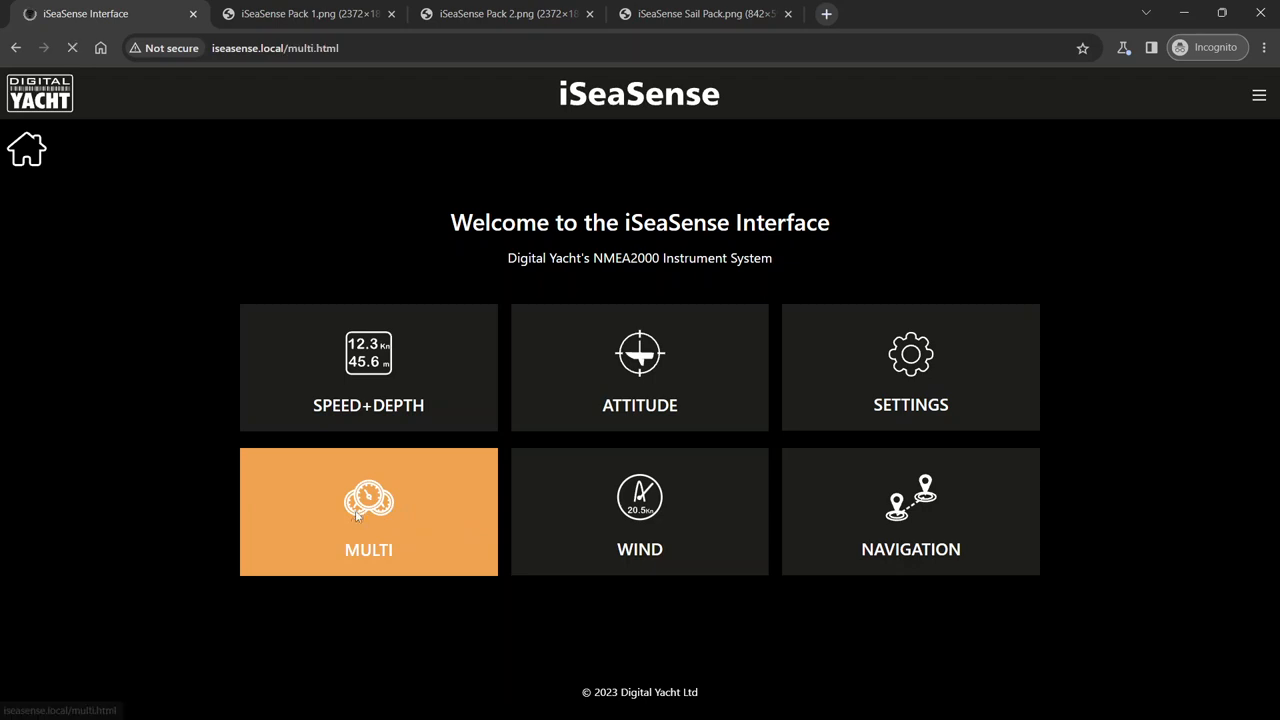
click(368, 511)
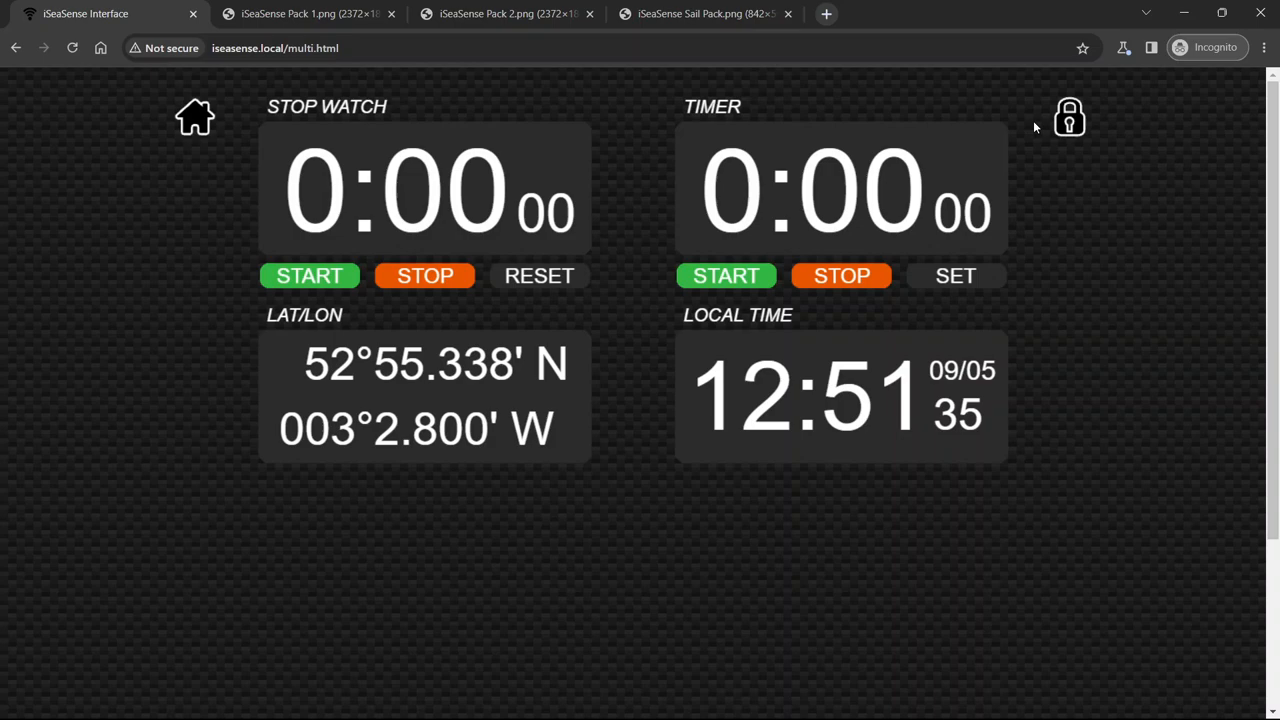
click(1069, 117)
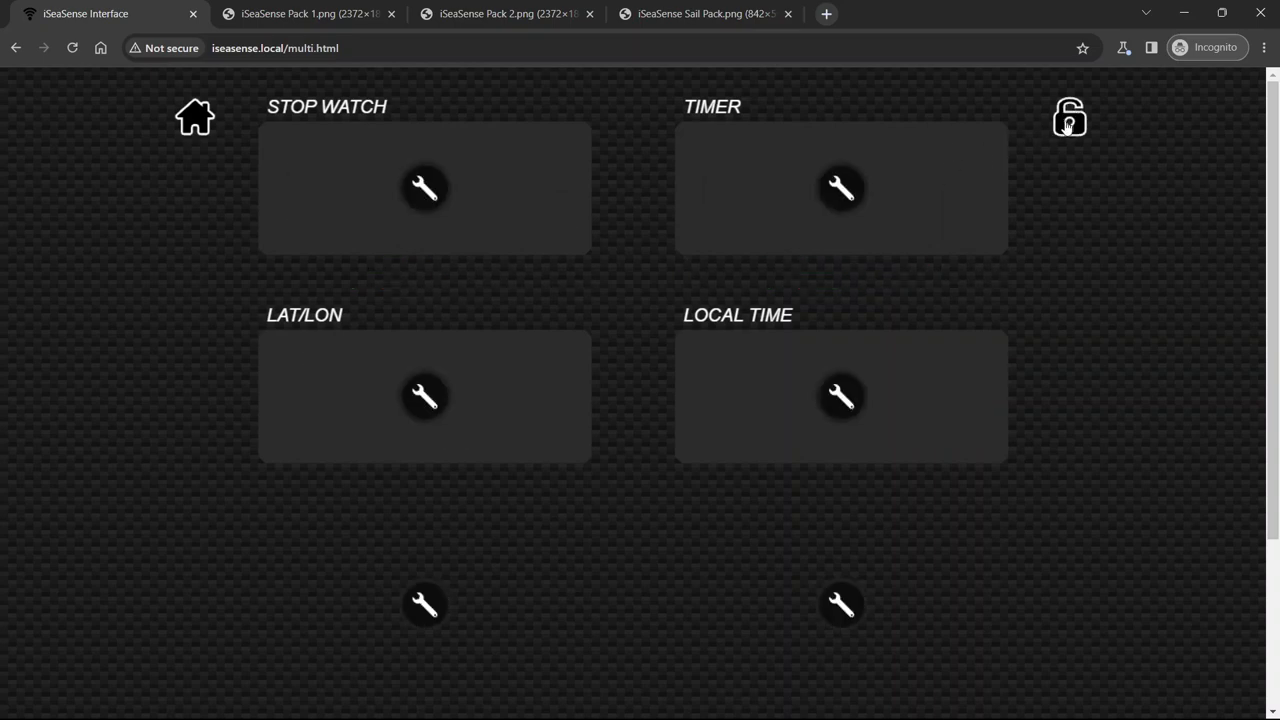
scroll(down, 3)
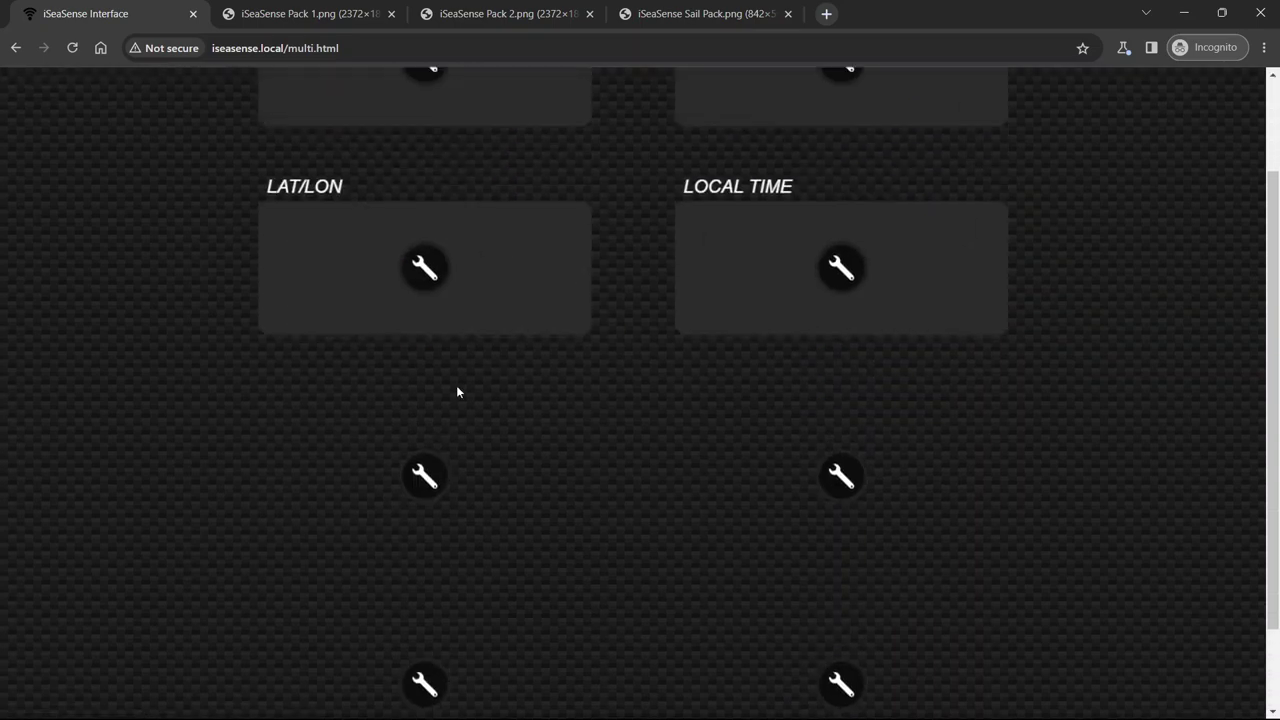
scroll(up, 3)
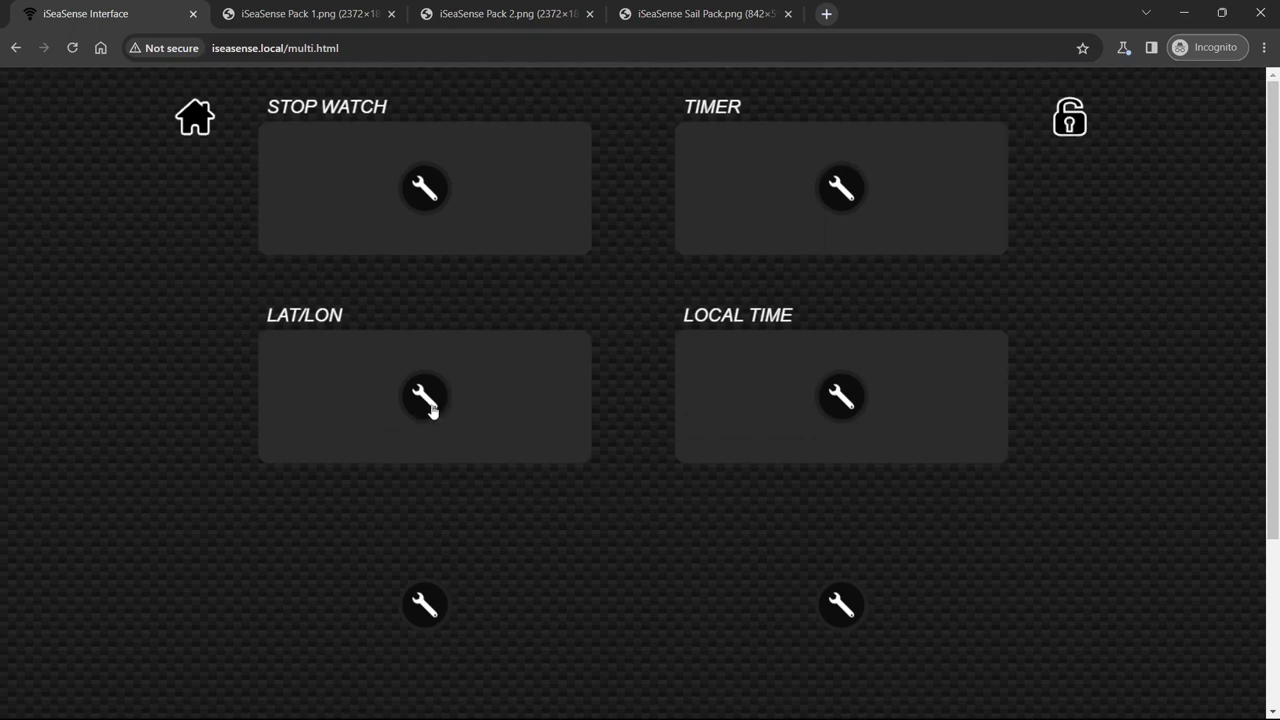
Inspect the LAT/LON gauge's data source options and close its settings
click(424, 397)
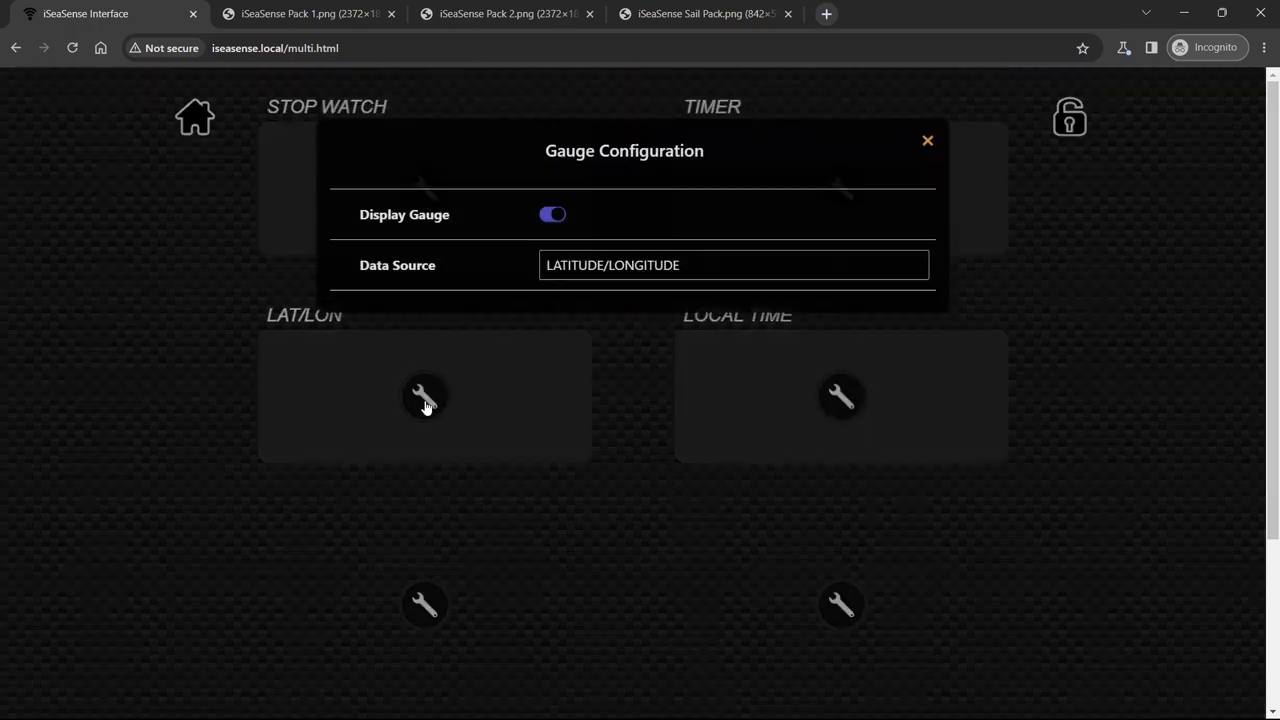
click(734, 265)
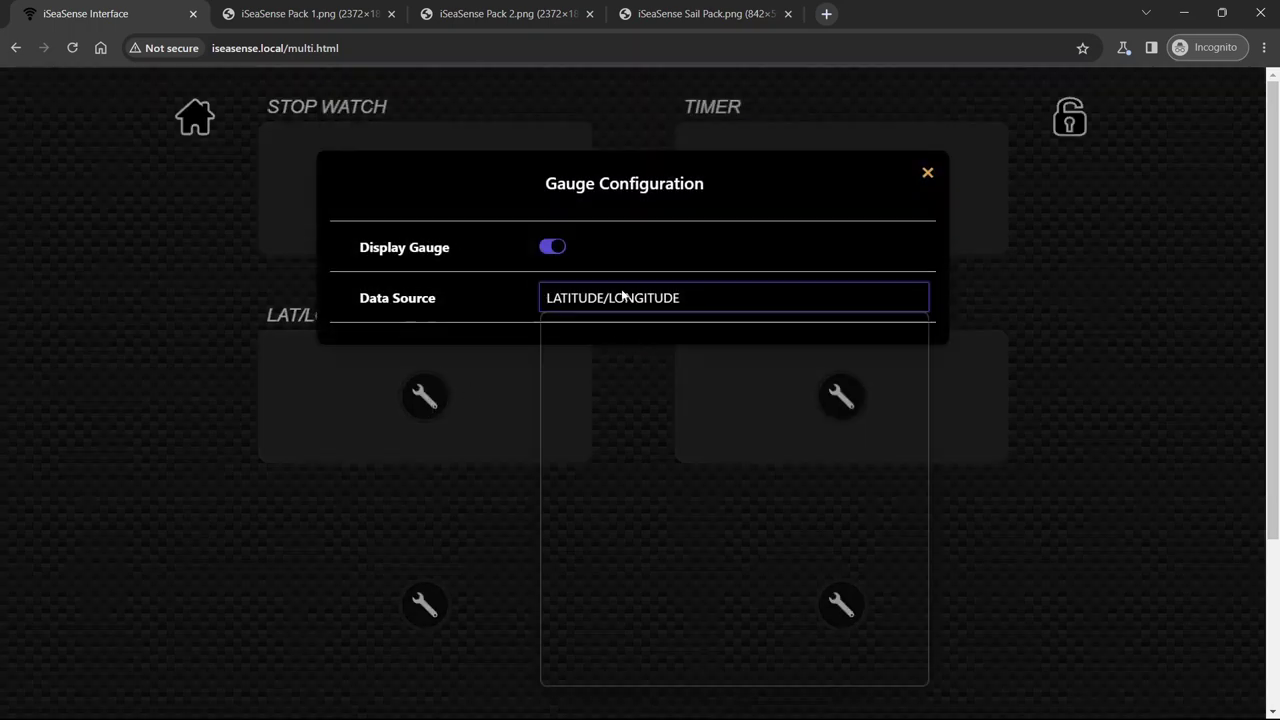
click(735, 297)
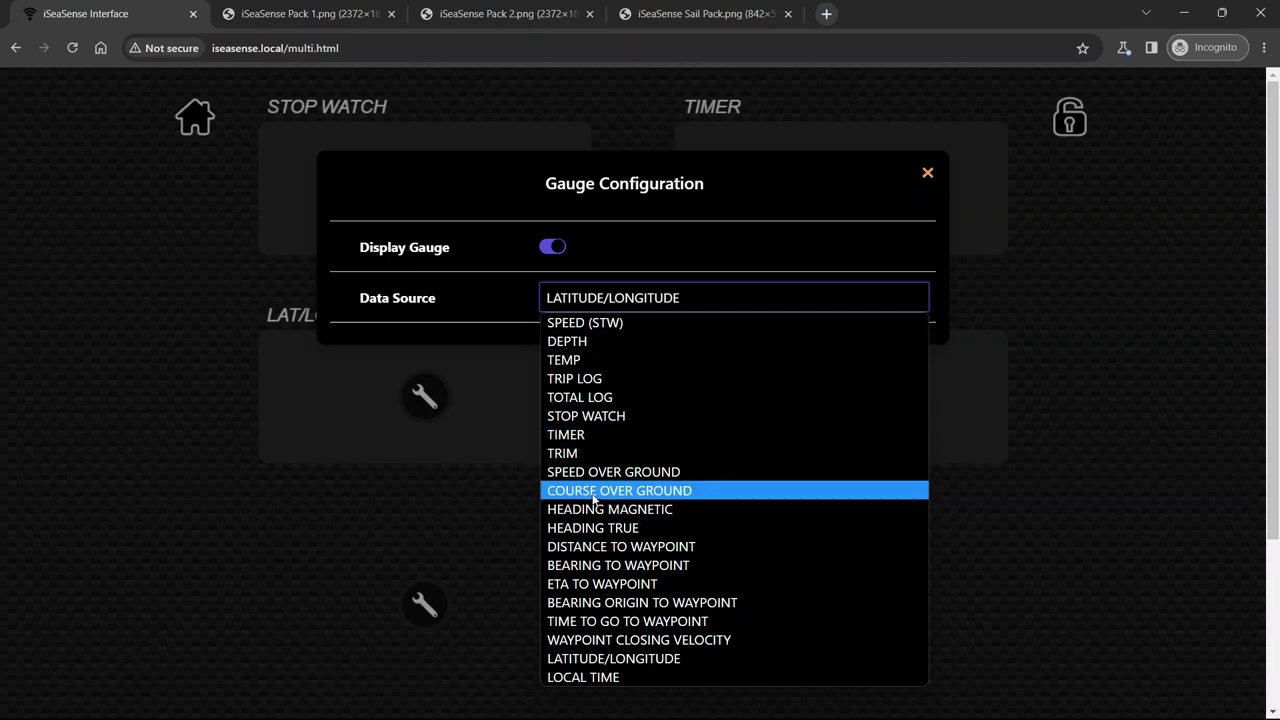
mouse_move(610, 509)
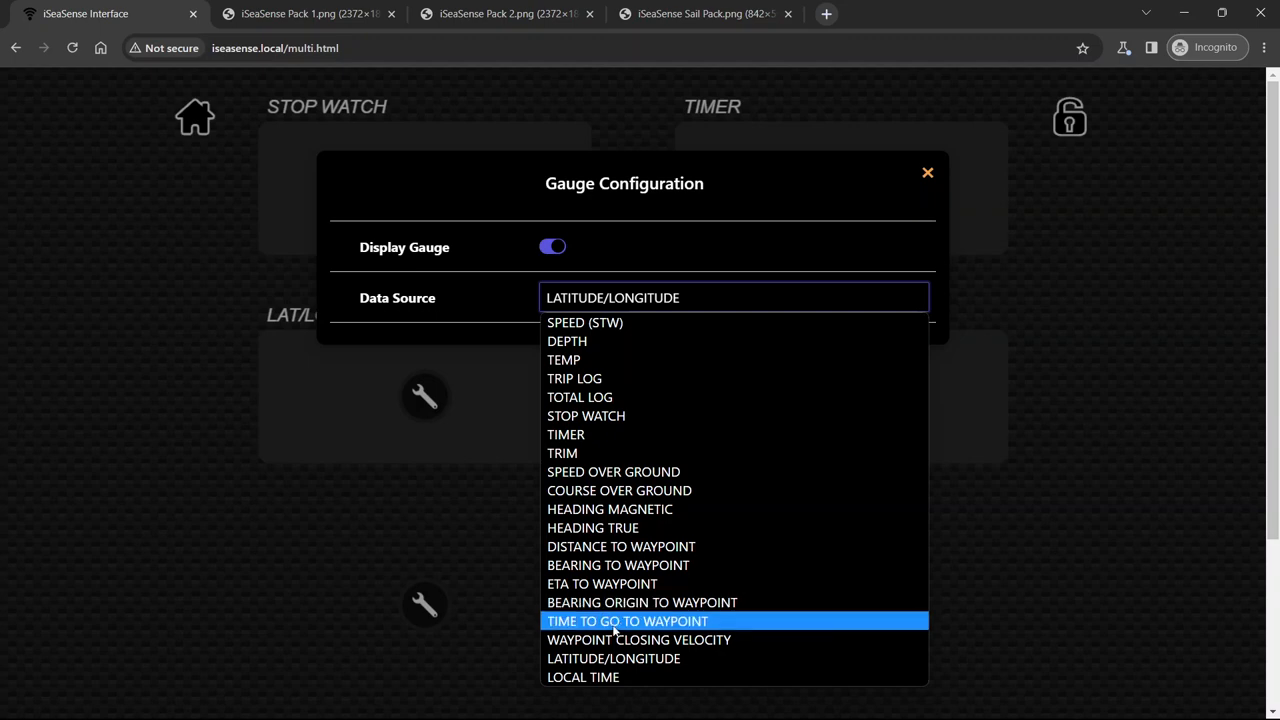
mouse_move(613, 658)
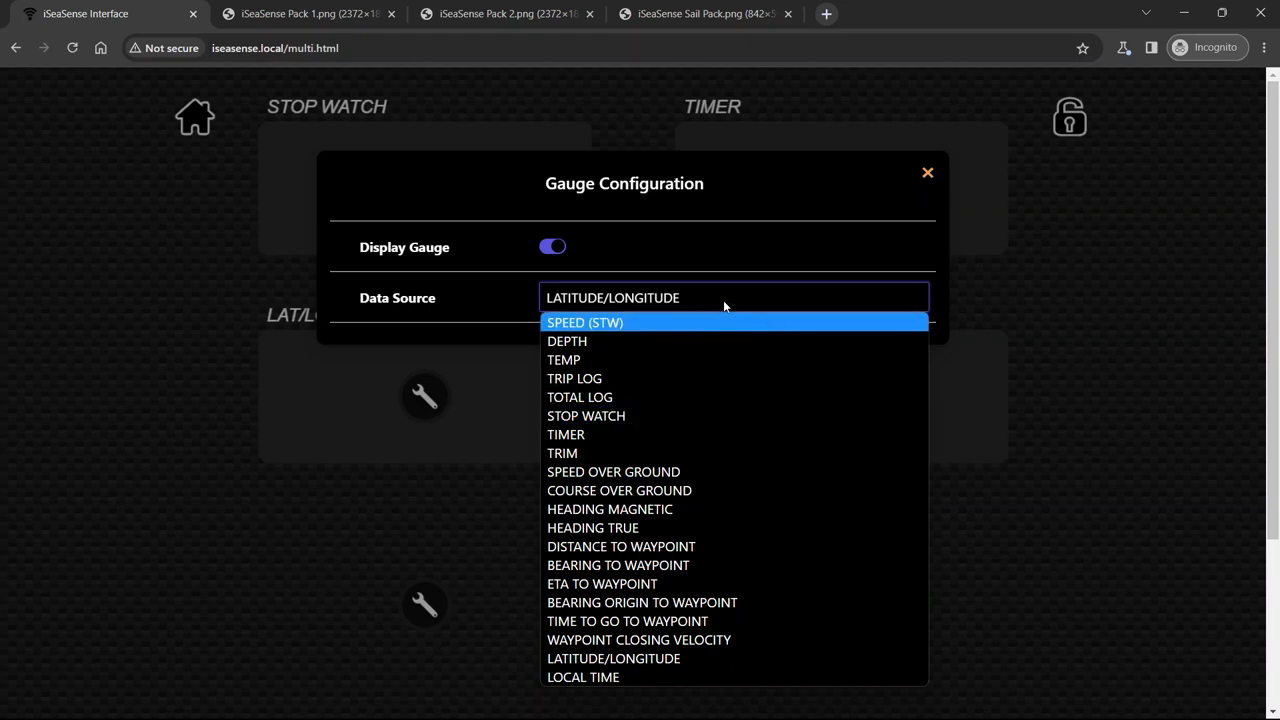
mouse_move(718, 303)
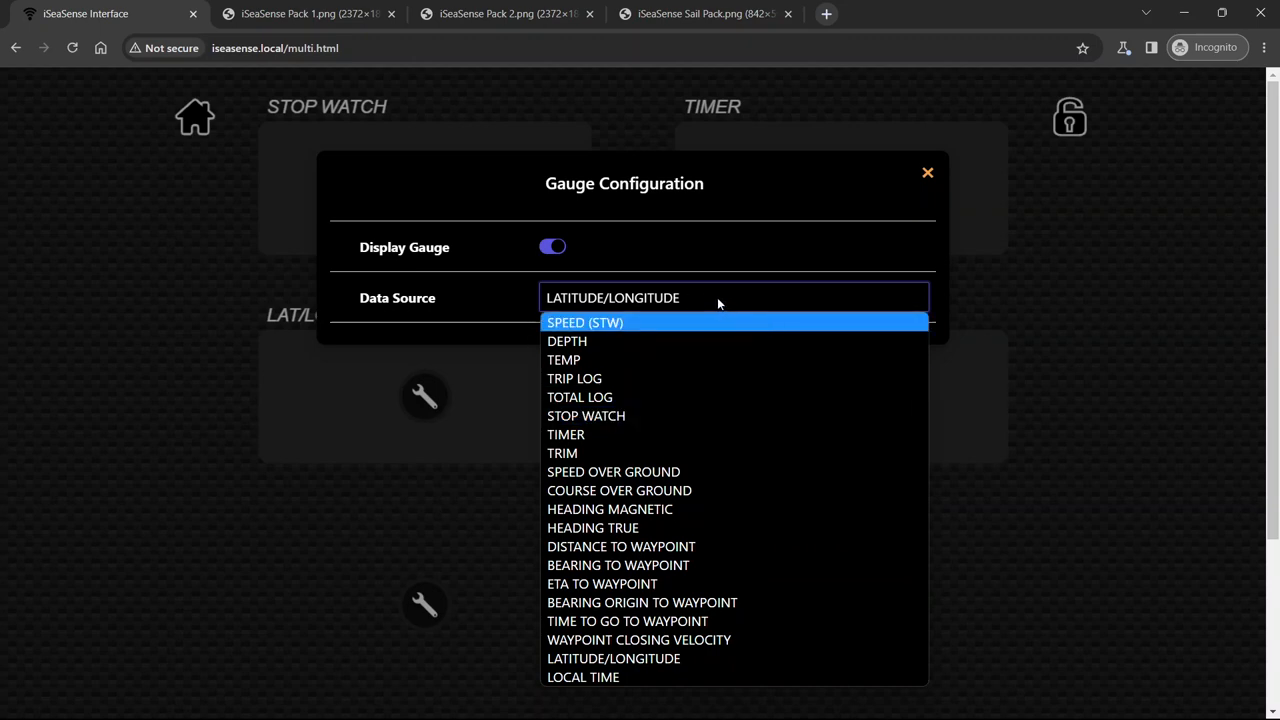
mouse_move(688, 321)
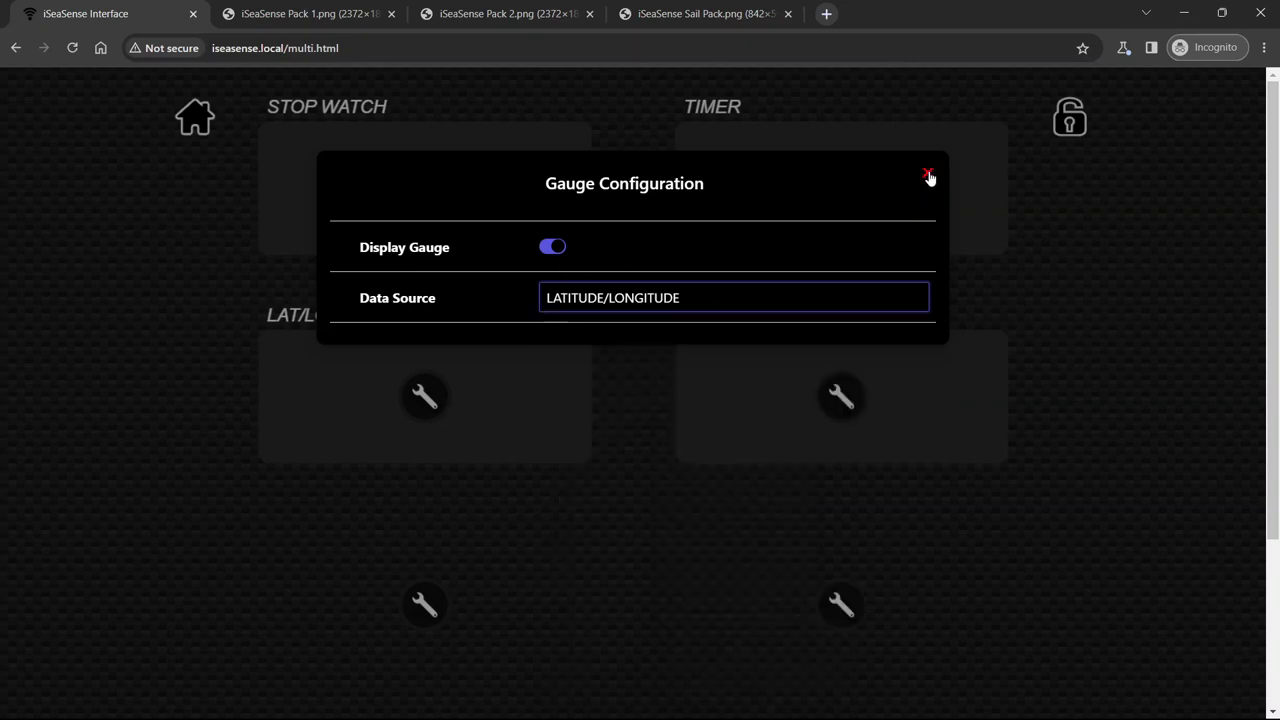
click(929, 174)
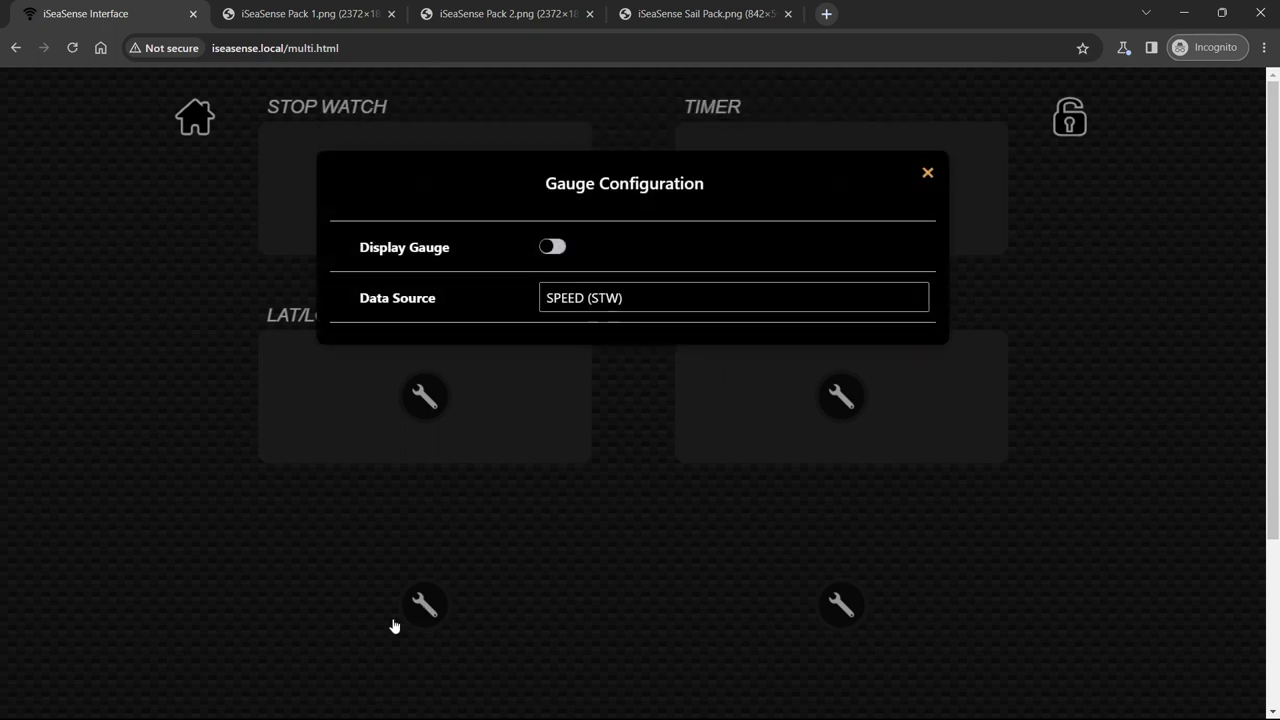
Set the empty slot to a displayed ETA TO WAYPOINT gauge, lock the layout, and go home
click(732, 297)
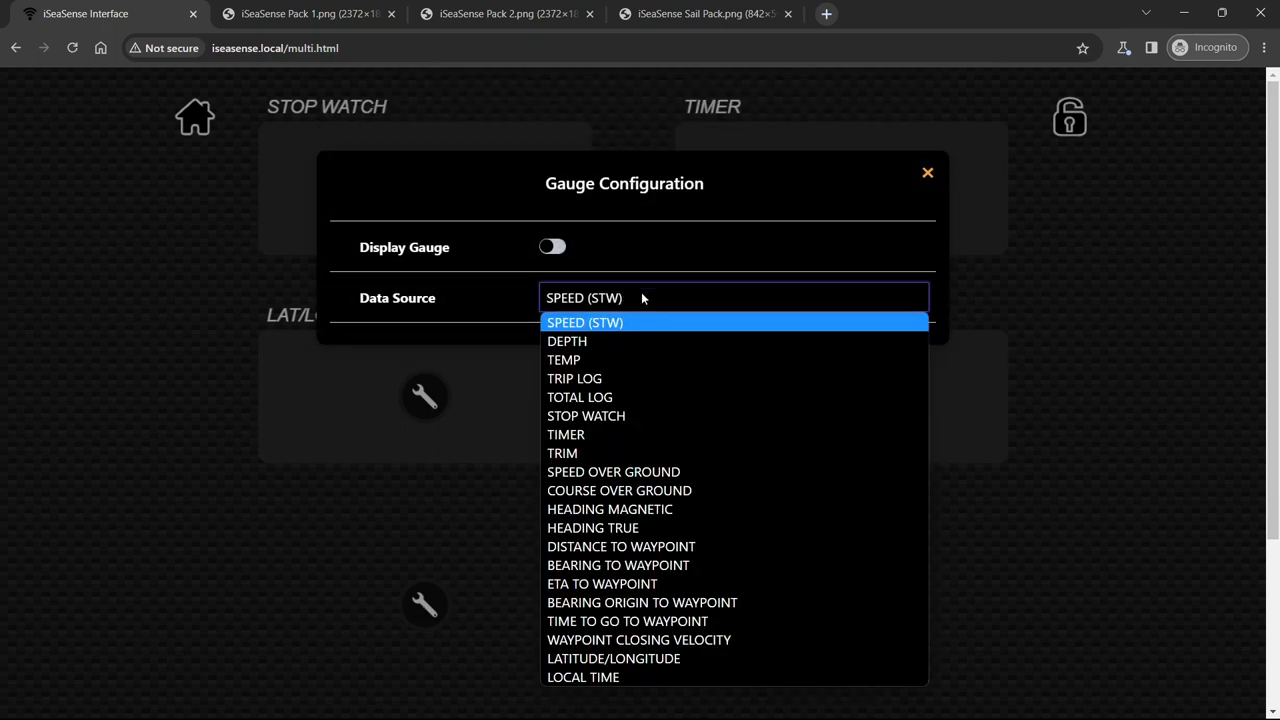
mouse_move(602, 583)
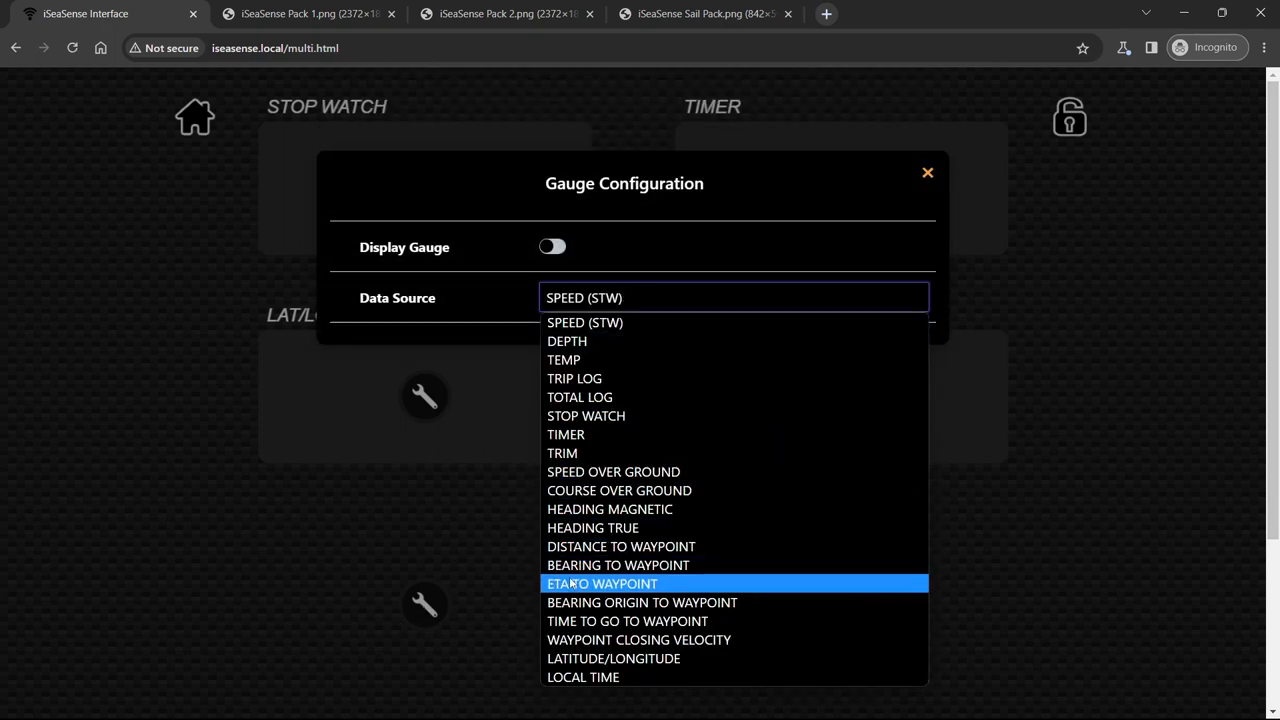
click(602, 583)
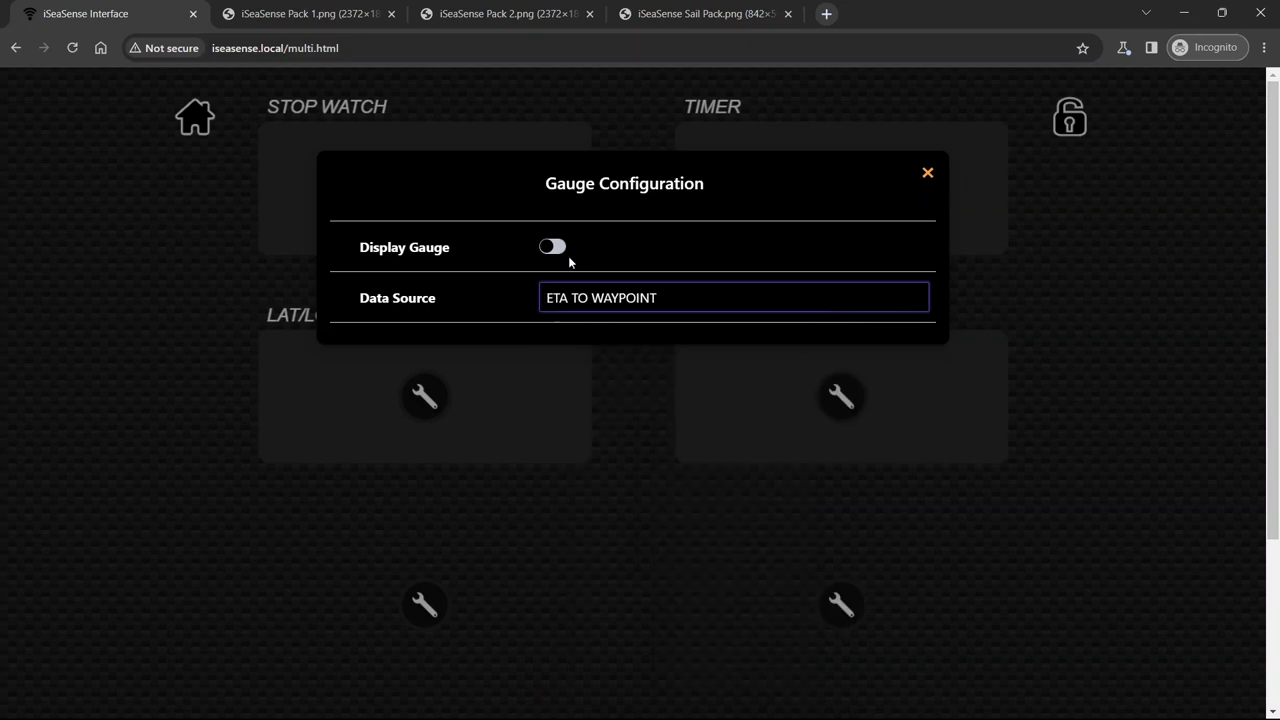
click(552, 247)
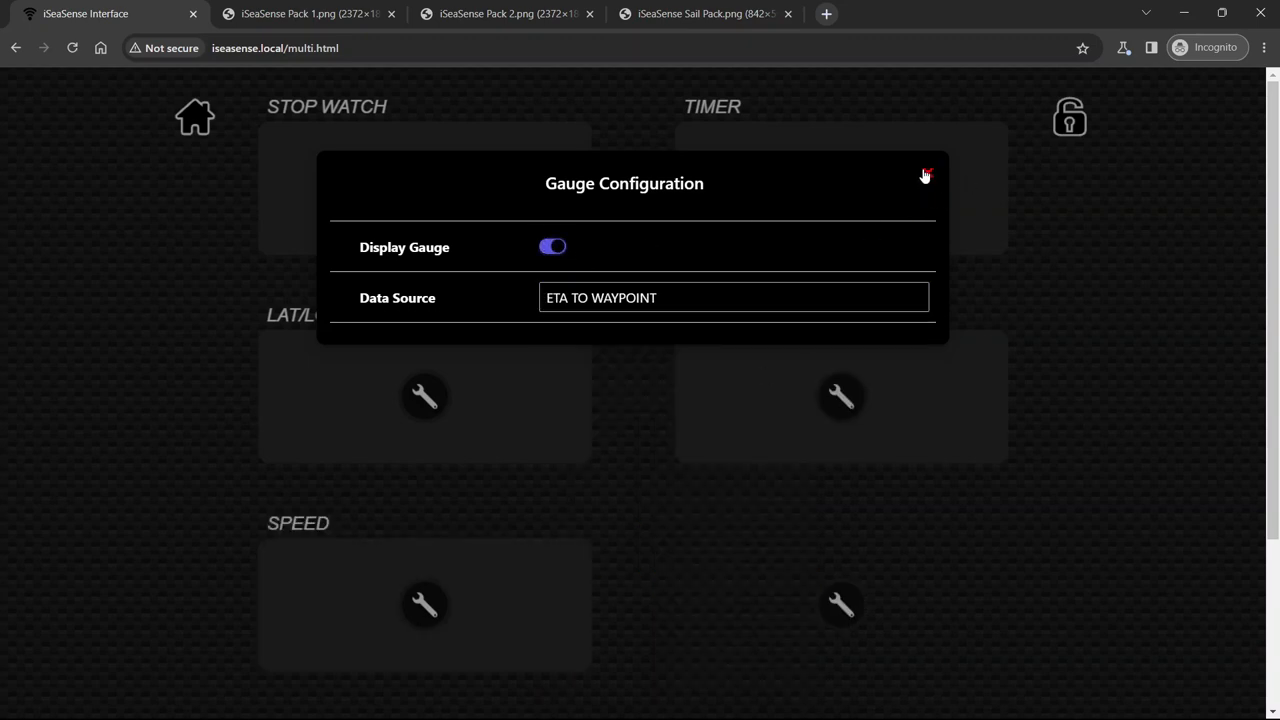
click(925, 174)
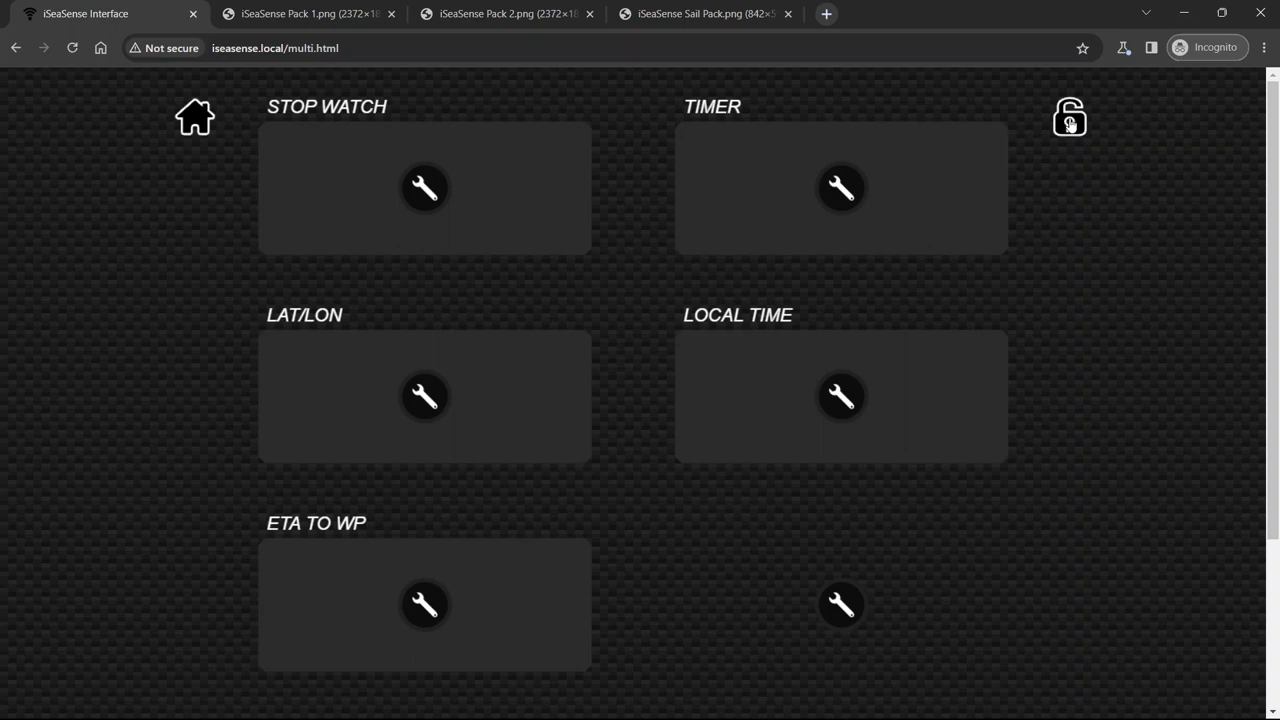
click(1069, 116)
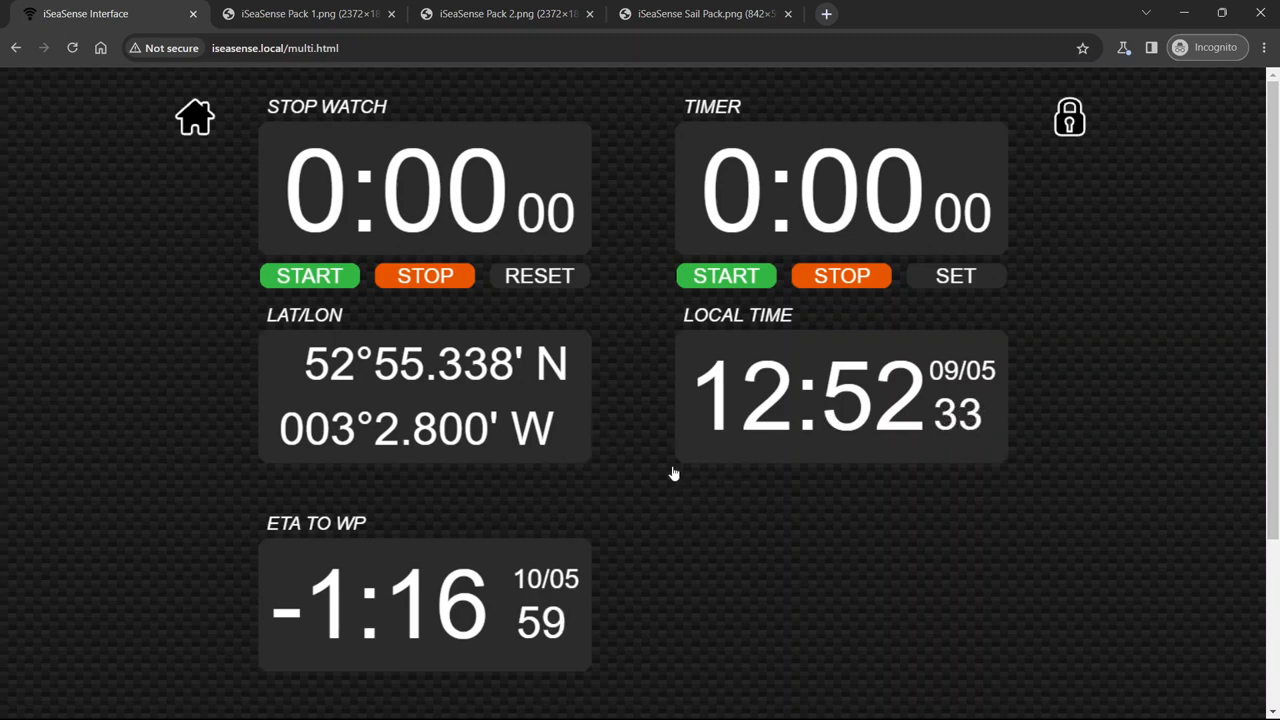
mouse_move(658, 395)
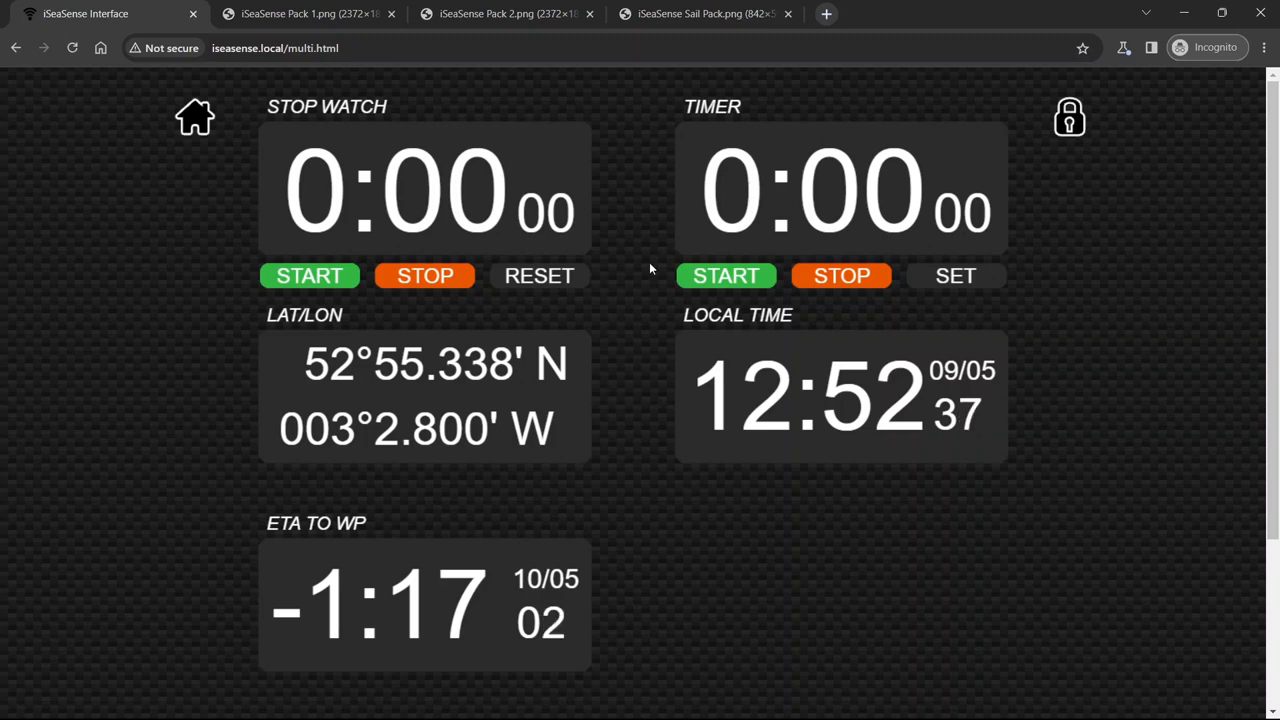
mouse_move(878, 225)
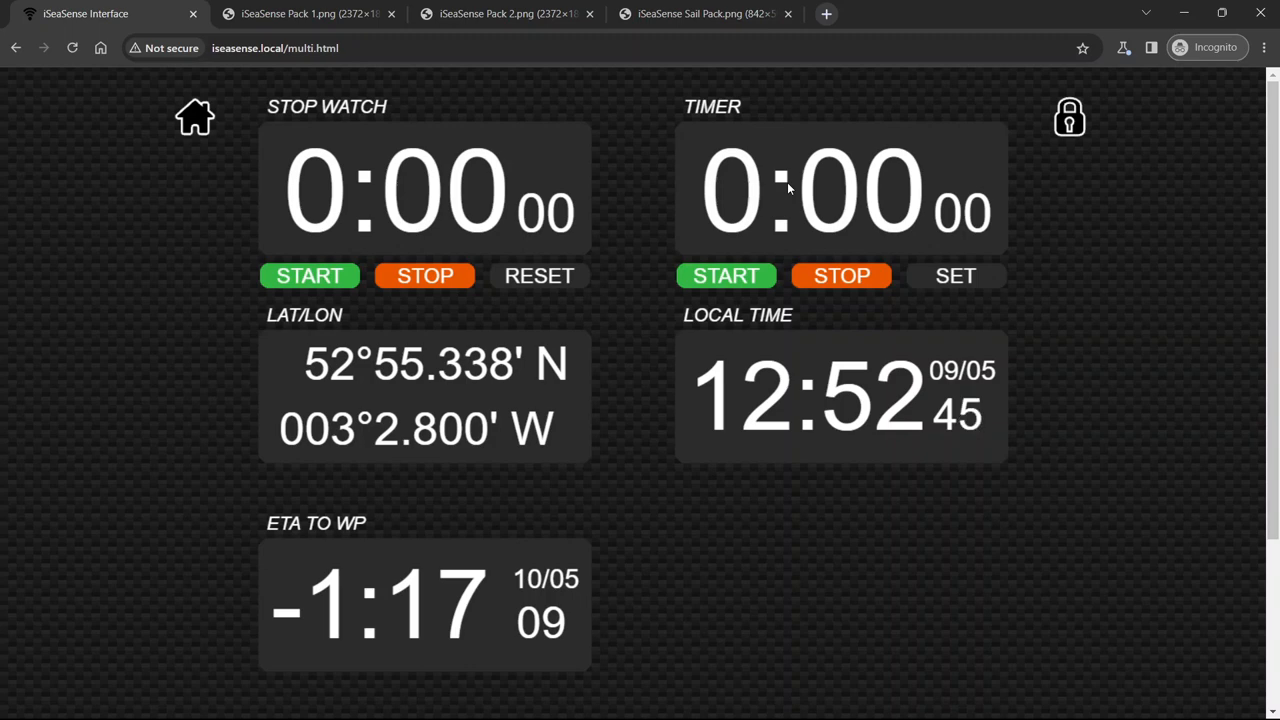
mouse_move(477, 184)
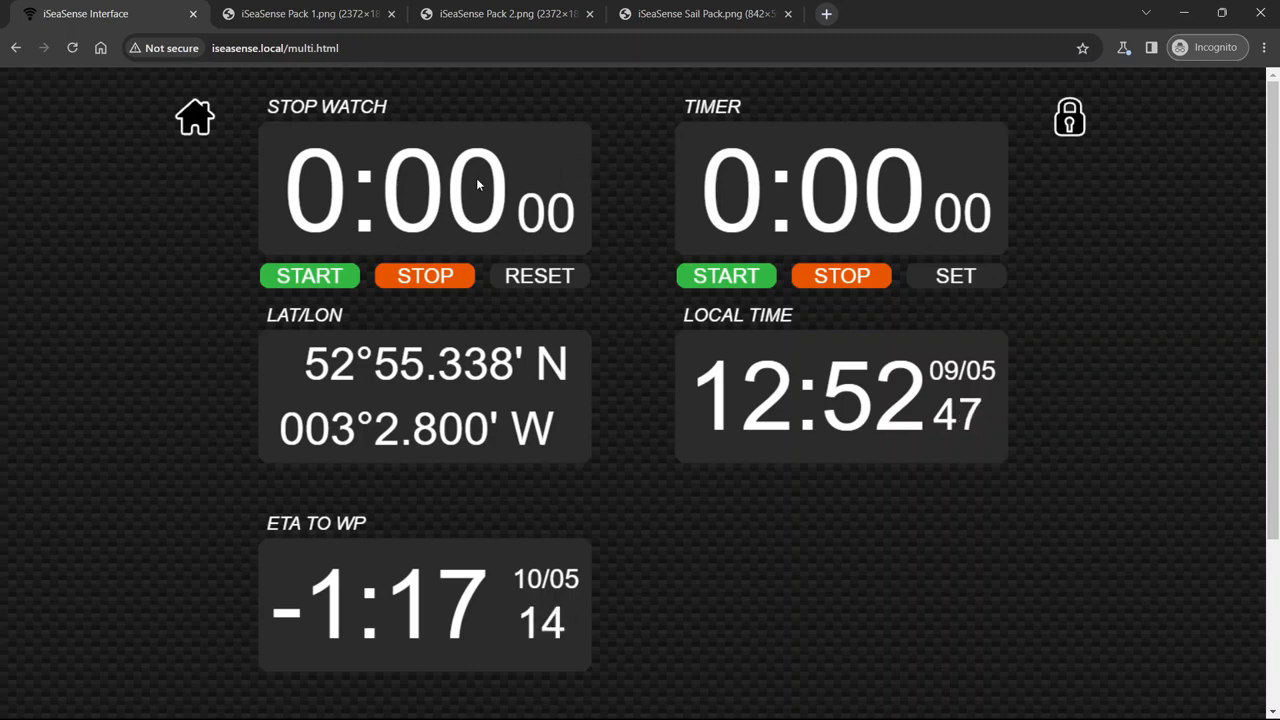
mouse_move(283, 160)
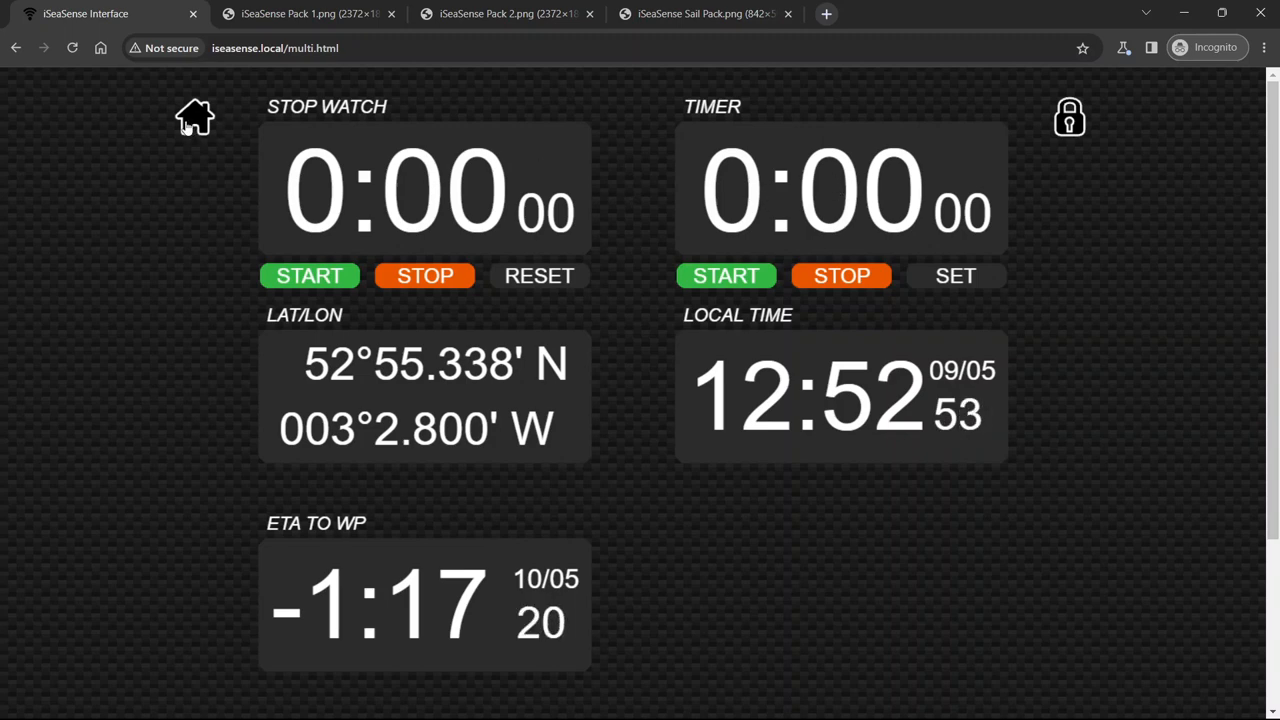
click(193, 116)
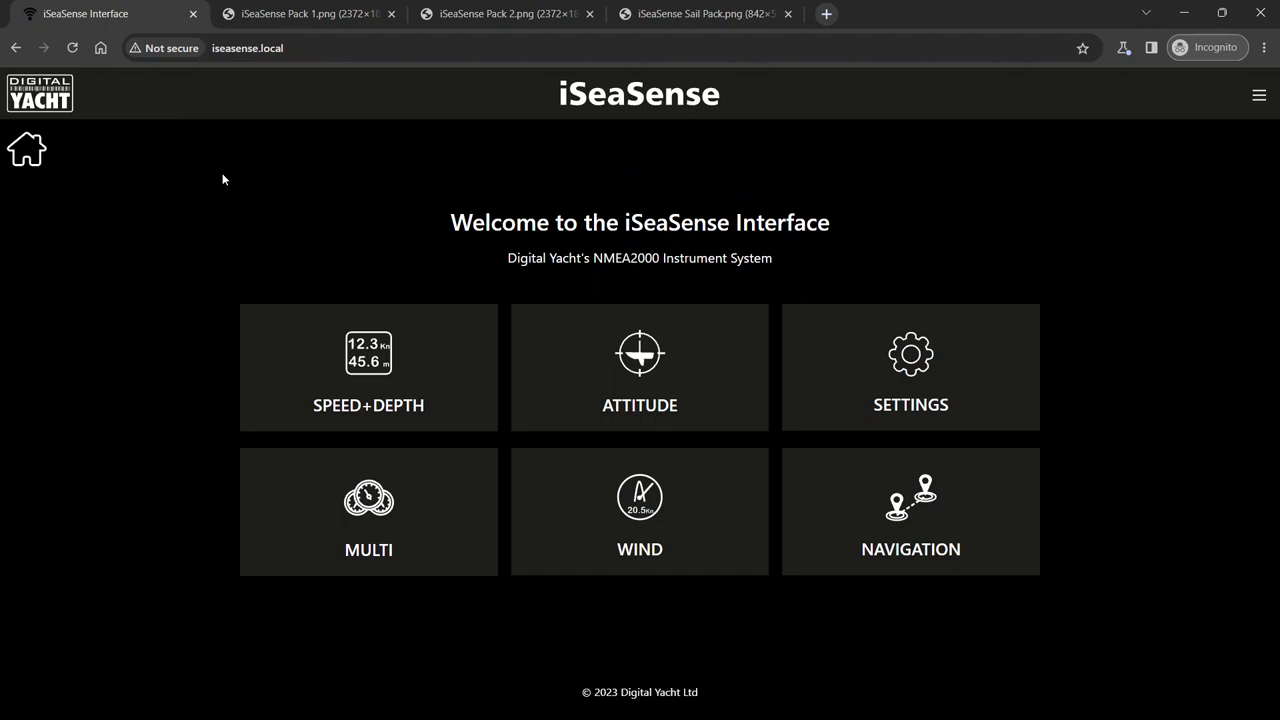
Open the WIND page with App Wind, Close Hauled, Speed and VMG gauges, and unlock it
click(639, 511)
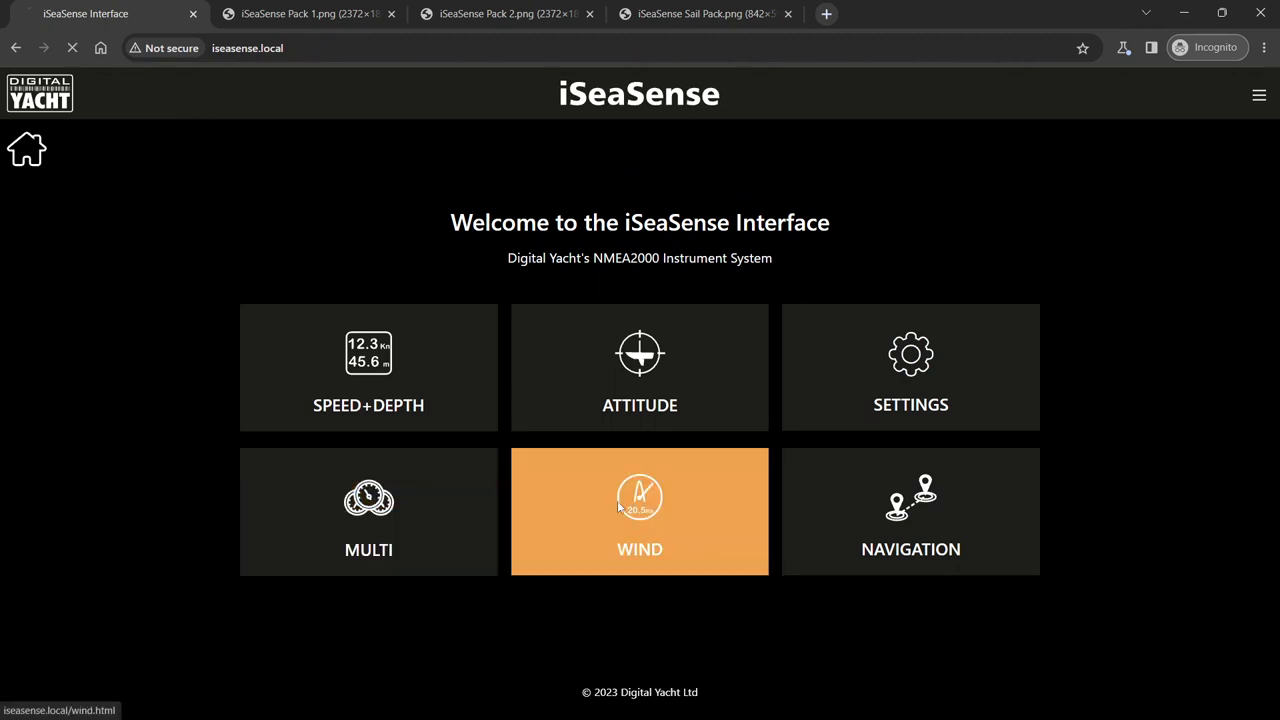
click(639, 511)
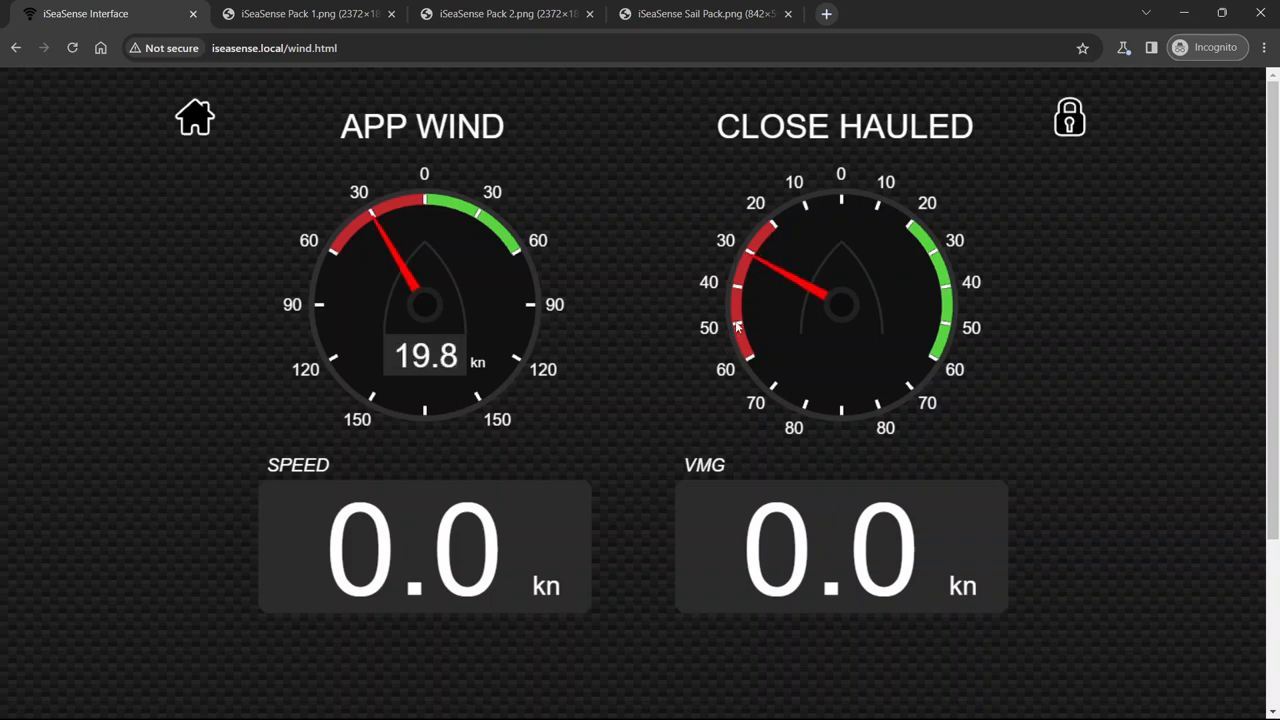
mouse_move(300, 545)
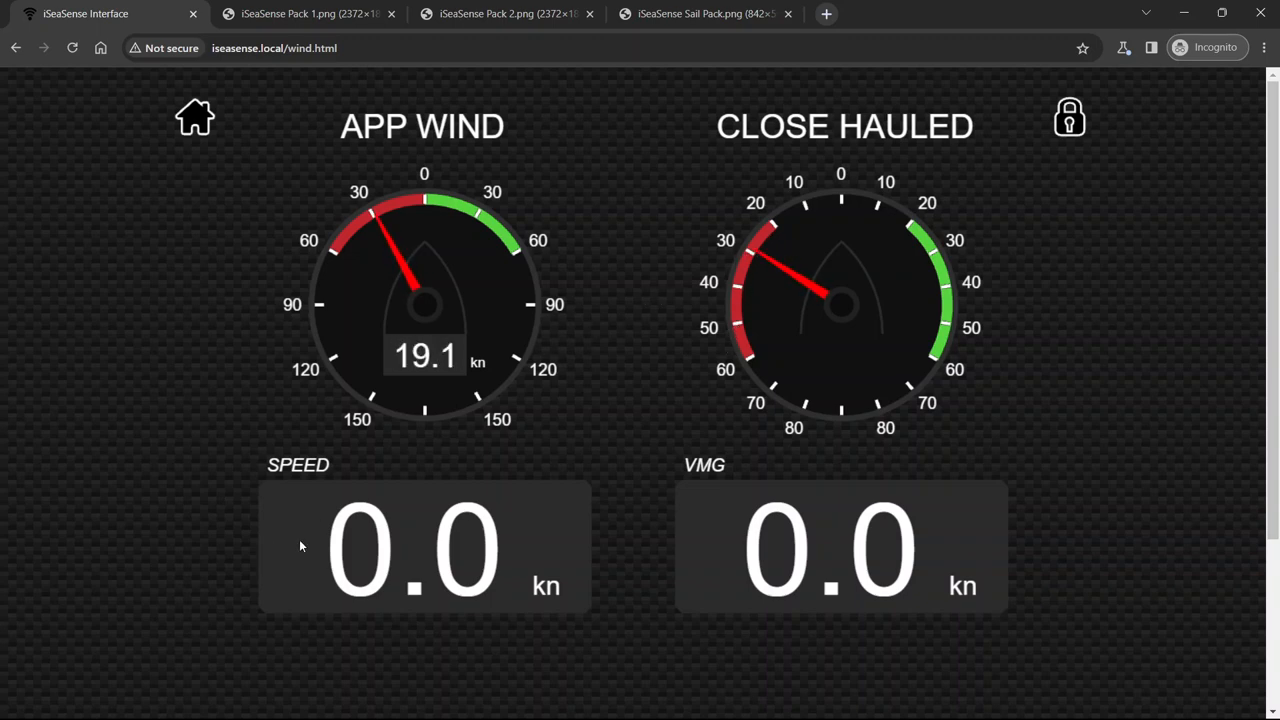
mouse_move(404, 597)
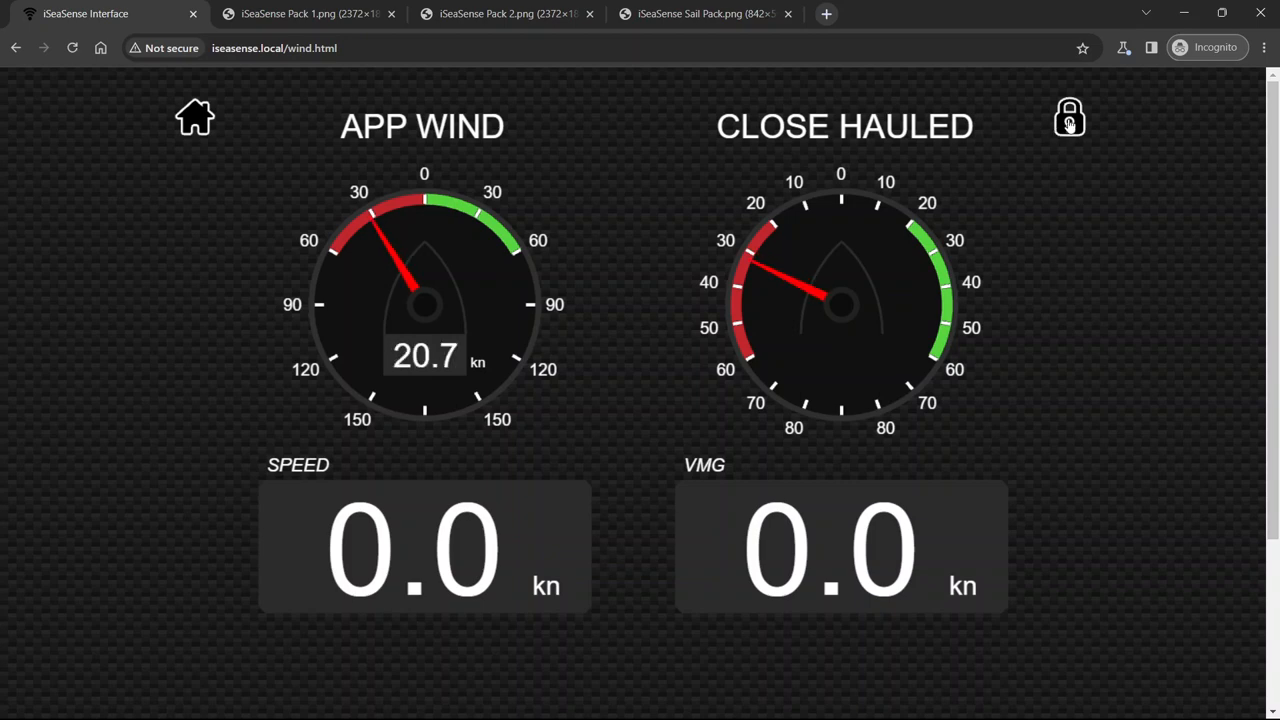
click(1069, 117)
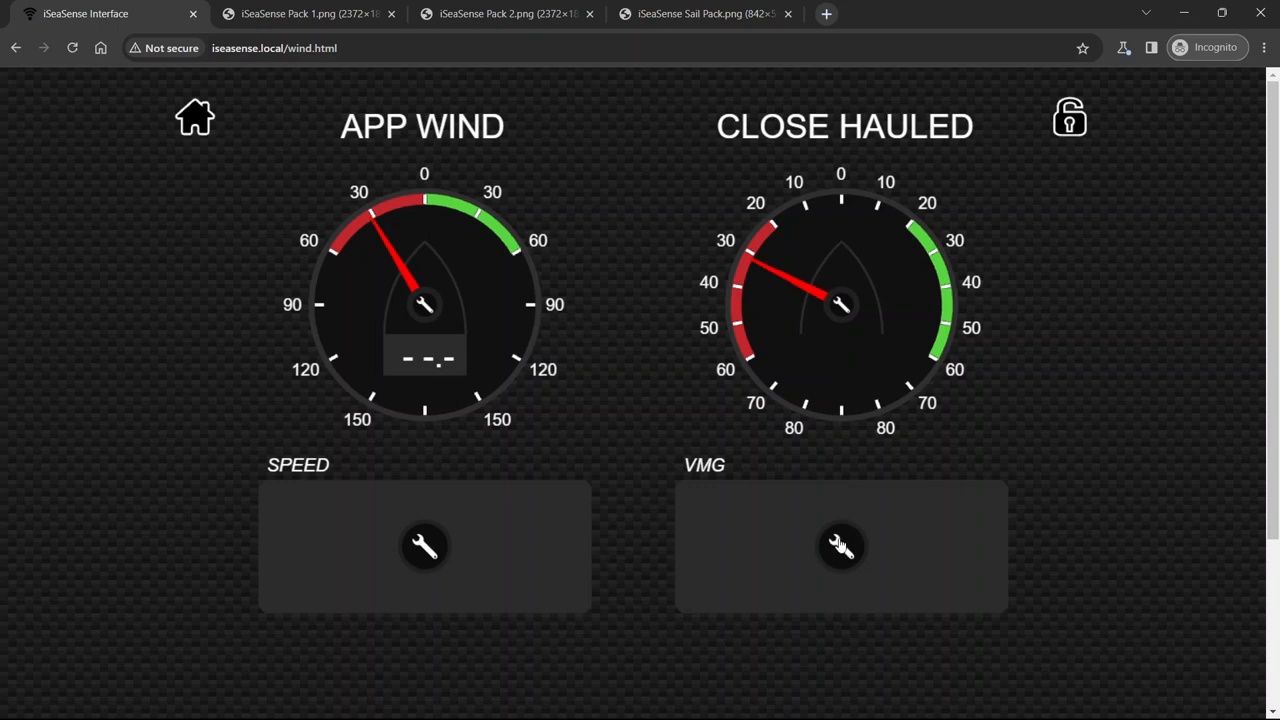
Review the VMG gauge's data source list, keeping Velocity Made Good
click(840, 546)
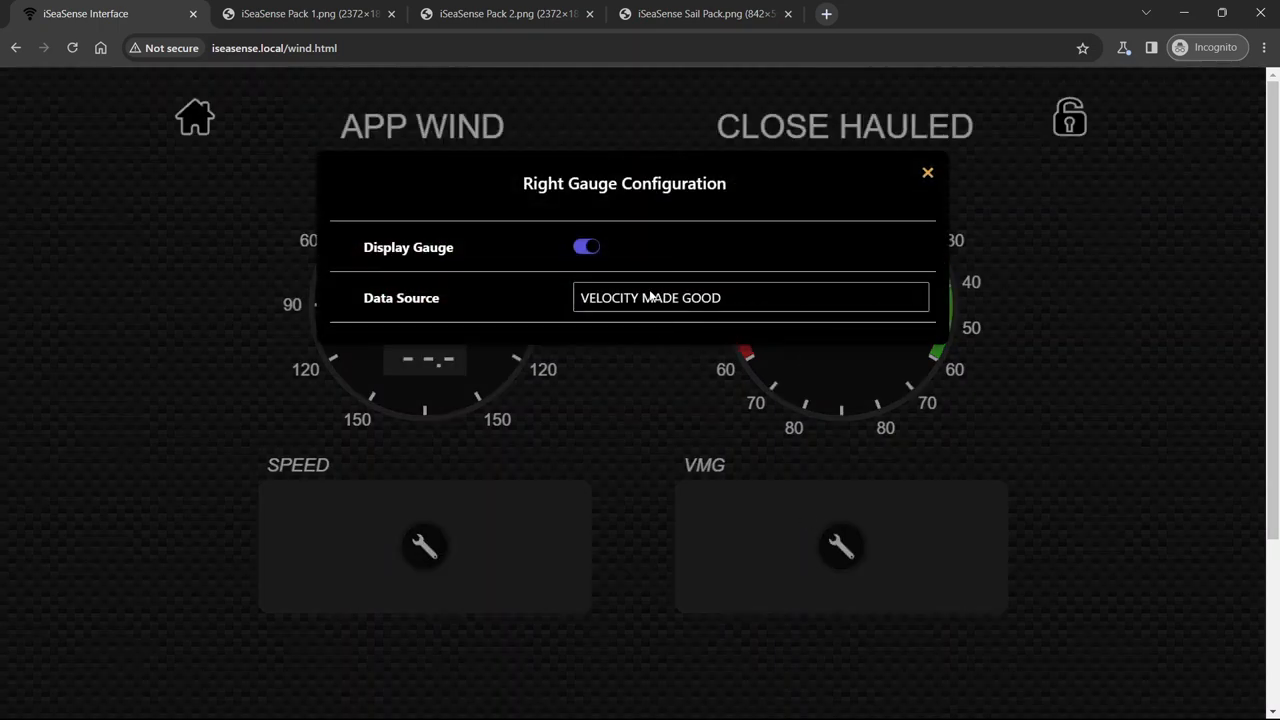
click(750, 297)
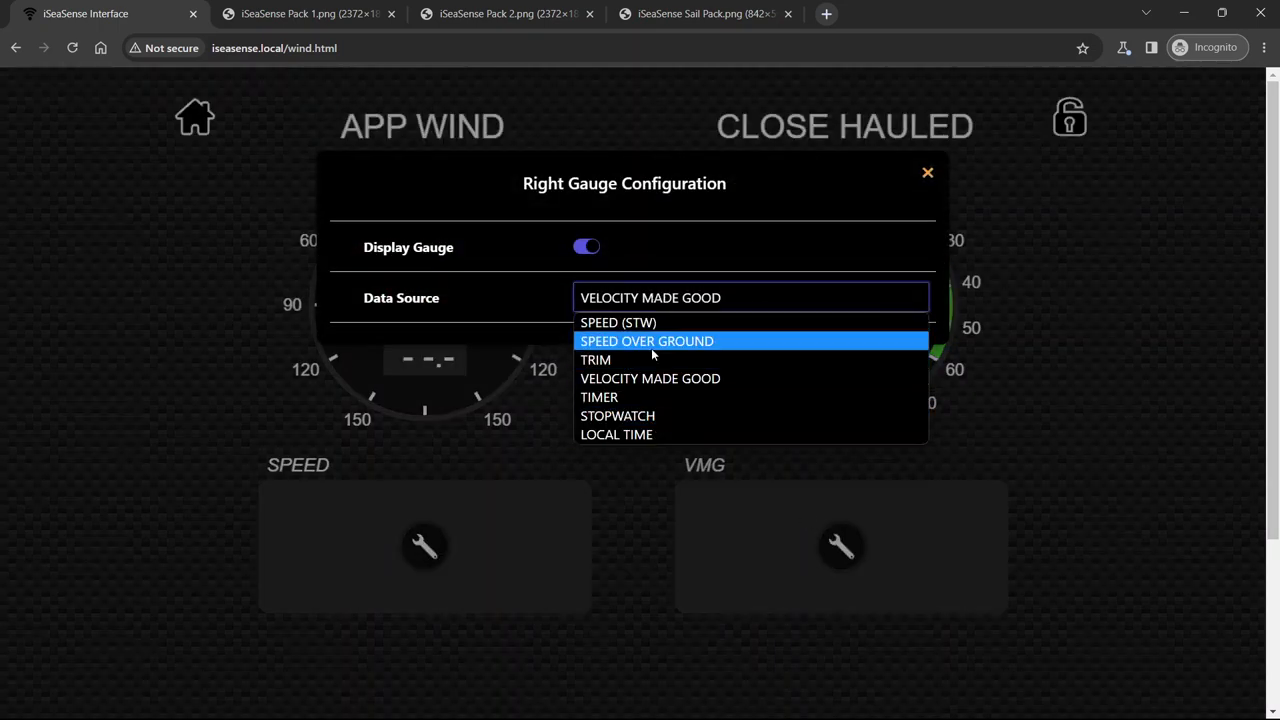
mouse_move(724, 278)
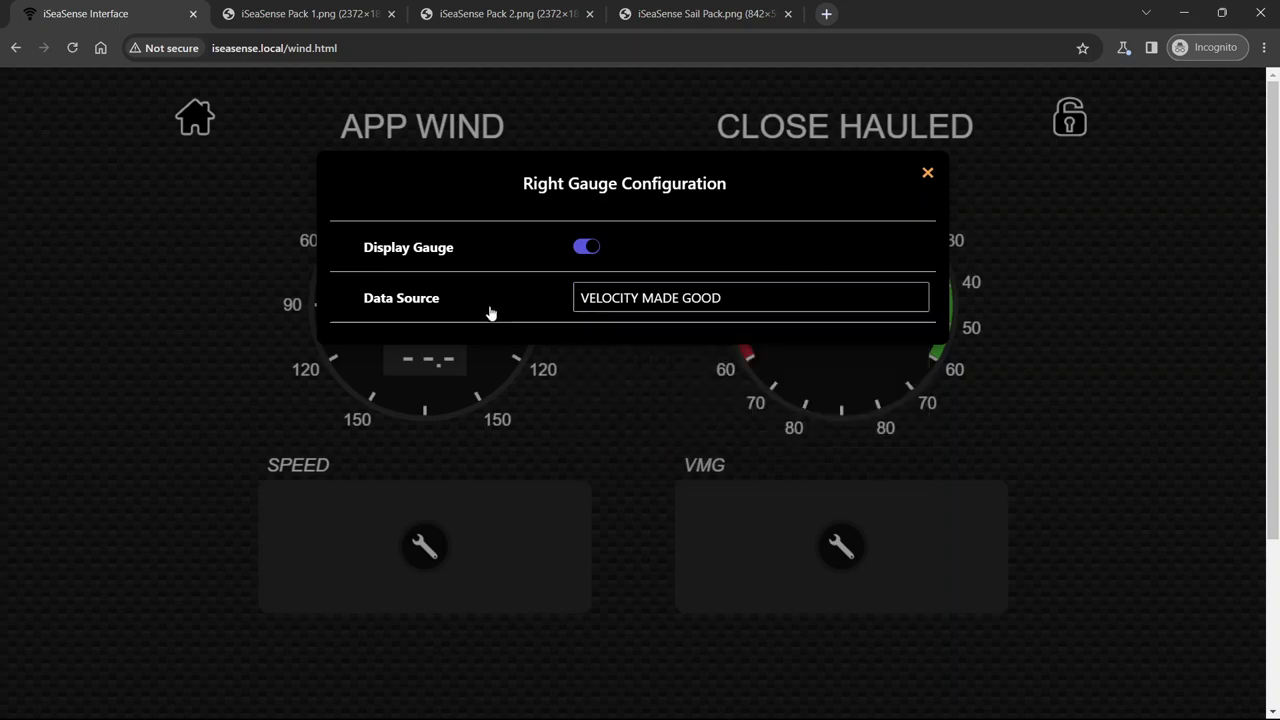
click(926, 172)
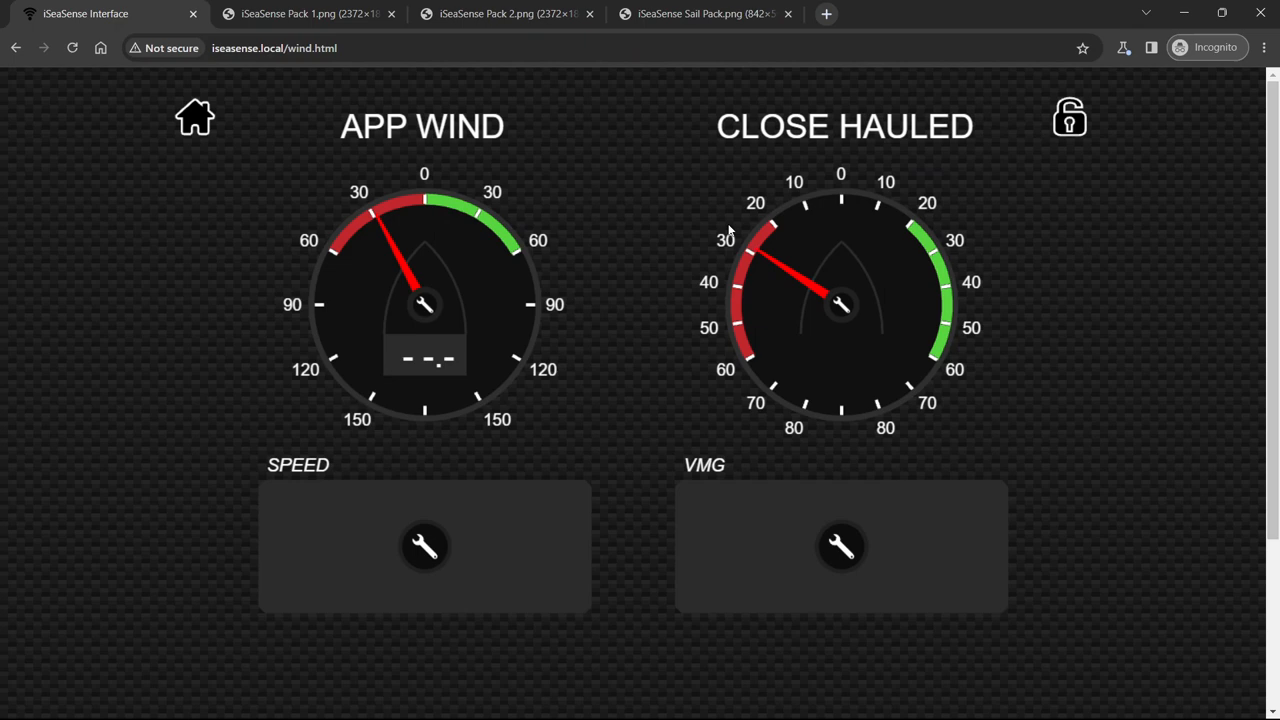
click(423, 305)
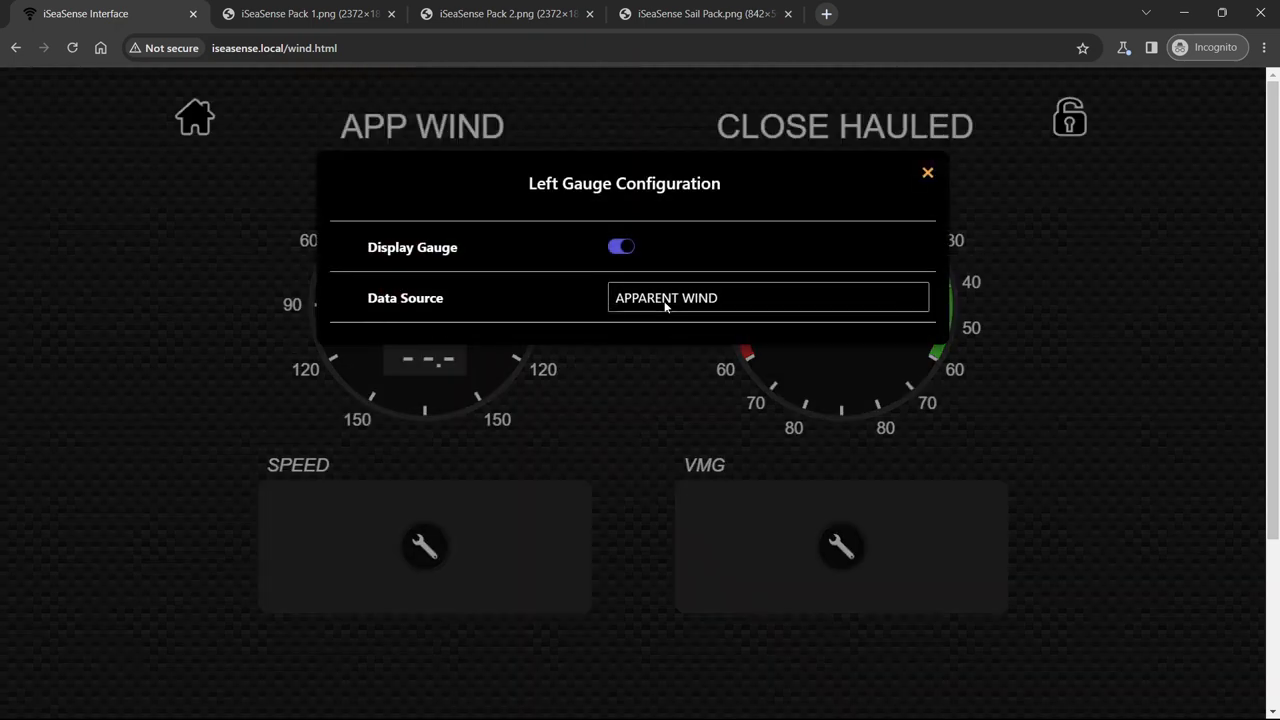
Switch the left gauge to True Wind, lock the wind page, and return home
click(767, 297)
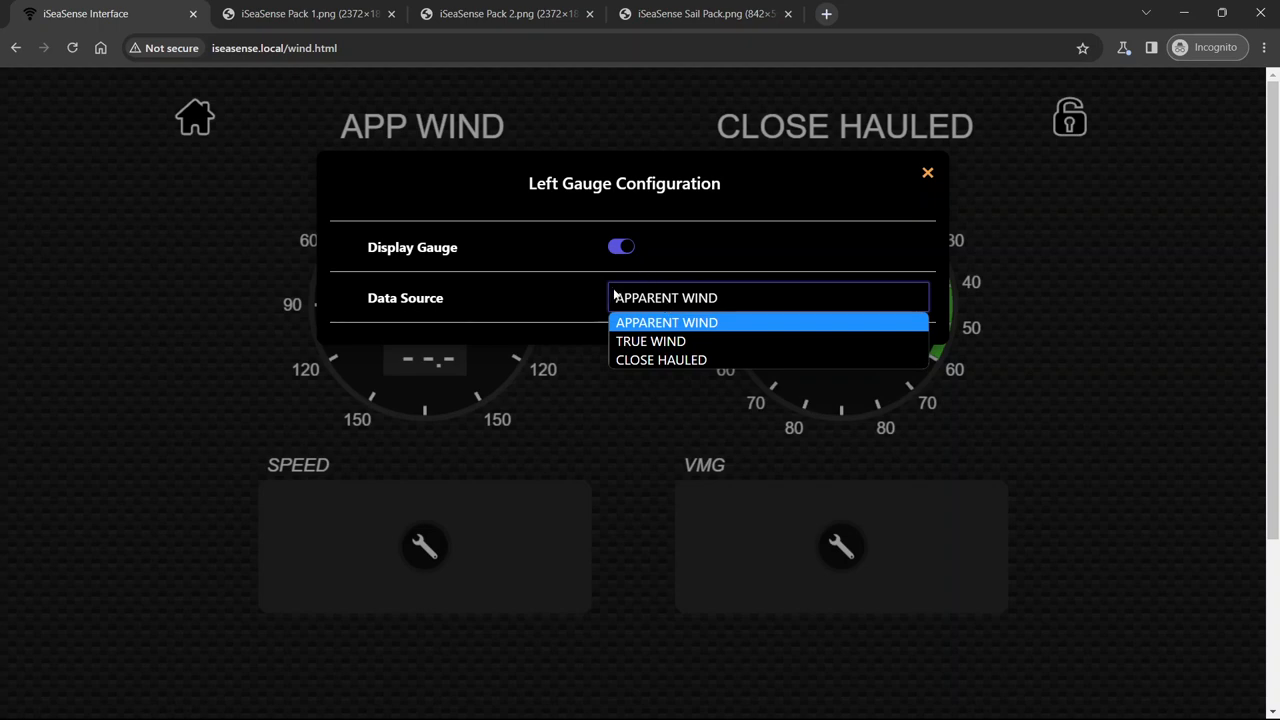
mouse_move(650, 341)
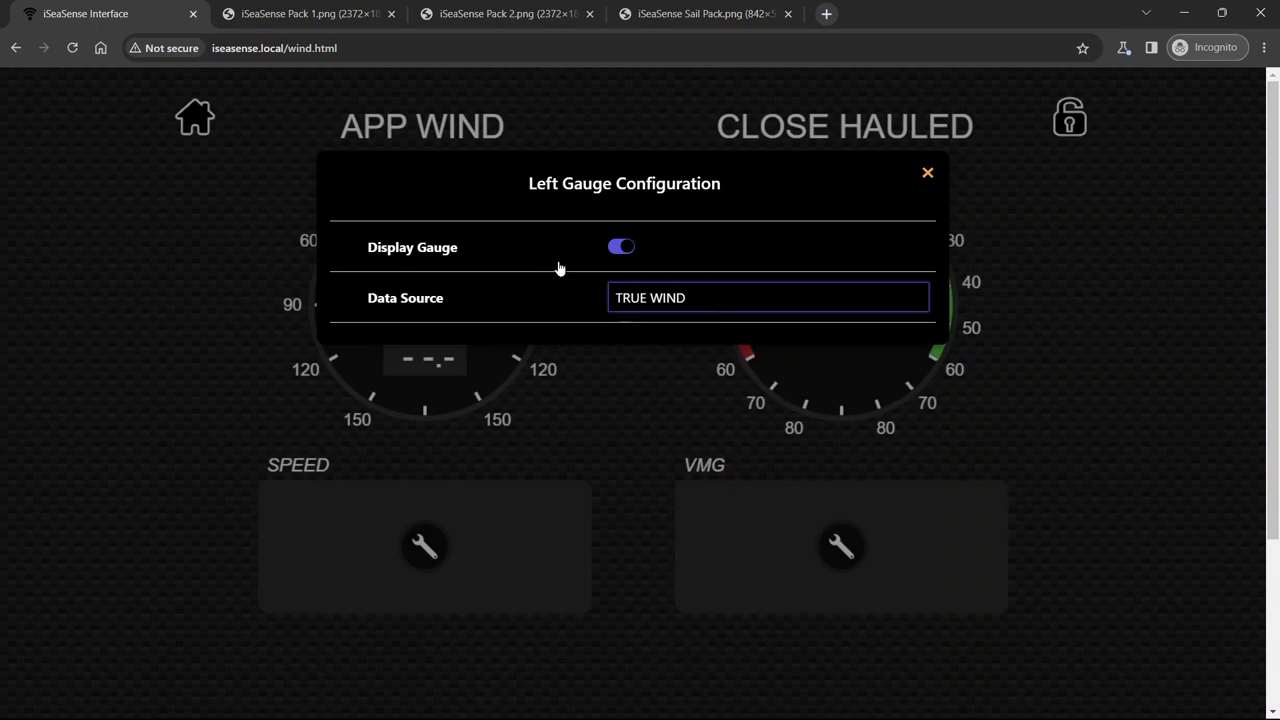
mouse_move(952, 168)
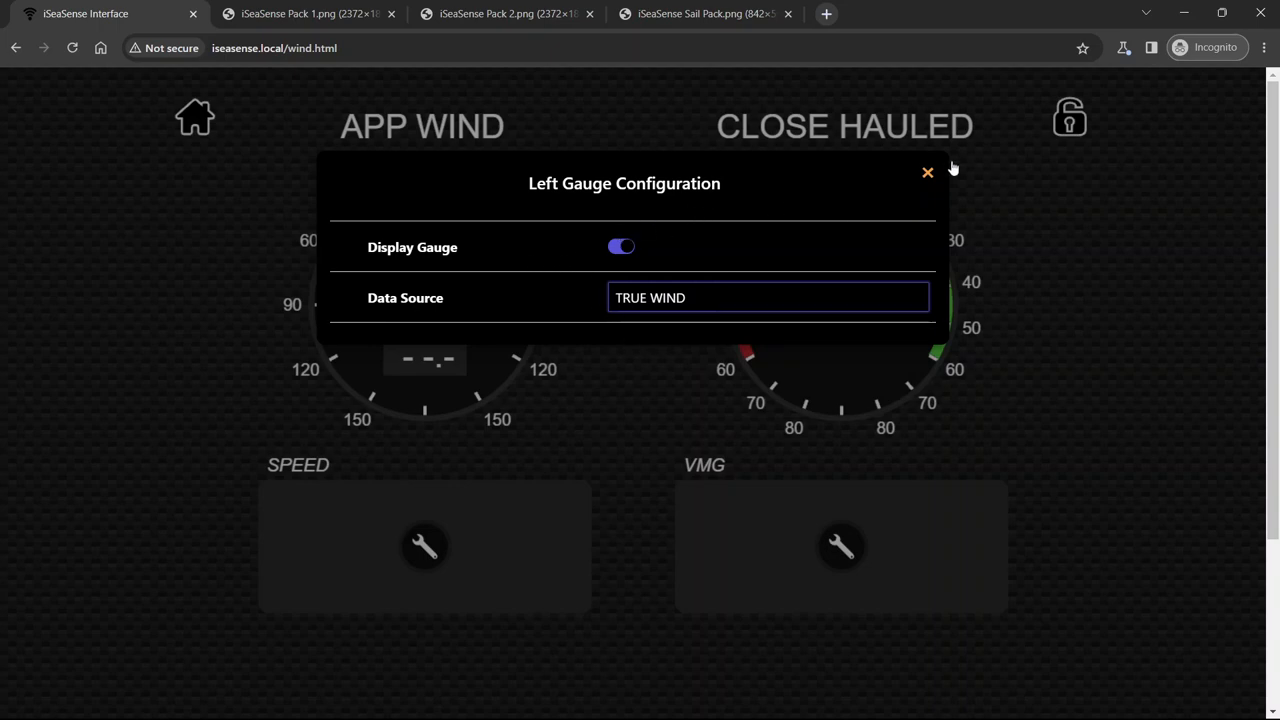
click(926, 172)
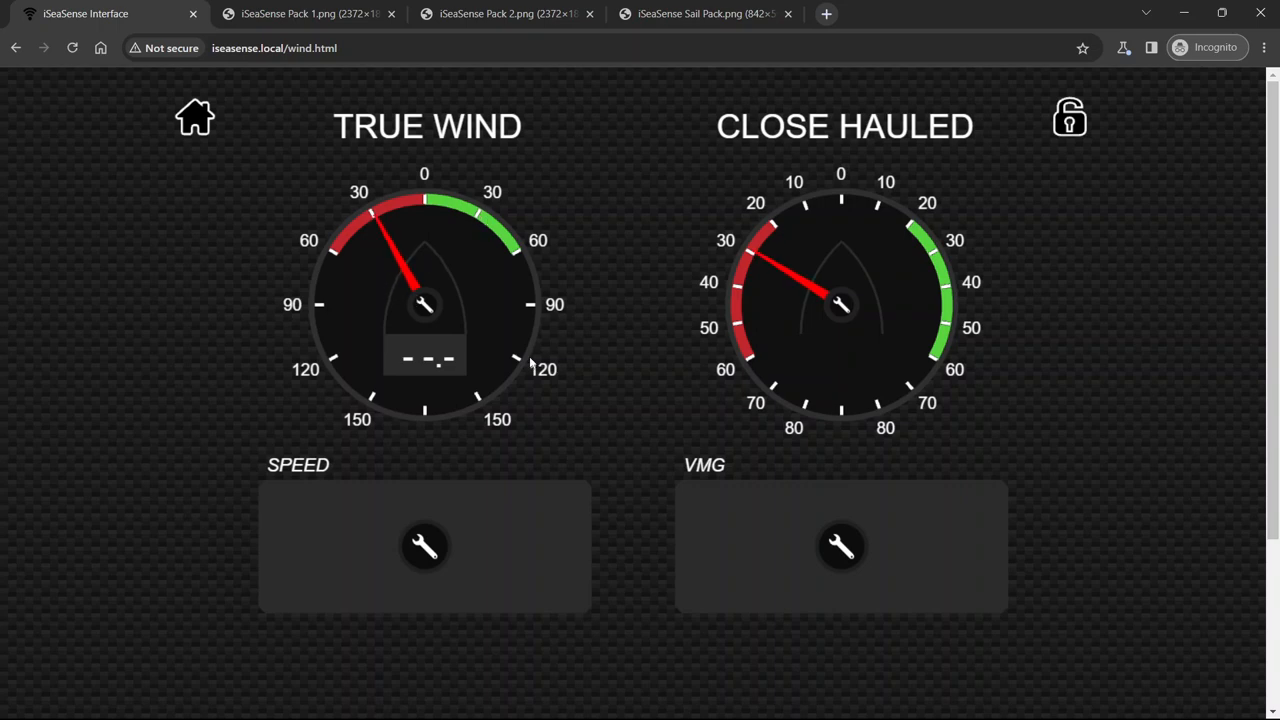
mouse_move(545, 293)
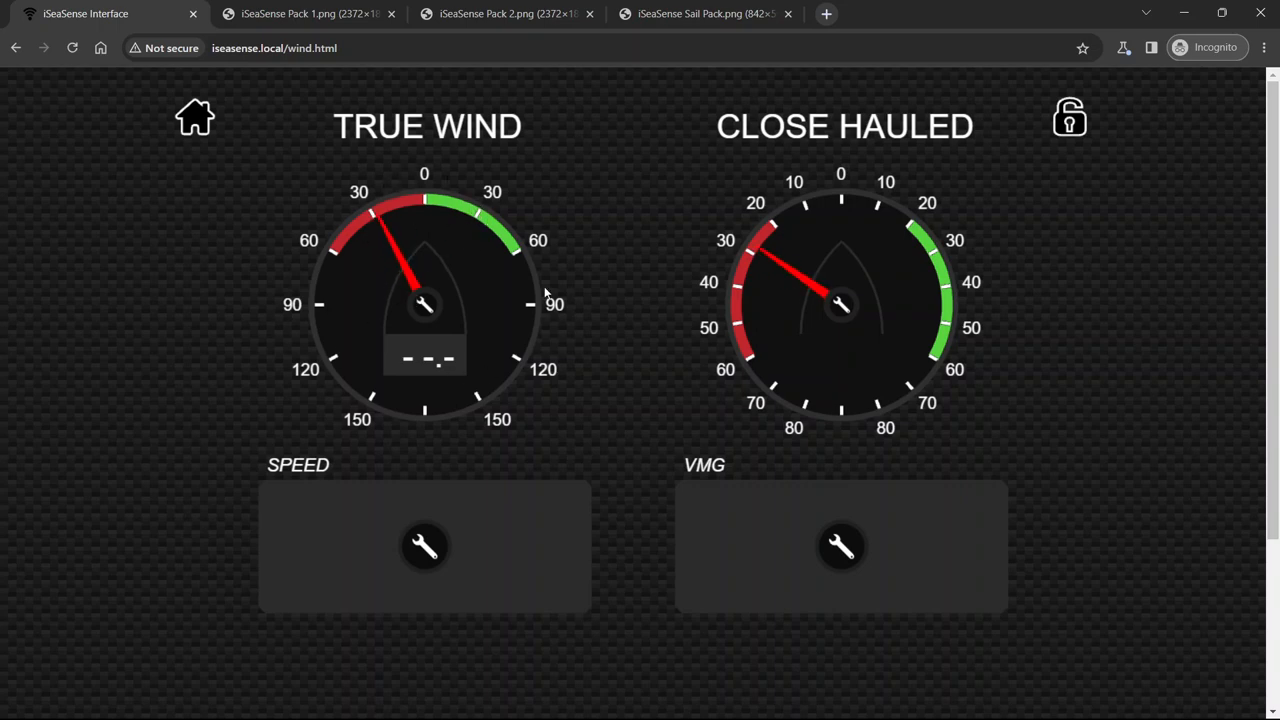
mouse_move(948, 258)
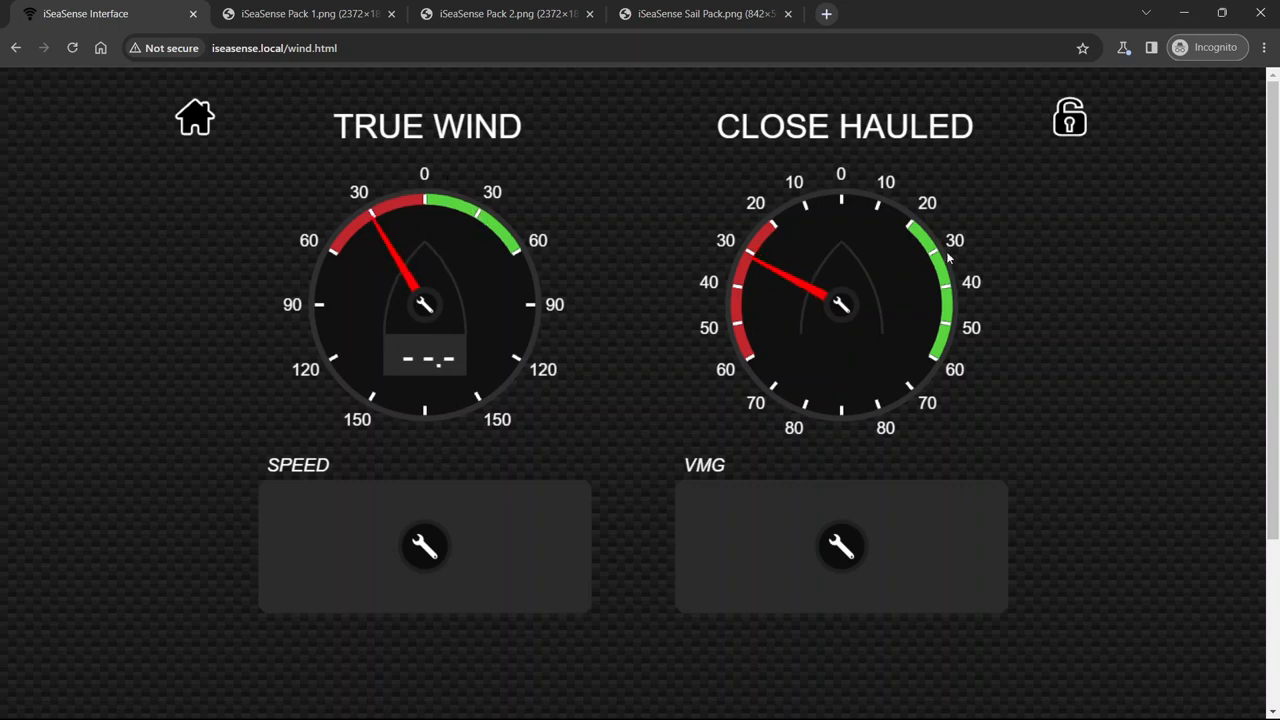
click(1070, 117)
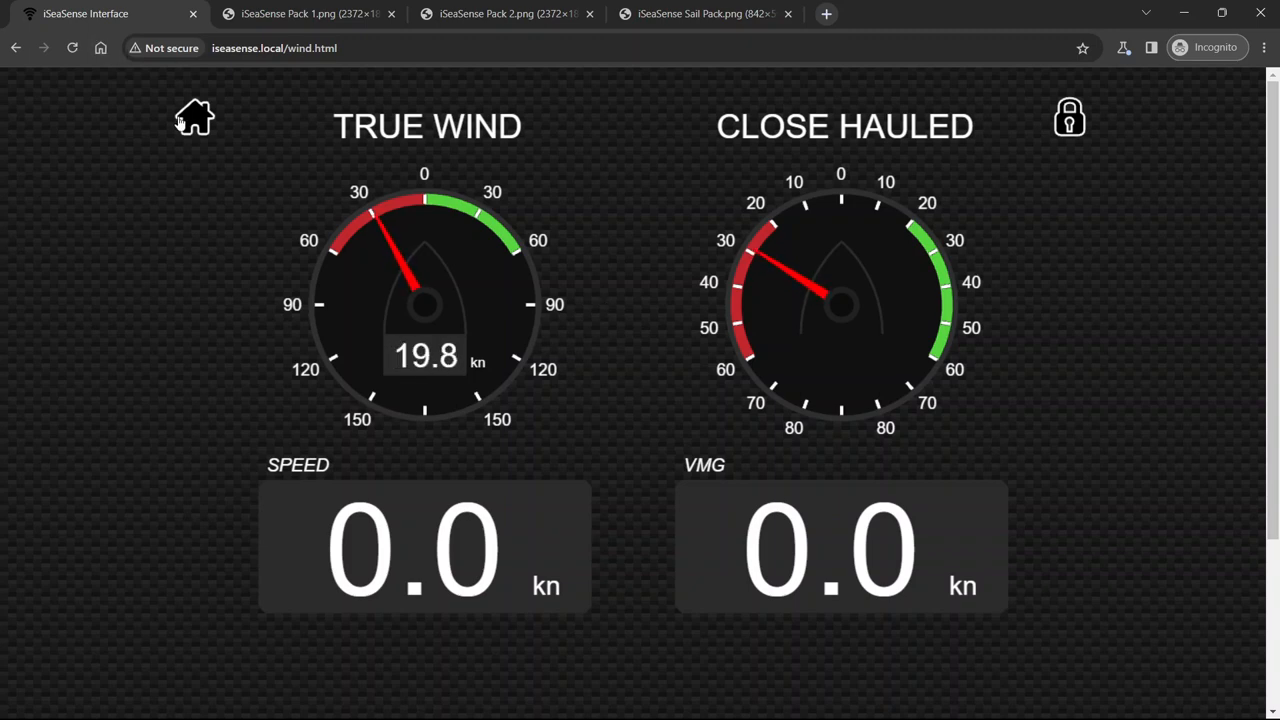
click(193, 116)
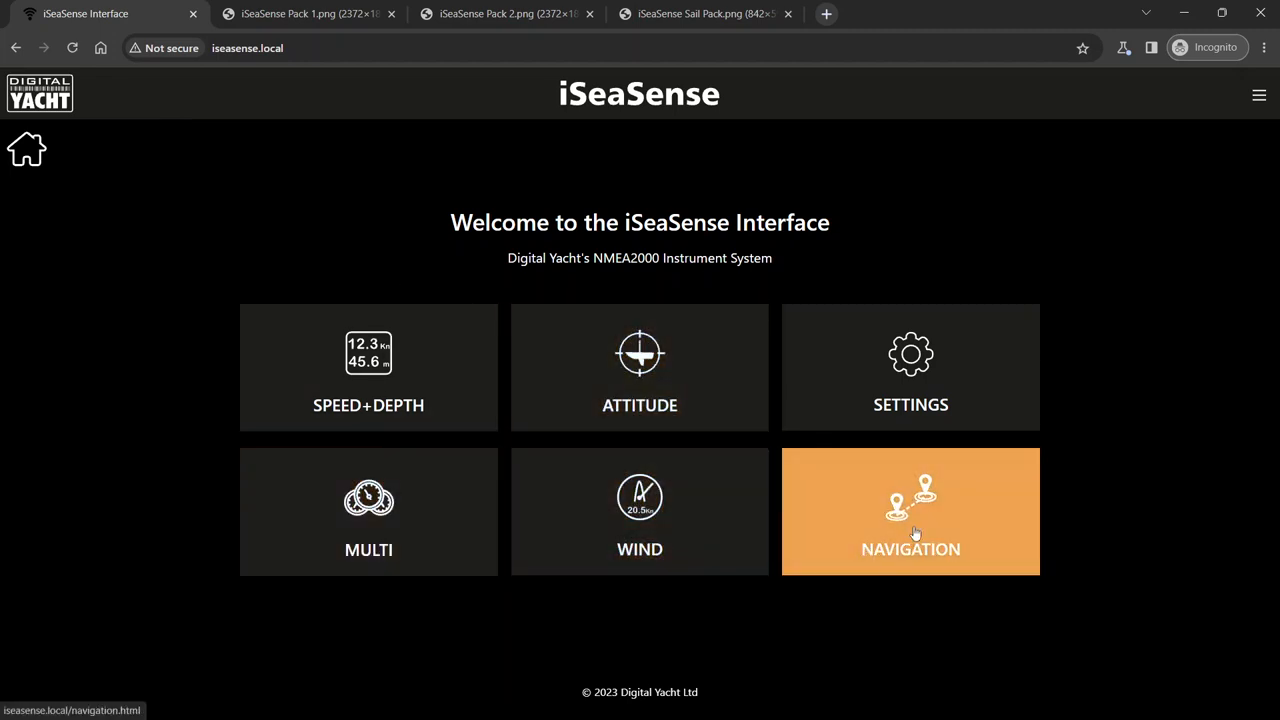
Open the NAVIGATION page showing 3.8 km, 341° and ETA -1:19 to the waypoint
click(910, 511)
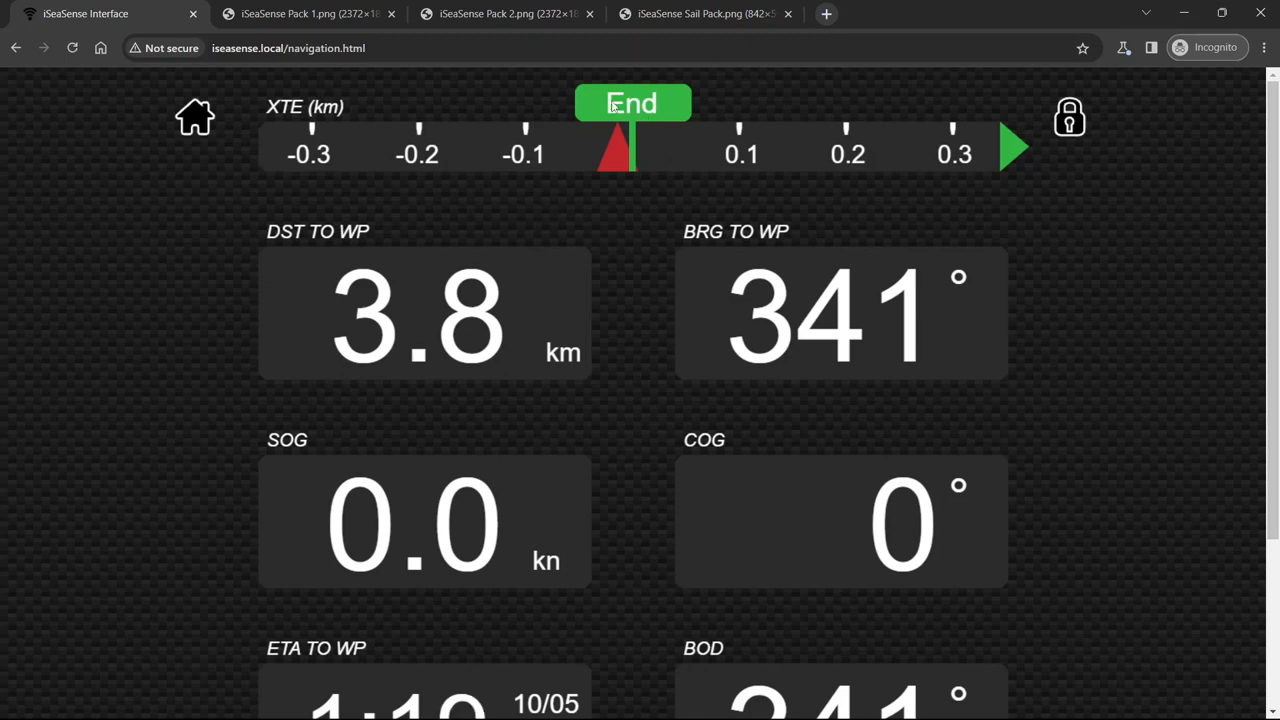
mouse_move(655, 112)
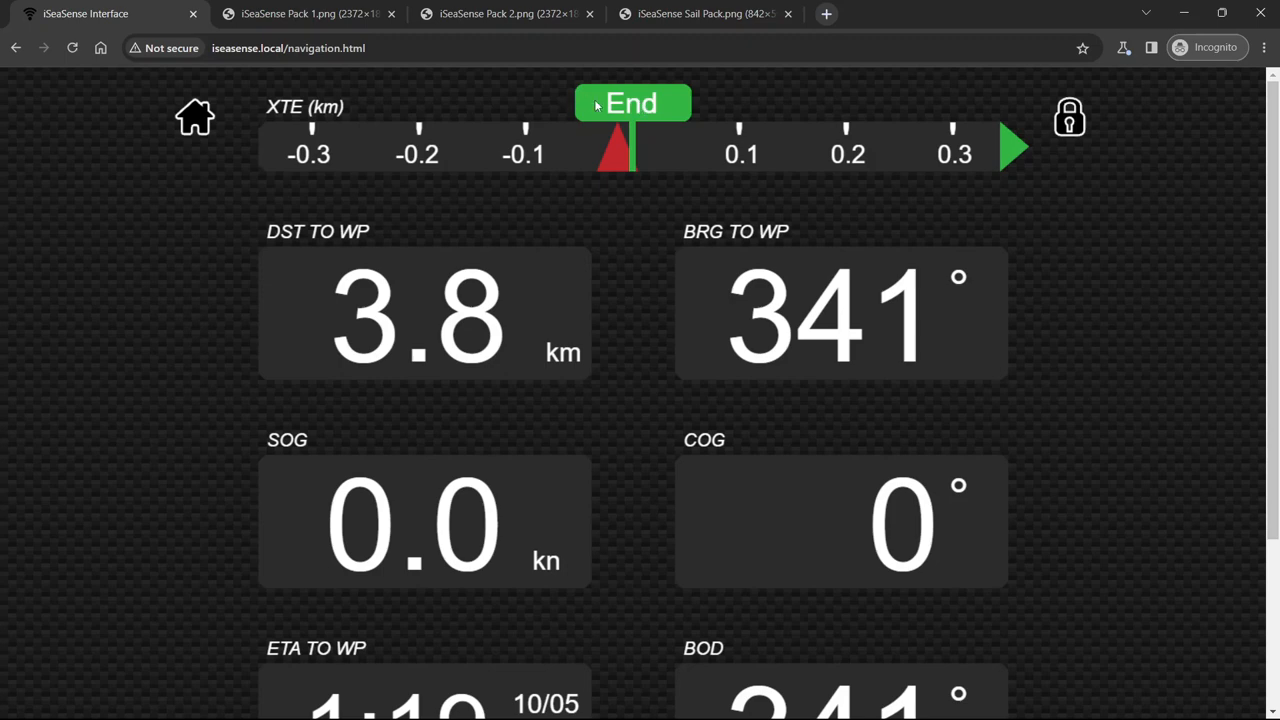
mouse_move(648, 107)
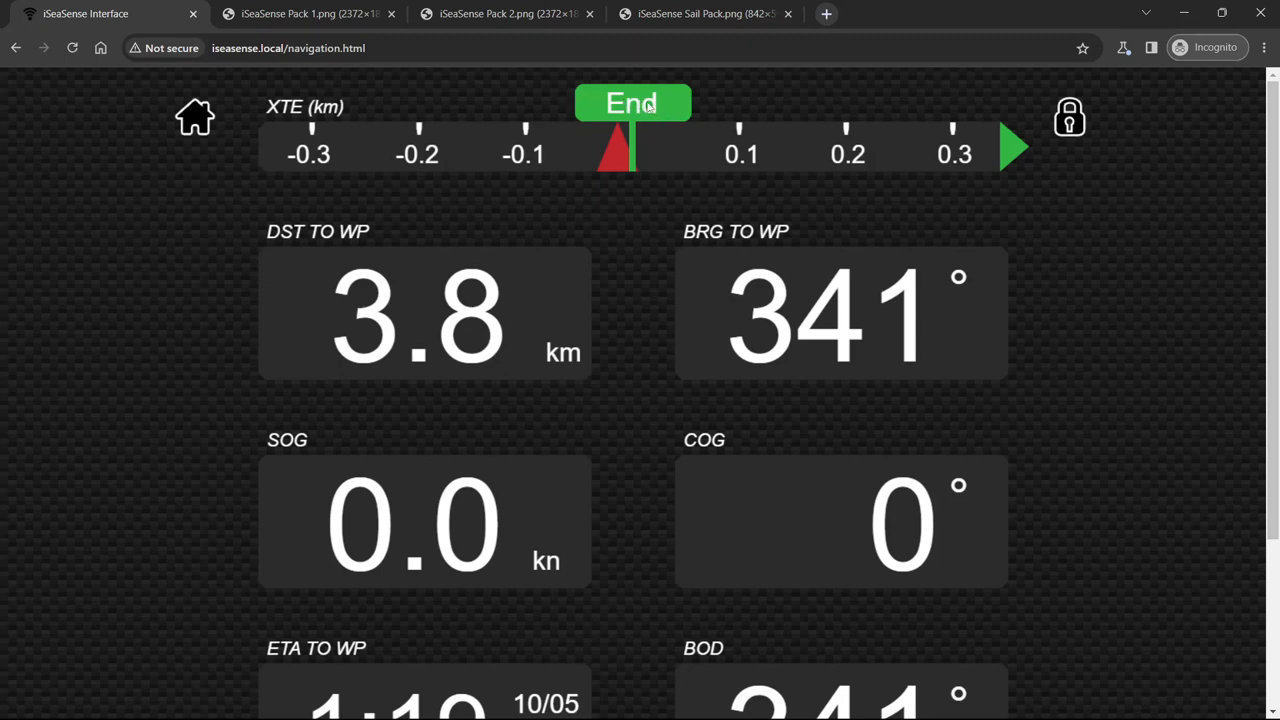
mouse_move(603, 162)
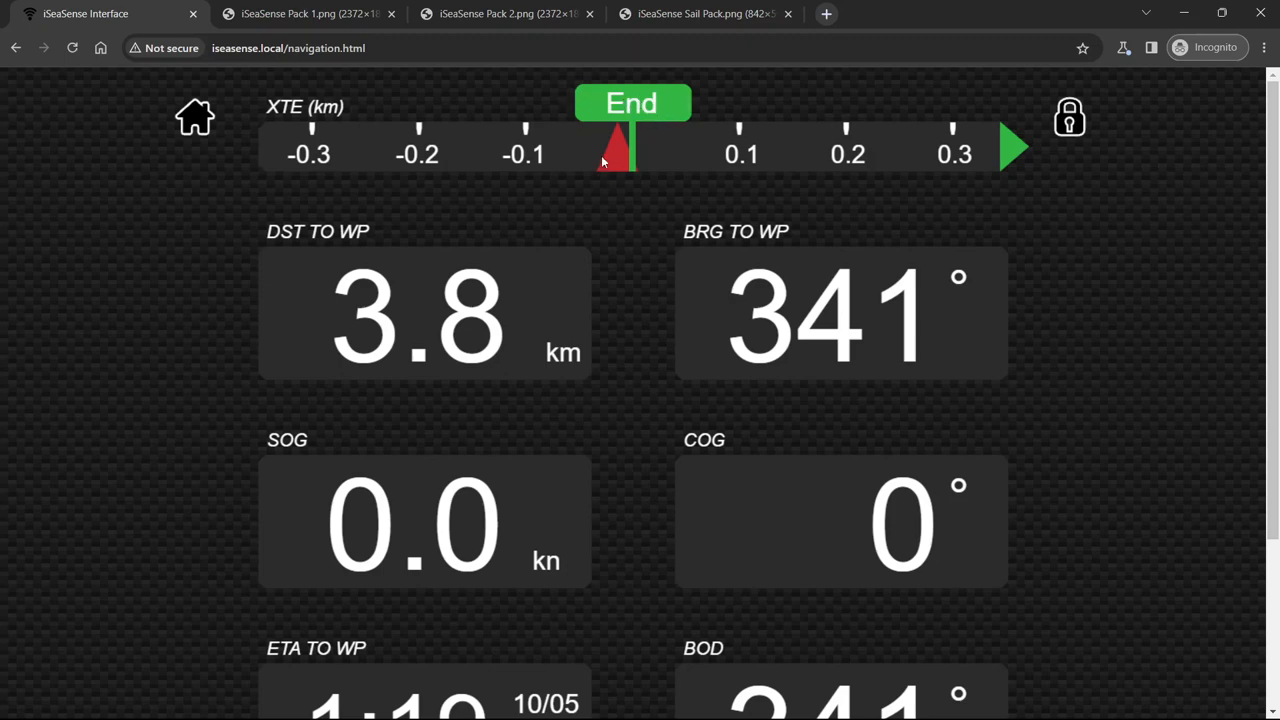
mouse_move(609, 160)
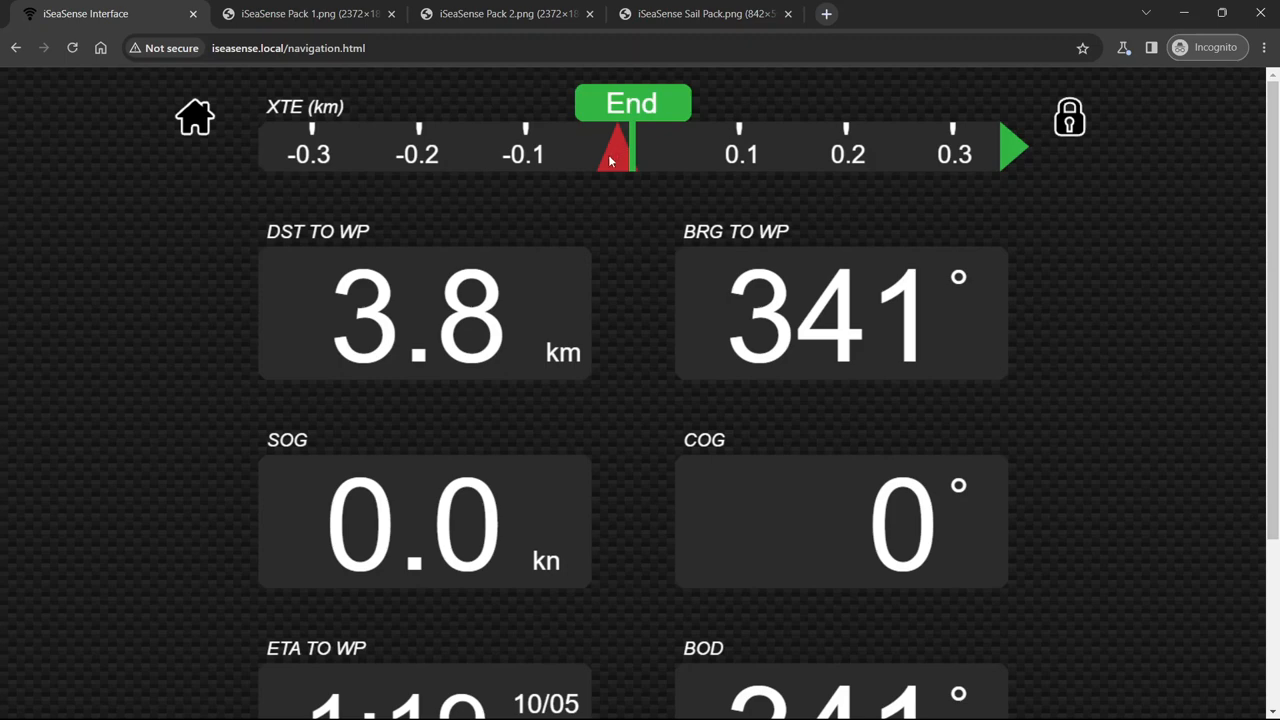
mouse_move(616, 154)
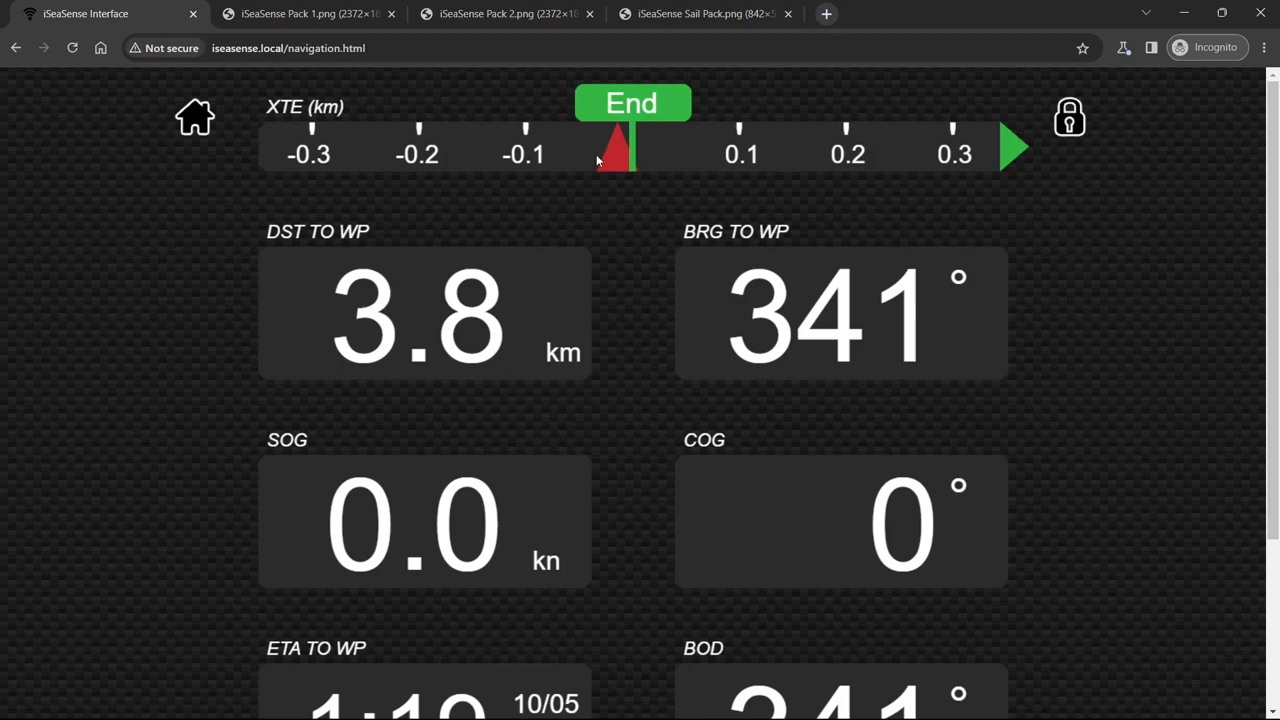
mouse_move(995, 145)
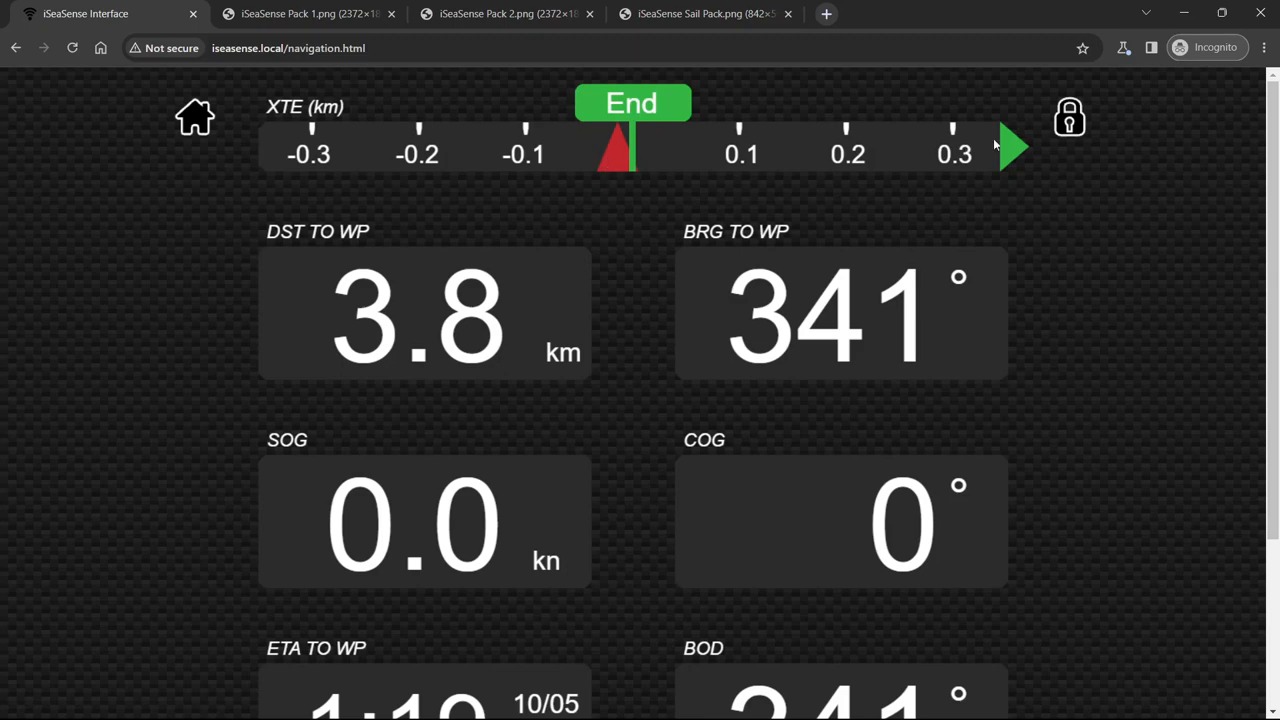
mouse_move(1016, 157)
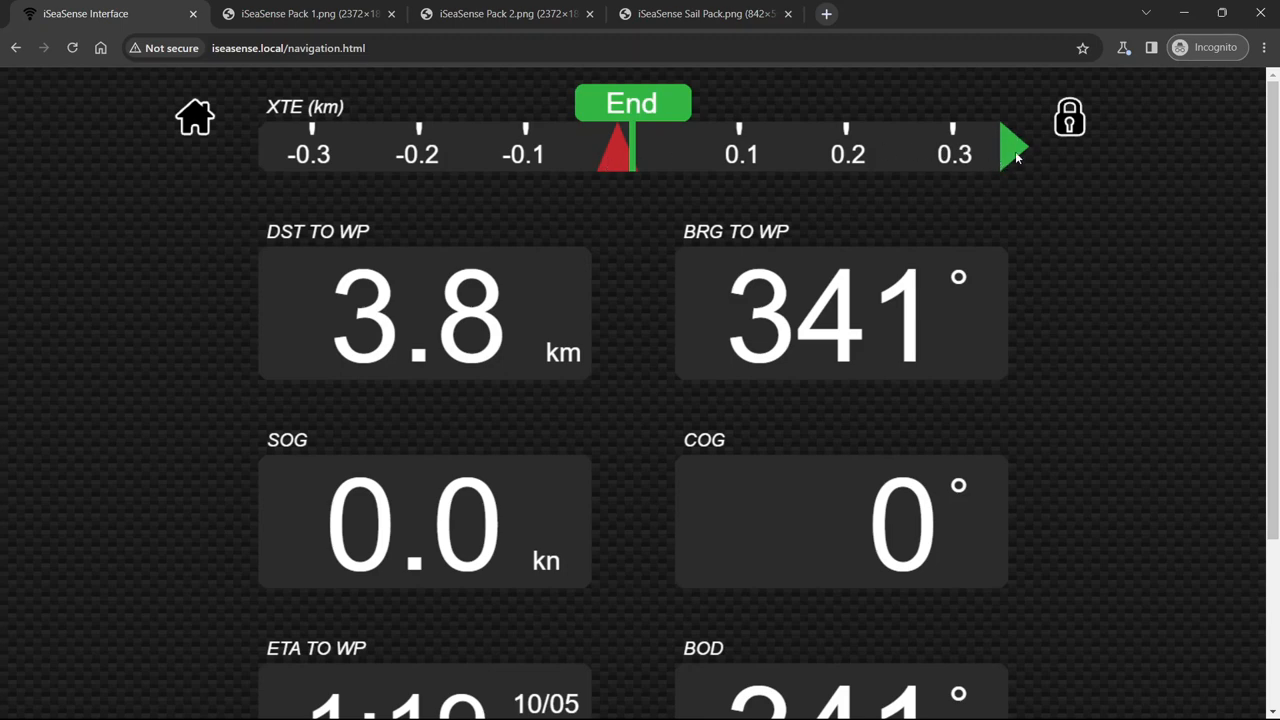
mouse_move(434, 178)
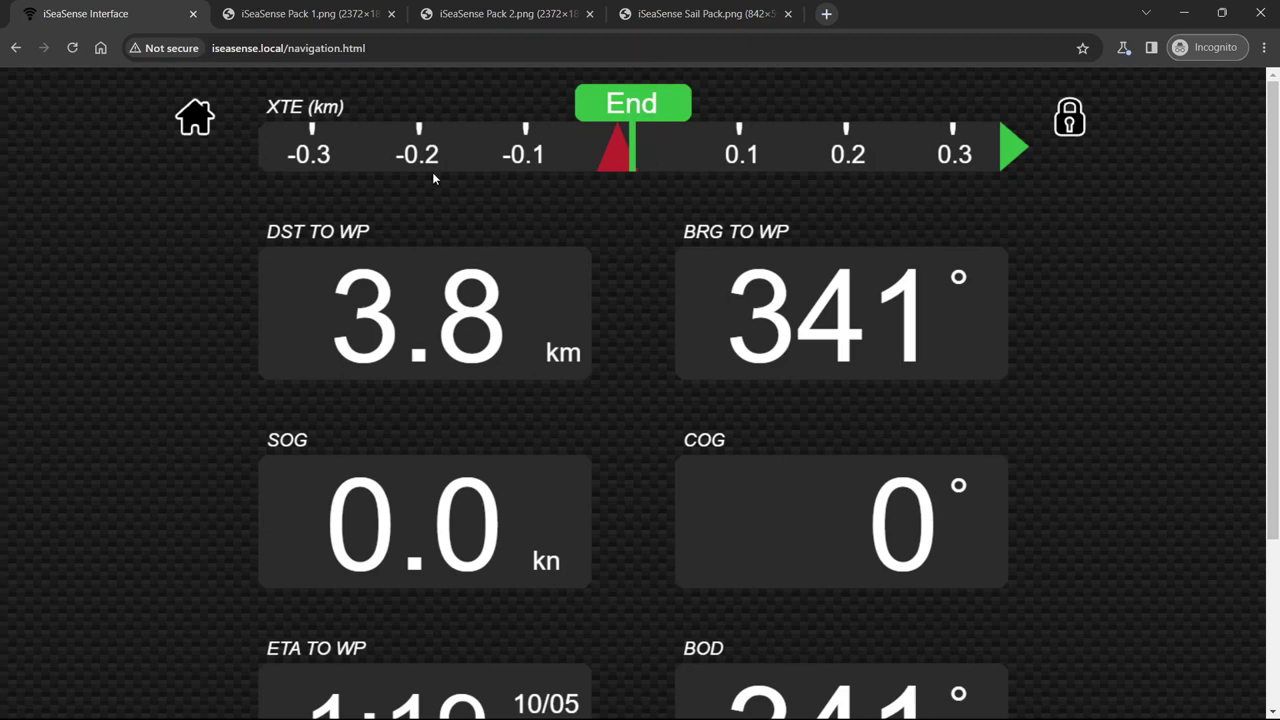
mouse_move(323, 150)
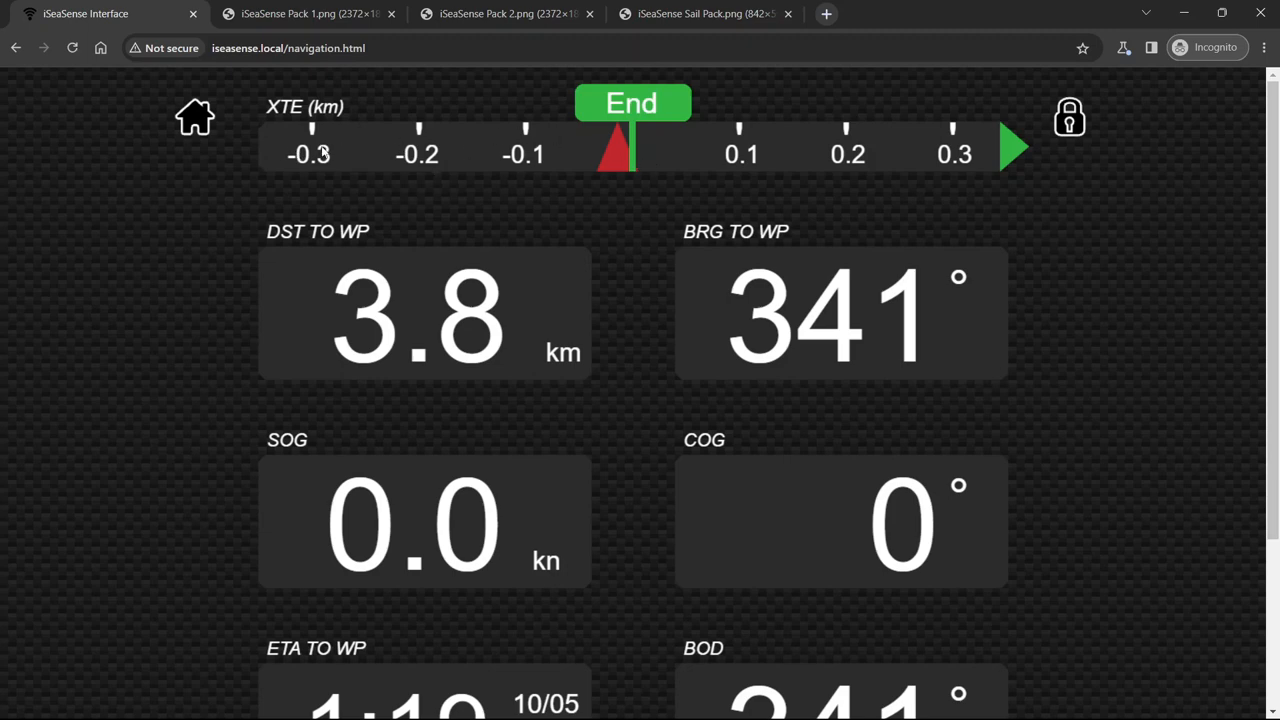
mouse_move(418, 184)
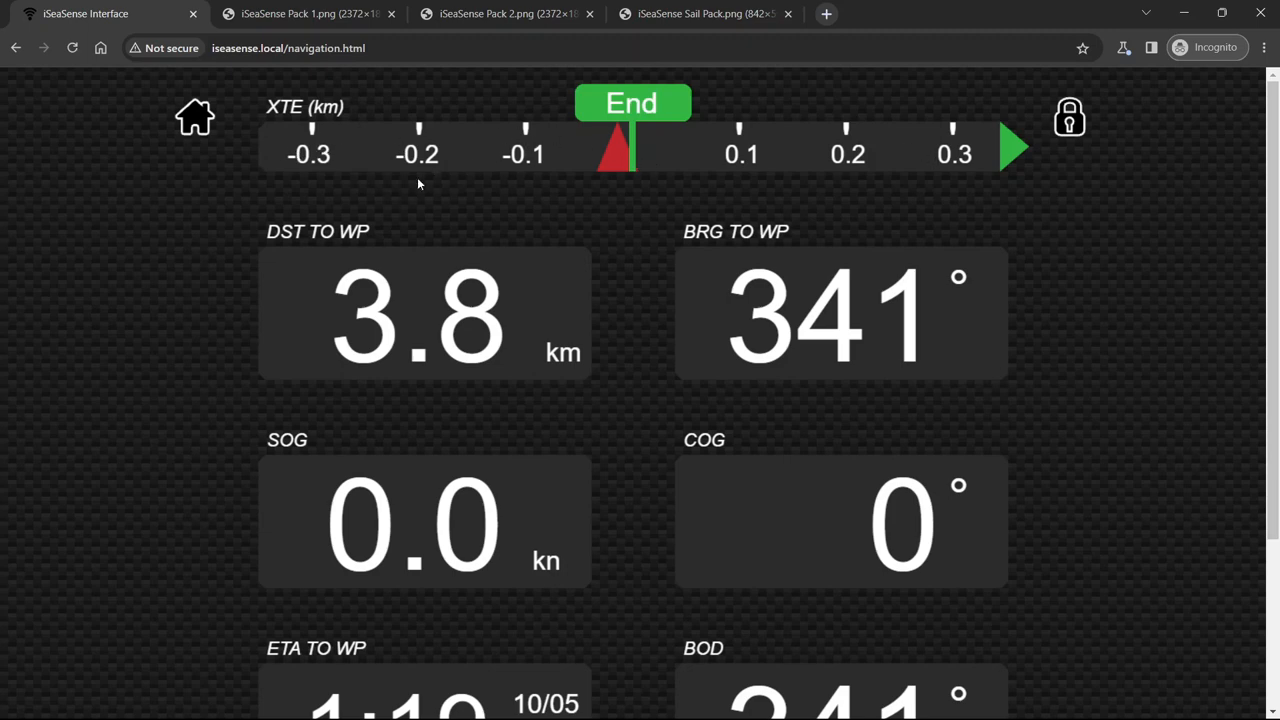
mouse_move(545, 230)
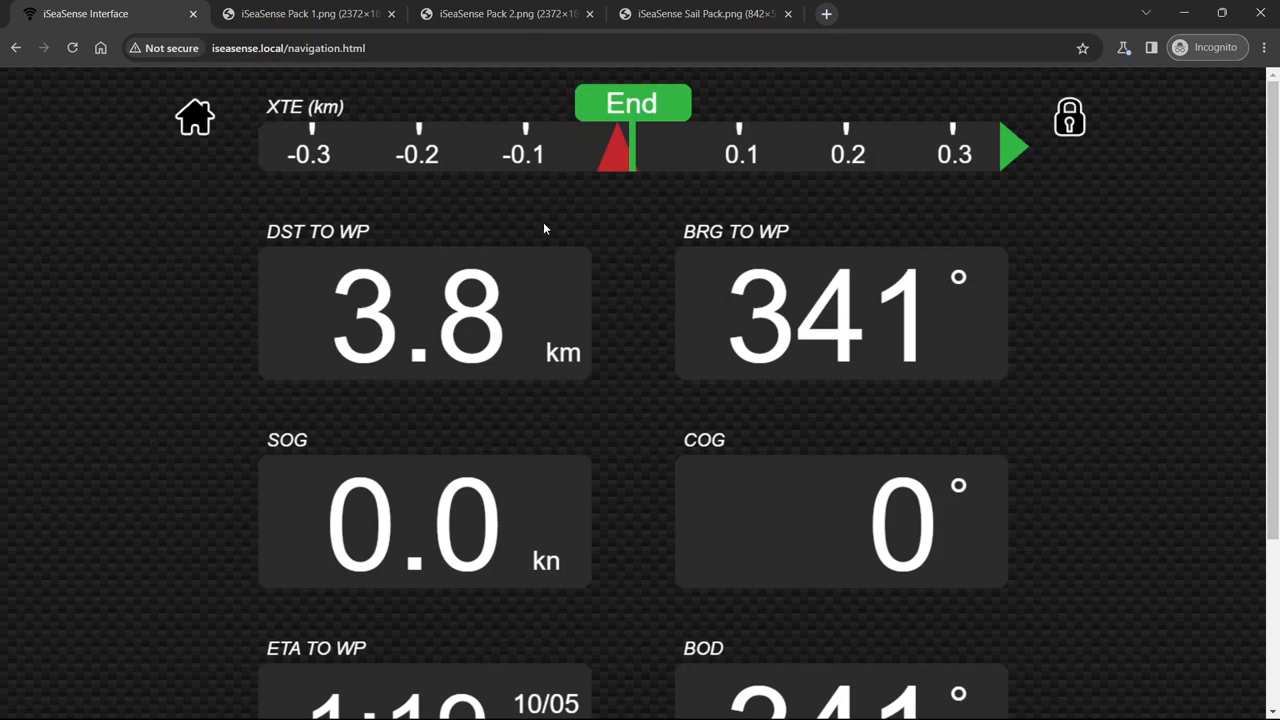
mouse_move(943, 310)
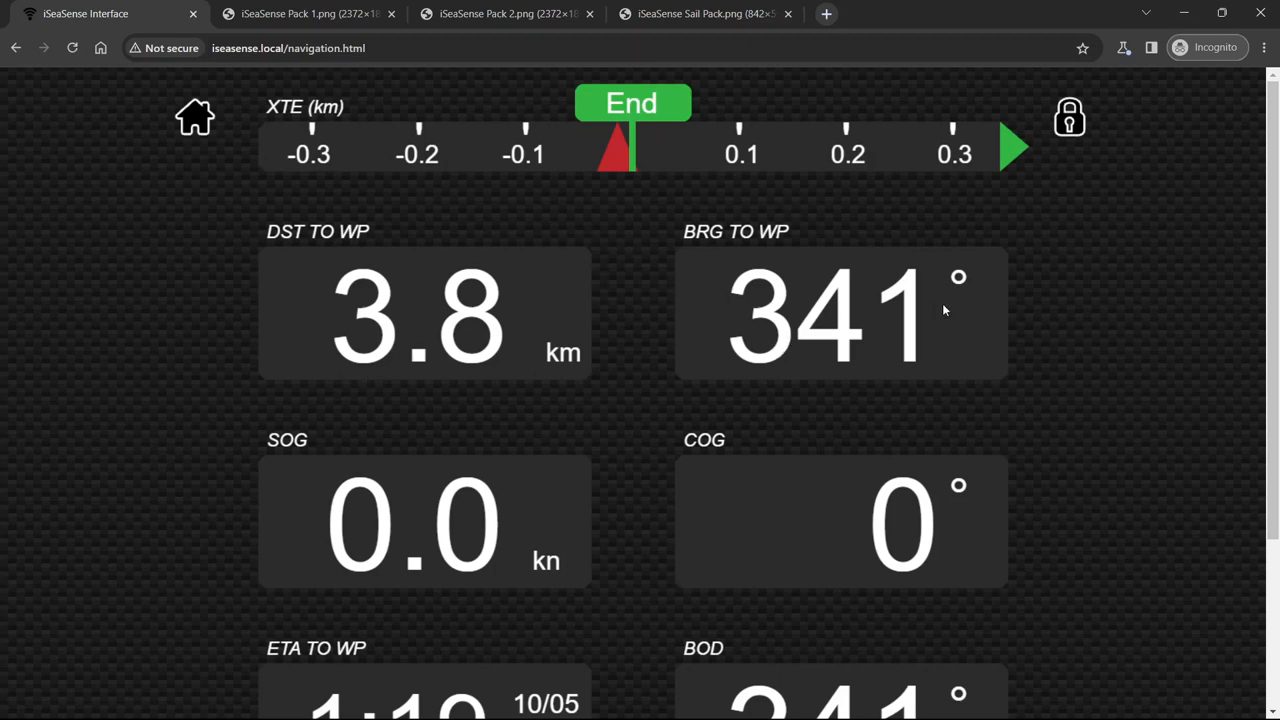
mouse_move(438, 533)
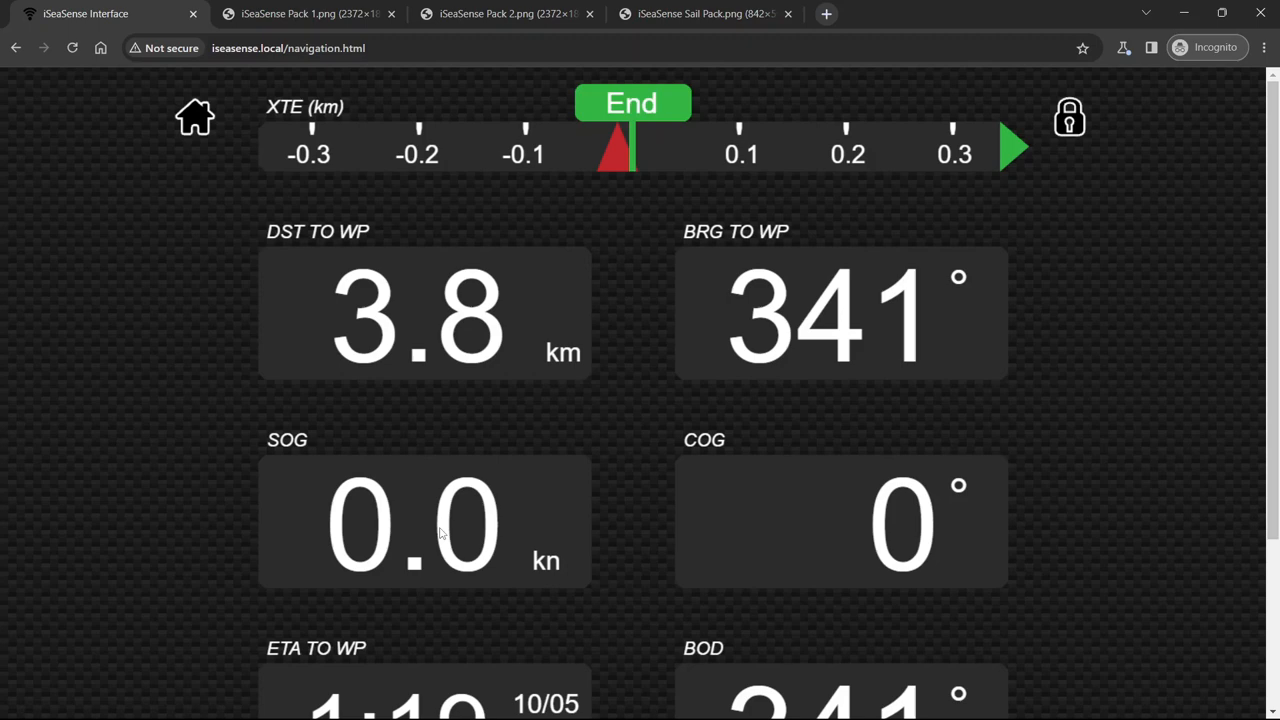
scroll(down, 3)
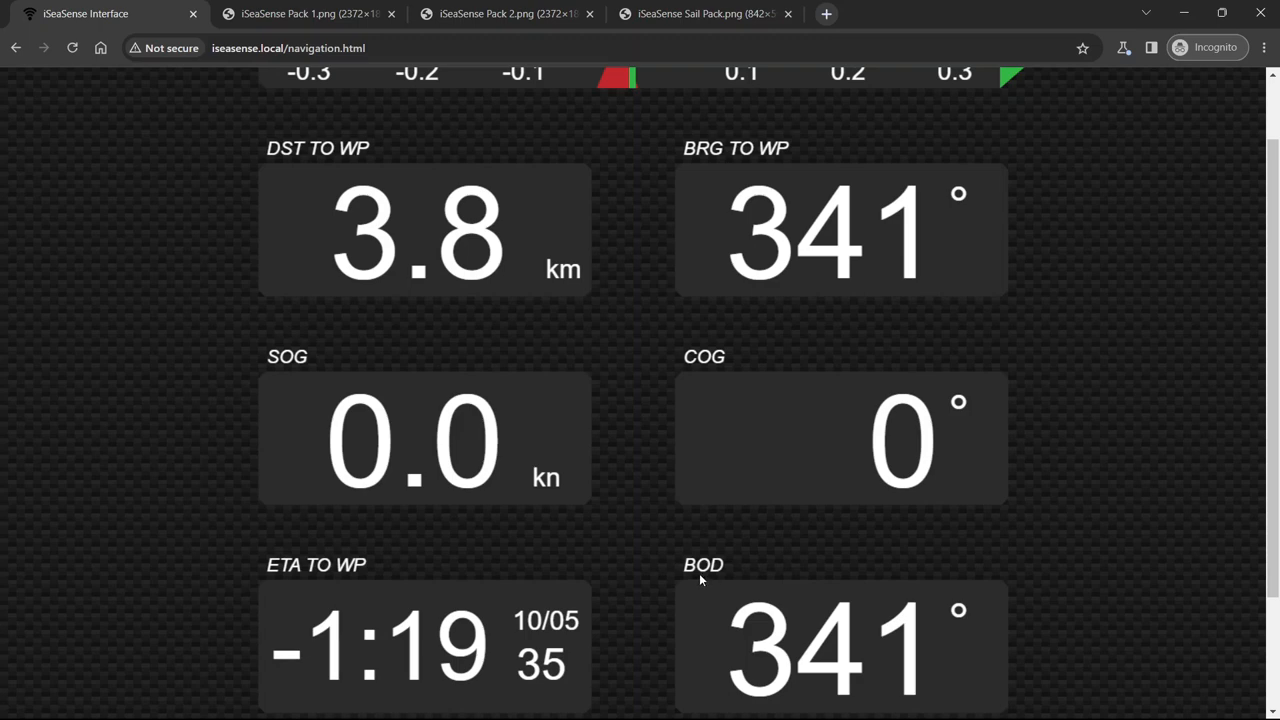
mouse_move(716, 585)
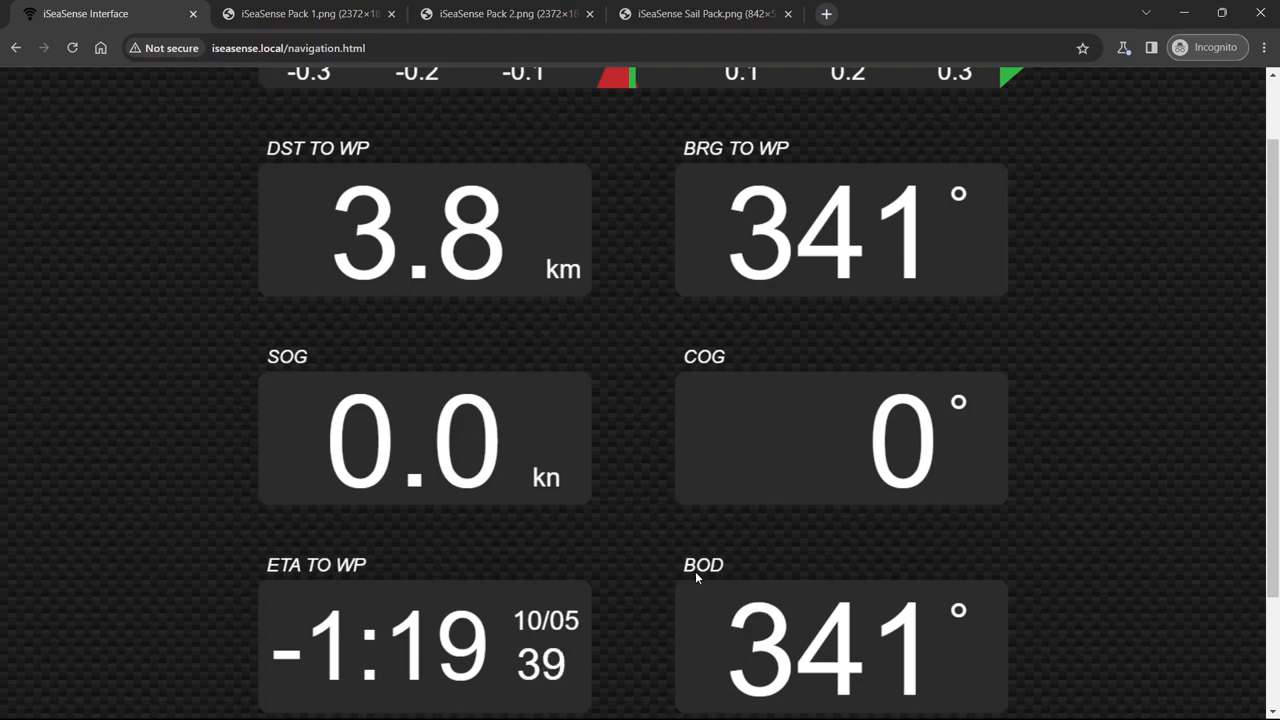
Briefly unlock and relock the navigation page layout, then return to the home screen
scroll(up, 3)
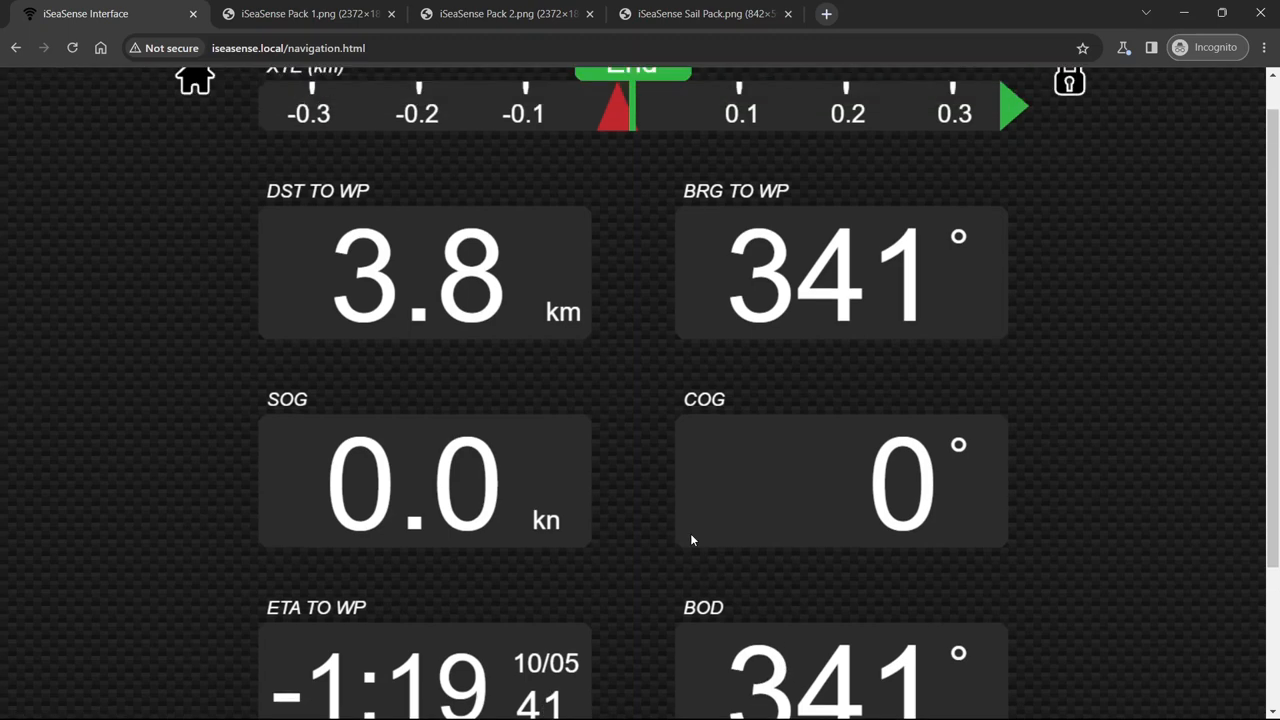
scroll(up, 3)
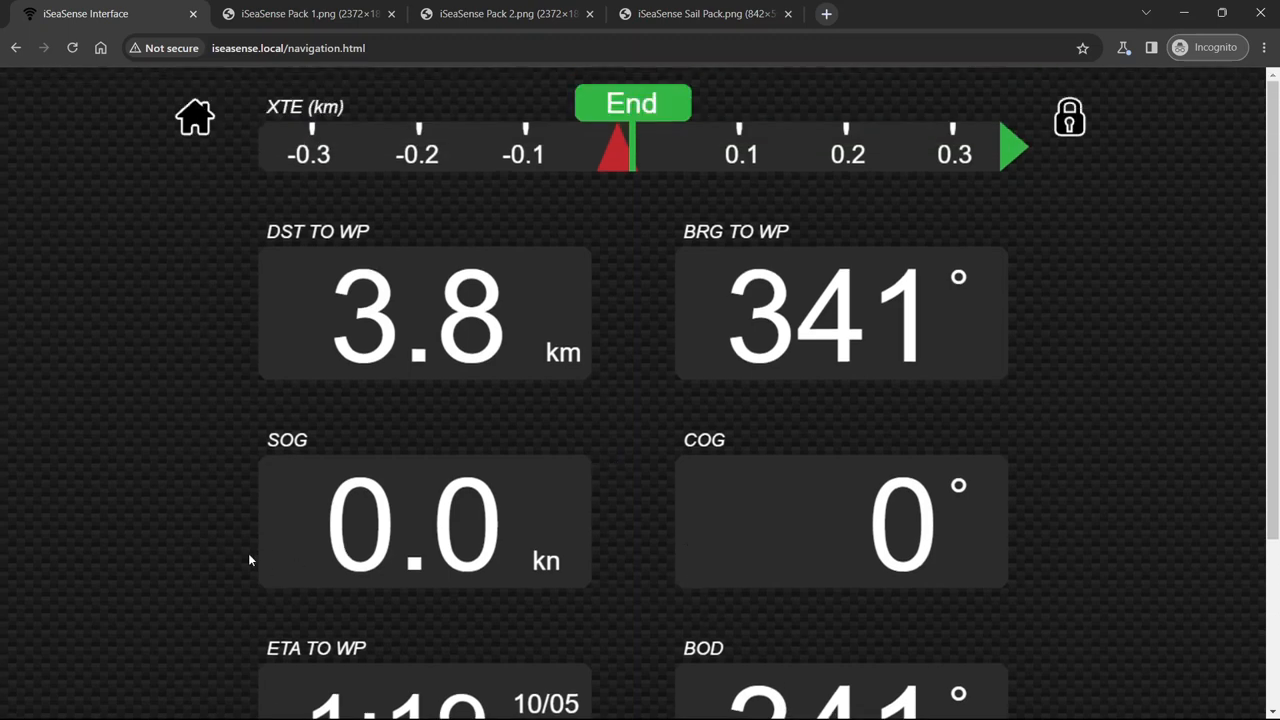
mouse_move(1240, 162)
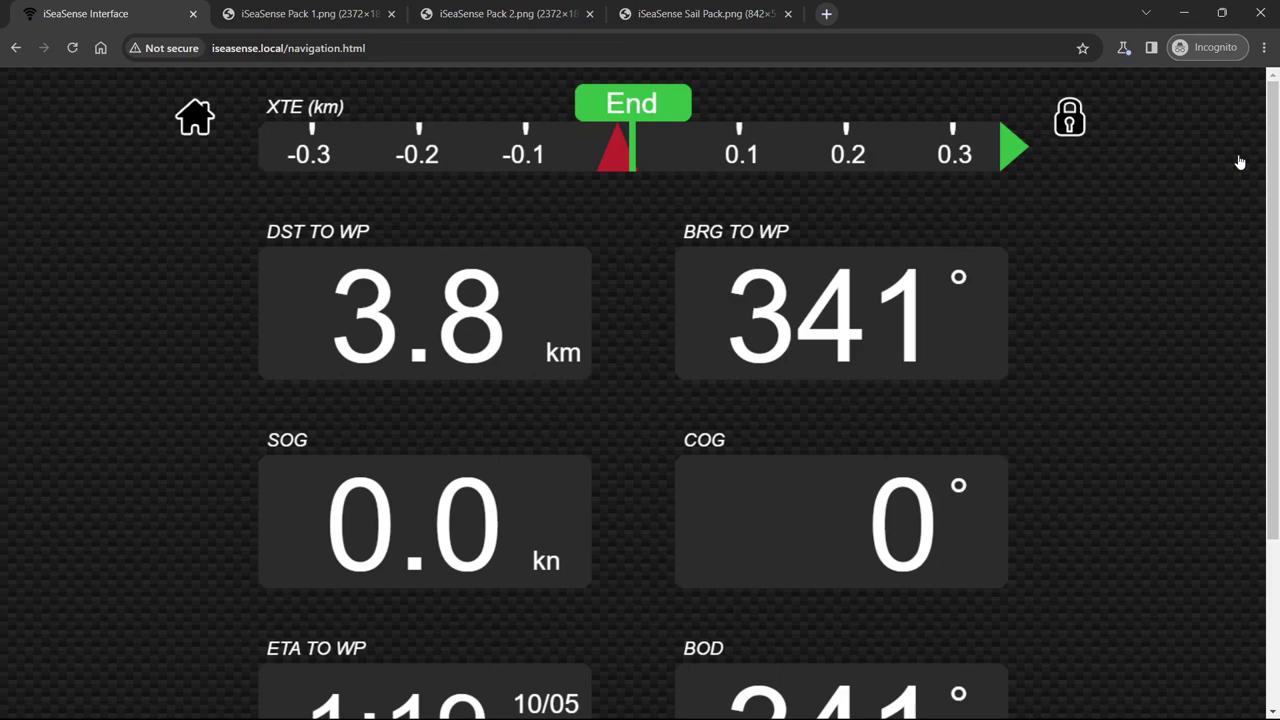
click(1069, 116)
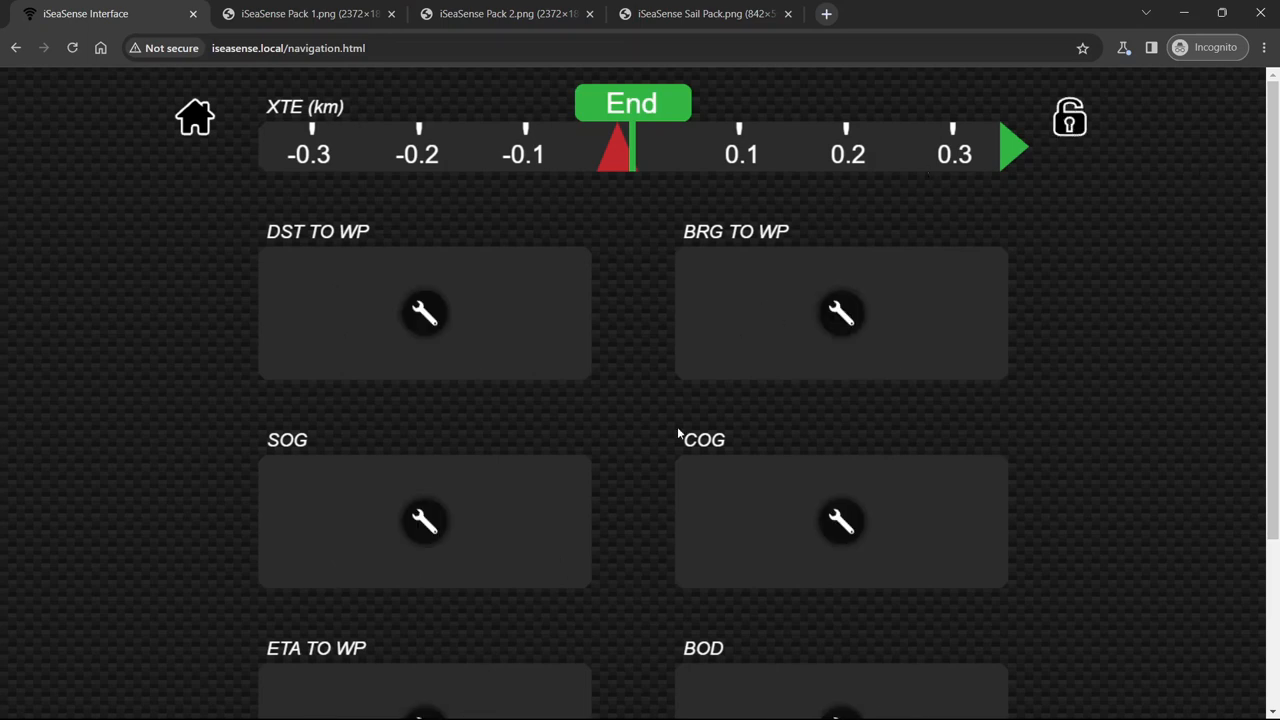
scroll(down, 3)
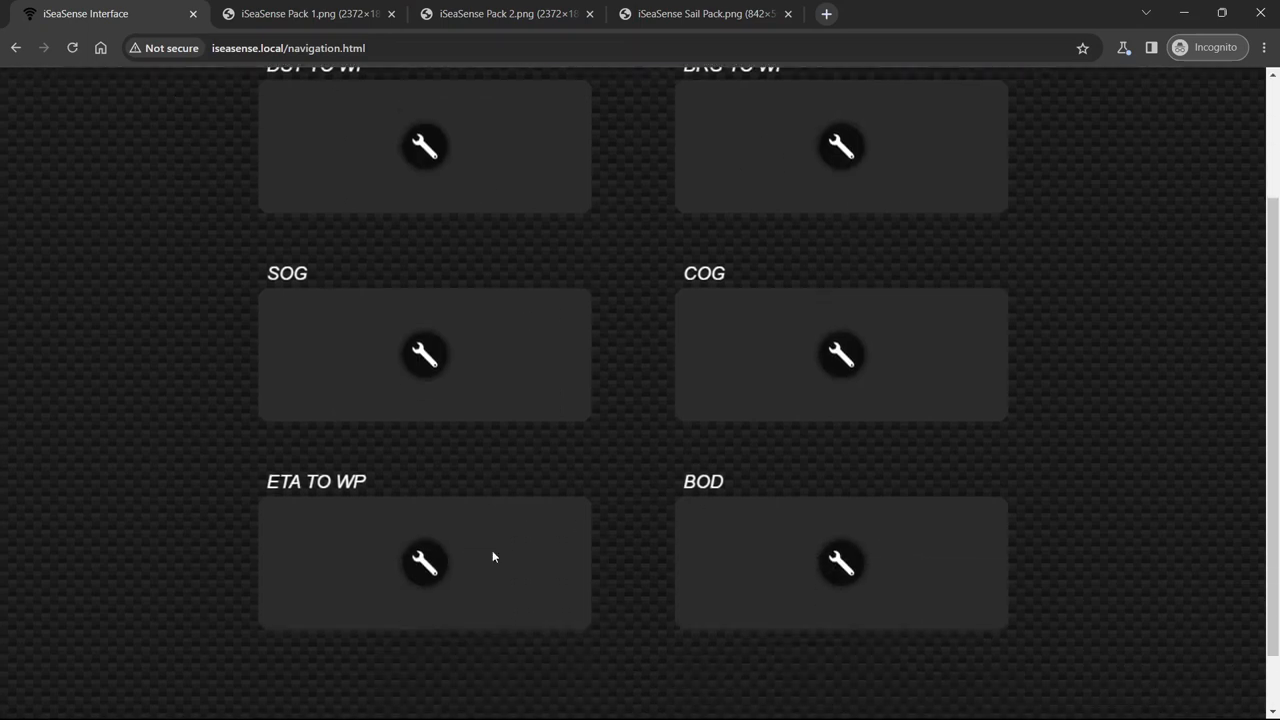
scroll(up, 3)
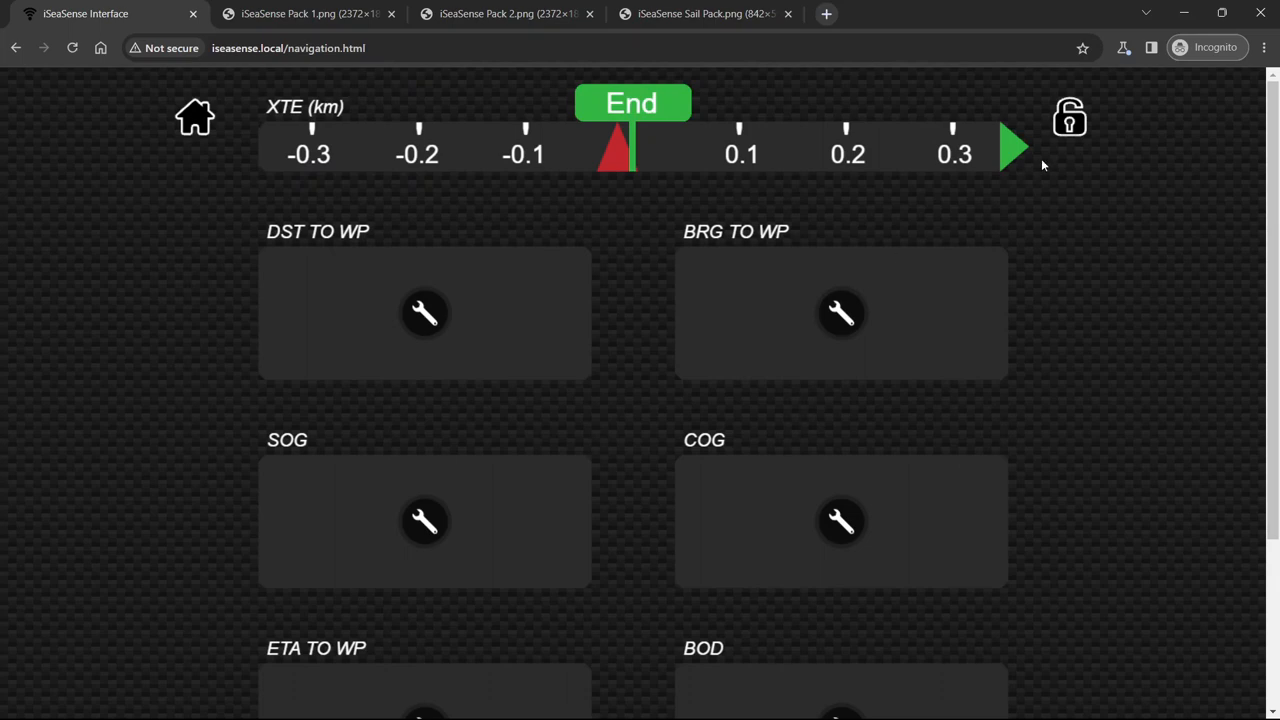
click(1070, 117)
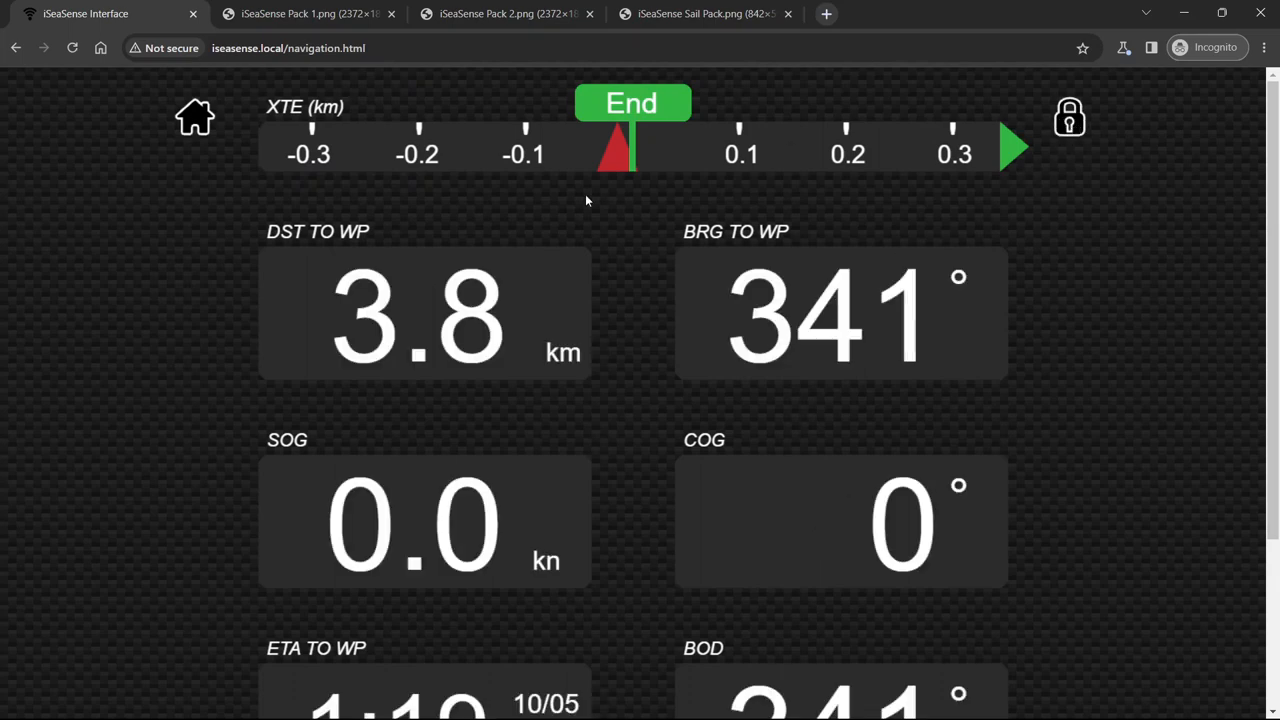
mouse_move(500, 547)
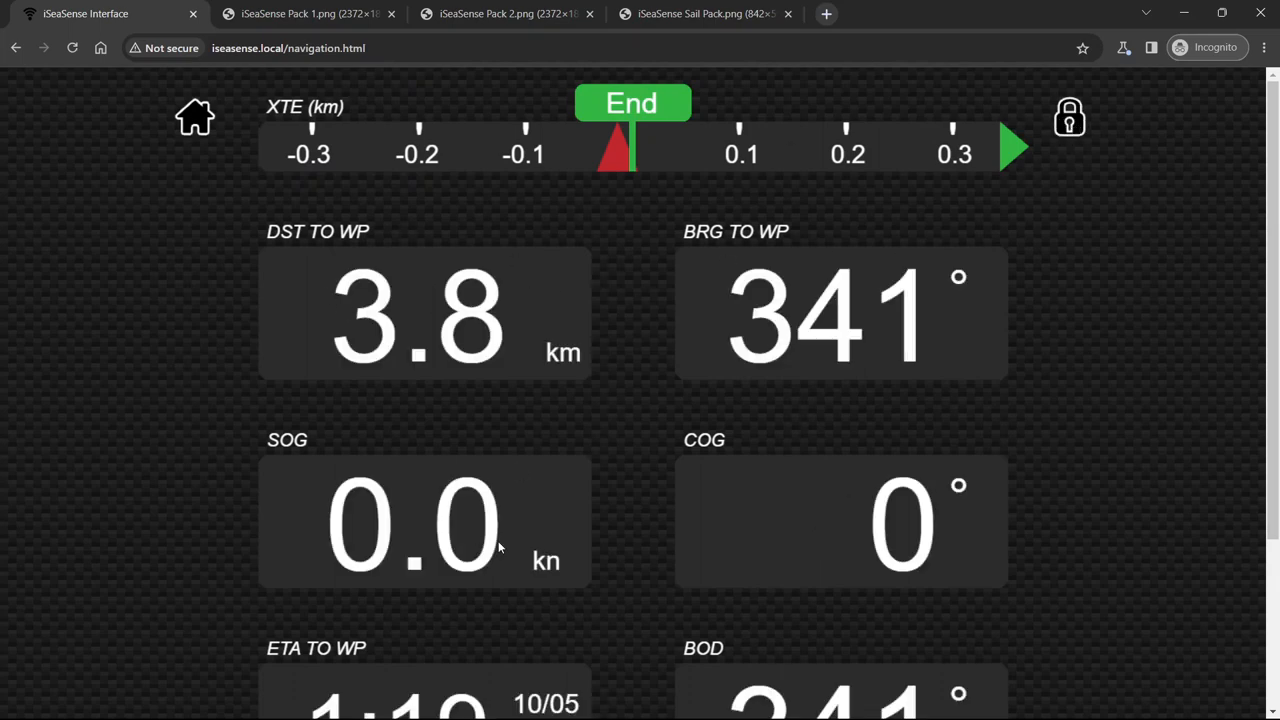
mouse_move(268, 228)
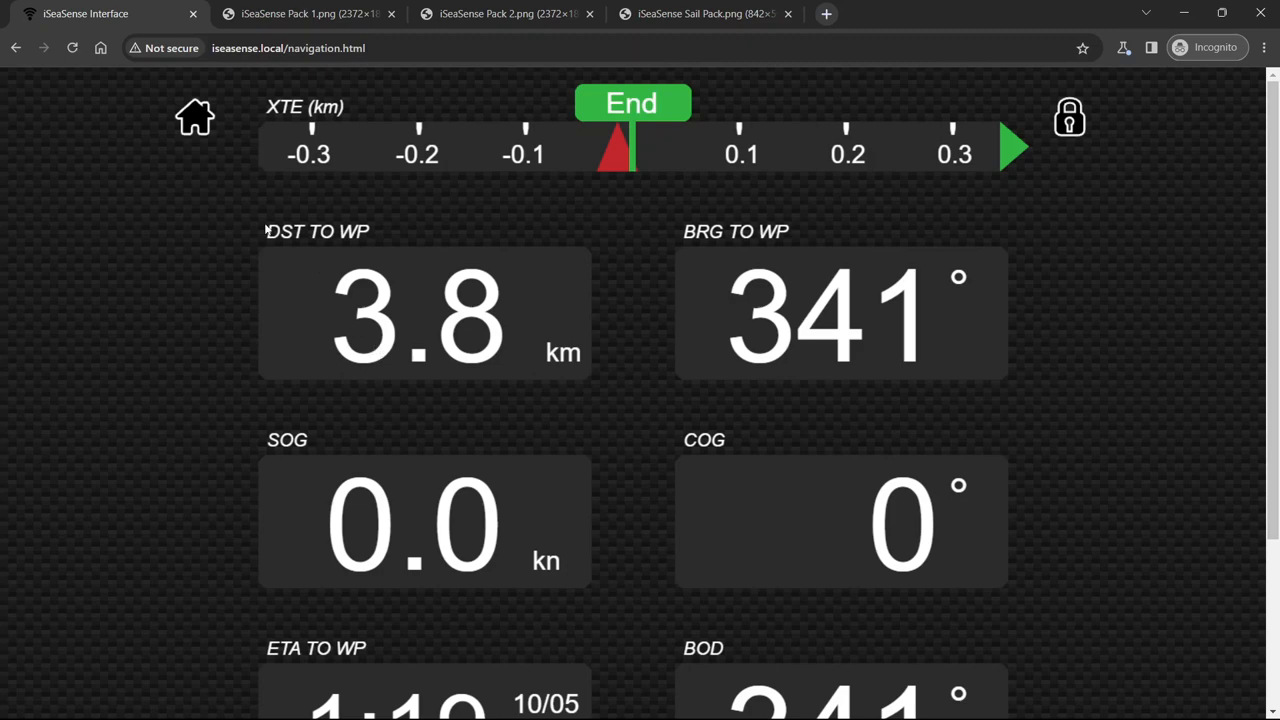
mouse_move(346, 270)
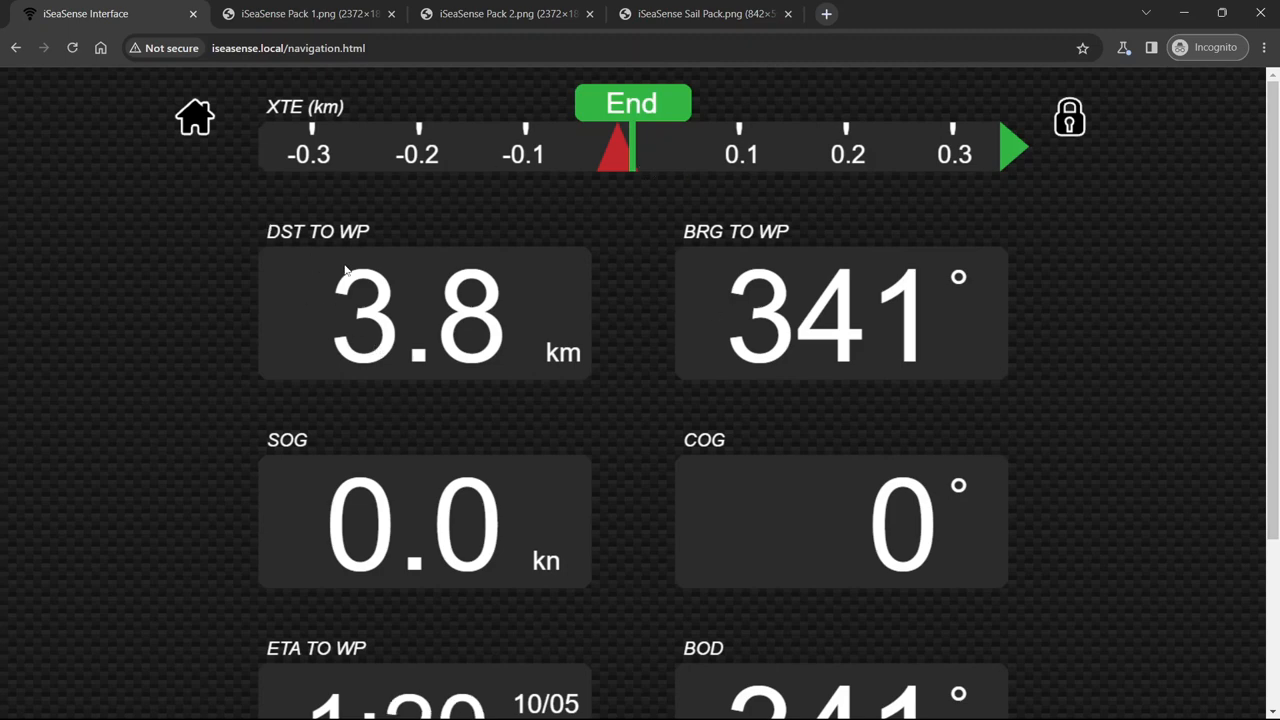
mouse_move(196, 130)
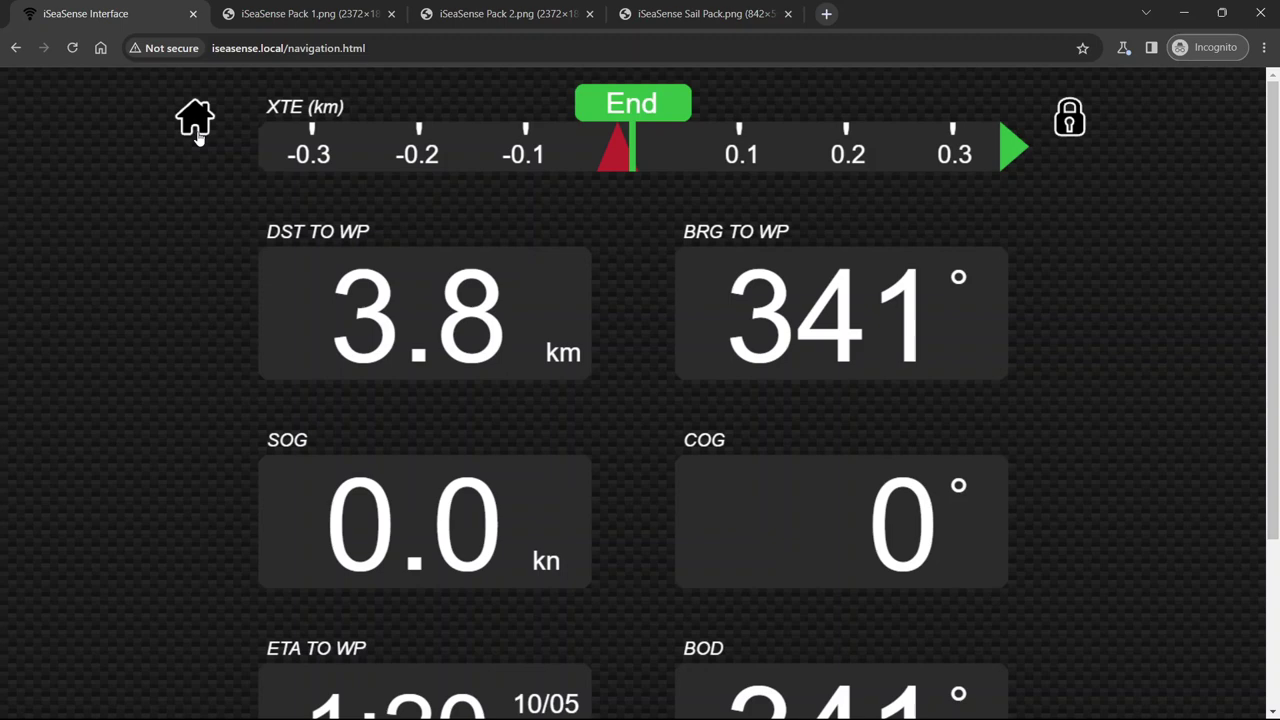
mouse_move(196, 125)
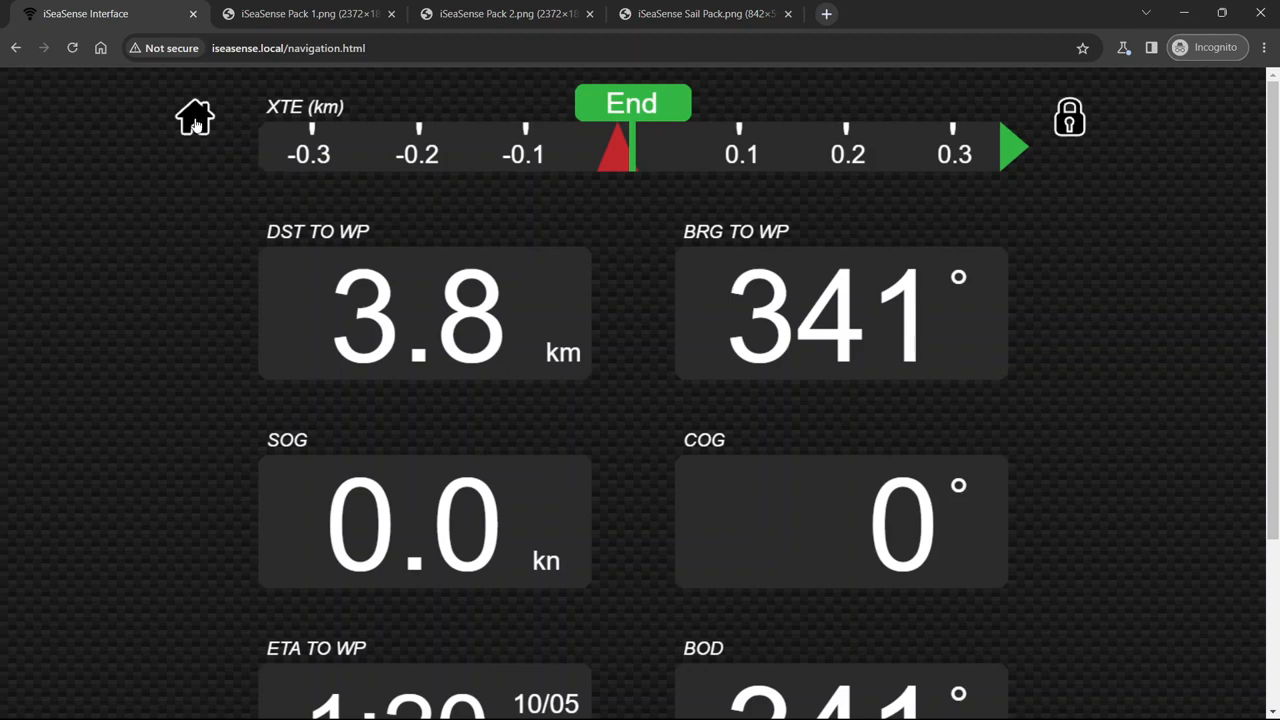
mouse_move(190, 125)
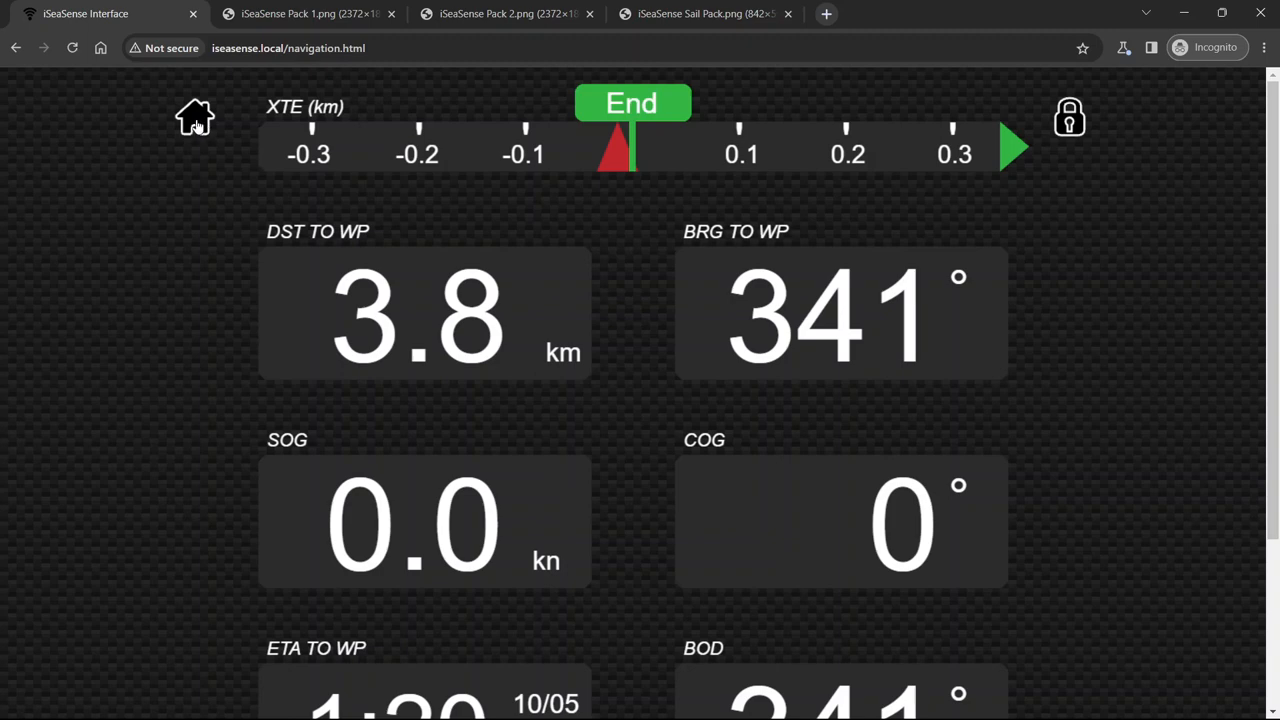
mouse_move(190, 135)
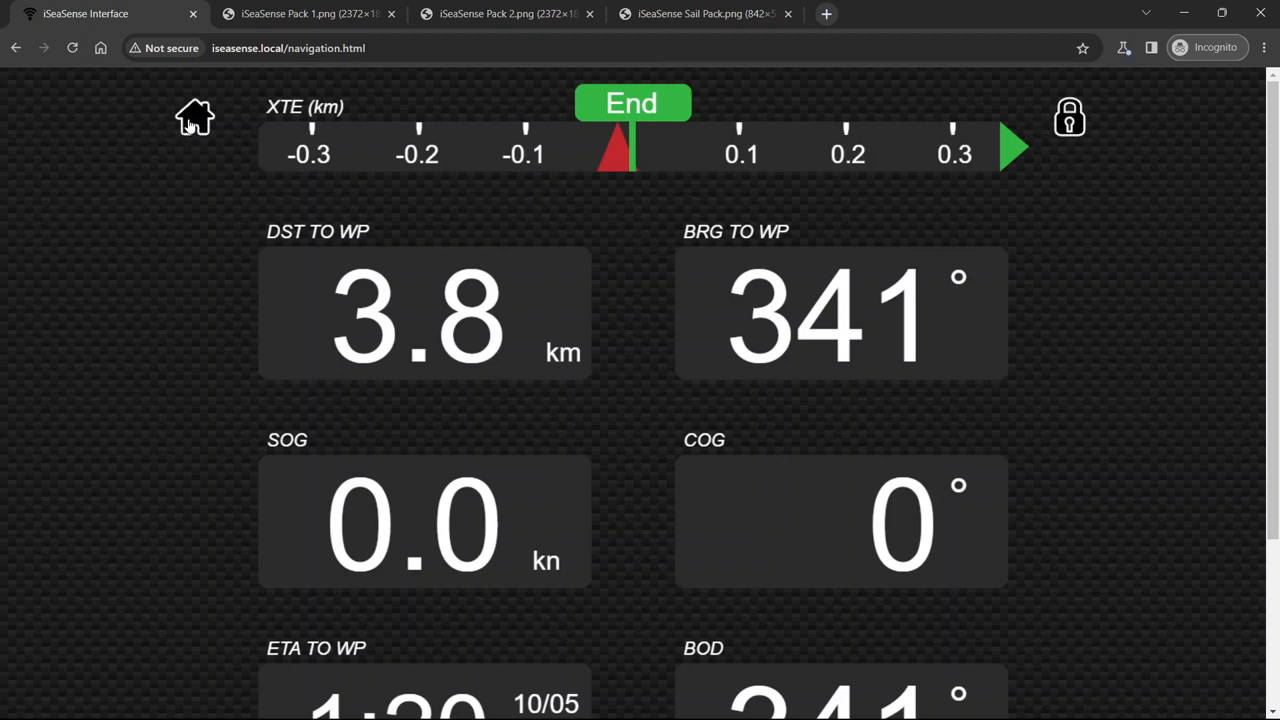
click(194, 117)
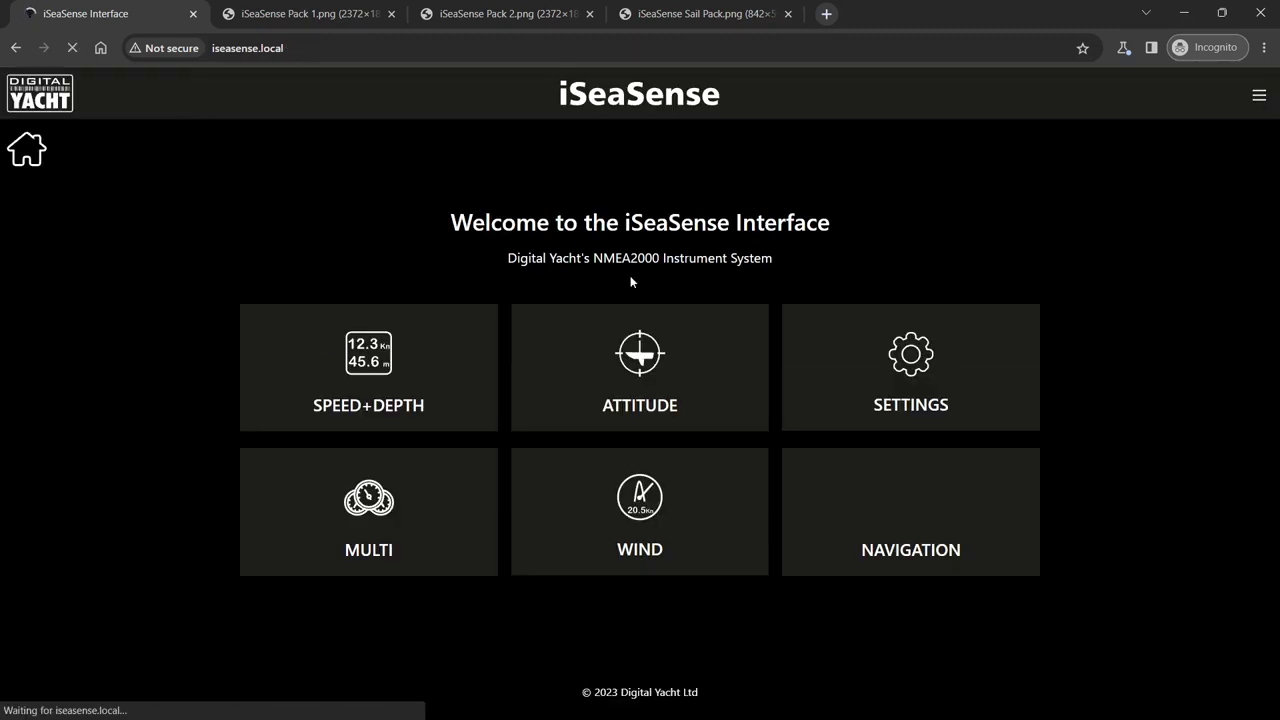
mouse_move(910, 366)
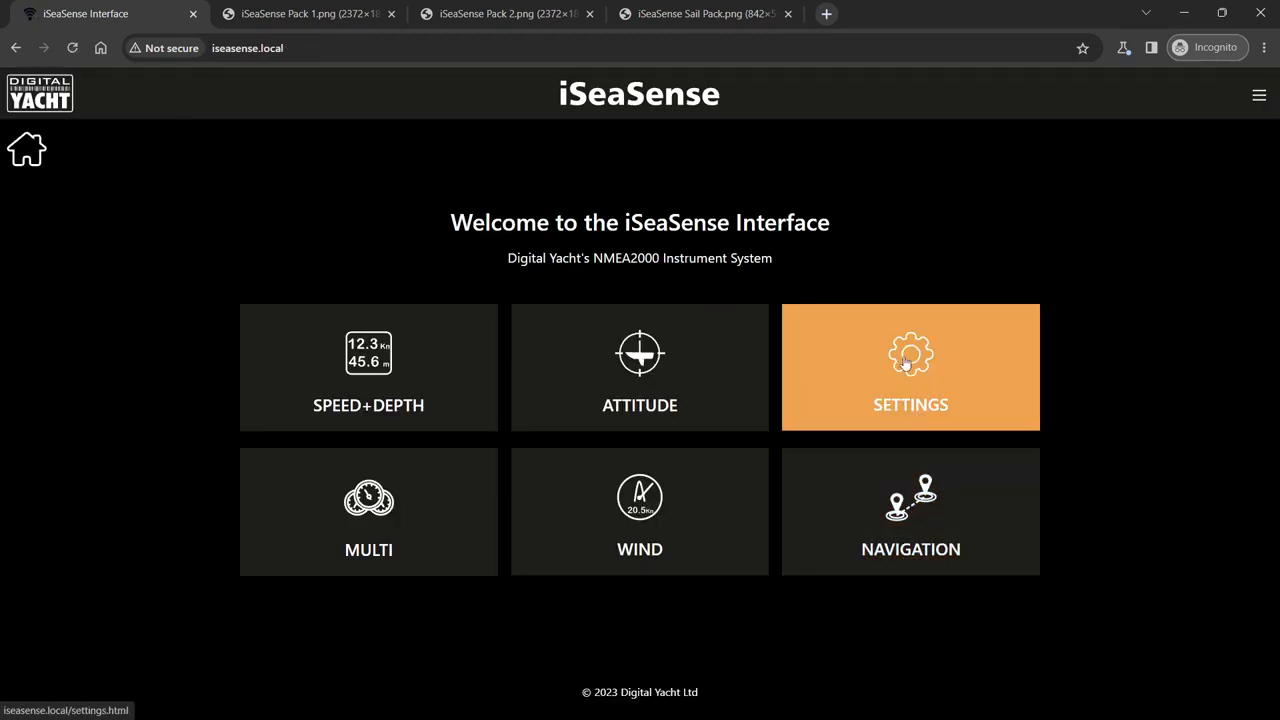
Open Settings, set WiFi mode to Access Point, and briefly reveal the password
click(910, 366)
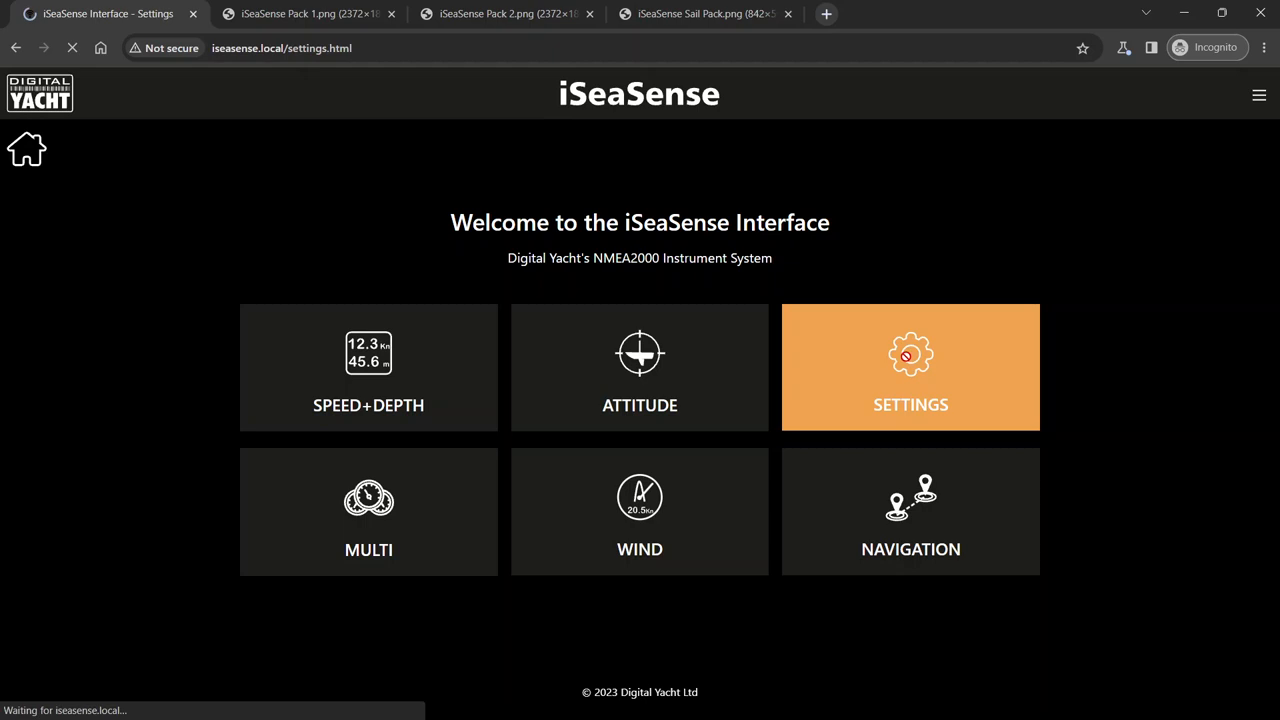
click(910, 367)
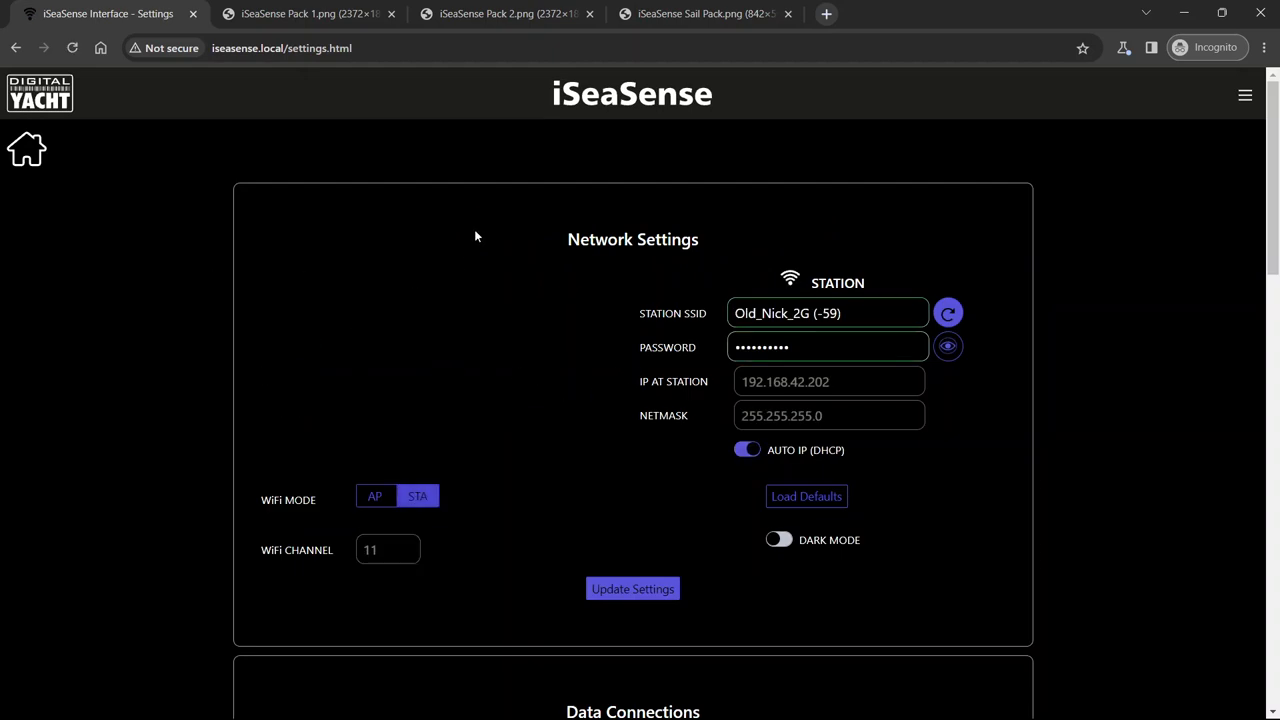
mouse_move(630, 462)
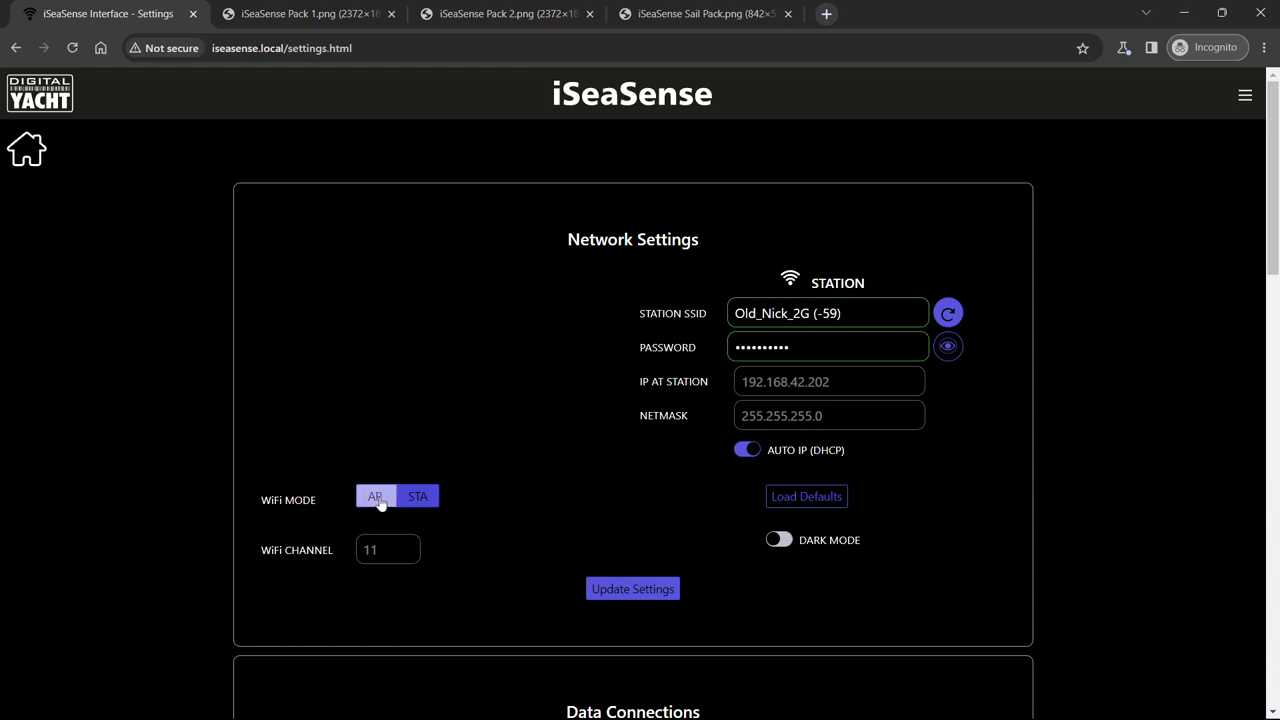
click(374, 496)
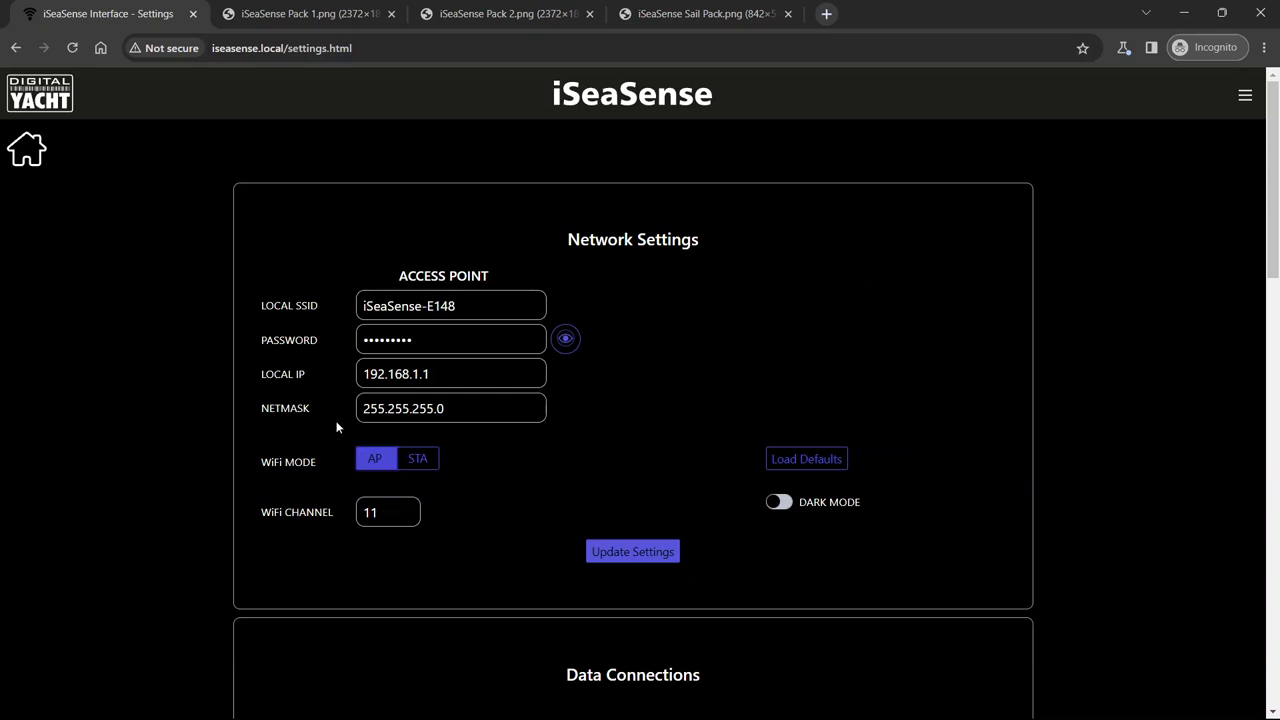
mouse_move(344, 313)
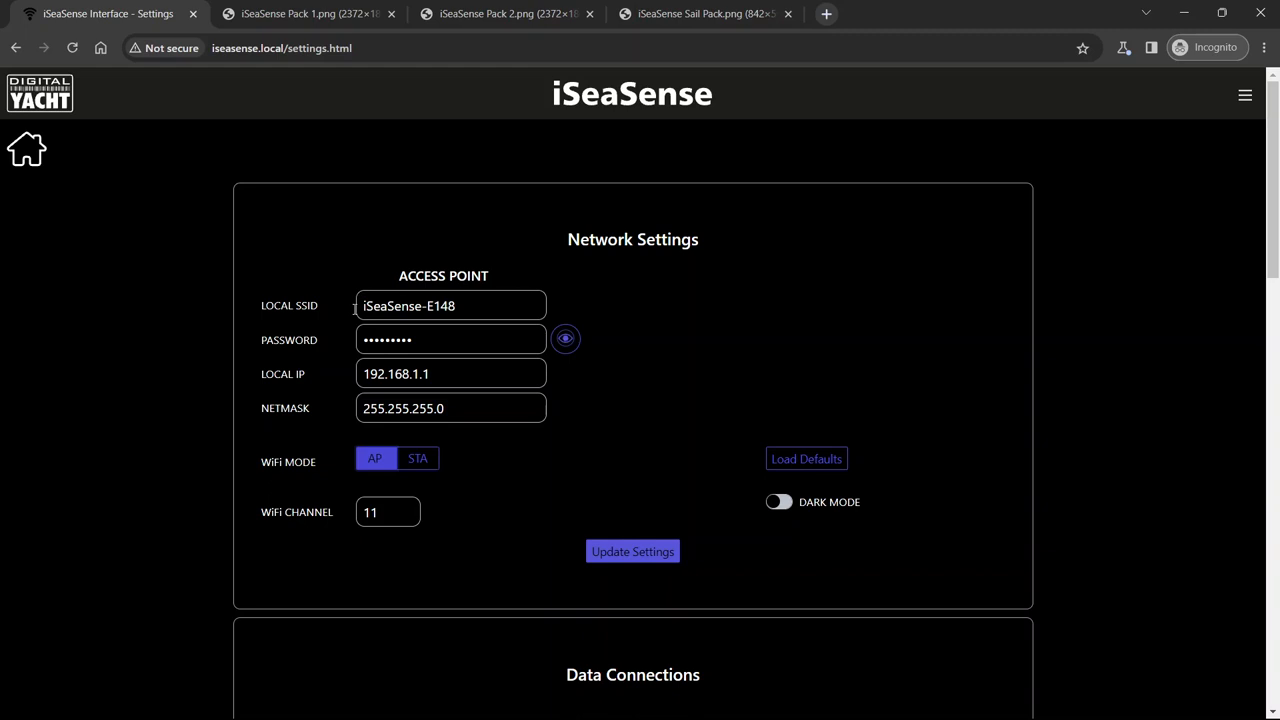
click(565, 339)
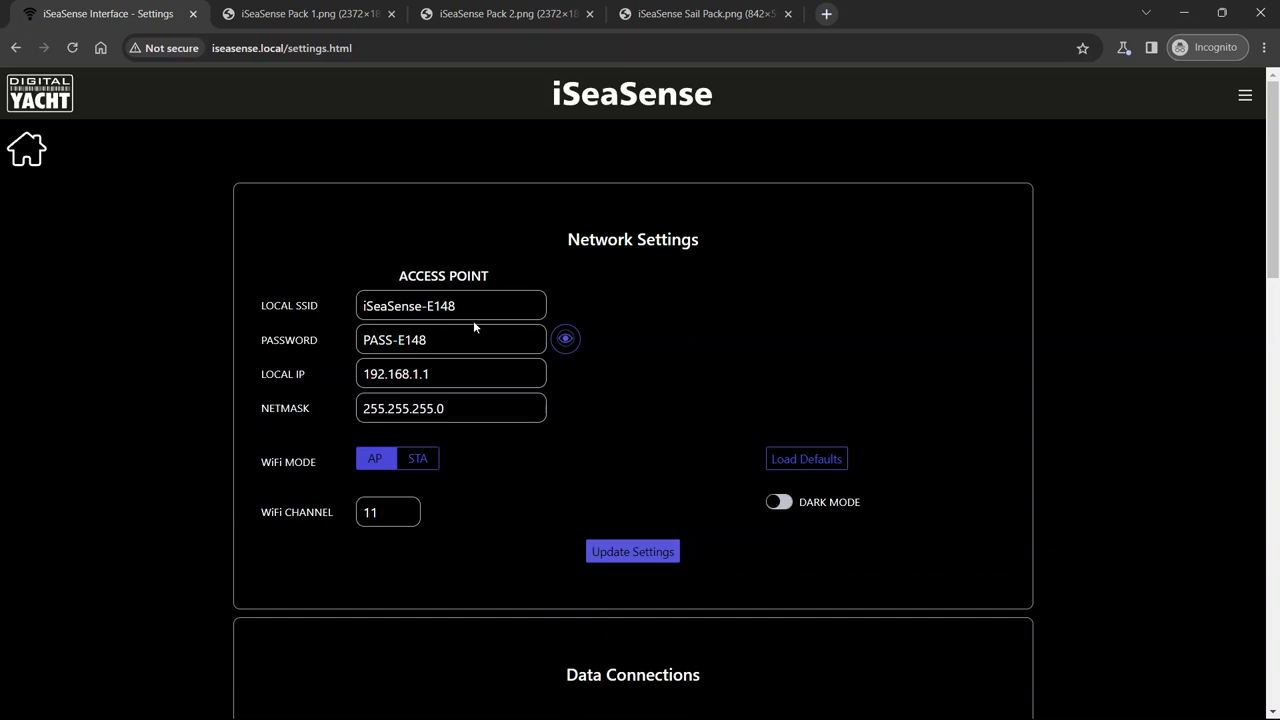
mouse_move(437, 306)
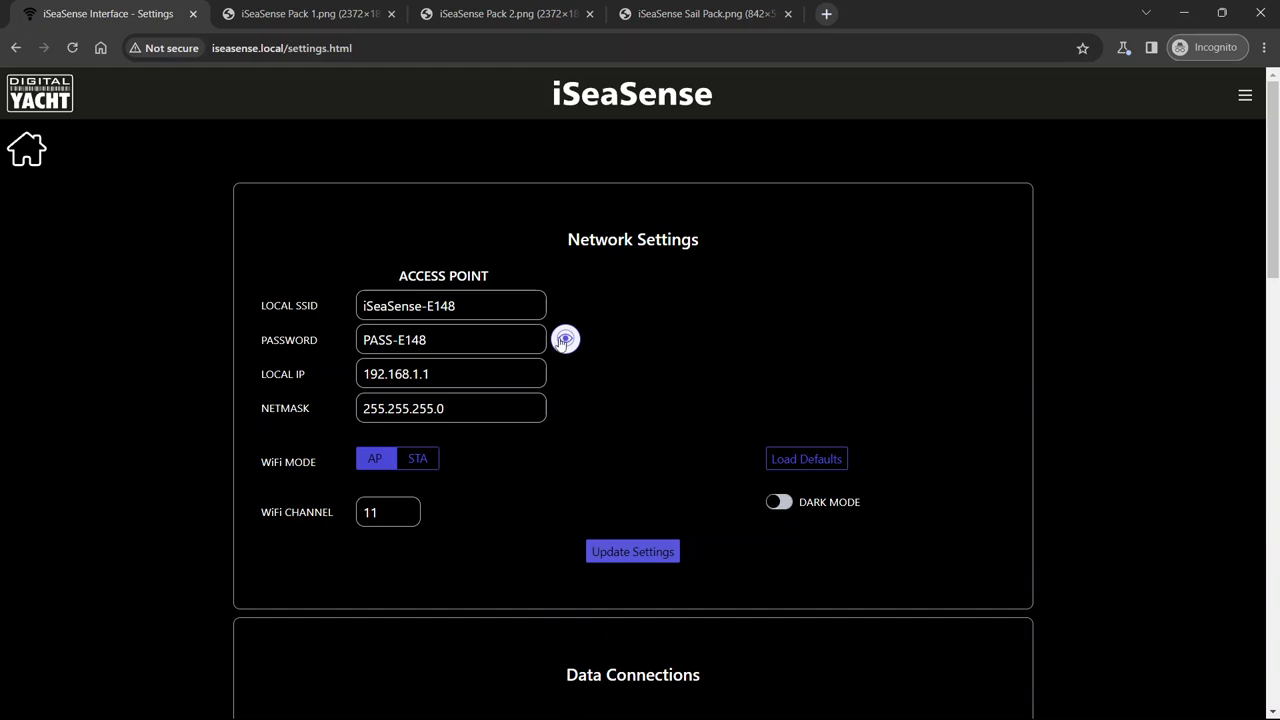
click(565, 339)
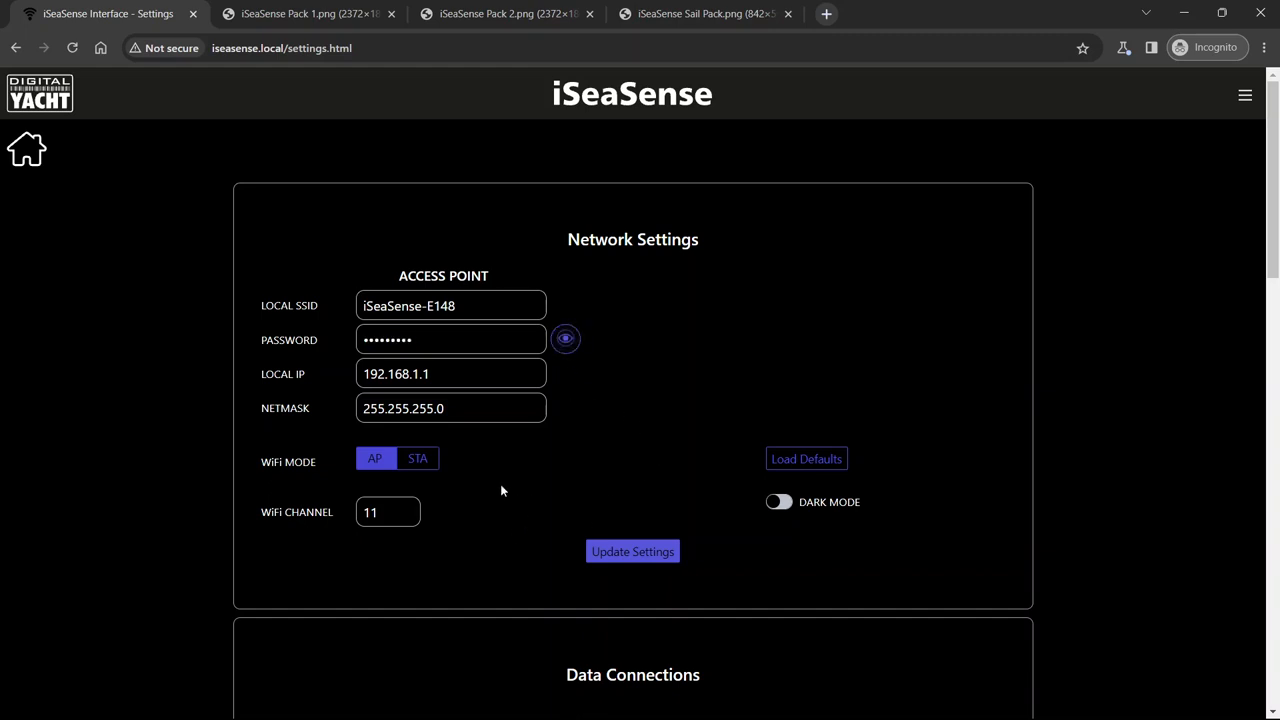
scroll(down, 3)
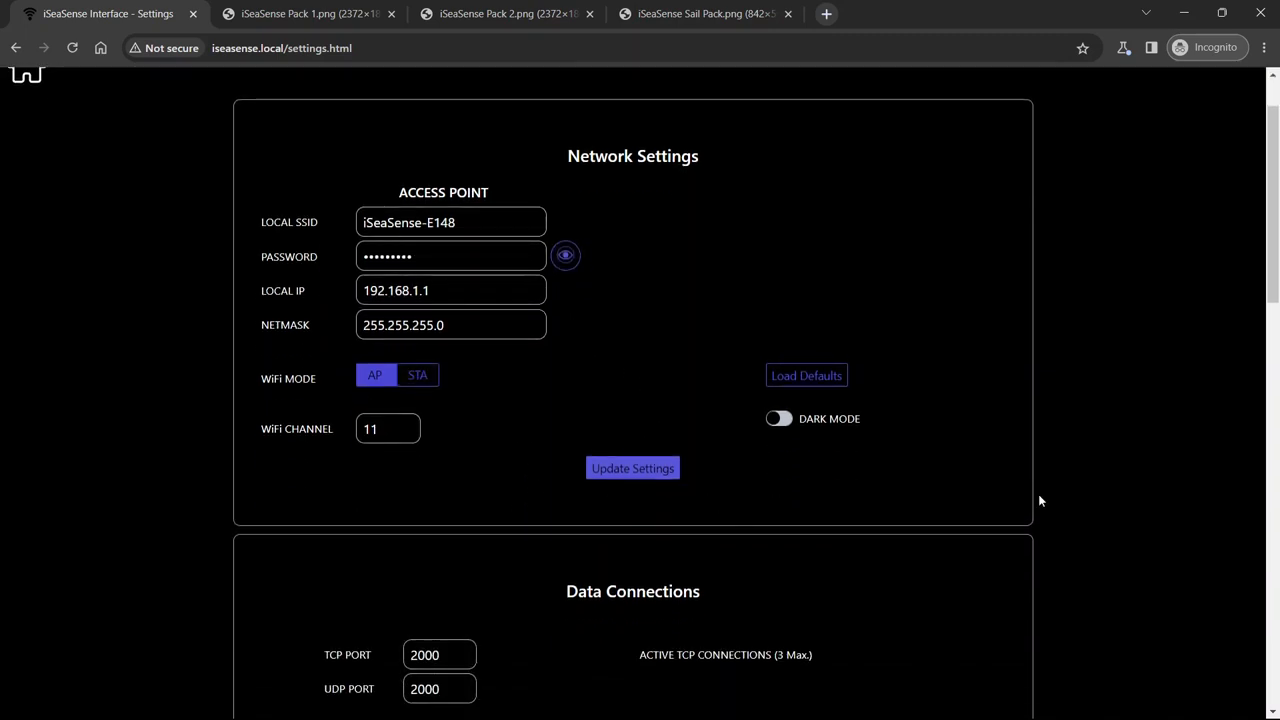
Preview red dark mode on the home and Speed+Depth pages, then switch it off in Settings
click(779, 418)
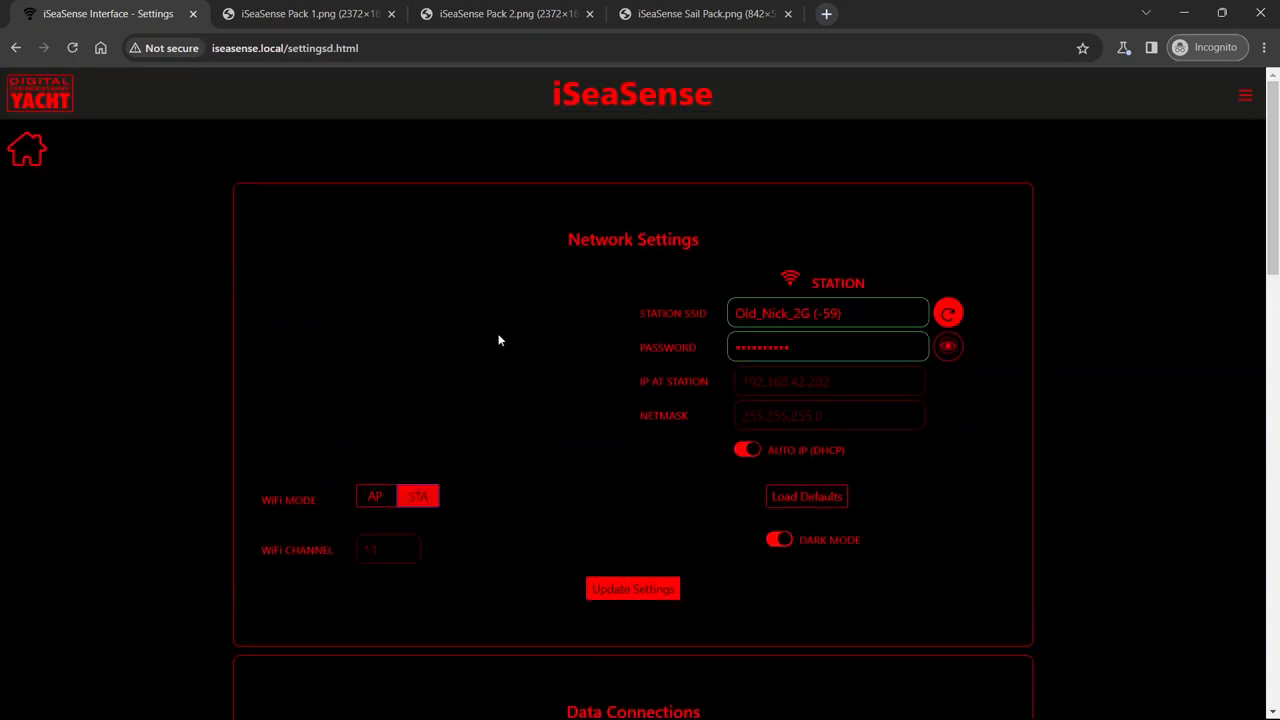
mouse_move(27, 148)
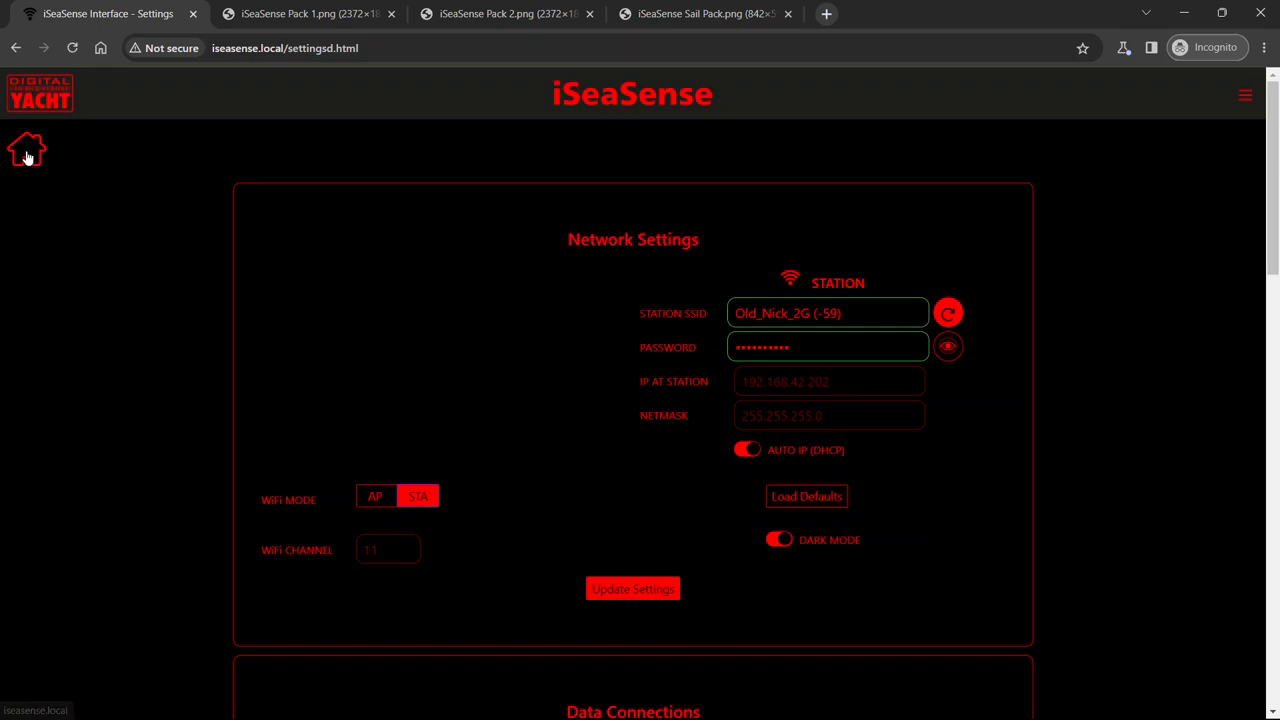
click(27, 150)
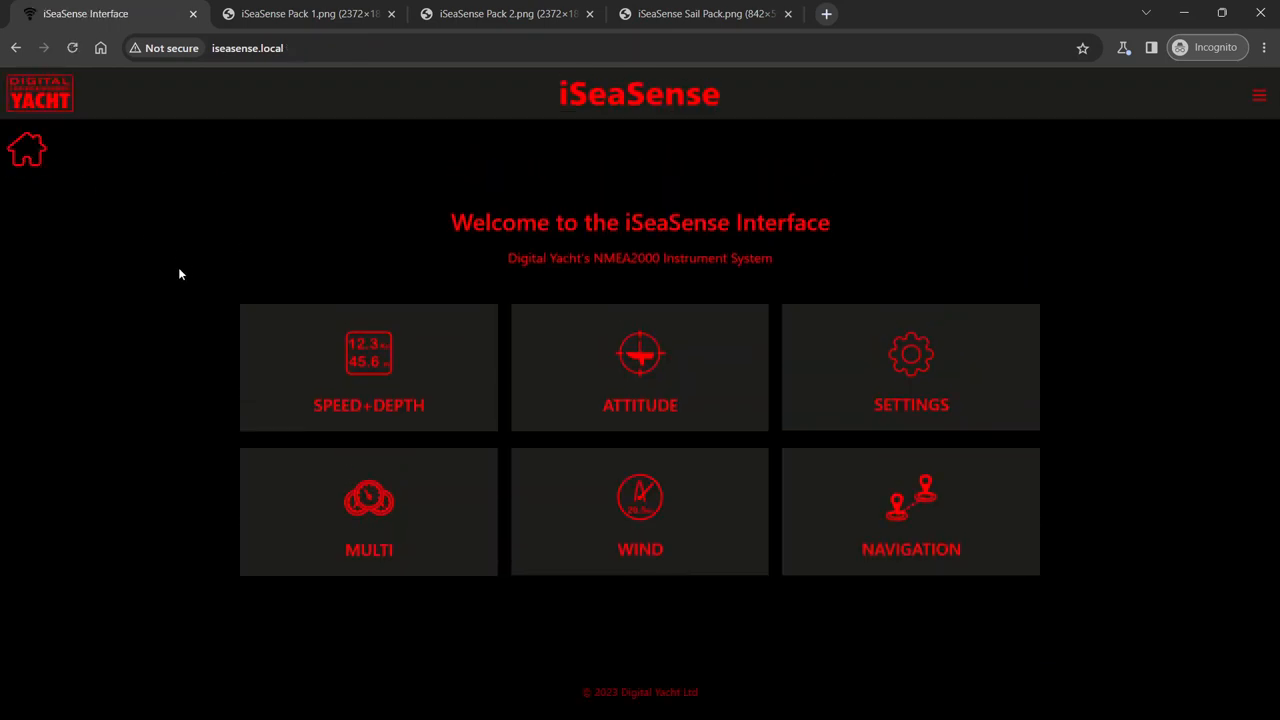
click(368, 367)
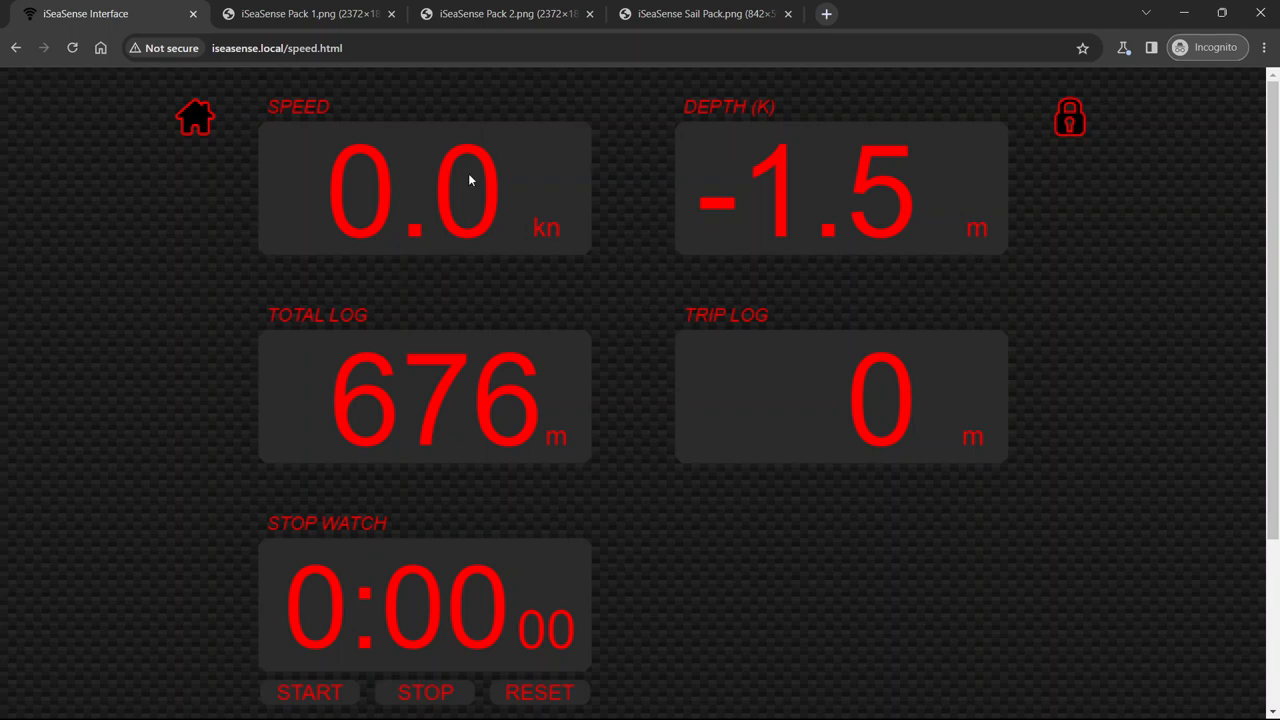
mouse_move(44, 127)
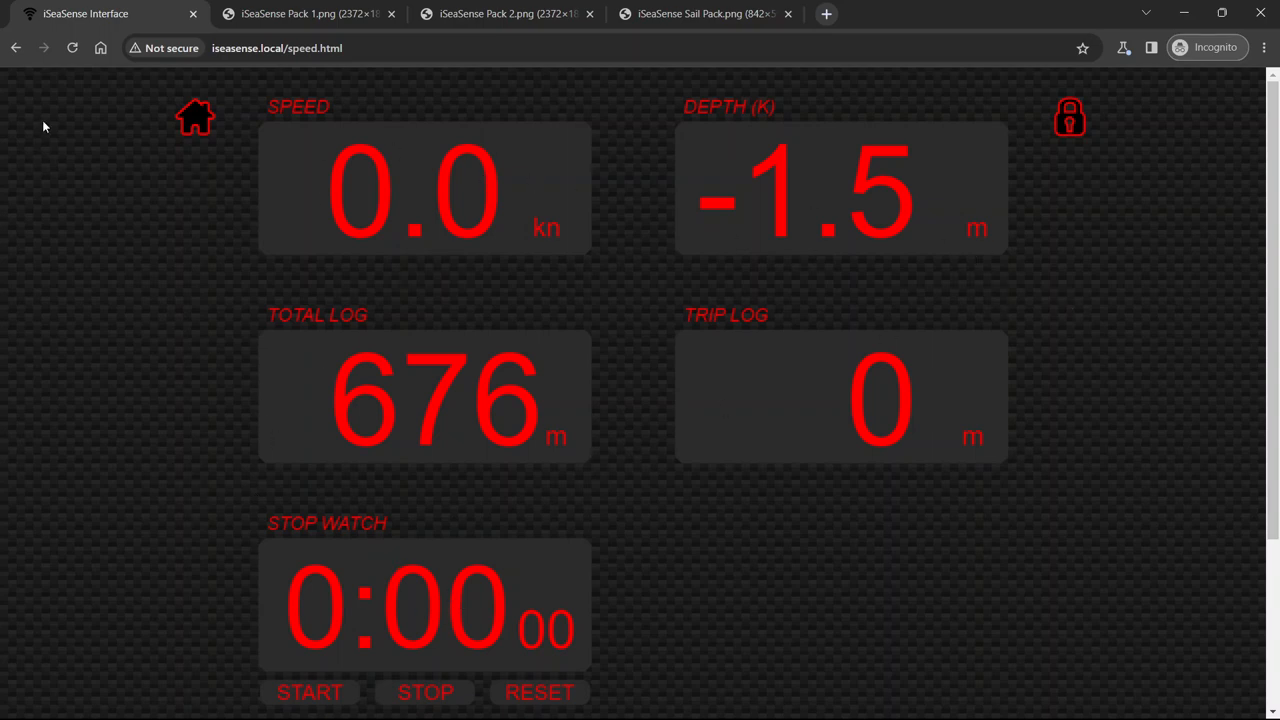
click(194, 117)
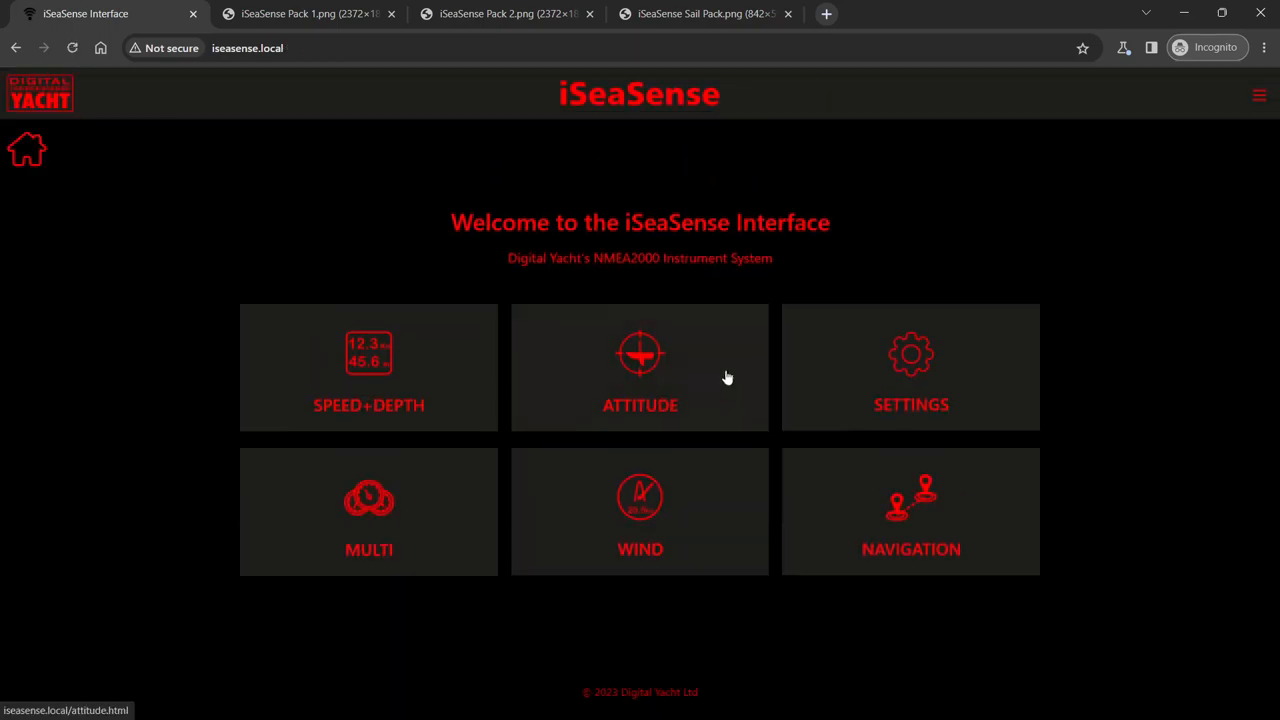
click(911, 367)
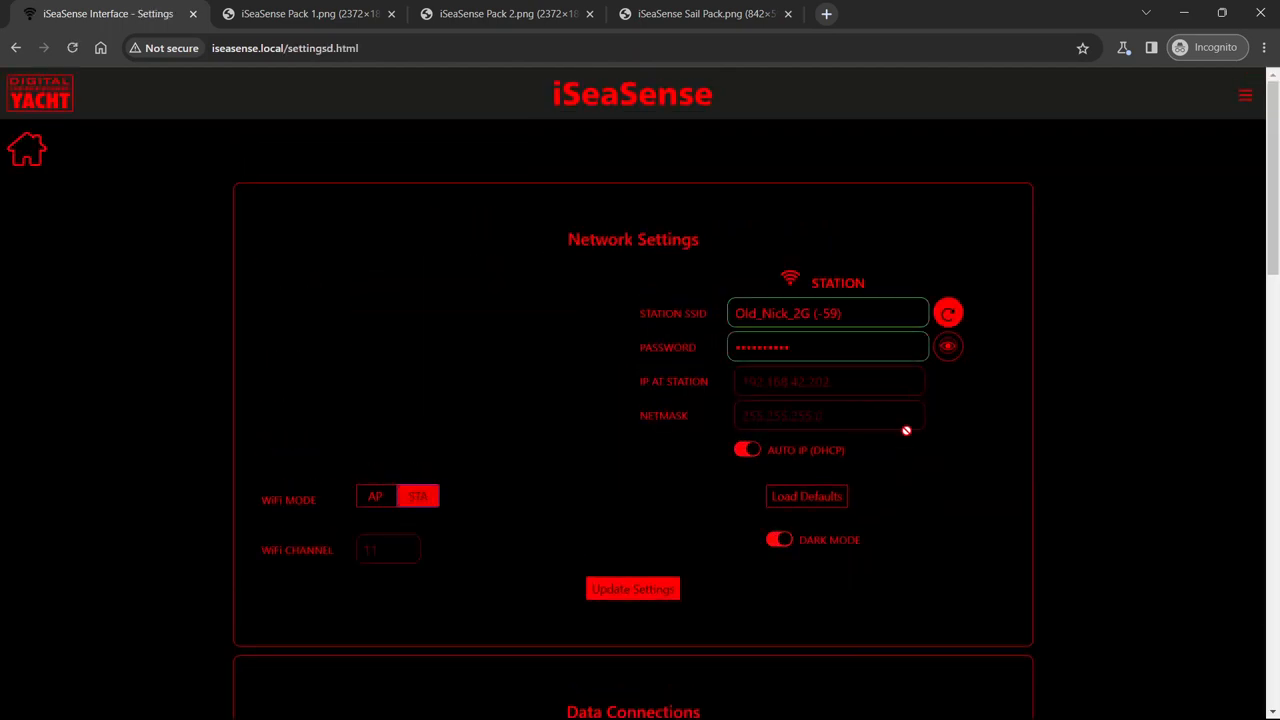
click(779, 539)
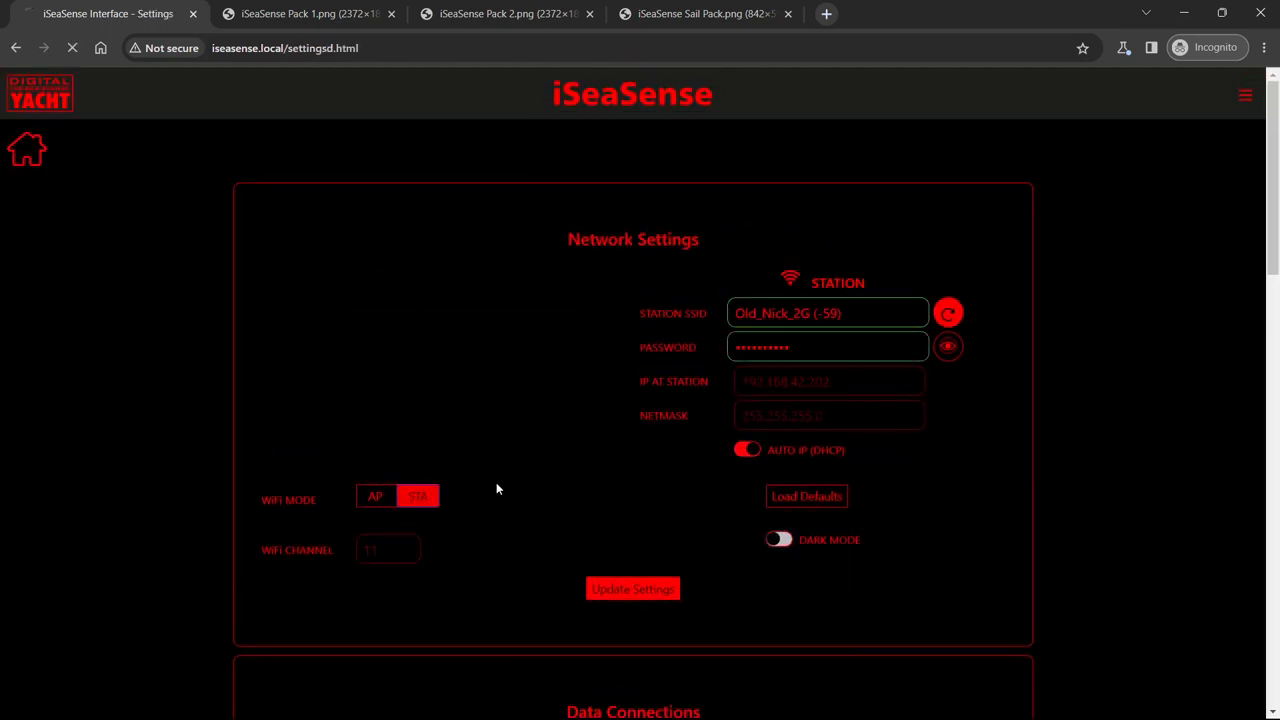
Scroll down Settings and click into the UDP port number field
scroll(down, 3)
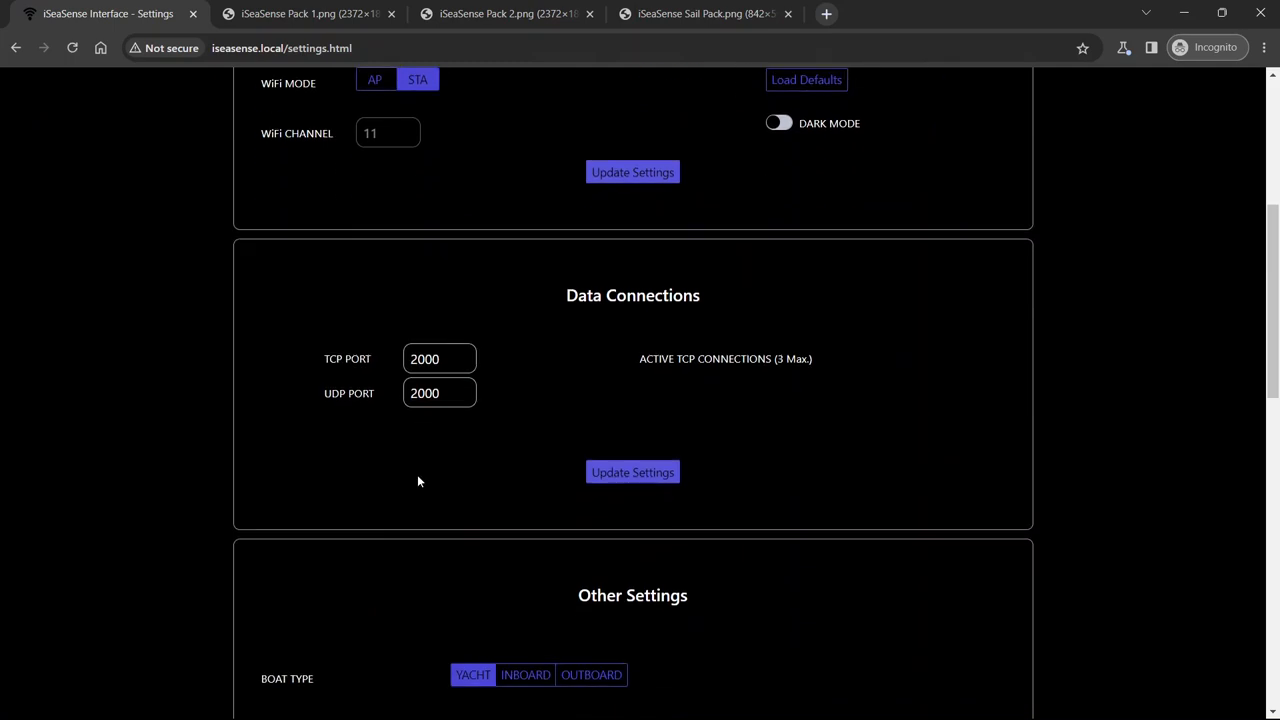
click(438, 393)
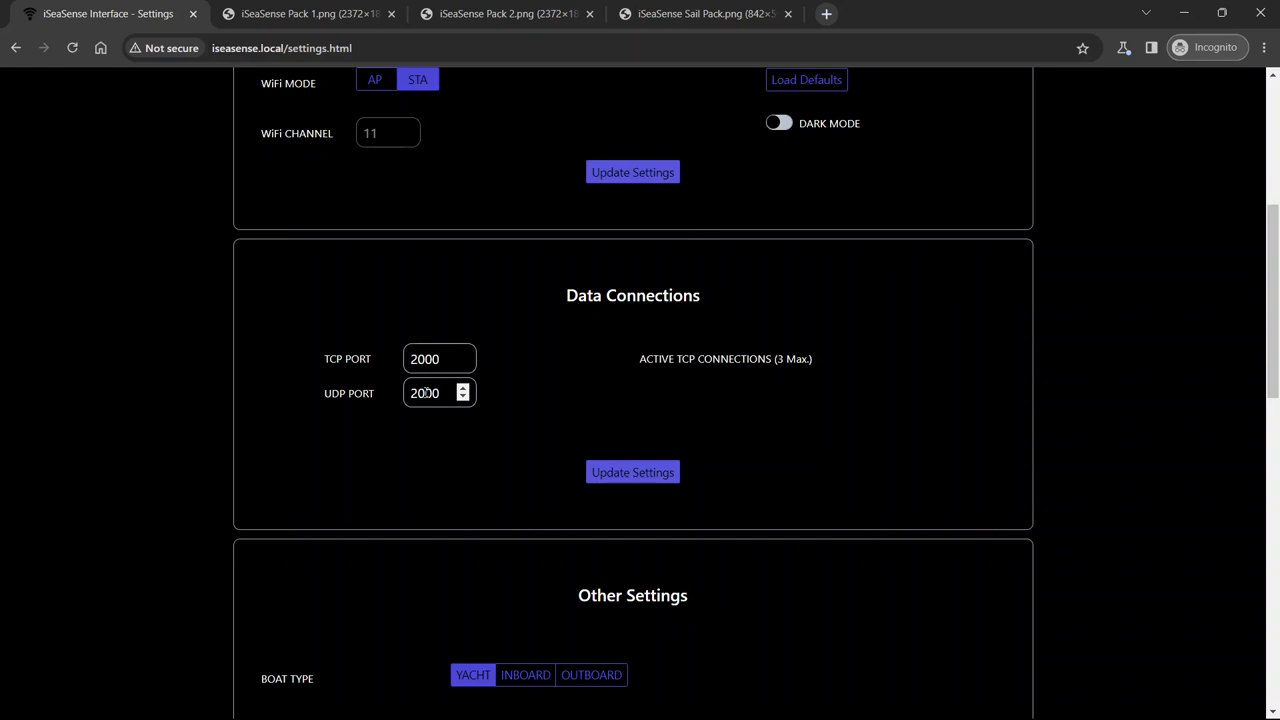
click(440, 359)
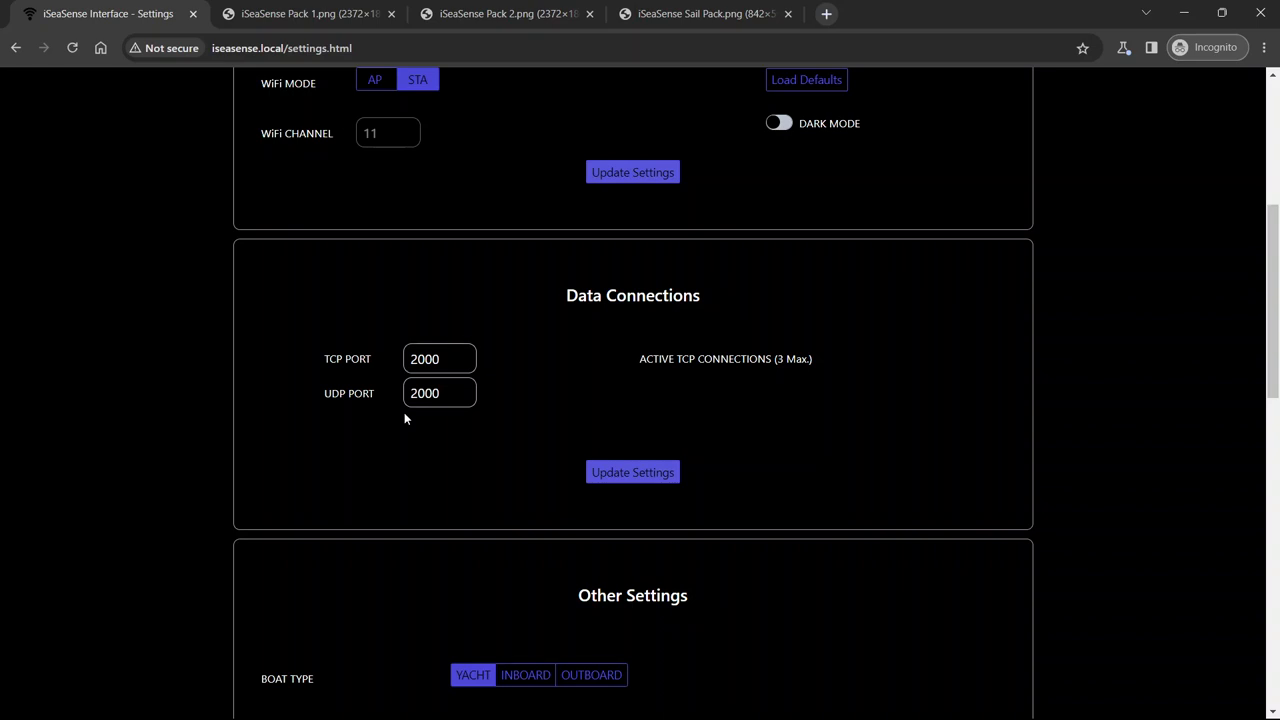
click(438, 359)
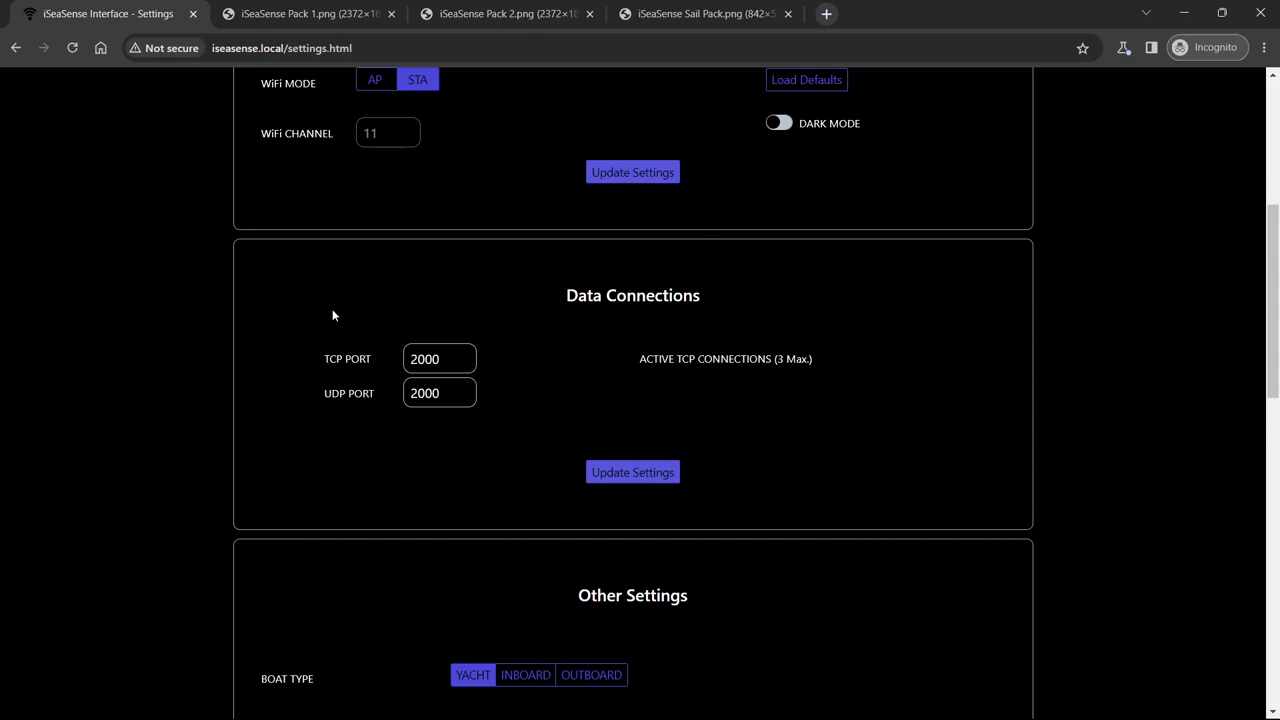
mouse_move(282, 400)
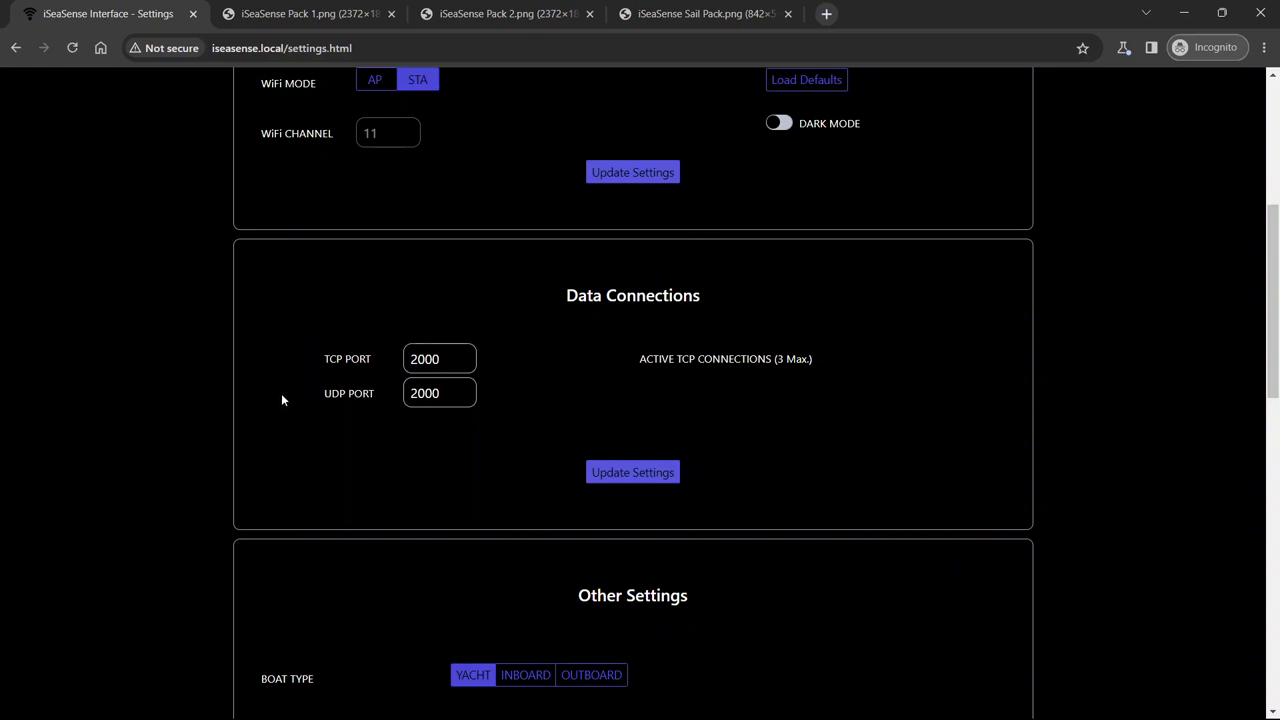
mouse_move(377, 377)
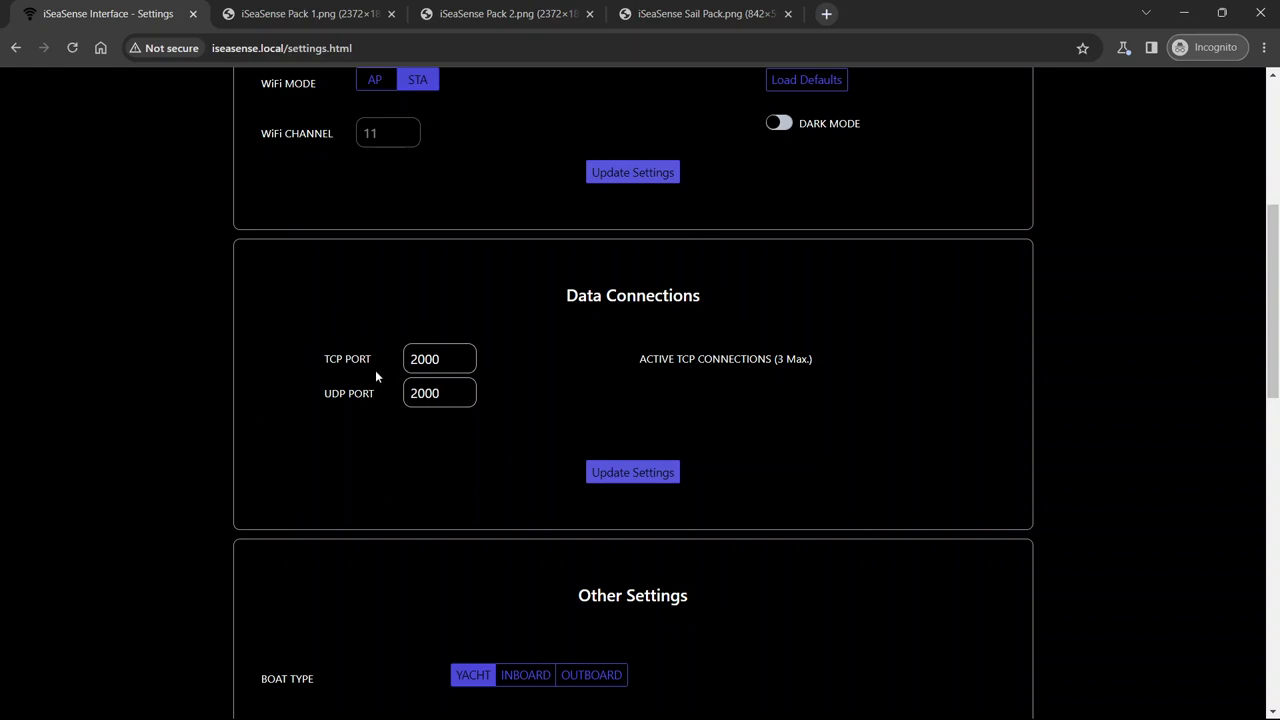
click(430, 358)
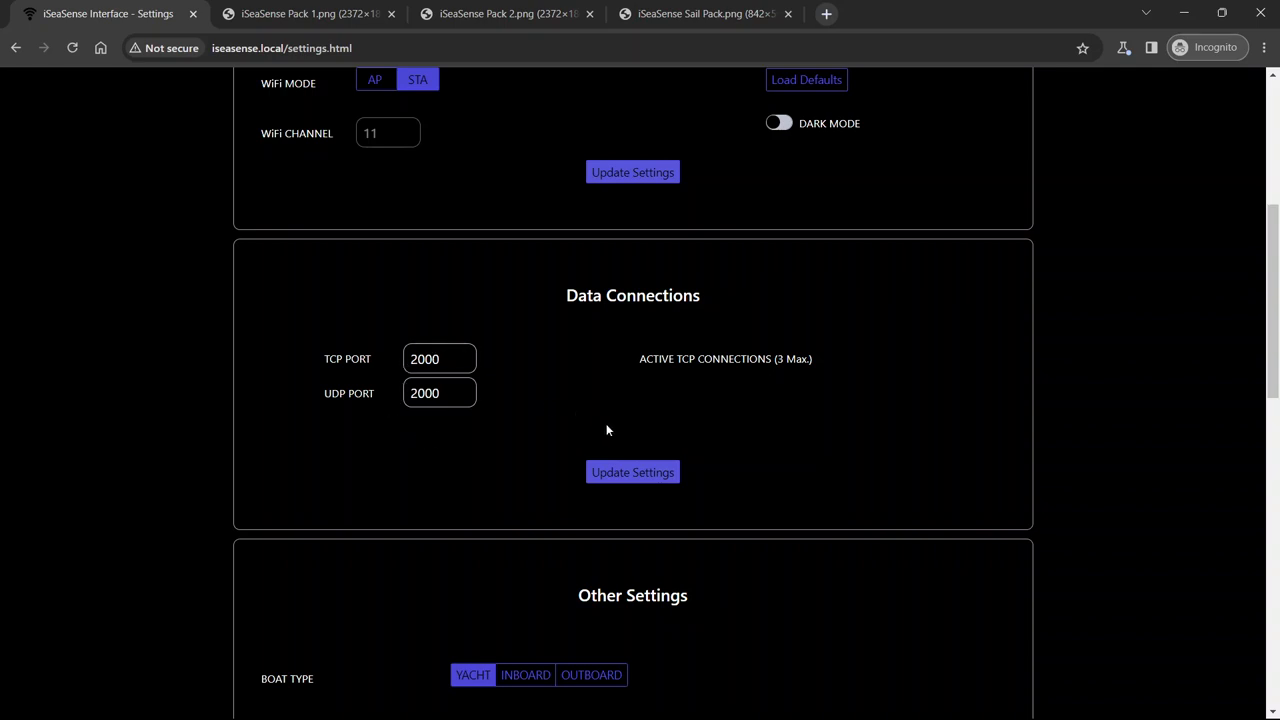
mouse_move(651, 435)
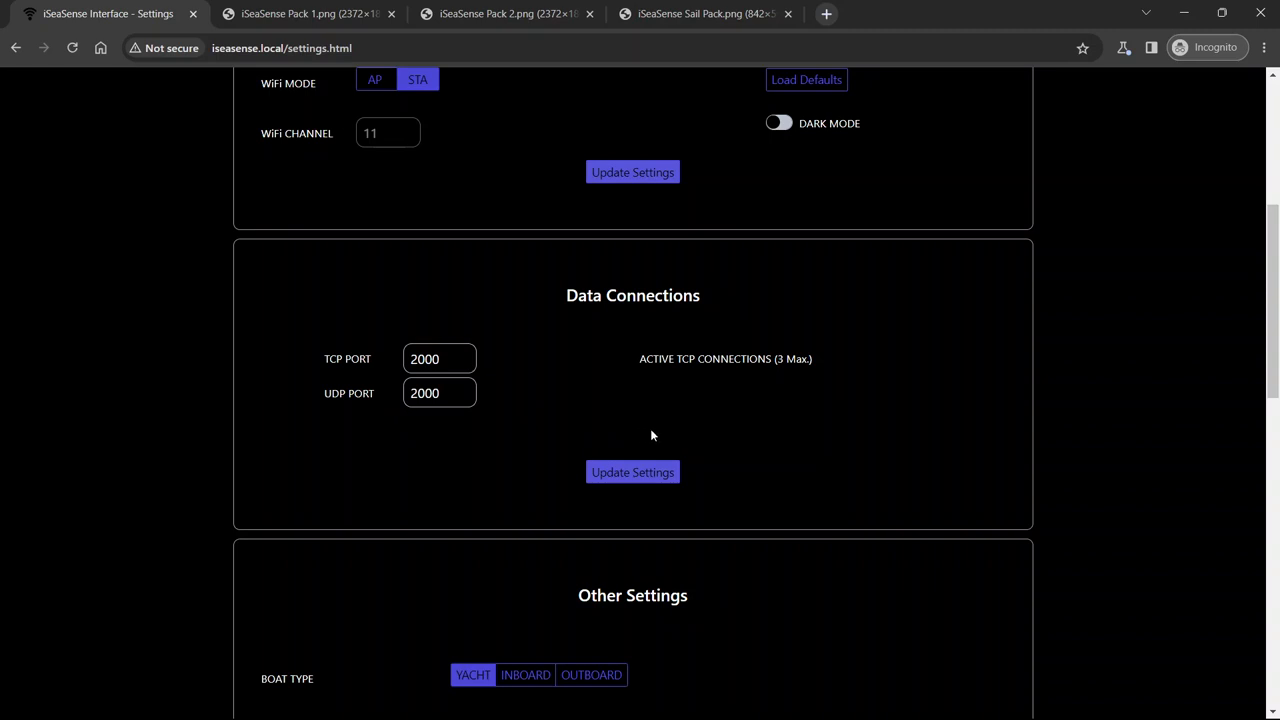
mouse_move(353, 437)
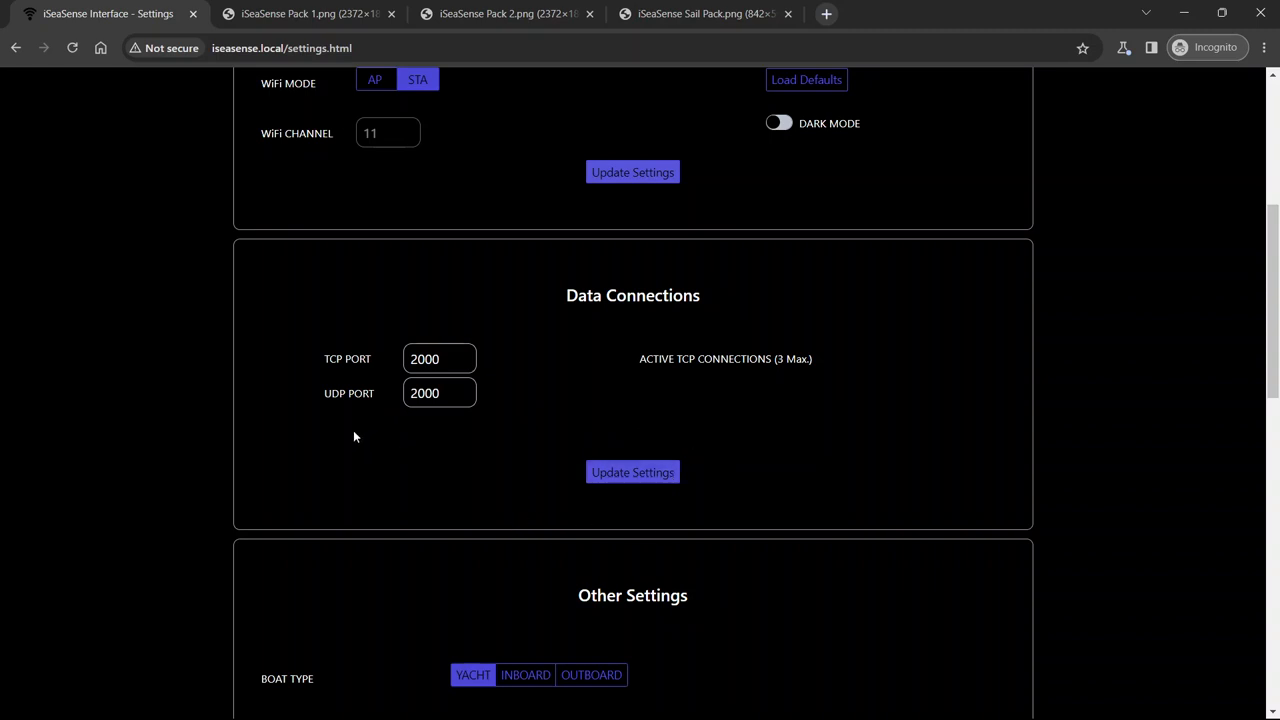
mouse_move(443, 573)
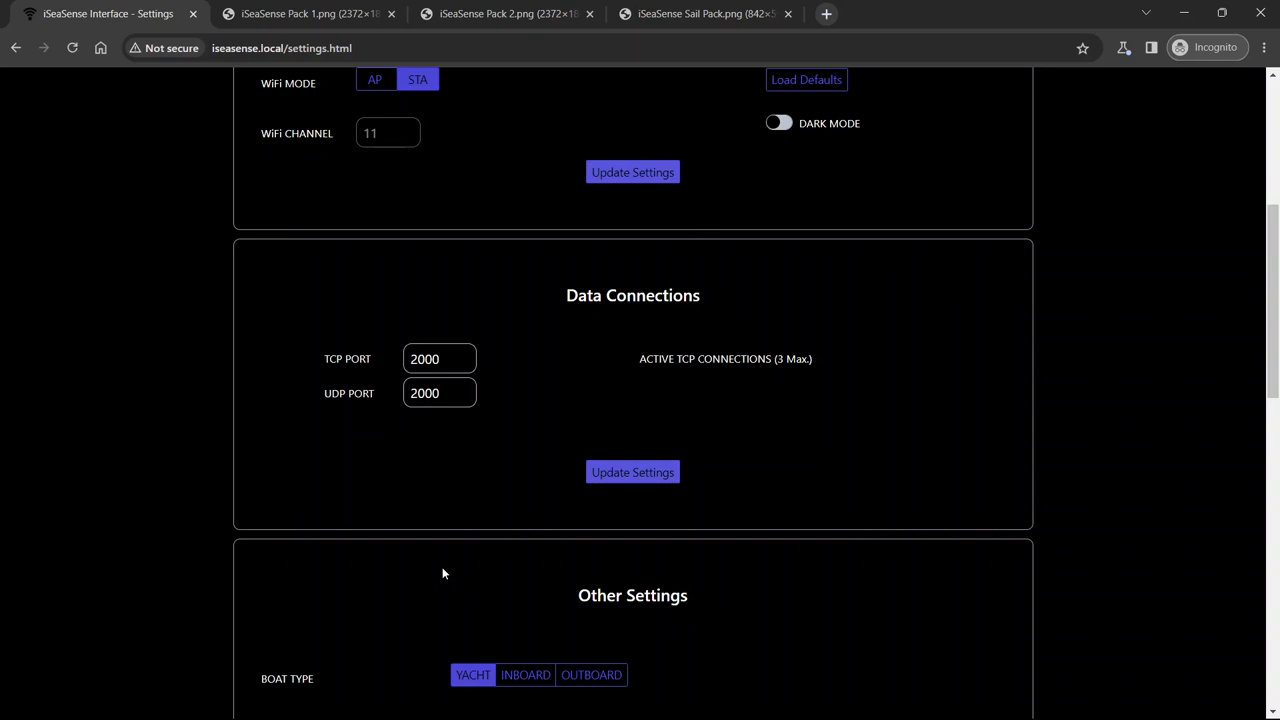
Toggle Boat Type between Inboard and Yacht, finishing on Outboard
scroll(down, 3)
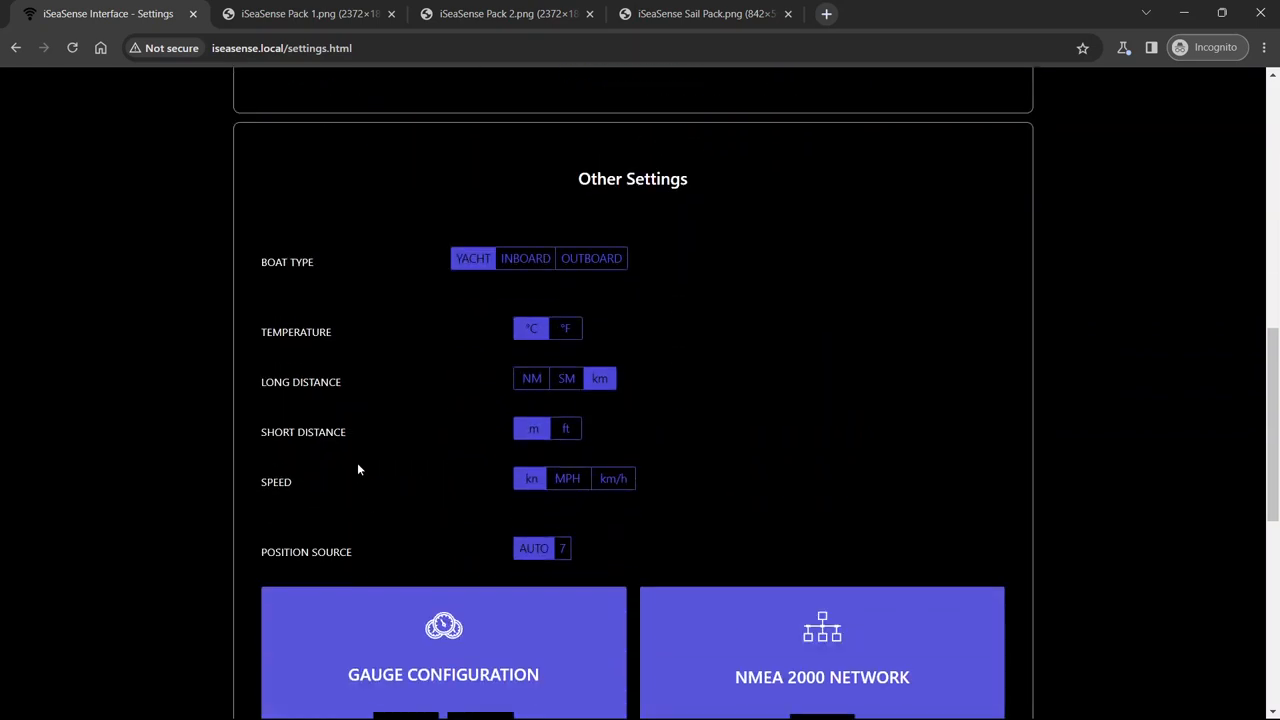
mouse_move(525, 258)
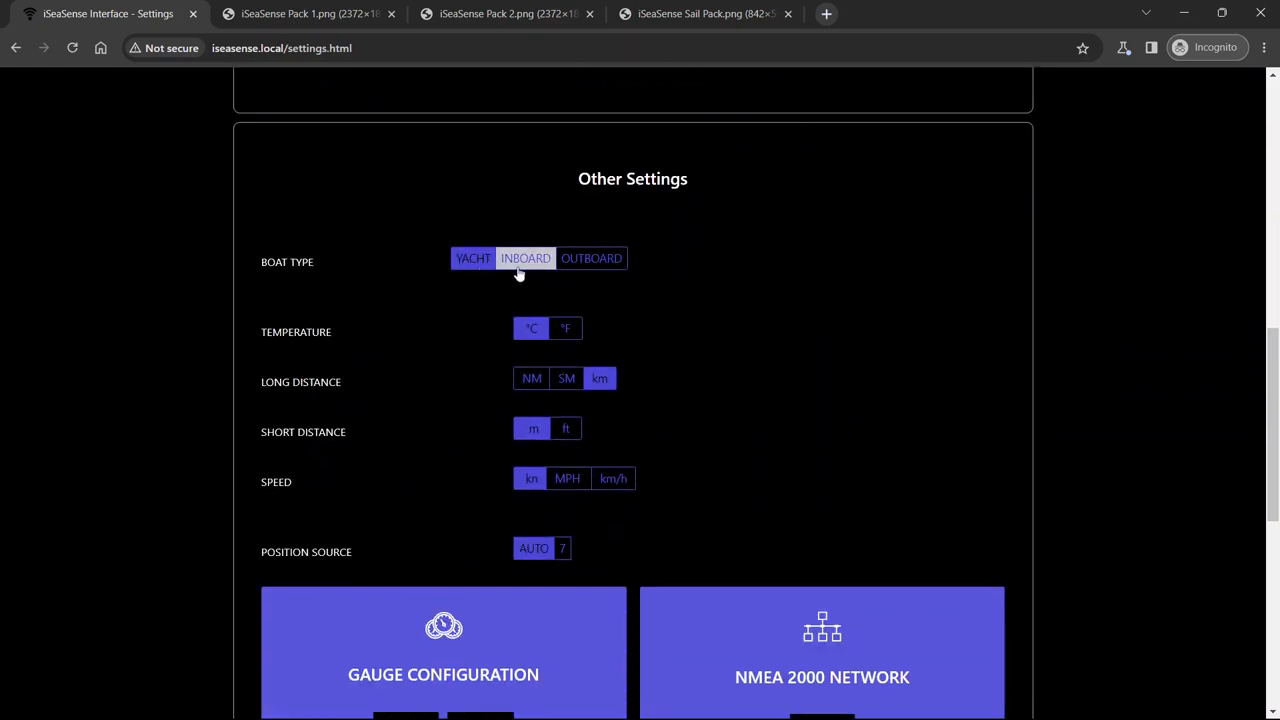
click(473, 258)
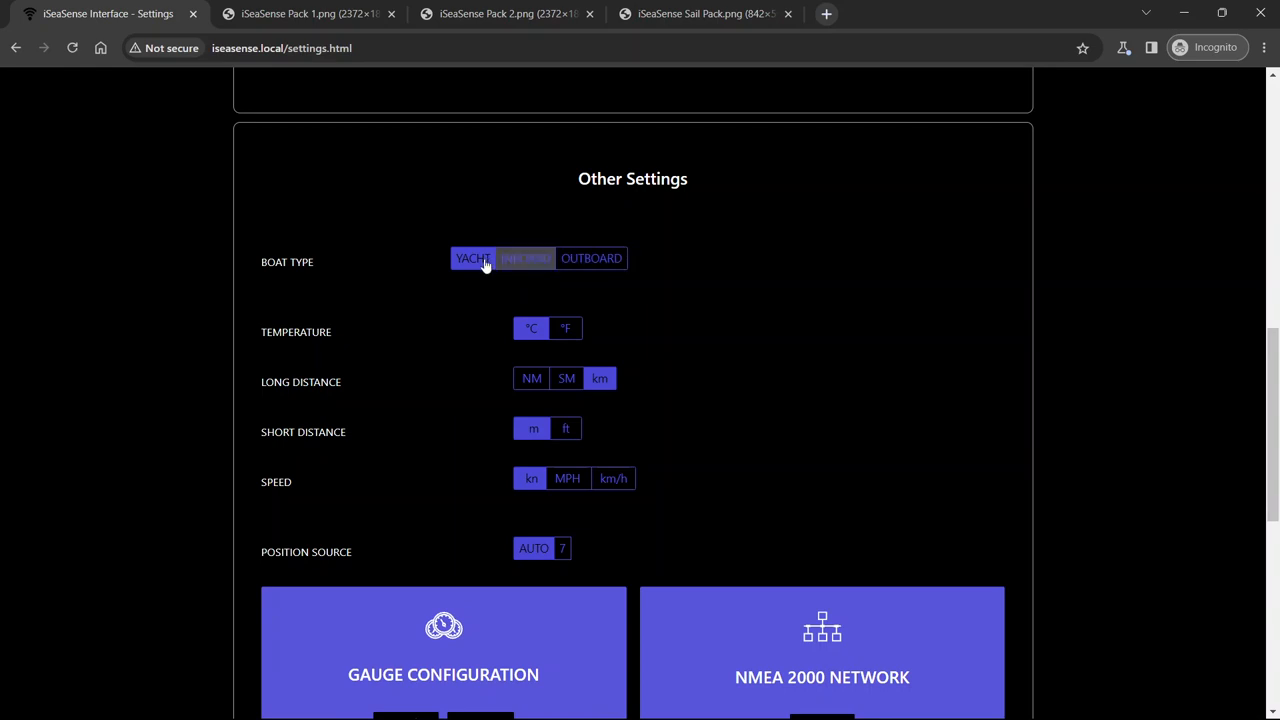
click(525, 258)
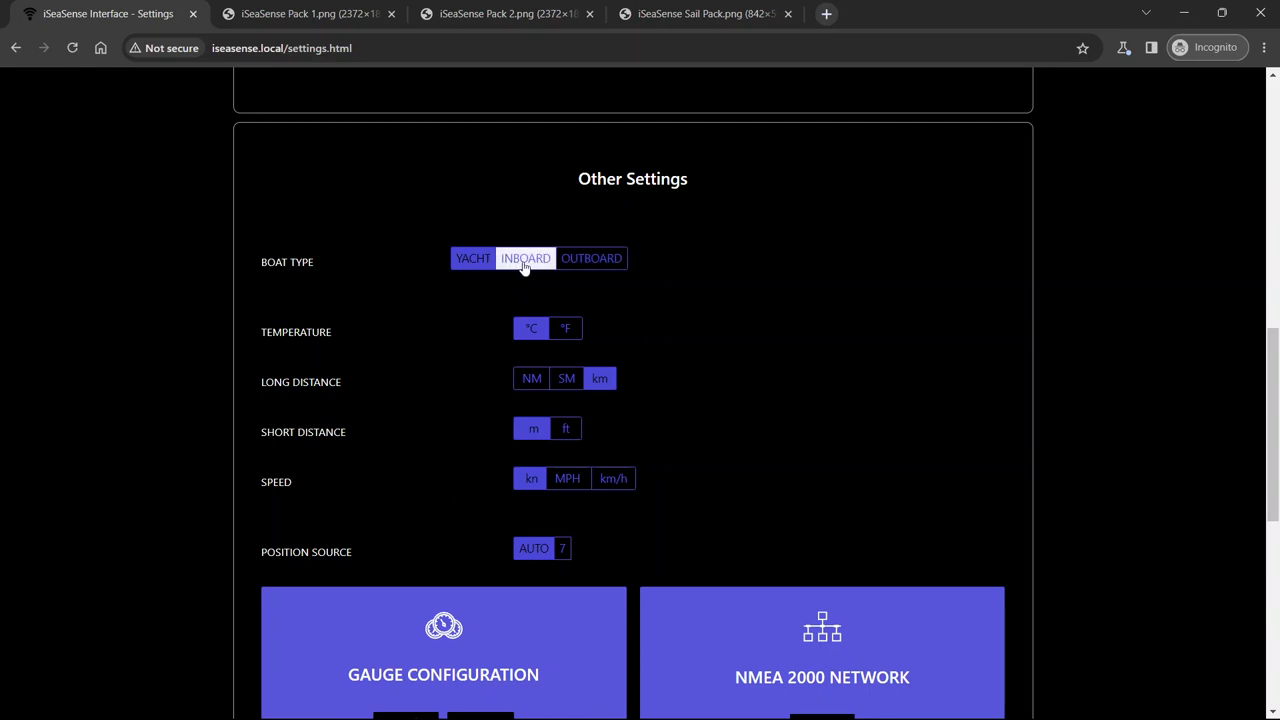
click(472, 258)
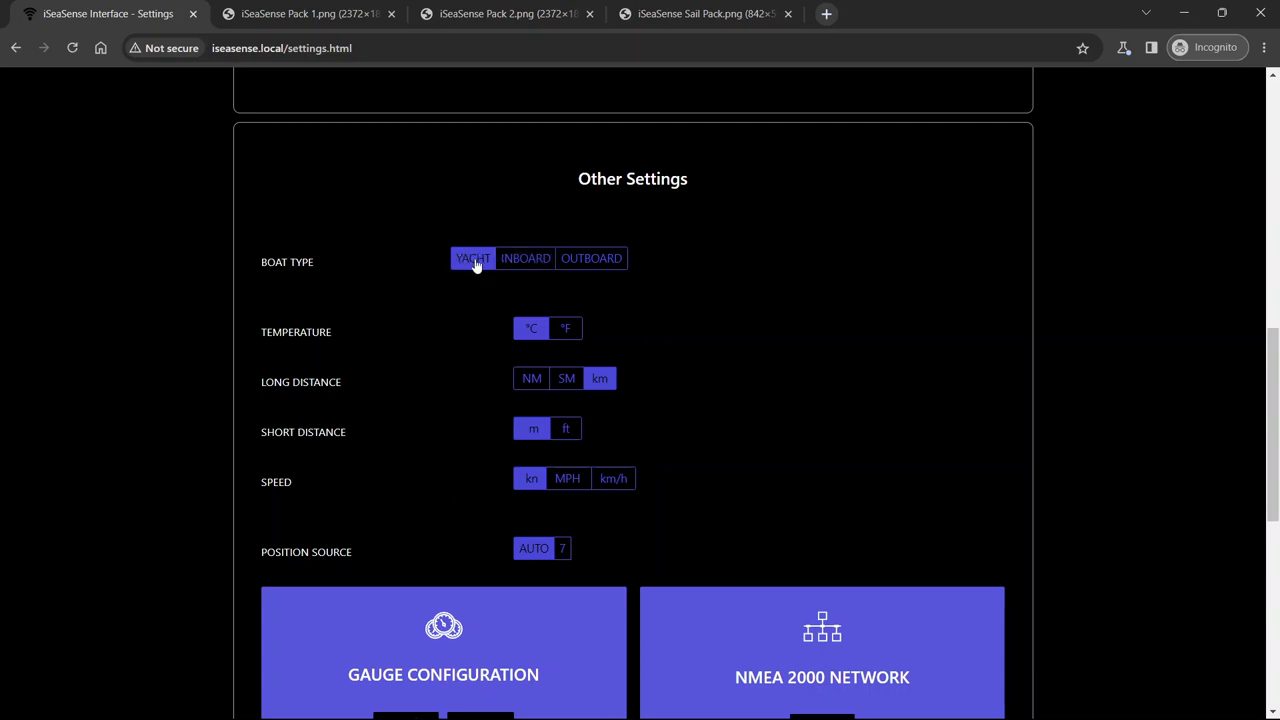
click(591, 258)
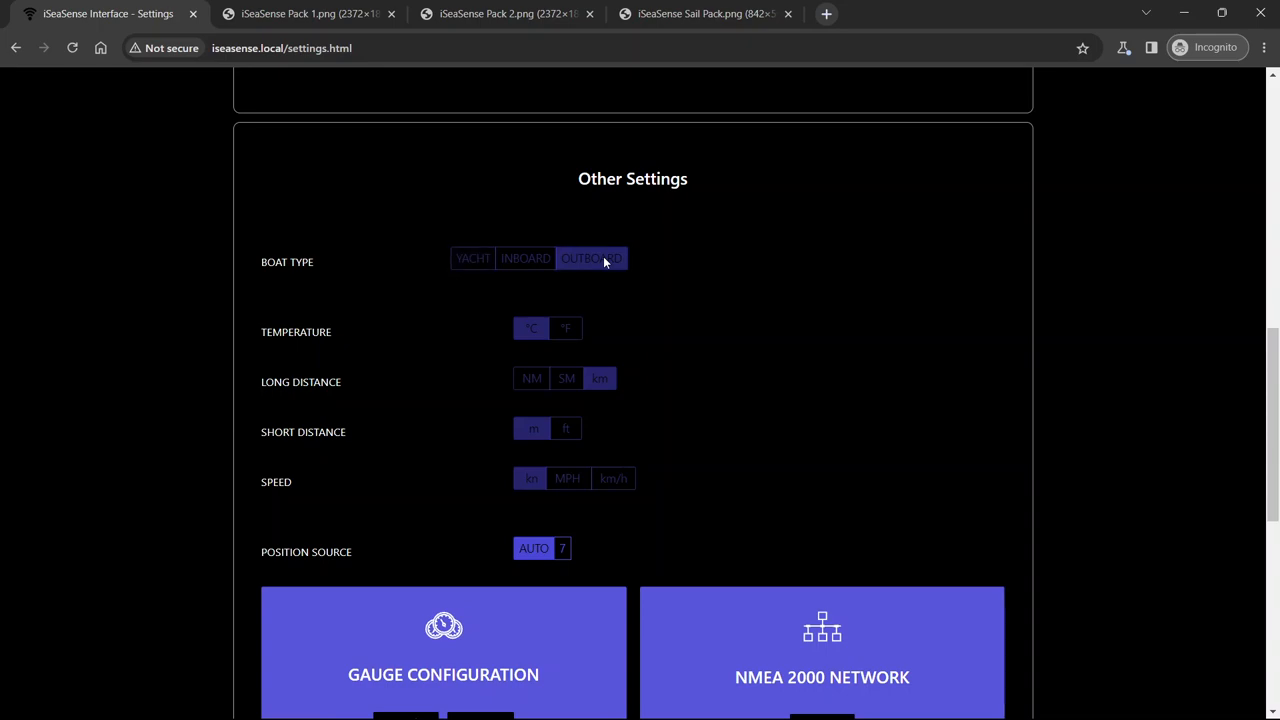
scroll(up, 3)
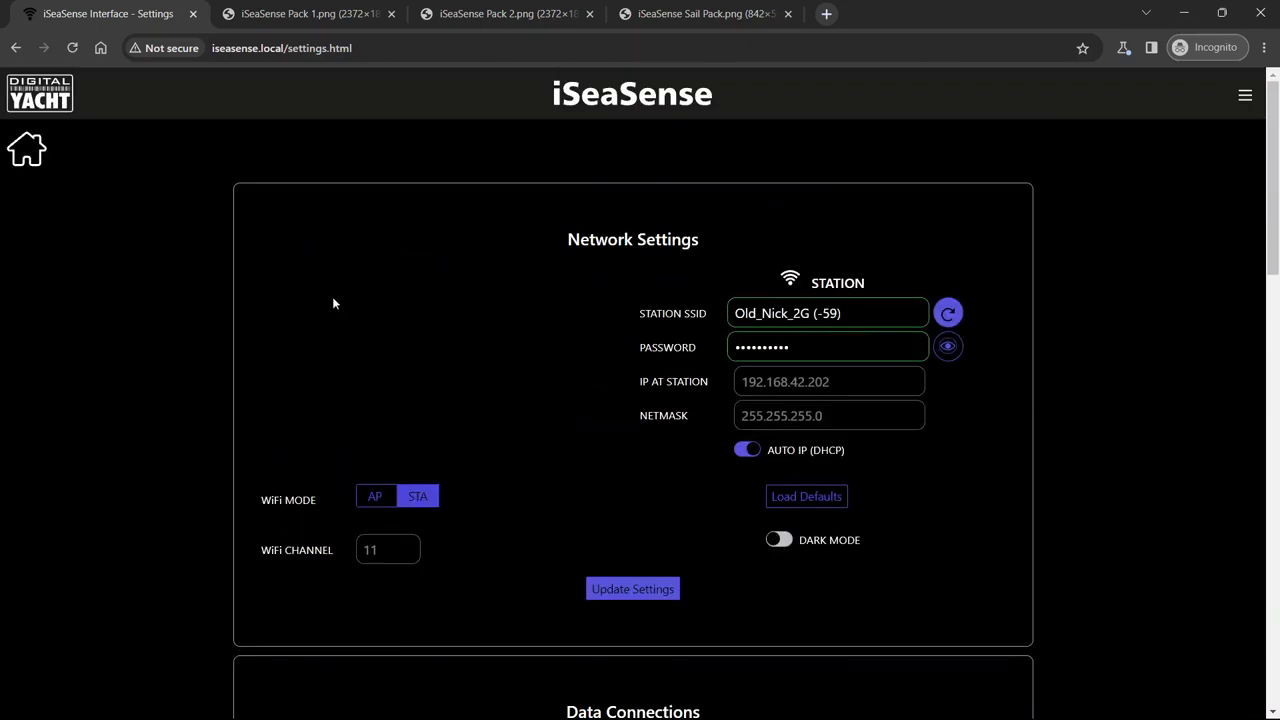
View the Attitude roll and pitch gauges from home, then reopen Settings
click(27, 148)
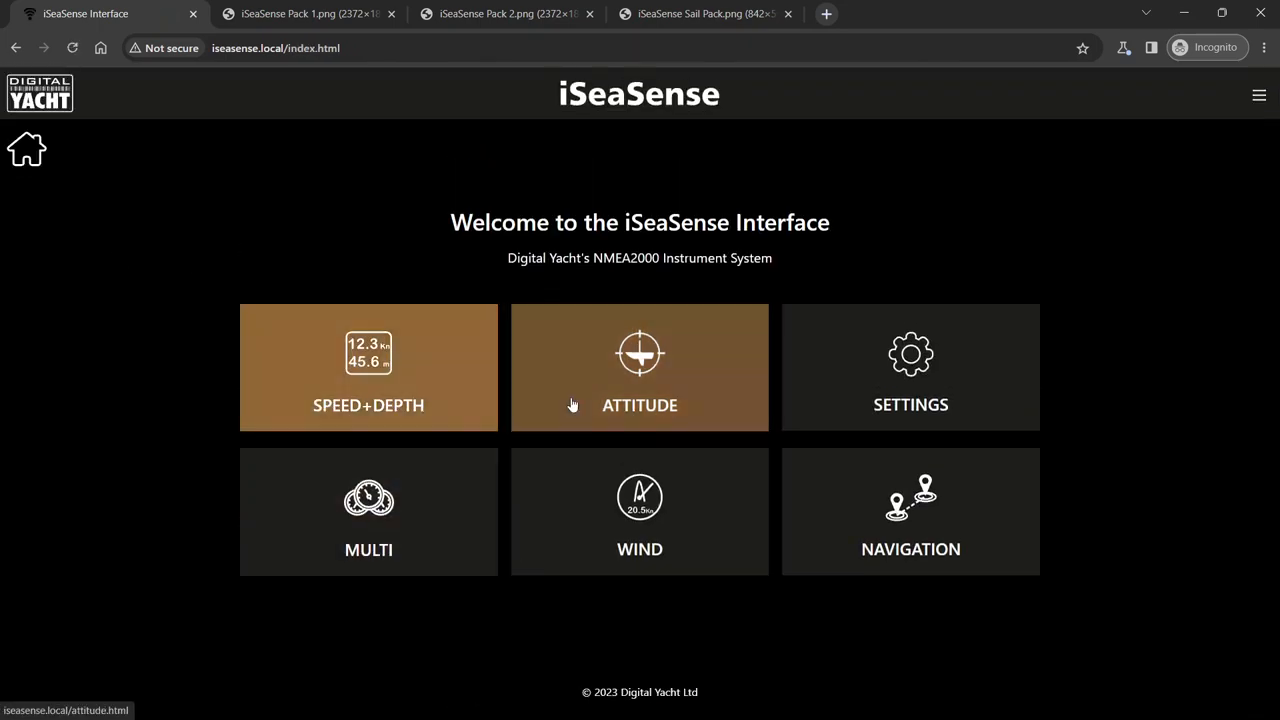
click(639, 367)
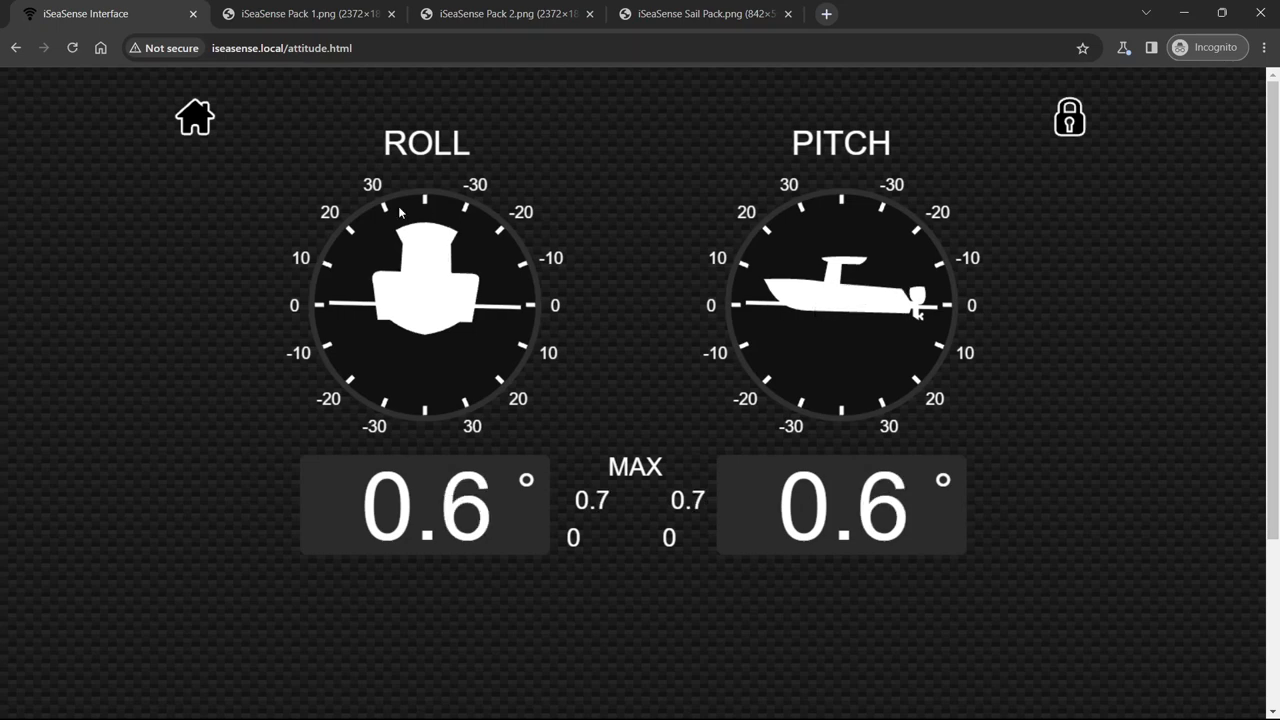
click(194, 117)
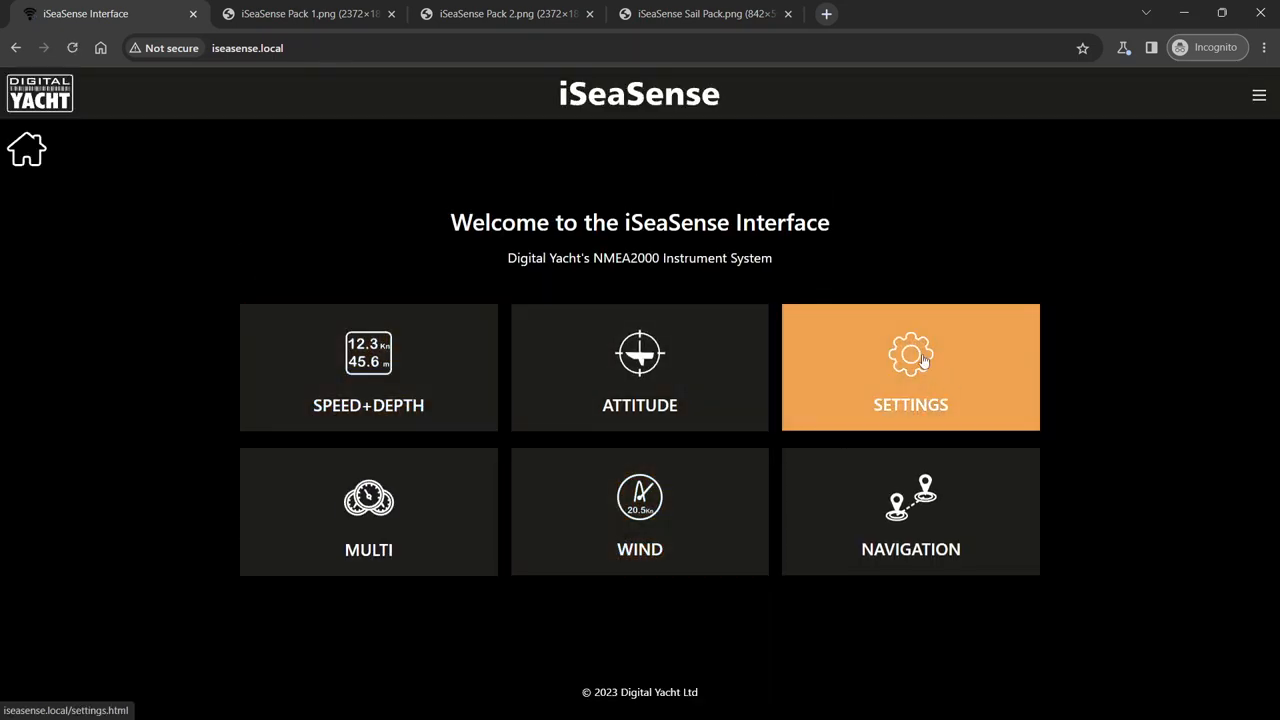
click(910, 355)
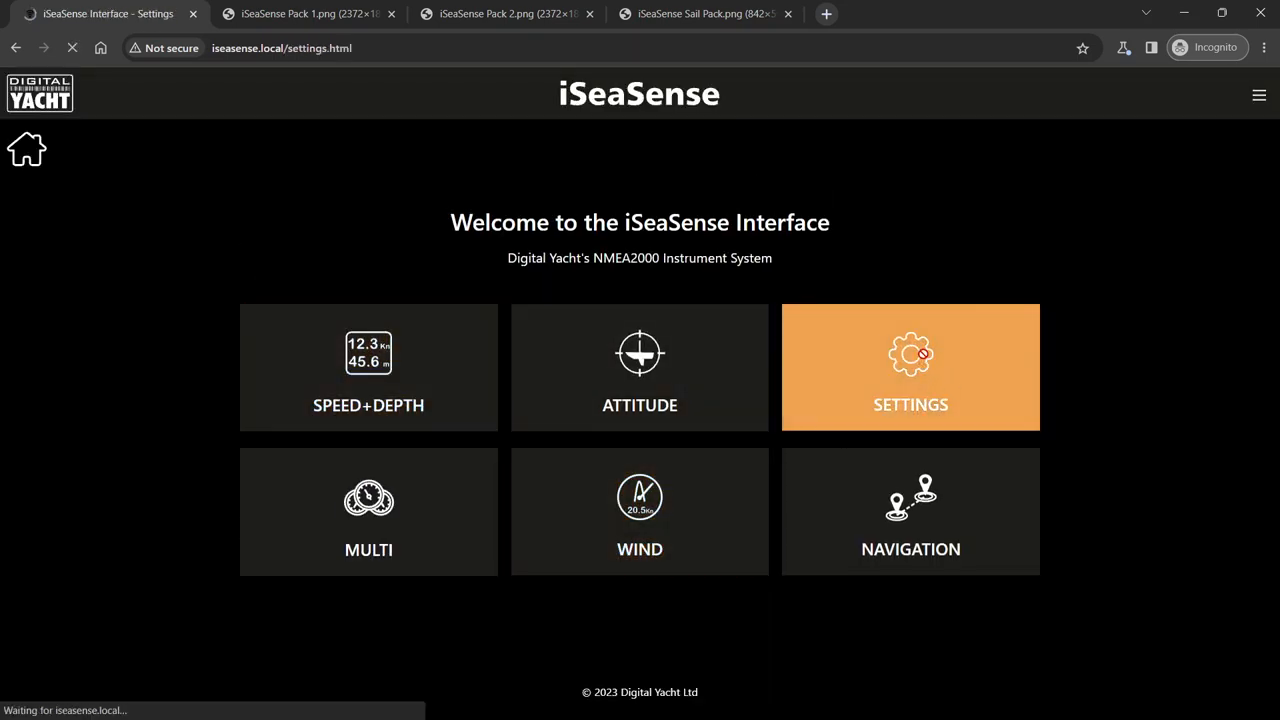
Select NM instead of km as the Long Distance unit in Other Settings
click(910, 367)
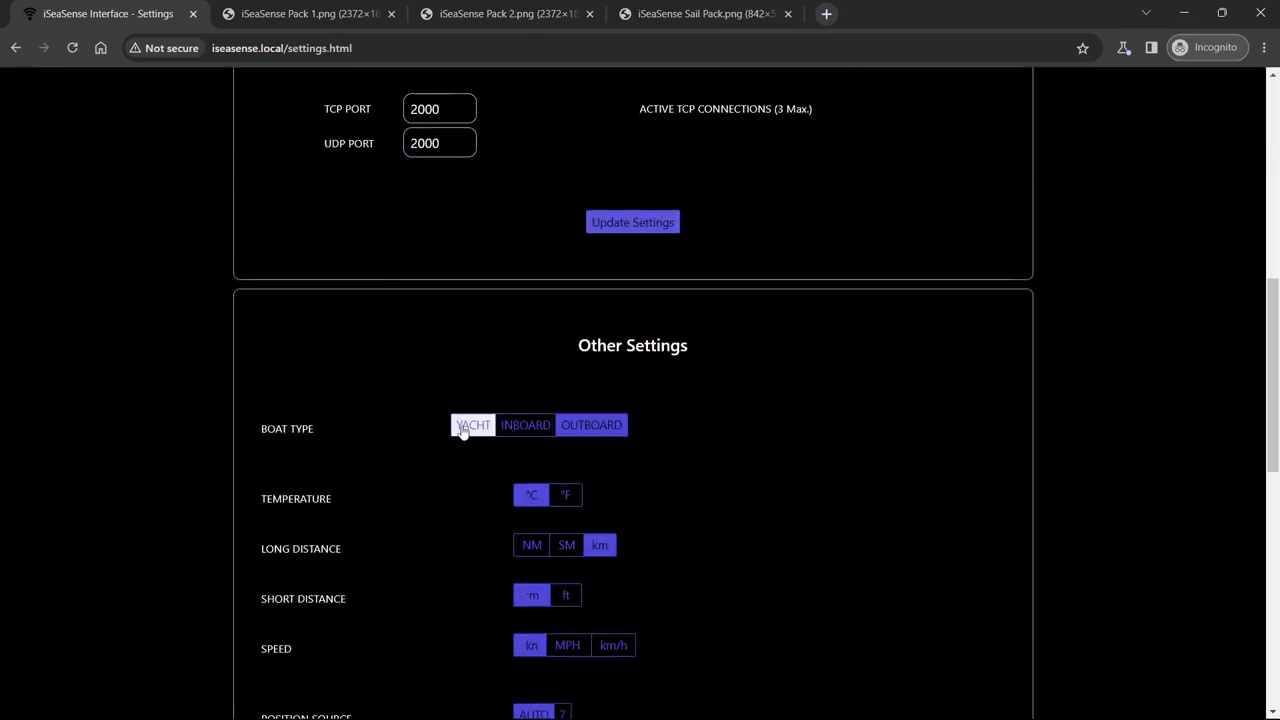
scroll(down, 3)
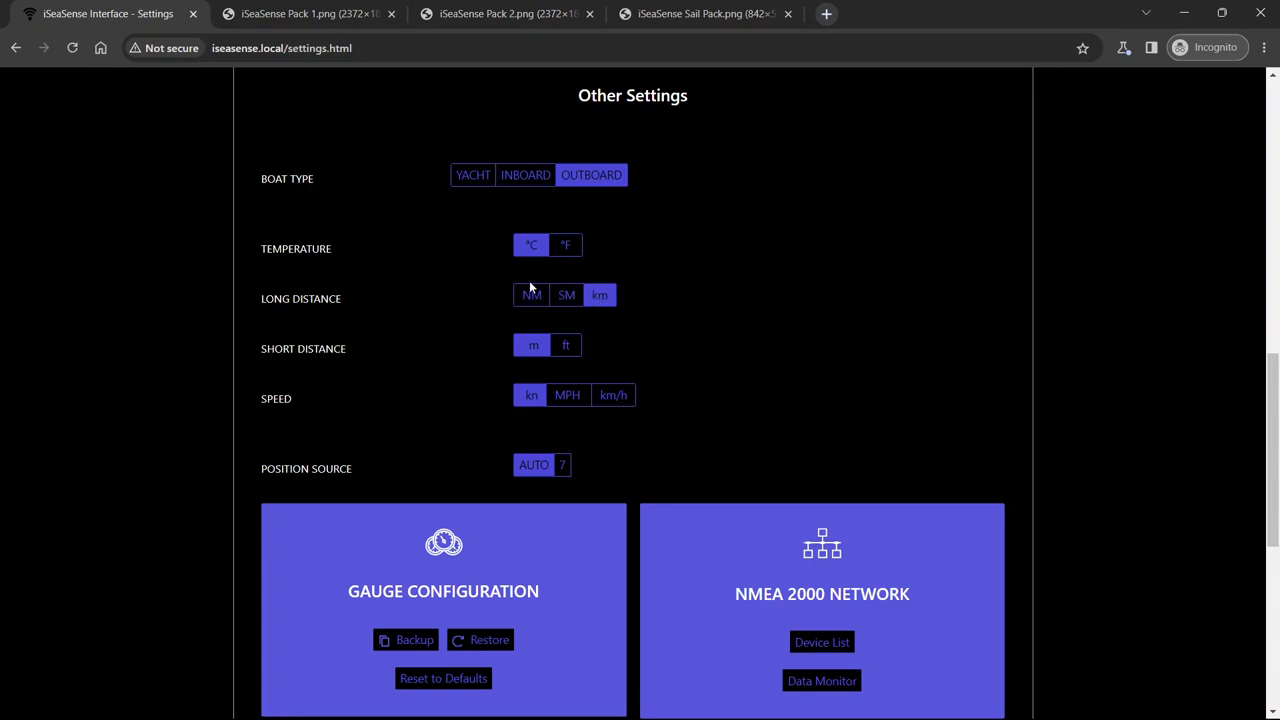
click(531, 295)
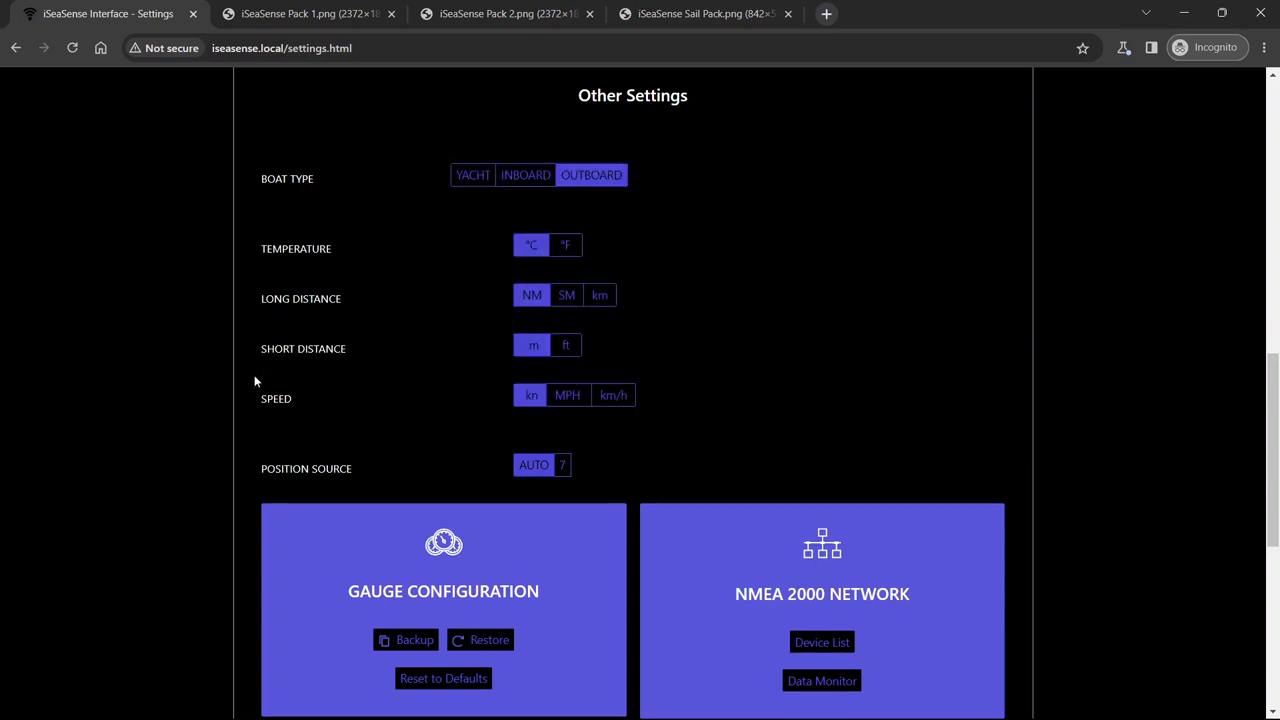
mouse_move(473, 362)
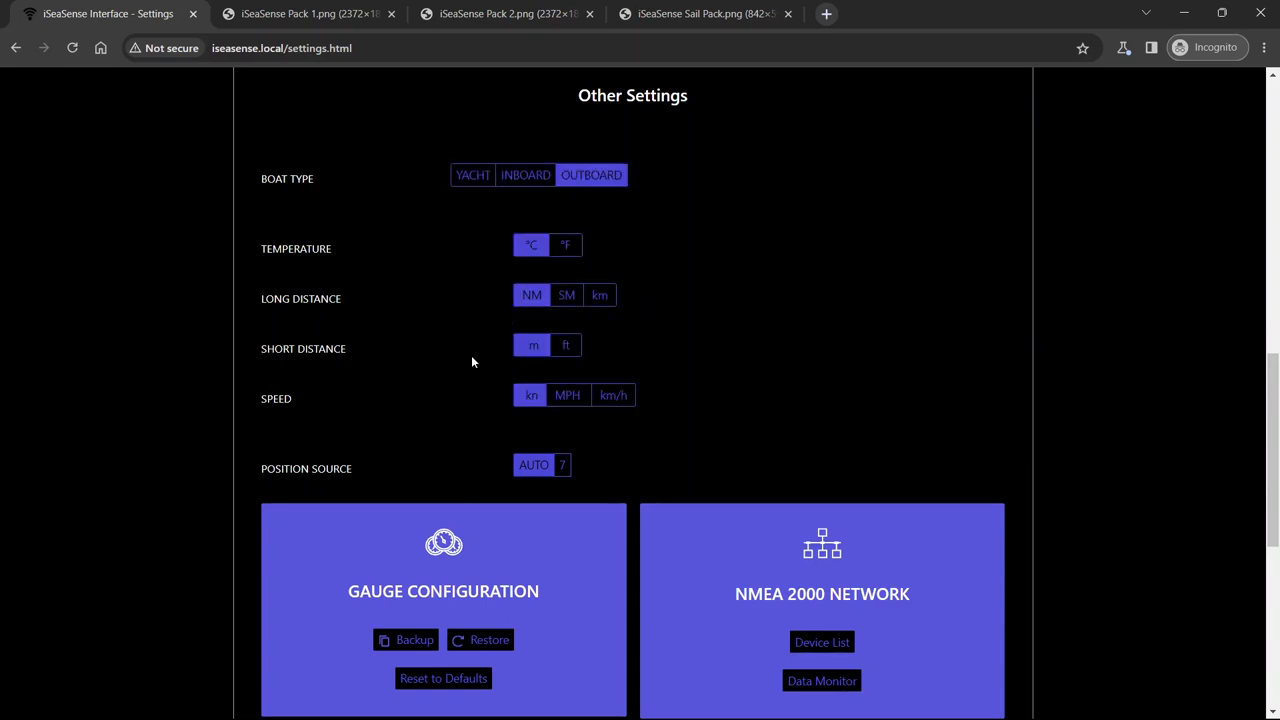
mouse_move(440, 349)
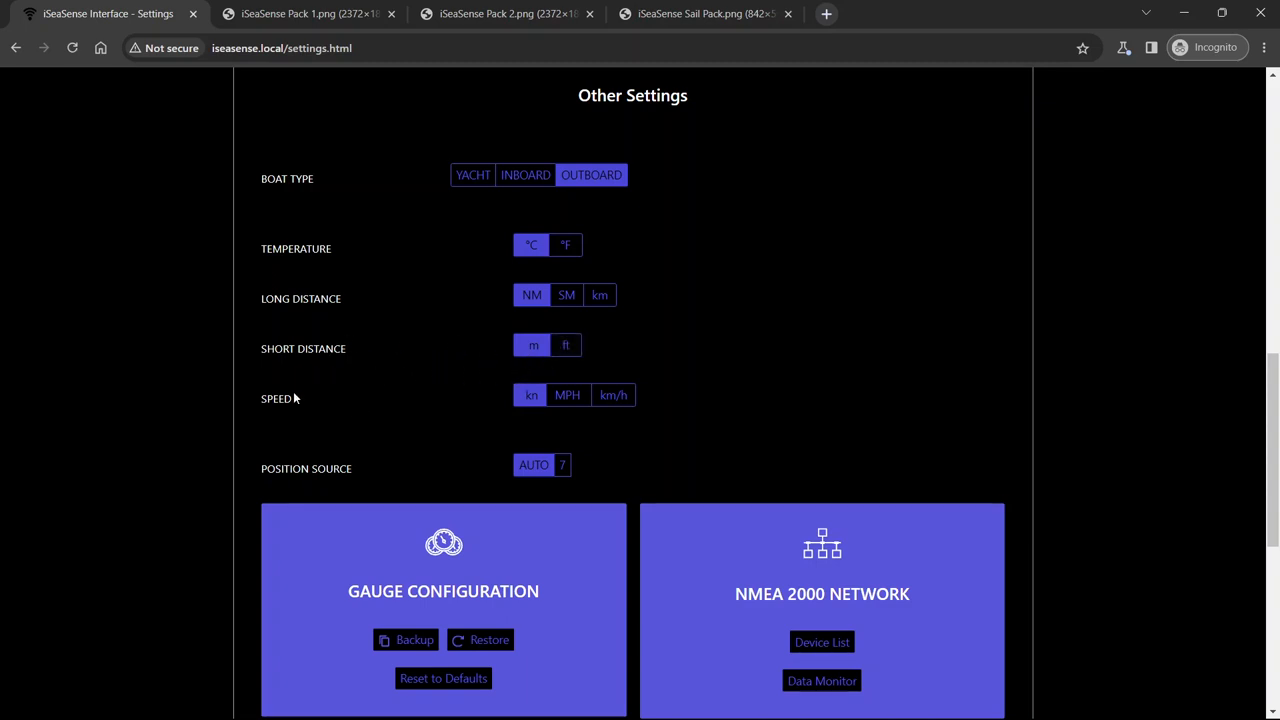
mouse_move(547, 413)
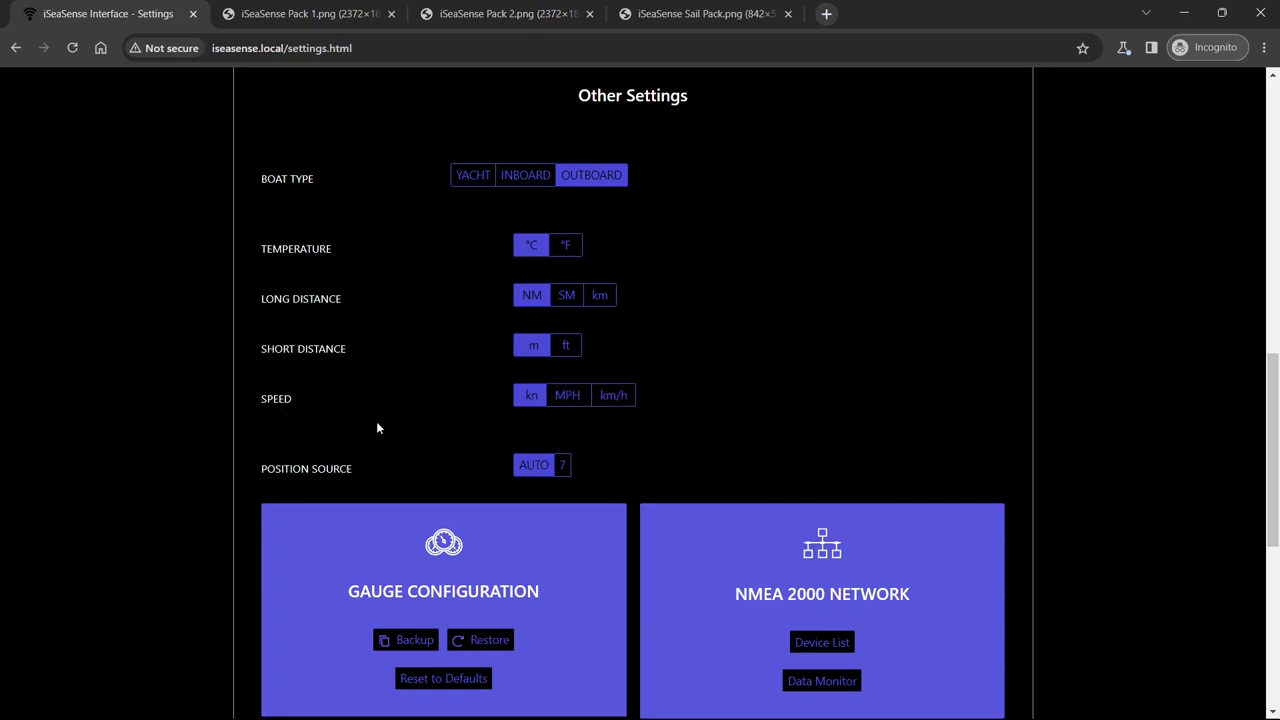
scroll(down, 3)
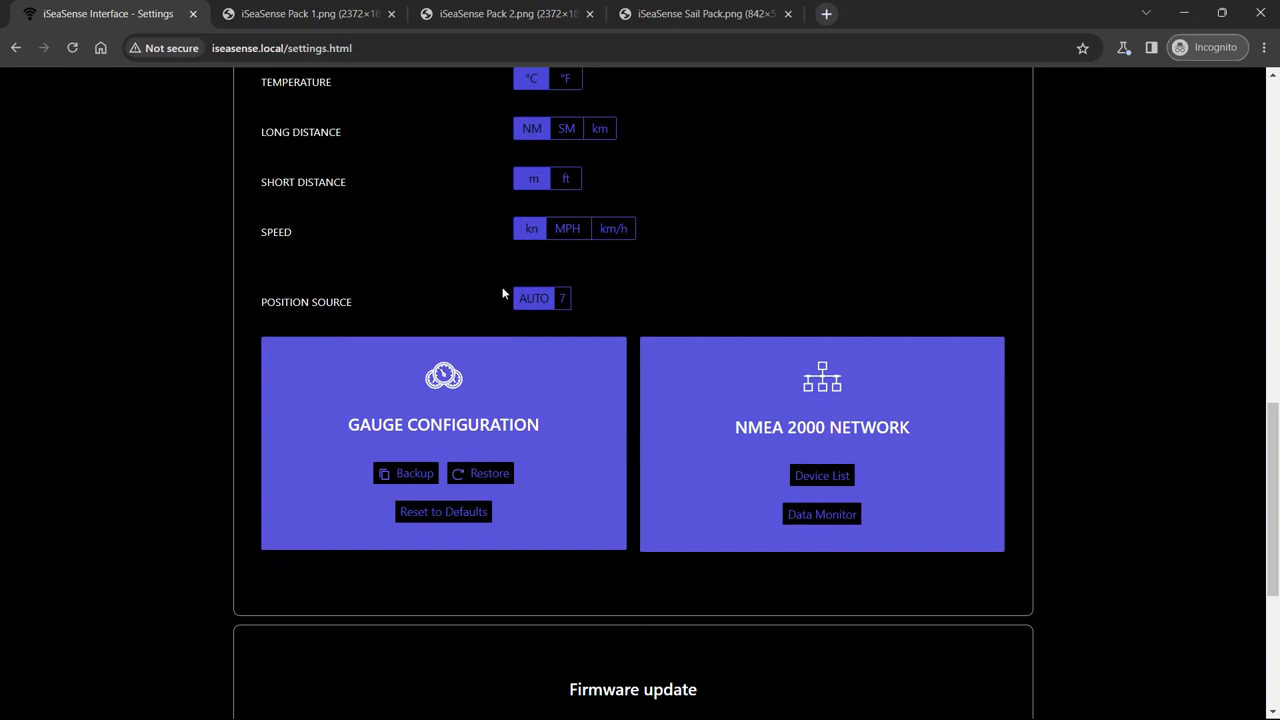
mouse_move(312, 316)
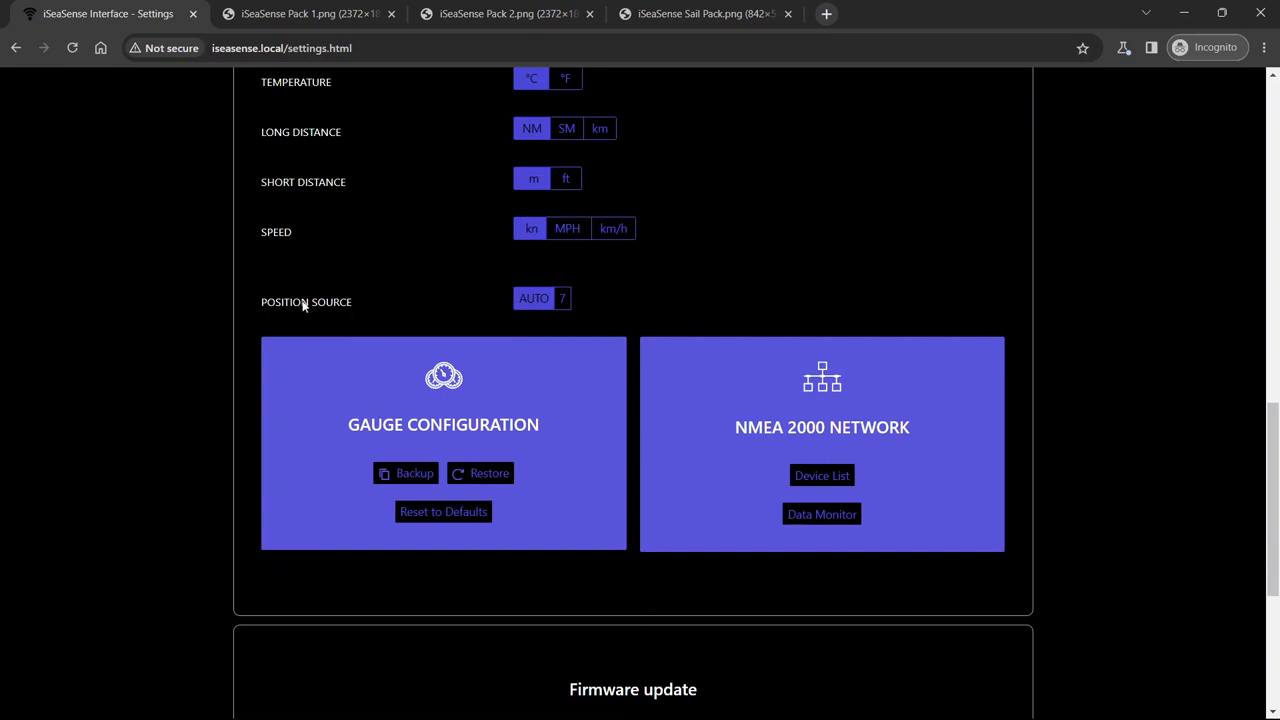
mouse_move(453, 320)
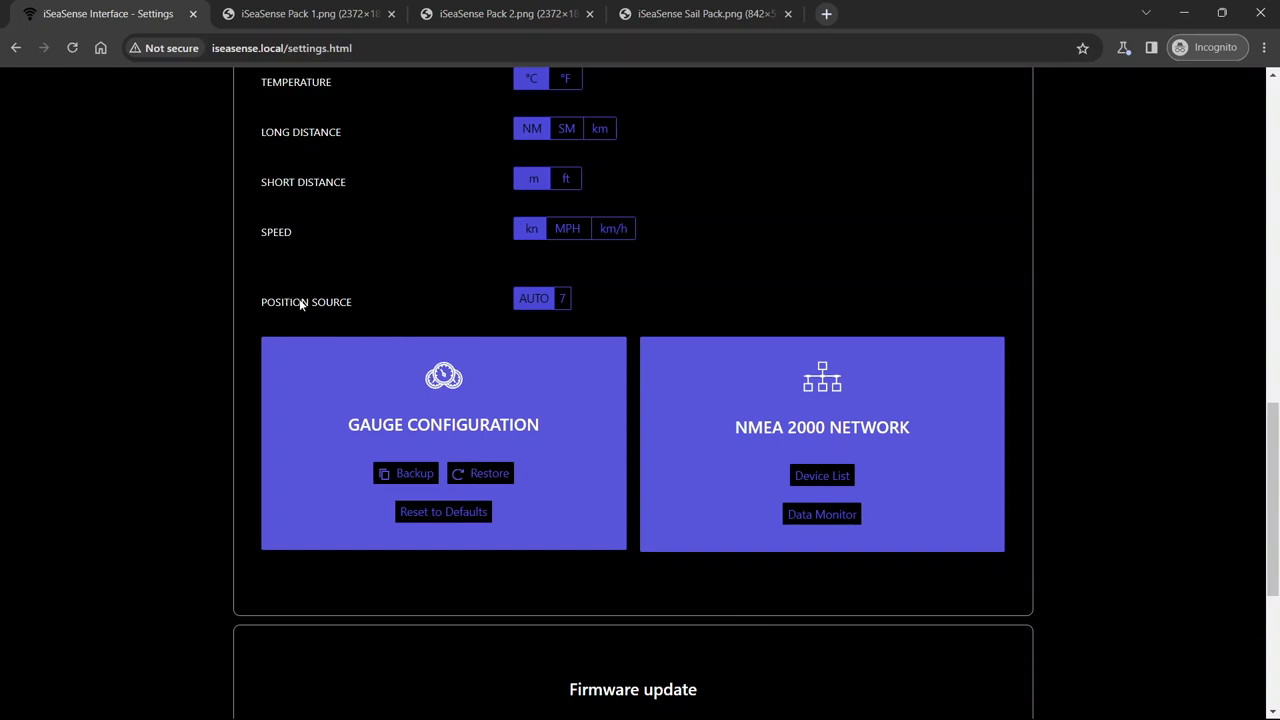
mouse_move(433, 267)
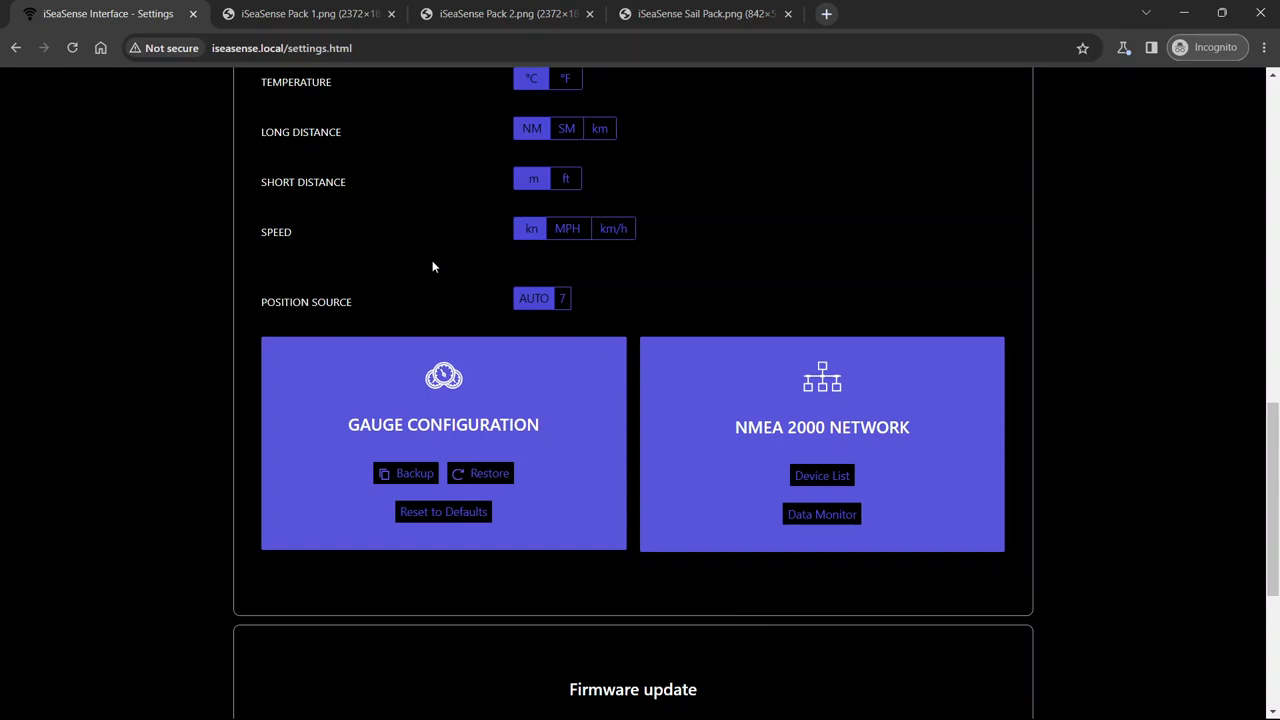
mouse_move(545, 330)
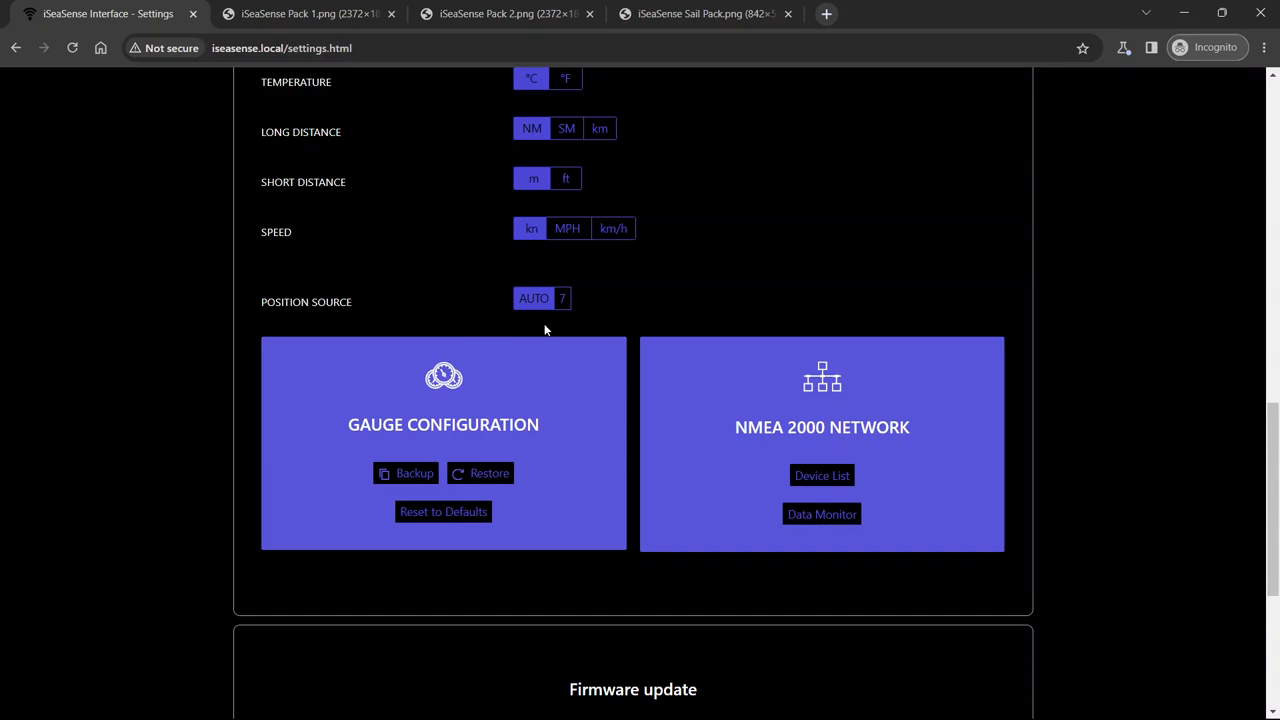
mouse_move(533, 298)
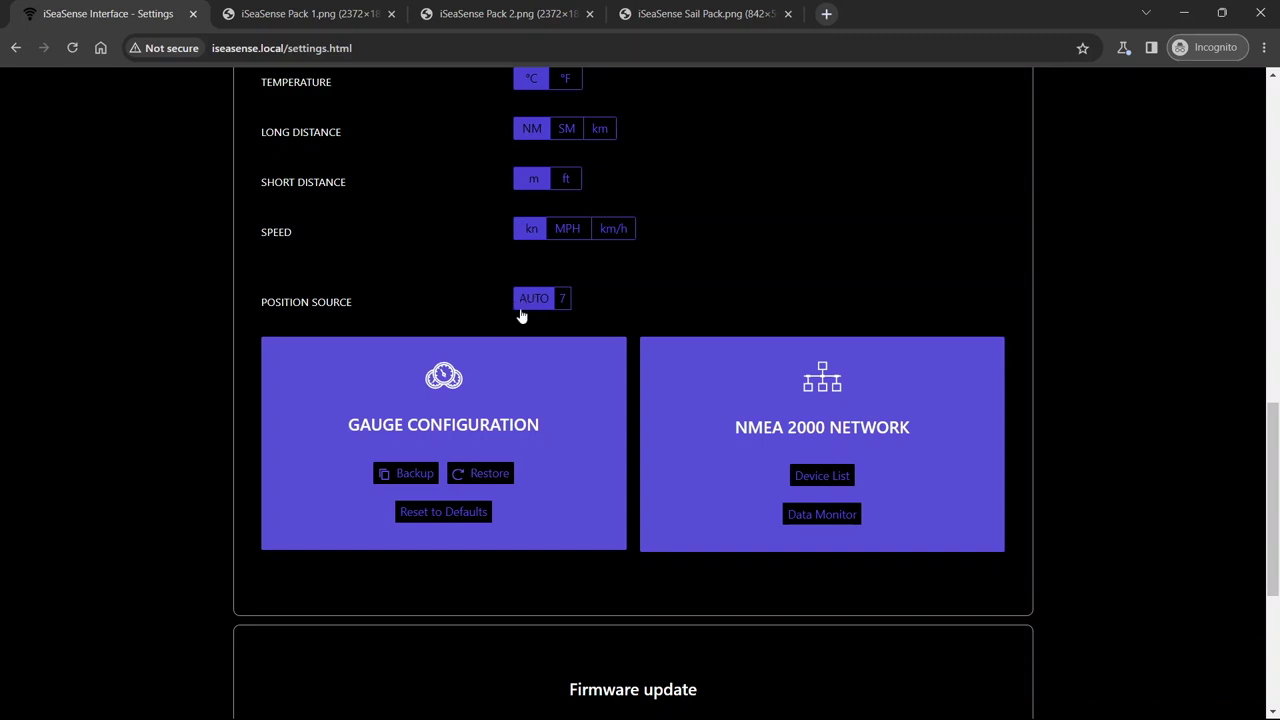
mouse_move(488, 310)
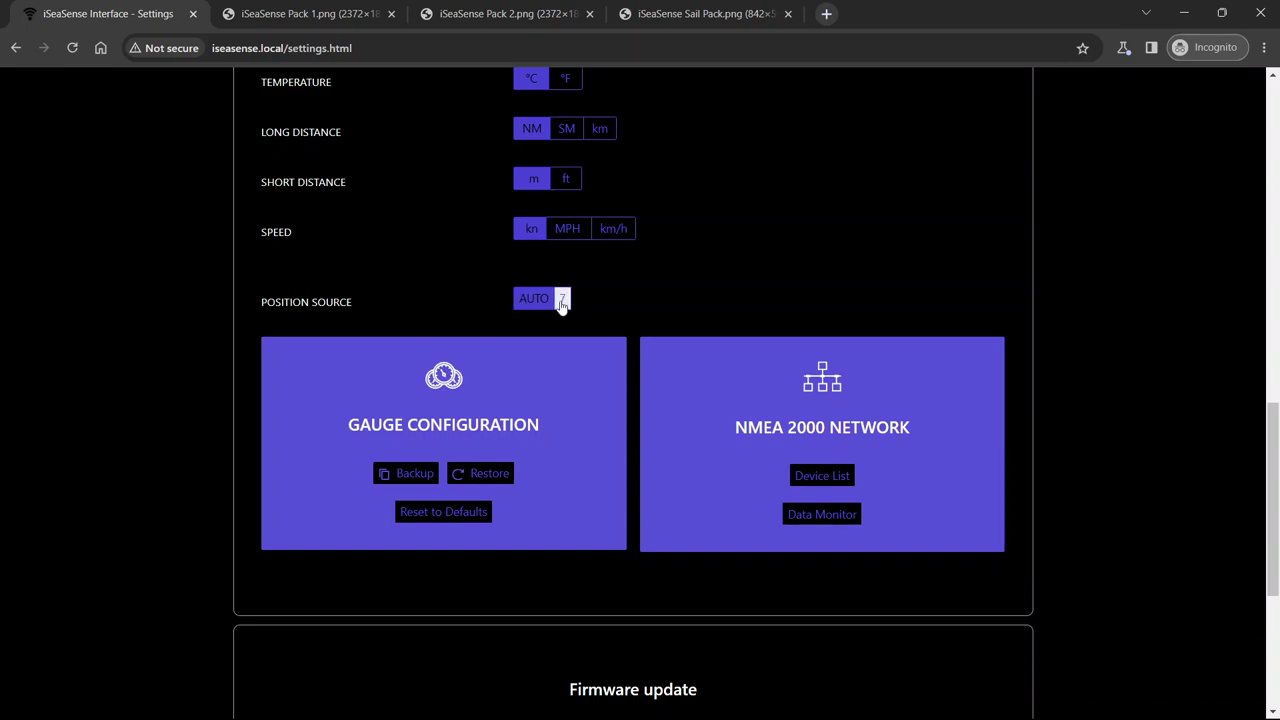
mouse_move(640, 390)
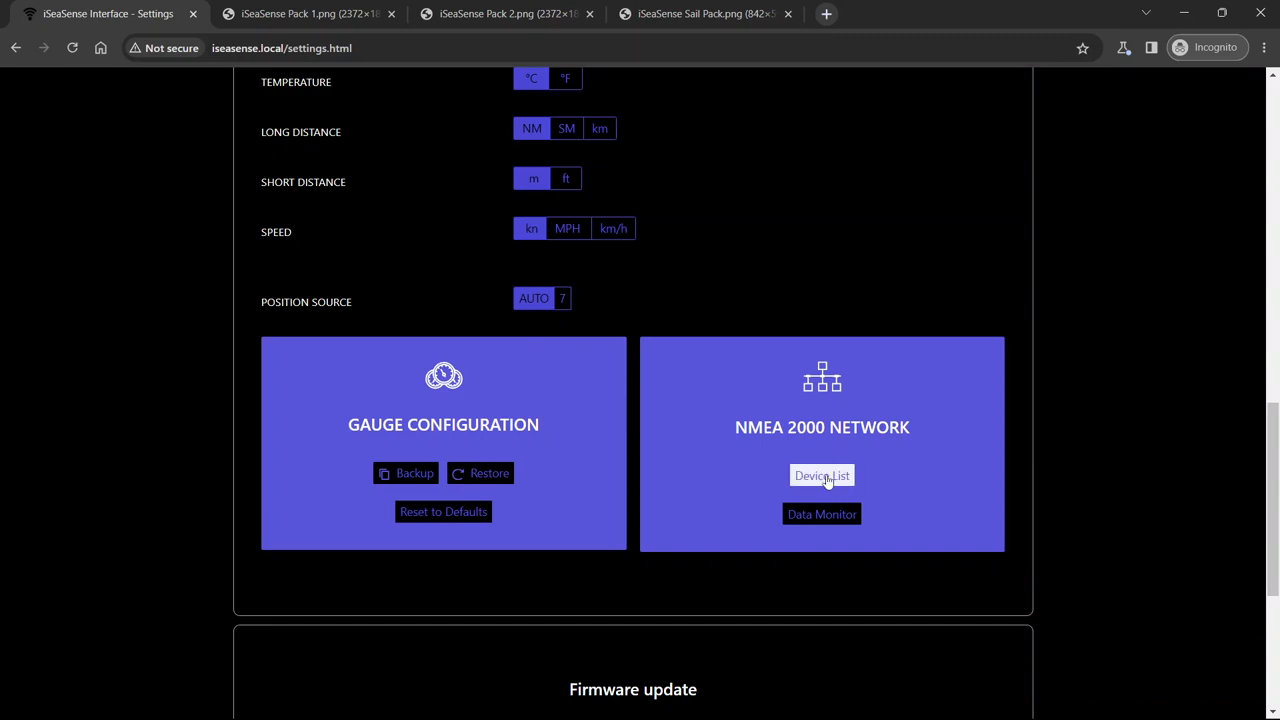
mouse_move(822, 476)
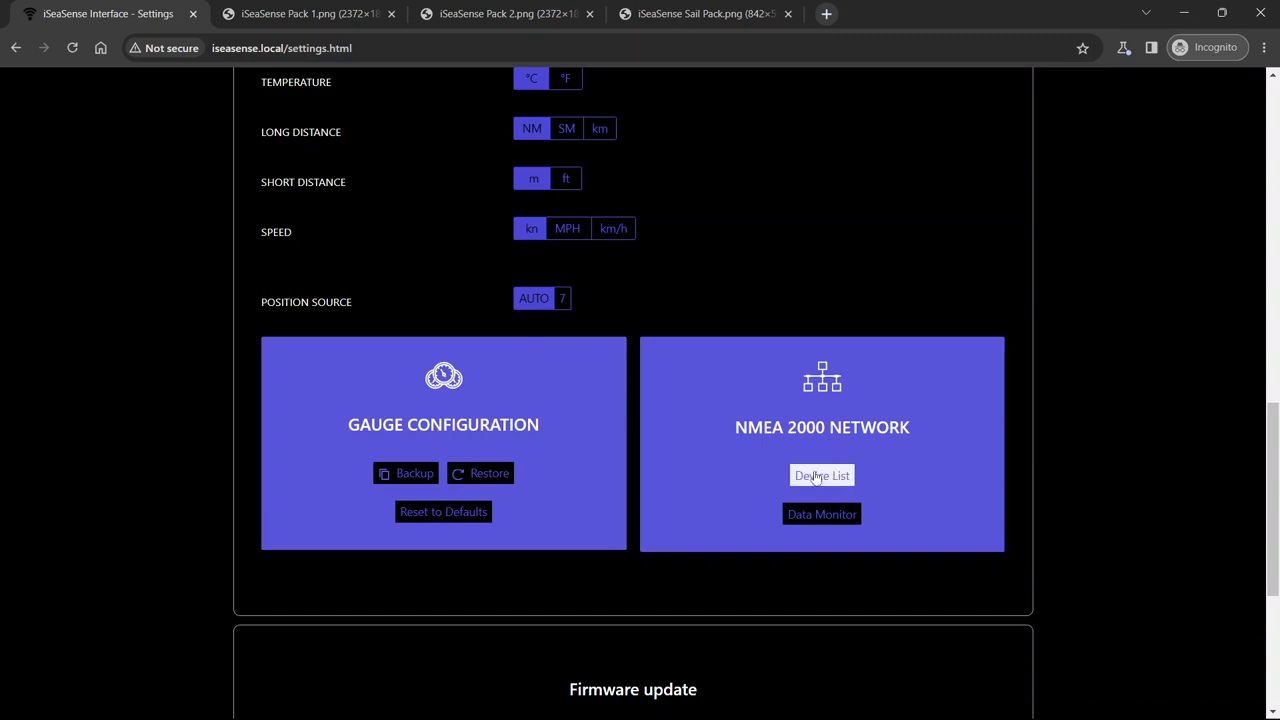
click(821, 475)
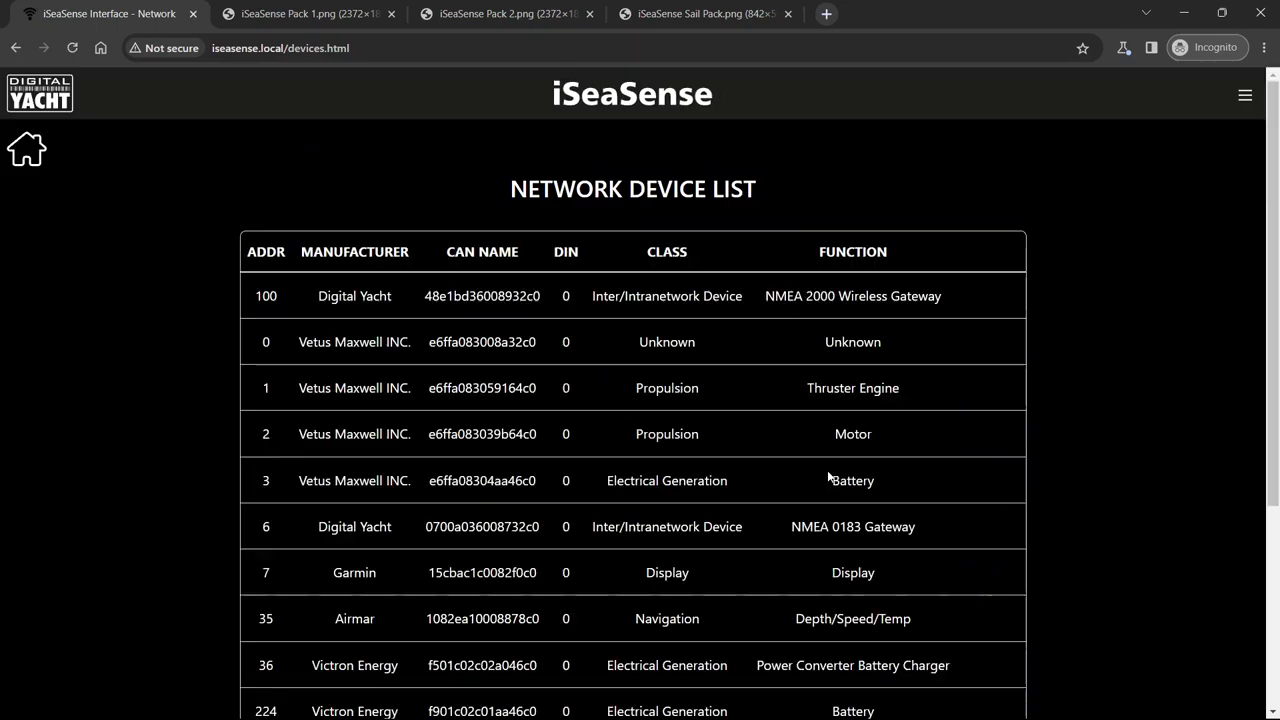
scroll(down, 3)
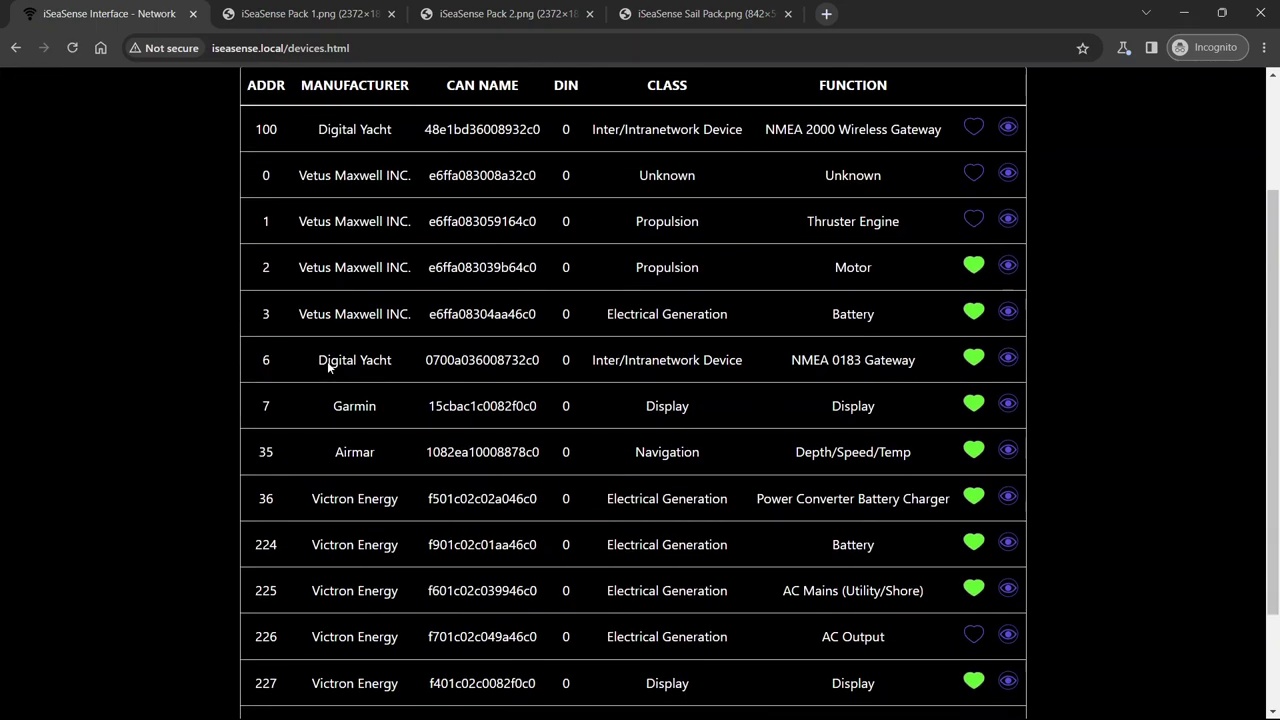
scroll(up, 3)
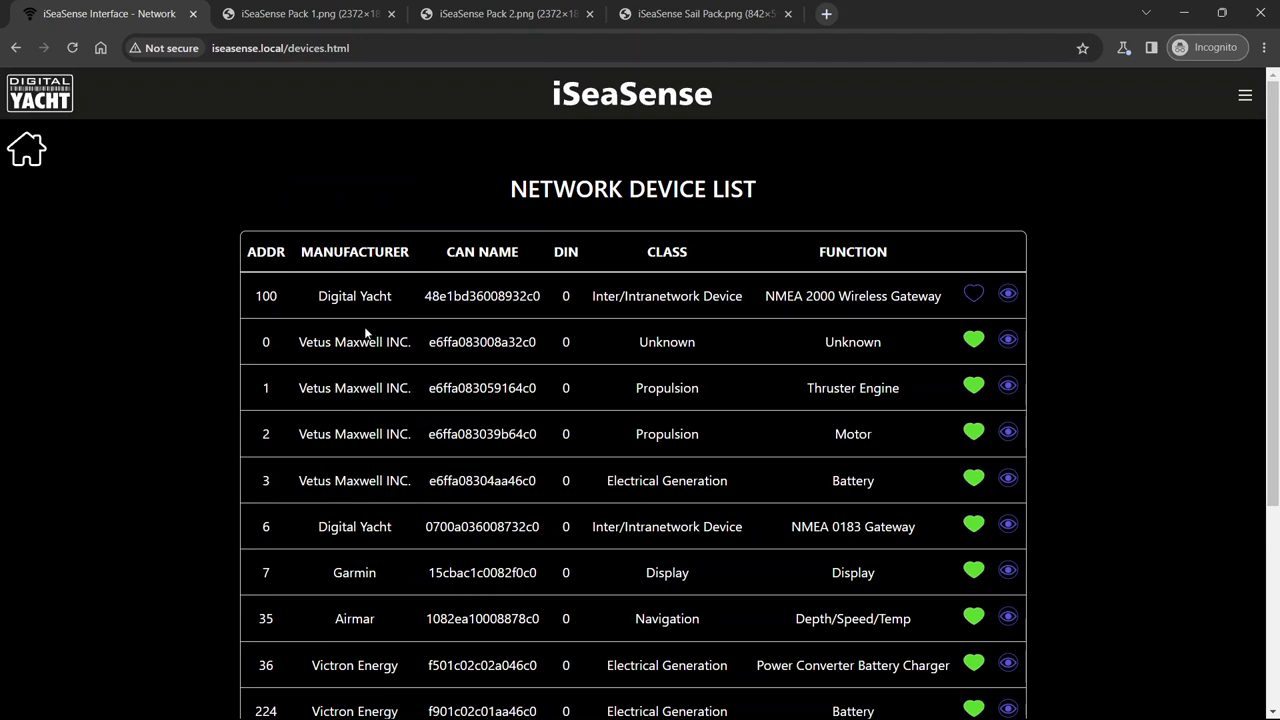
scroll(down, 3)
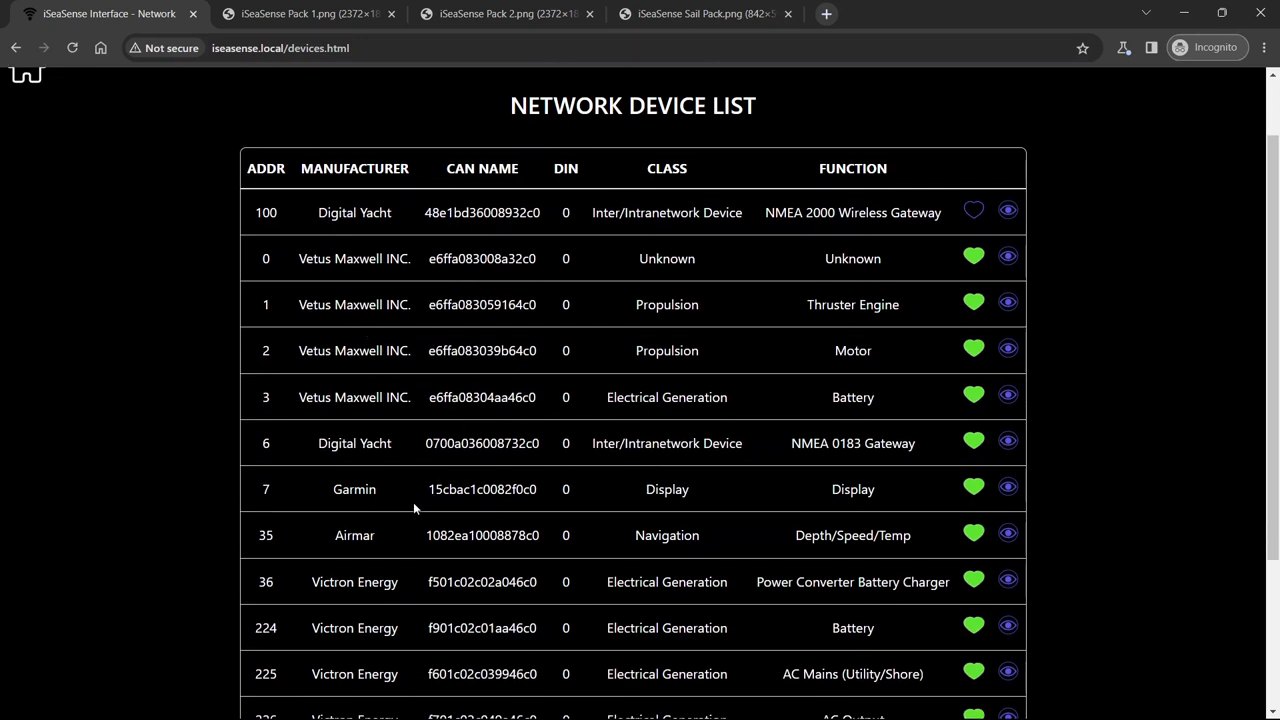
mouse_move(267, 492)
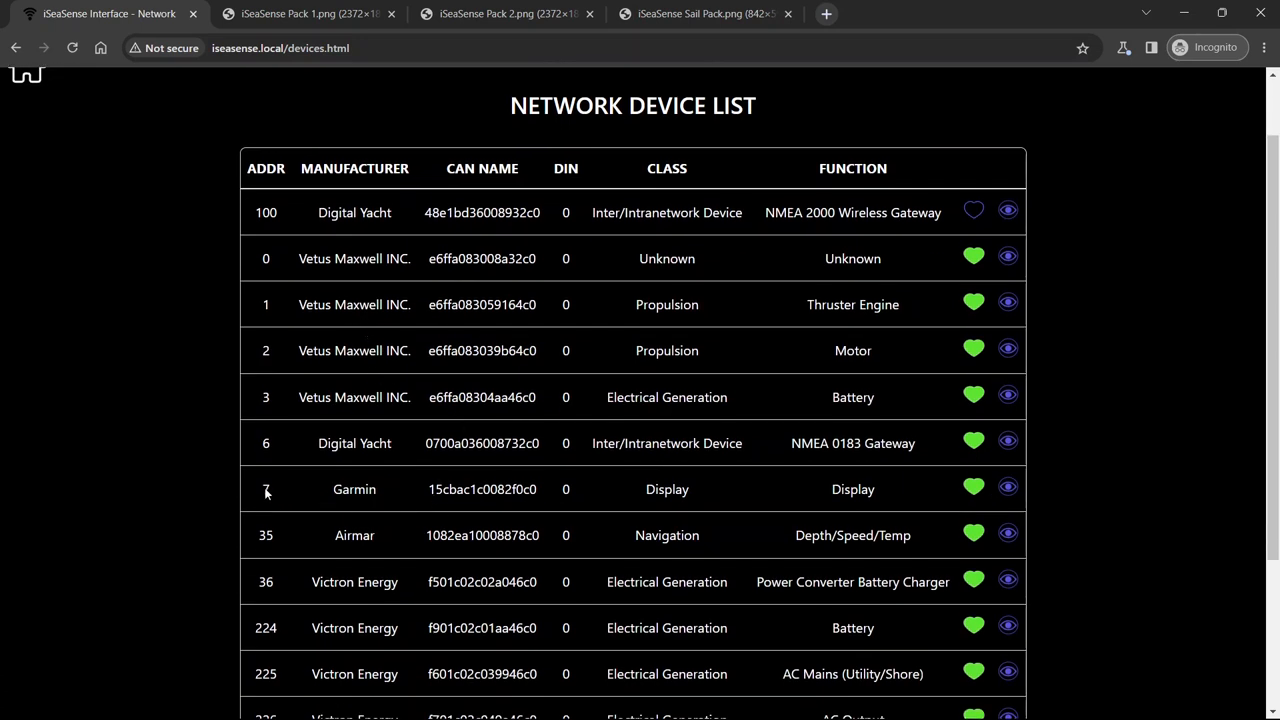
mouse_move(285, 499)
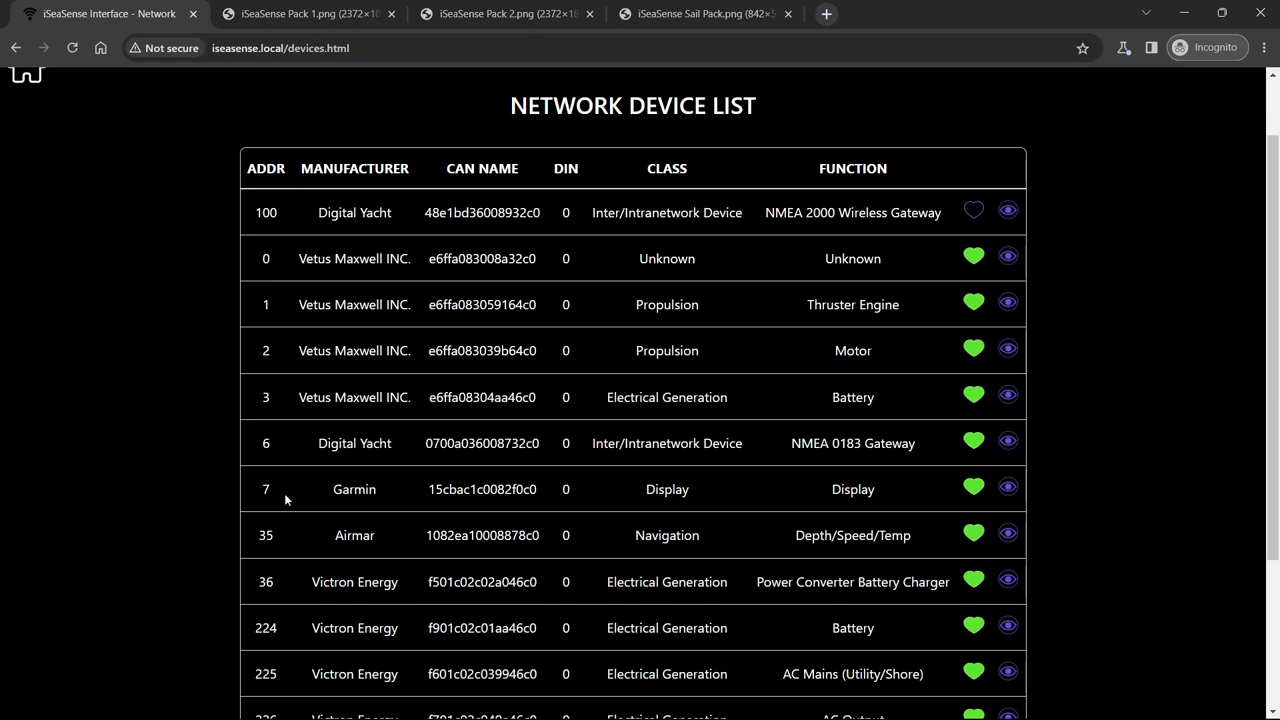
scroll(down, 3)
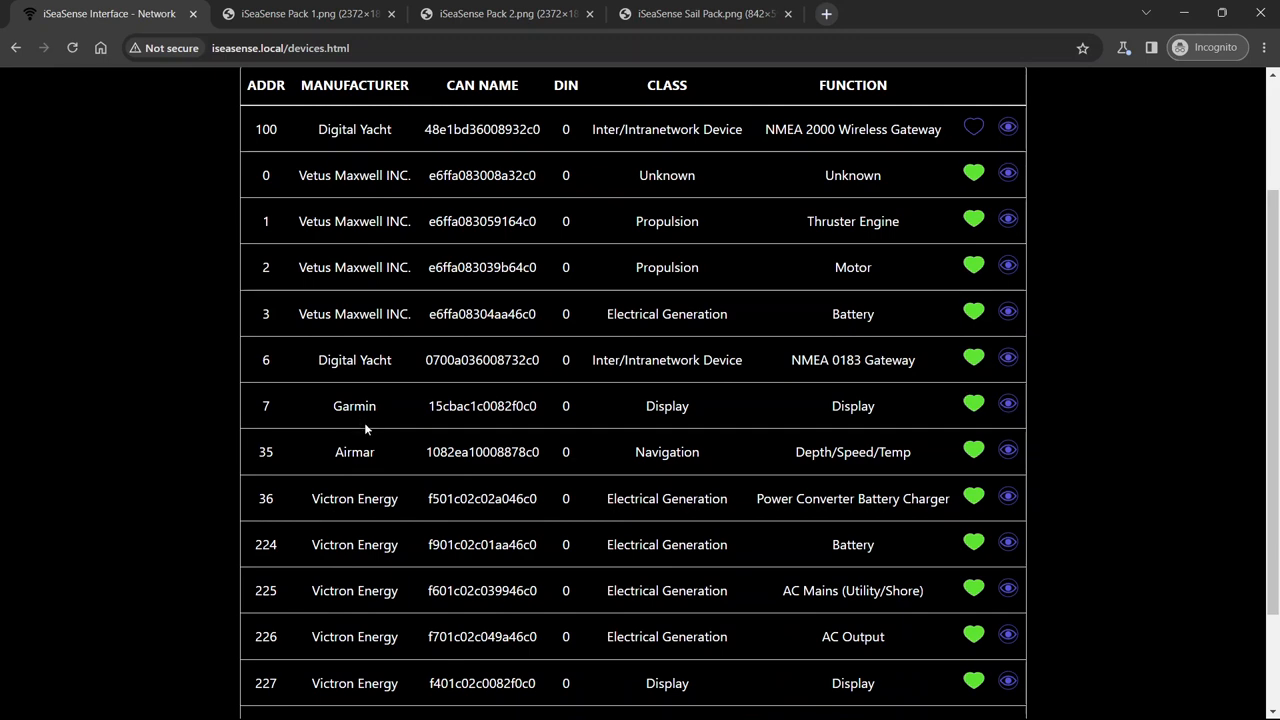
scroll(up, 3)
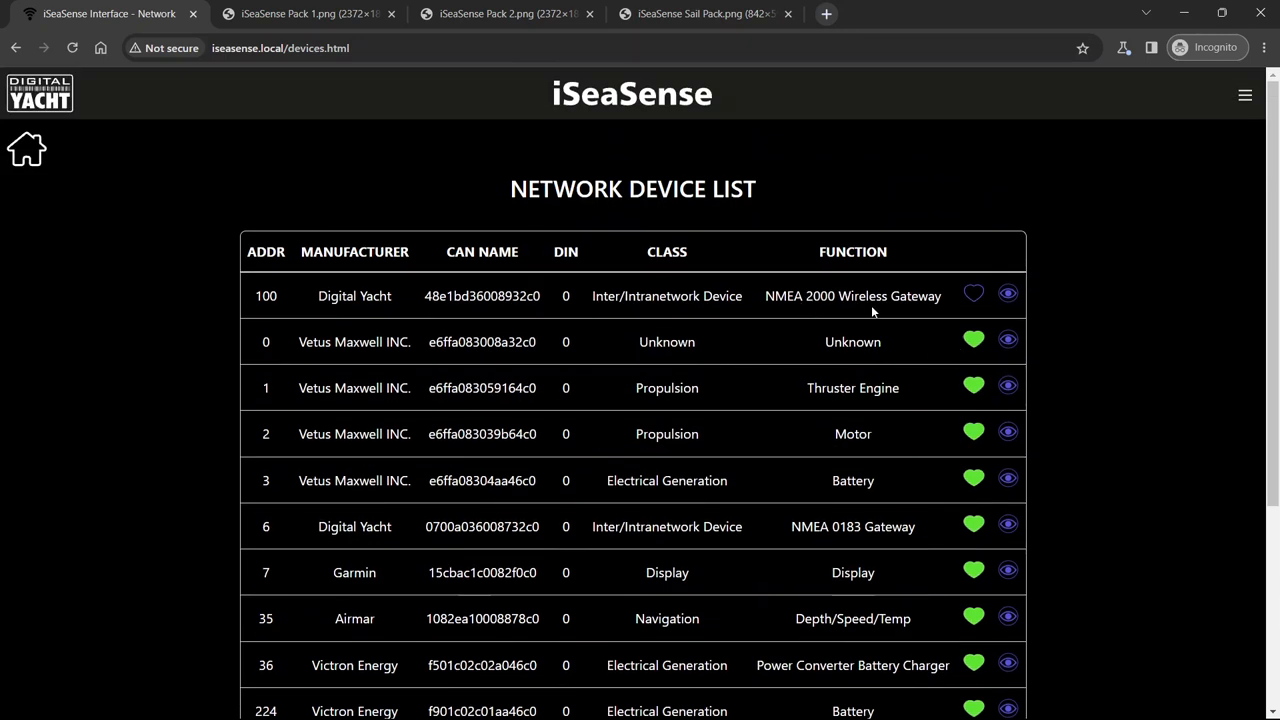
scroll(down, 3)
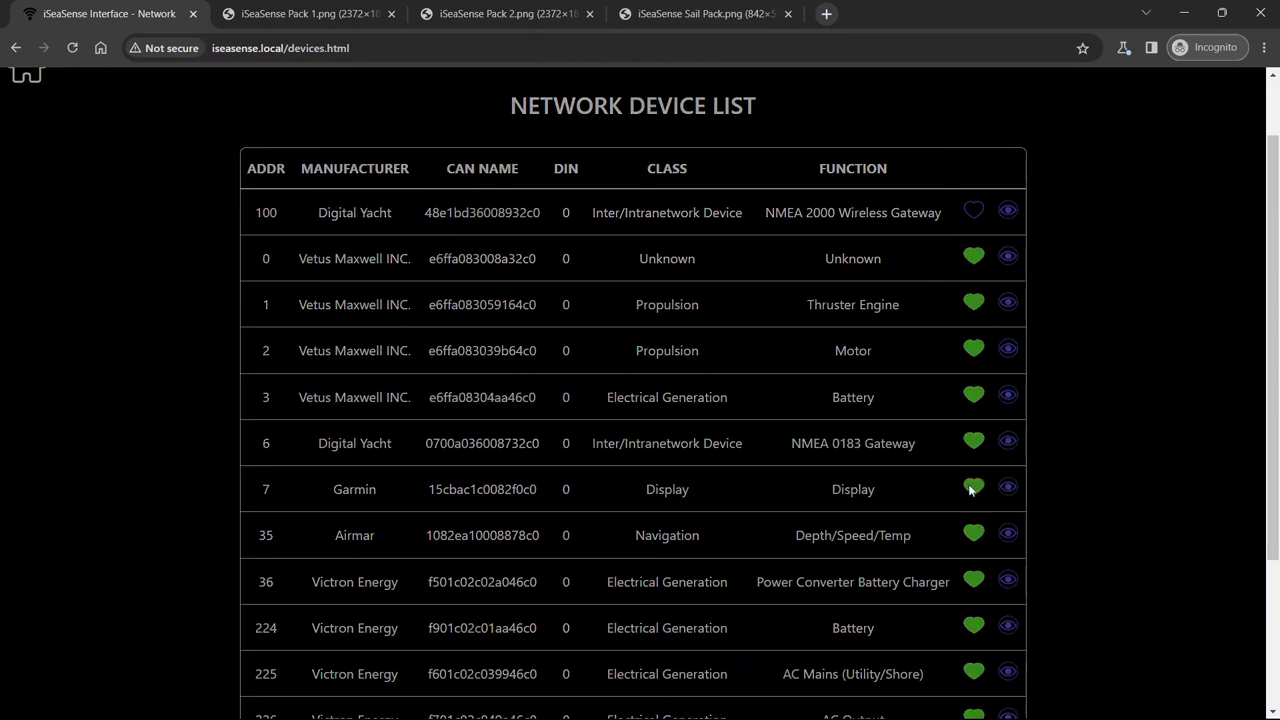
click(1008, 487)
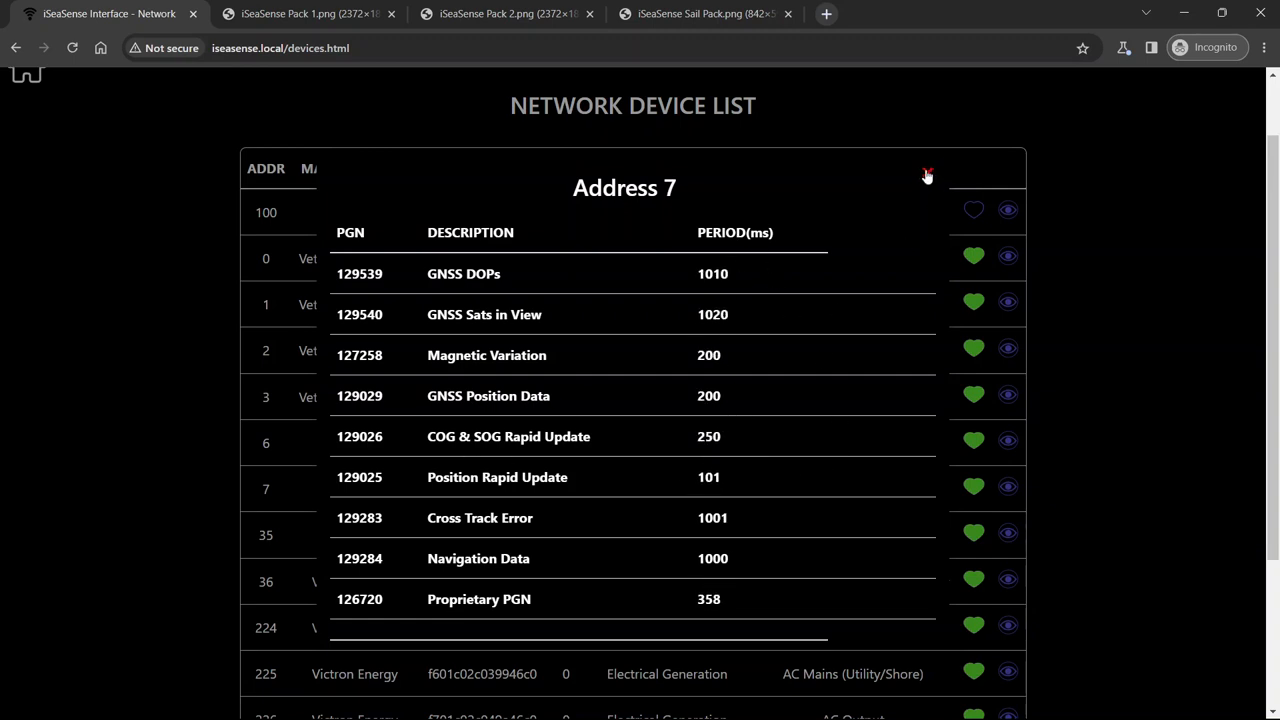
click(926, 172)
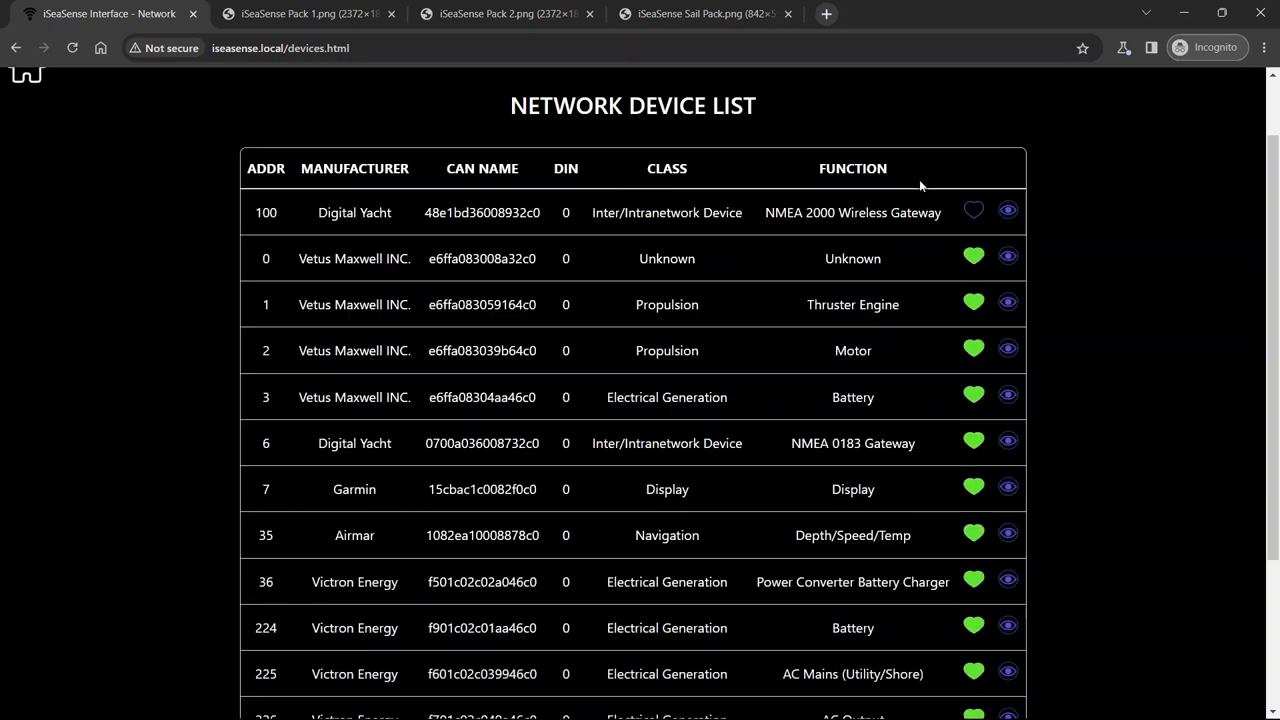
mouse_move(630, 418)
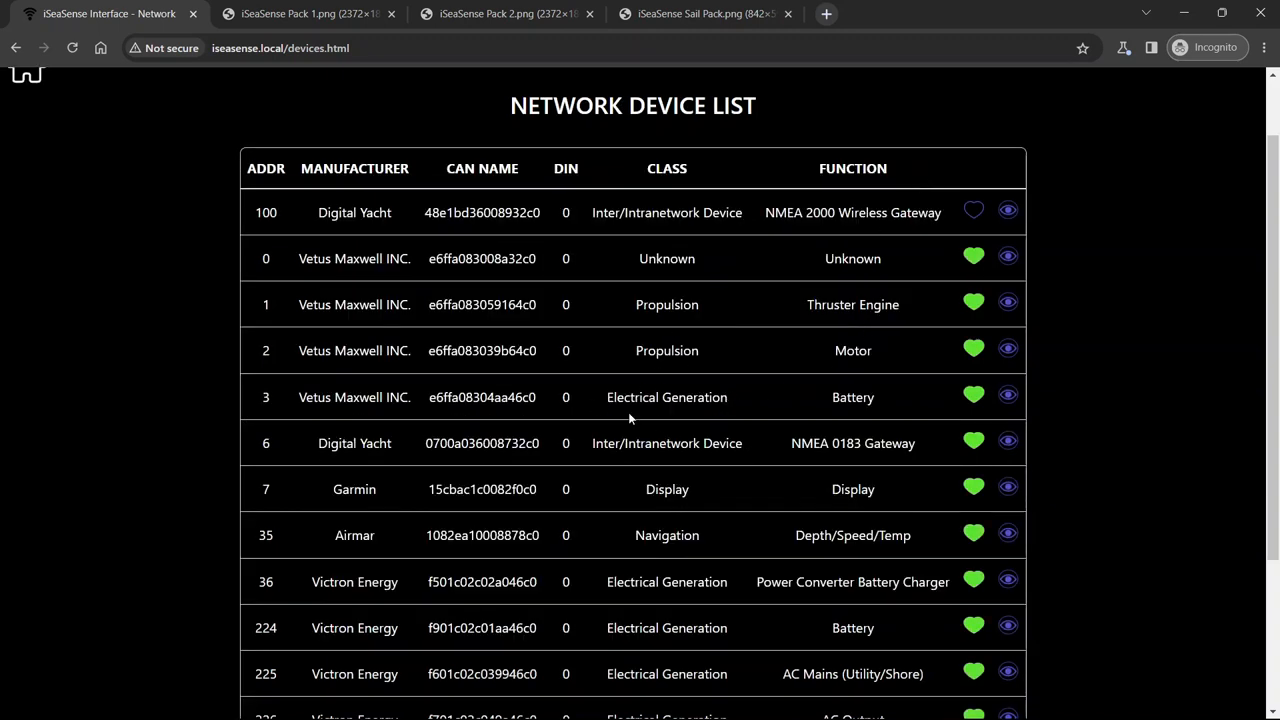
mouse_move(418, 468)
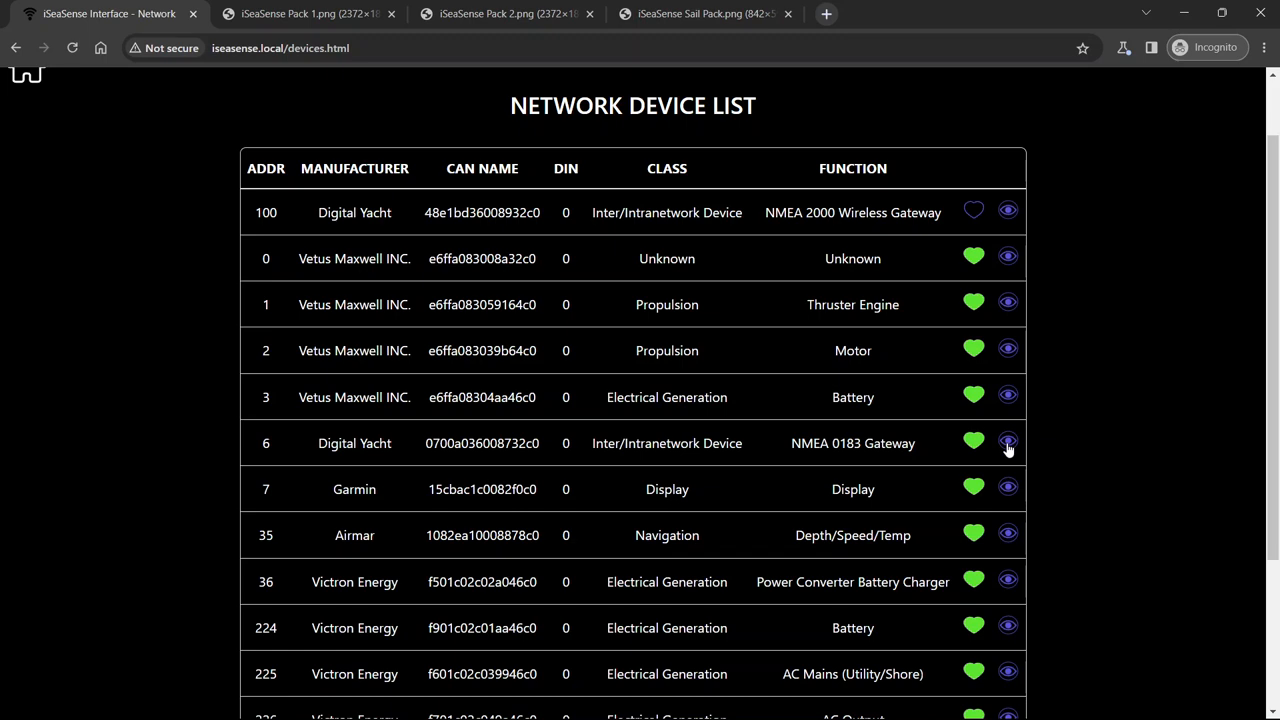
Open Product Info for the Digital Yacht gateway at address 6
click(1008, 443)
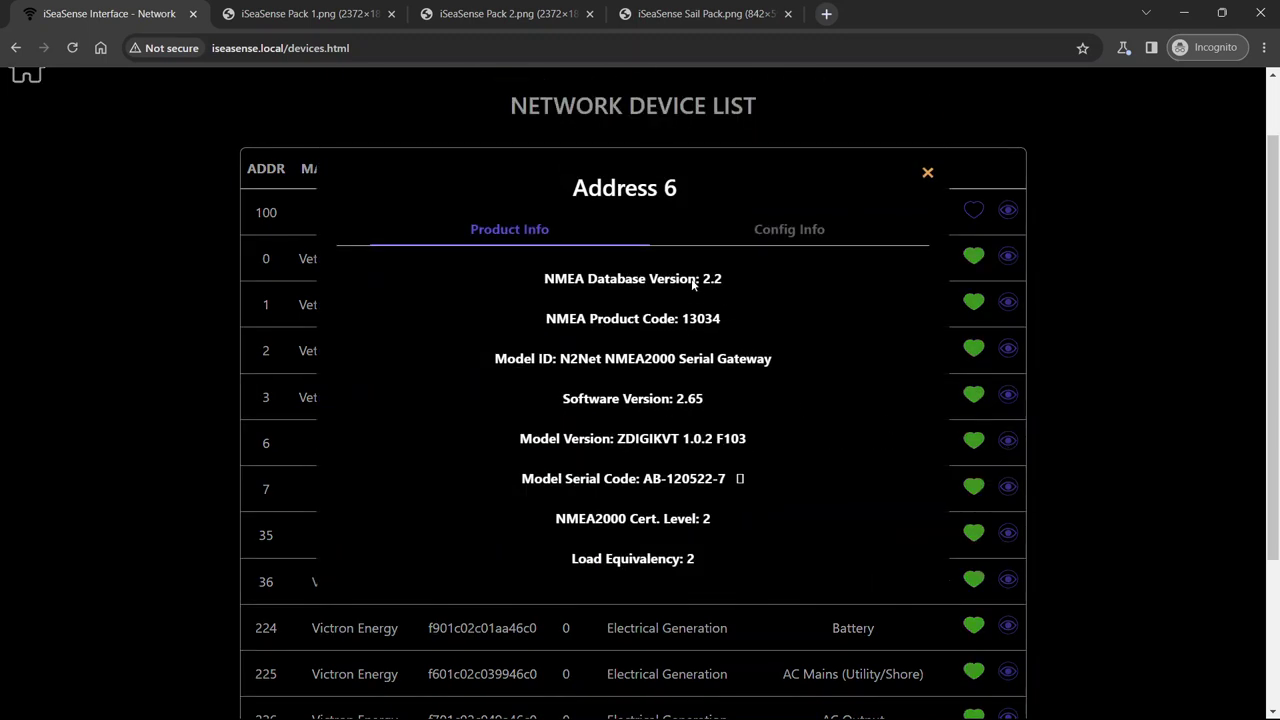
mouse_move(560, 450)
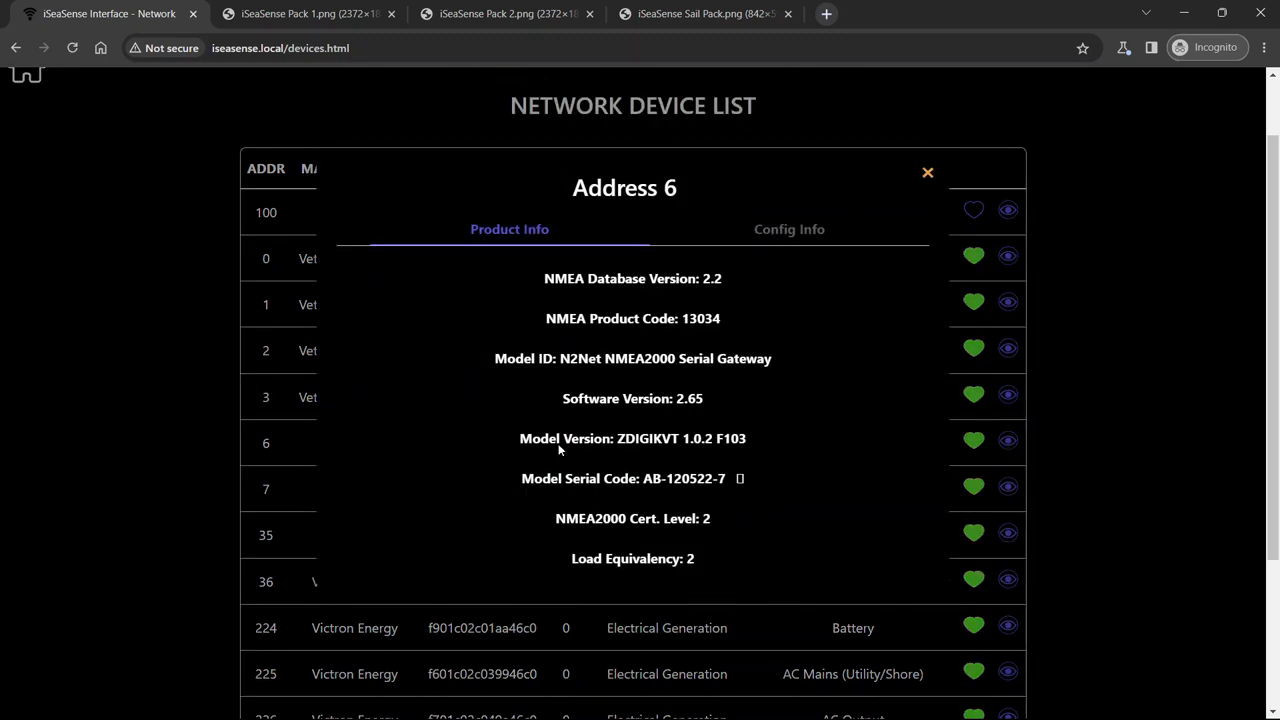
mouse_move(657, 340)
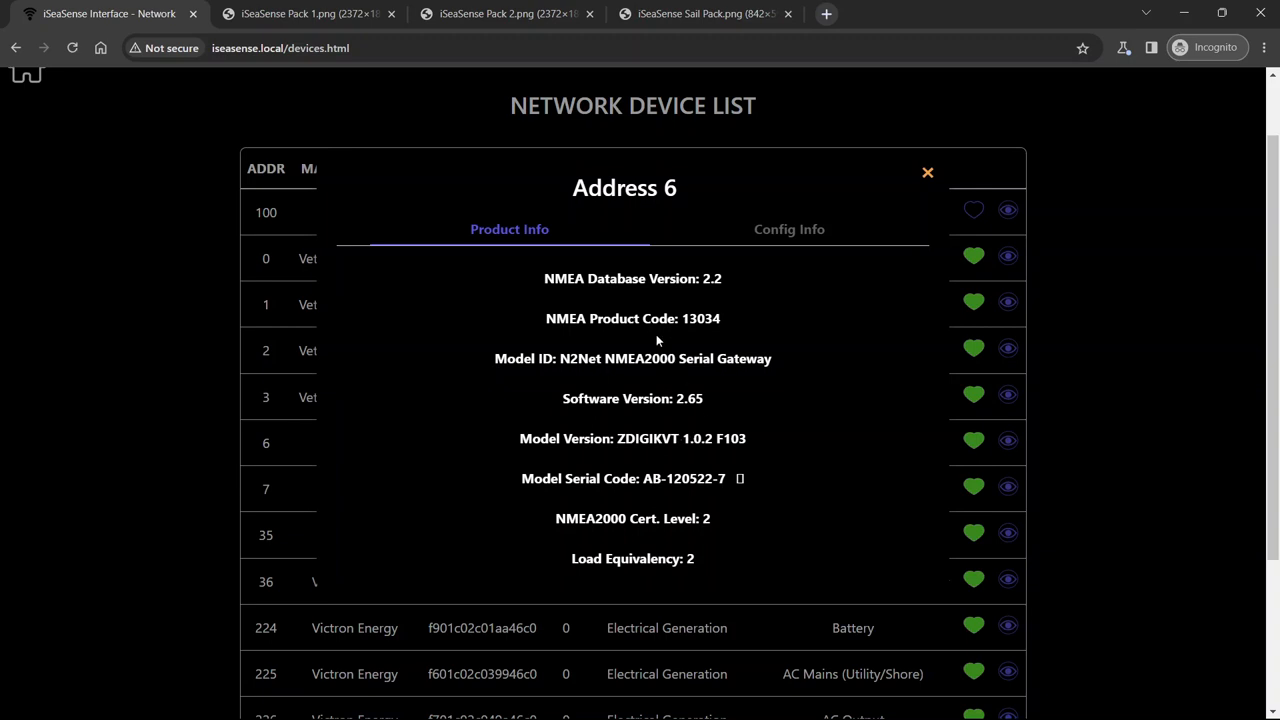
mouse_move(599, 352)
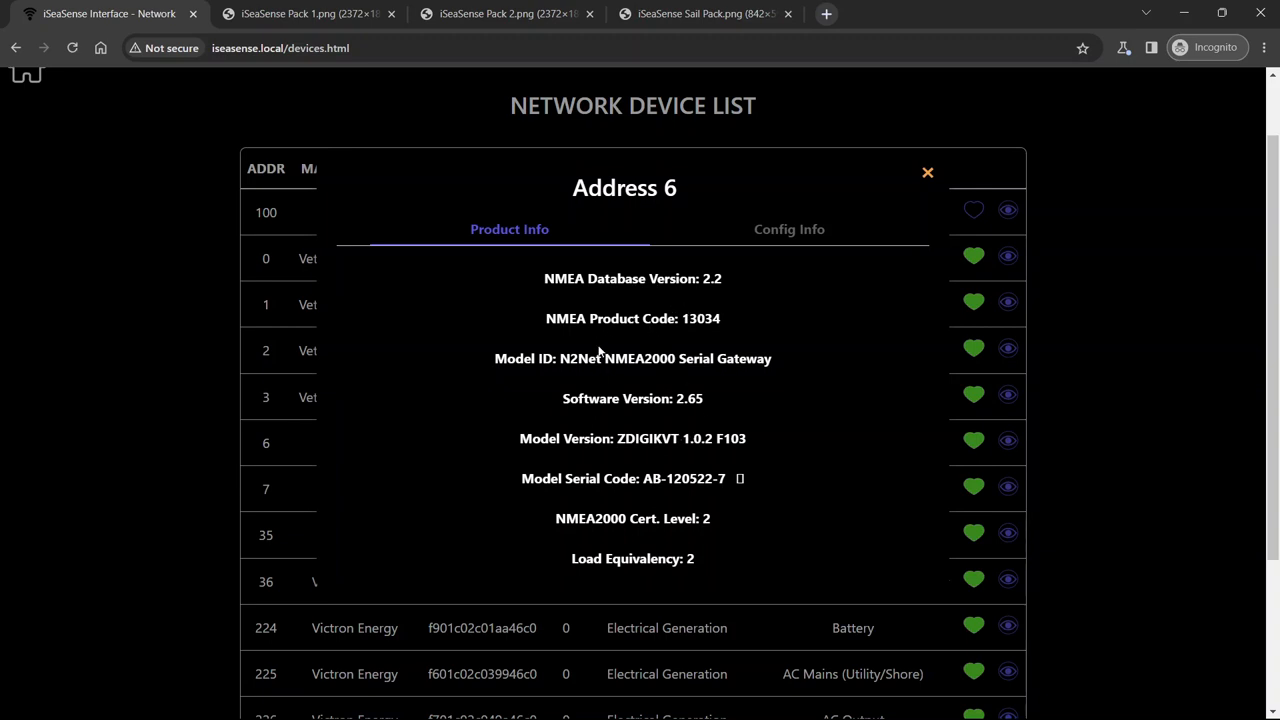
mouse_move(928, 173)
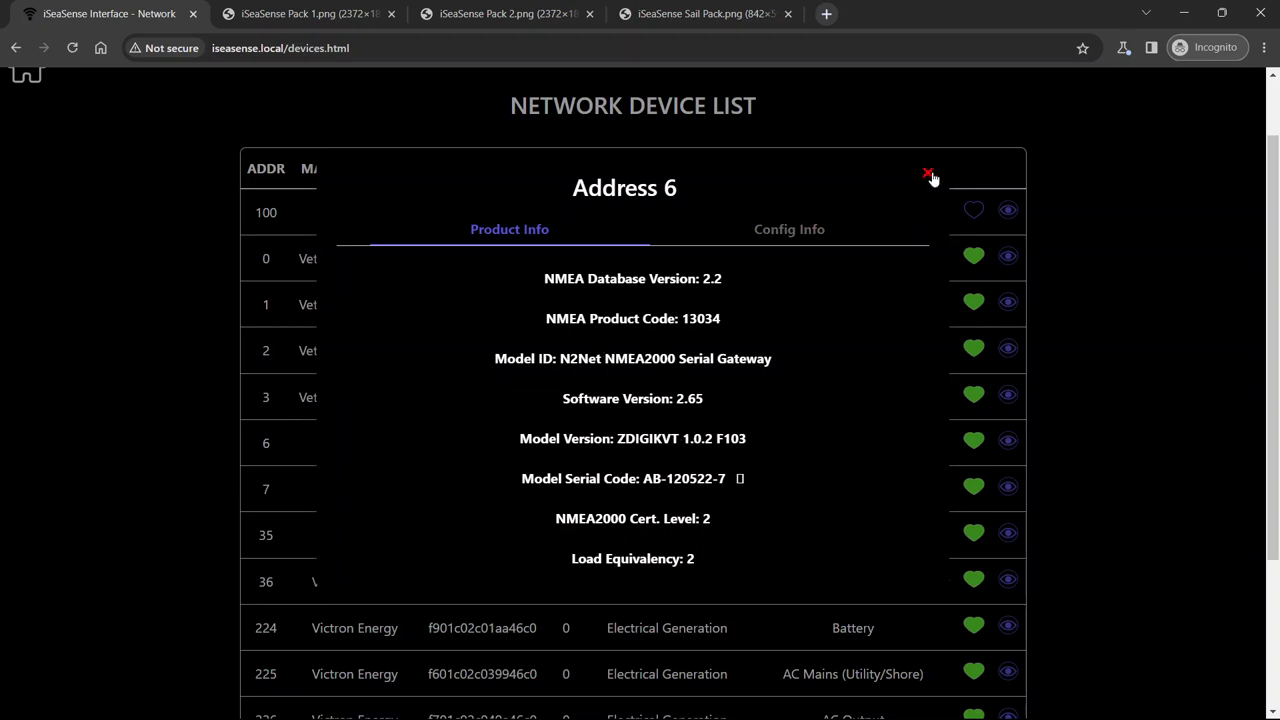
Close the address 6 Product Info popup and go to the home screen
click(928, 173)
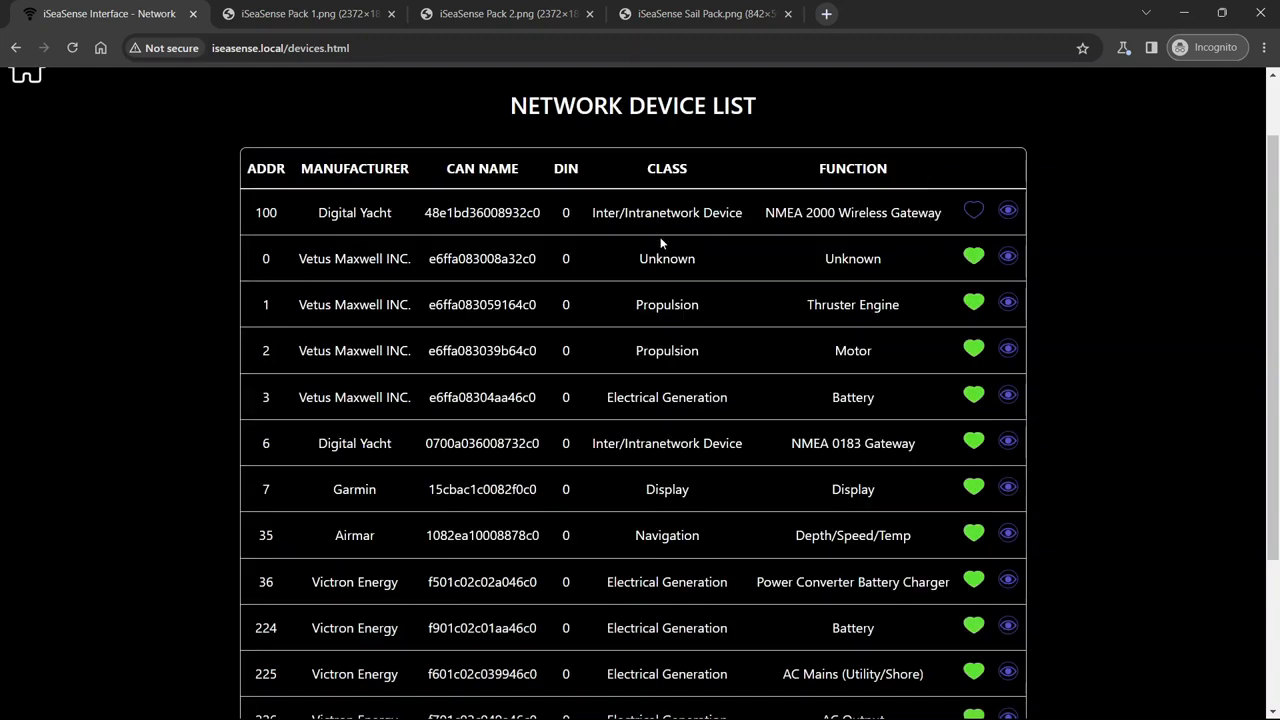
mouse_move(533, 447)
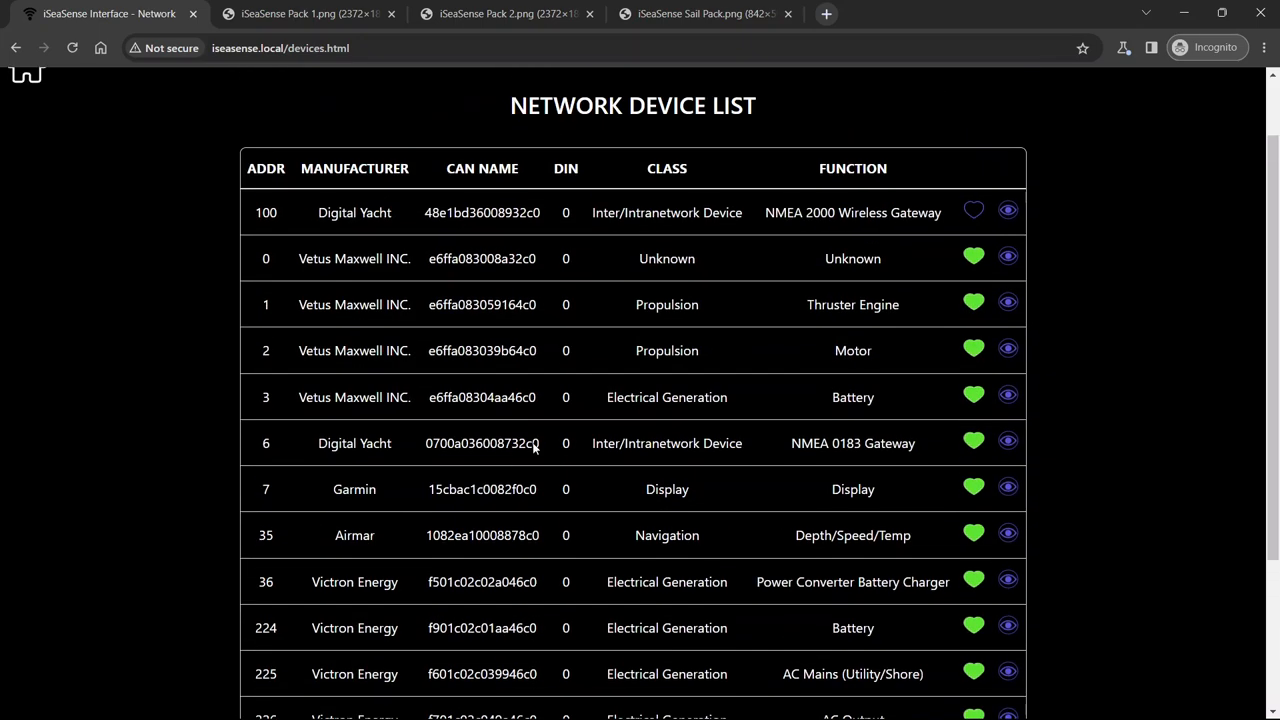
scroll(down, 3)
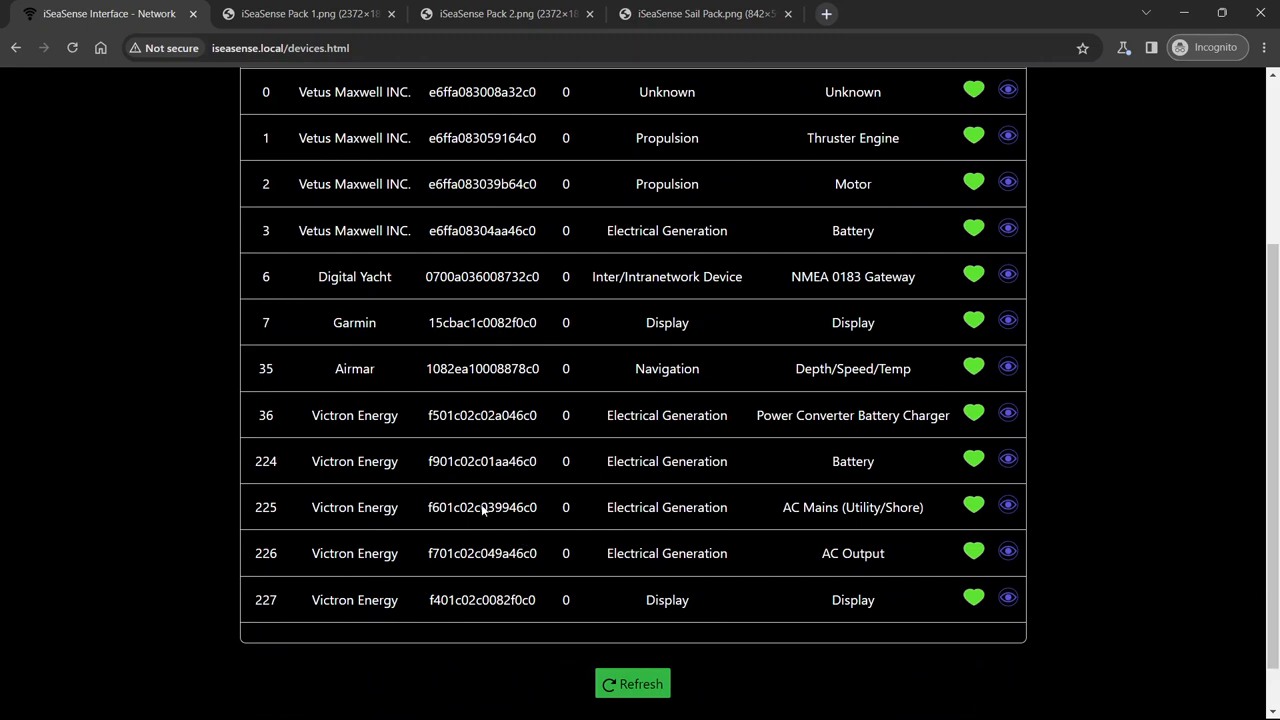
scroll(up, 3)
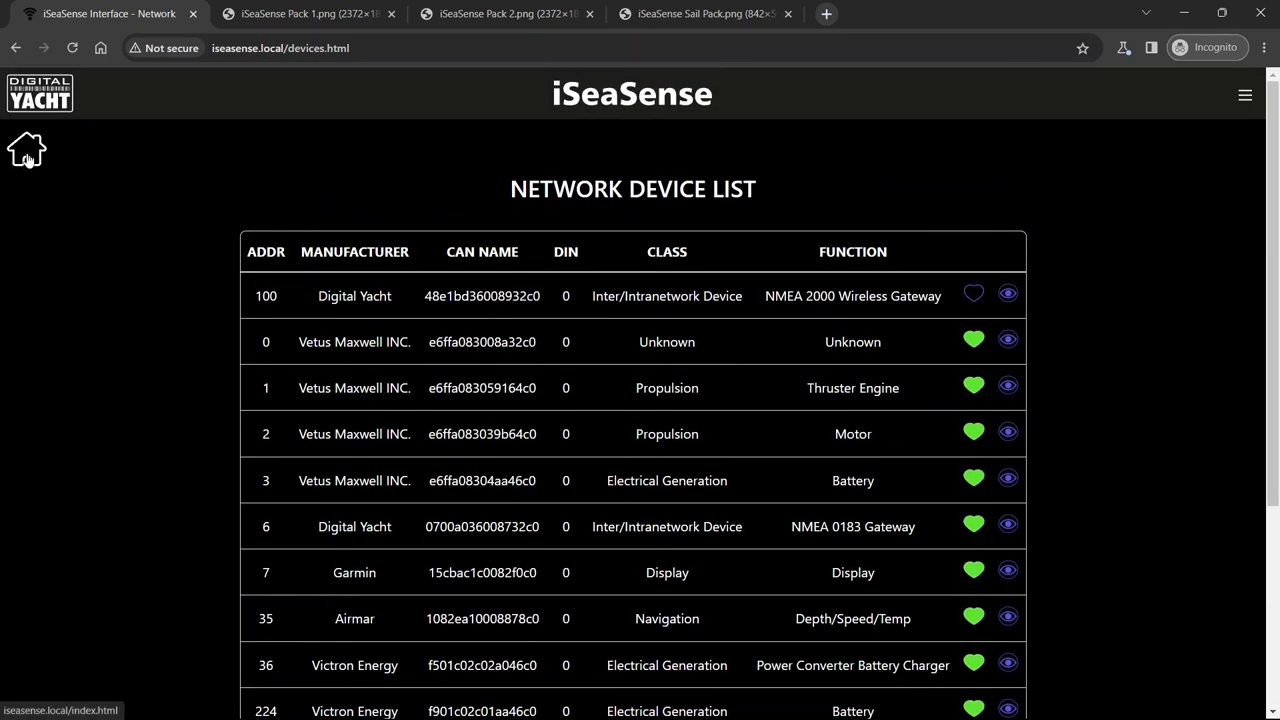
click(27, 148)
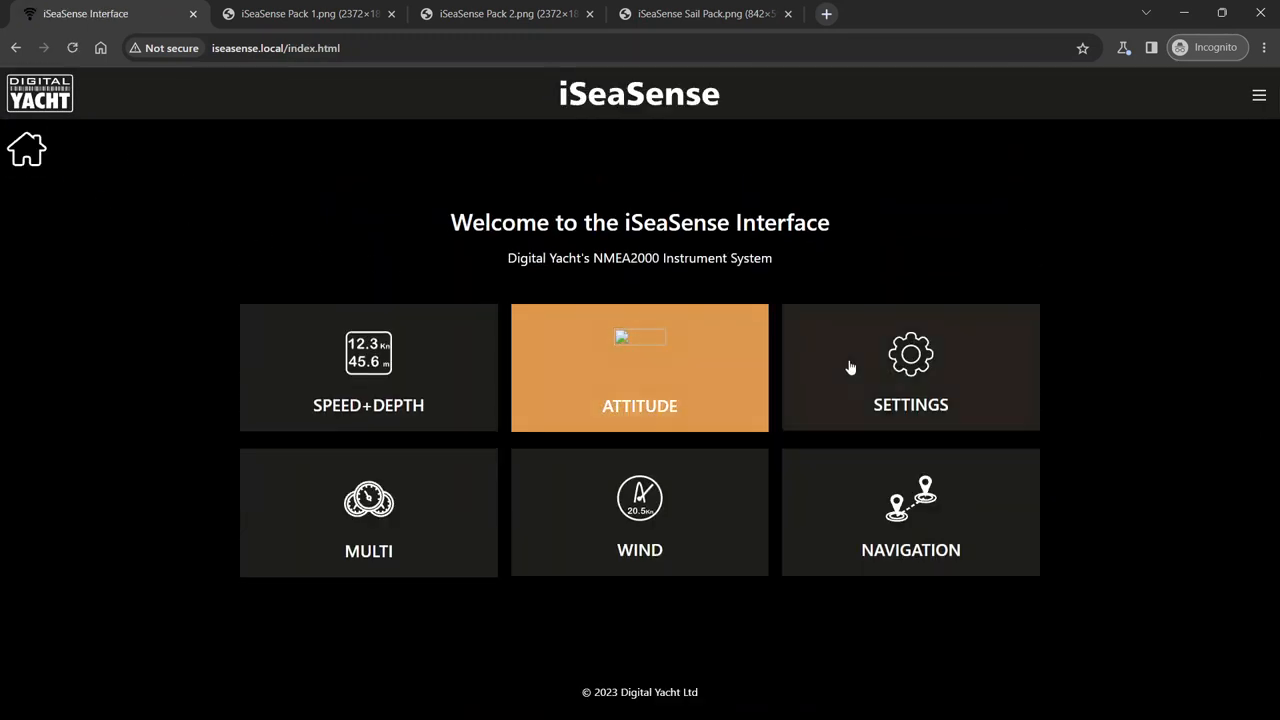
click(910, 367)
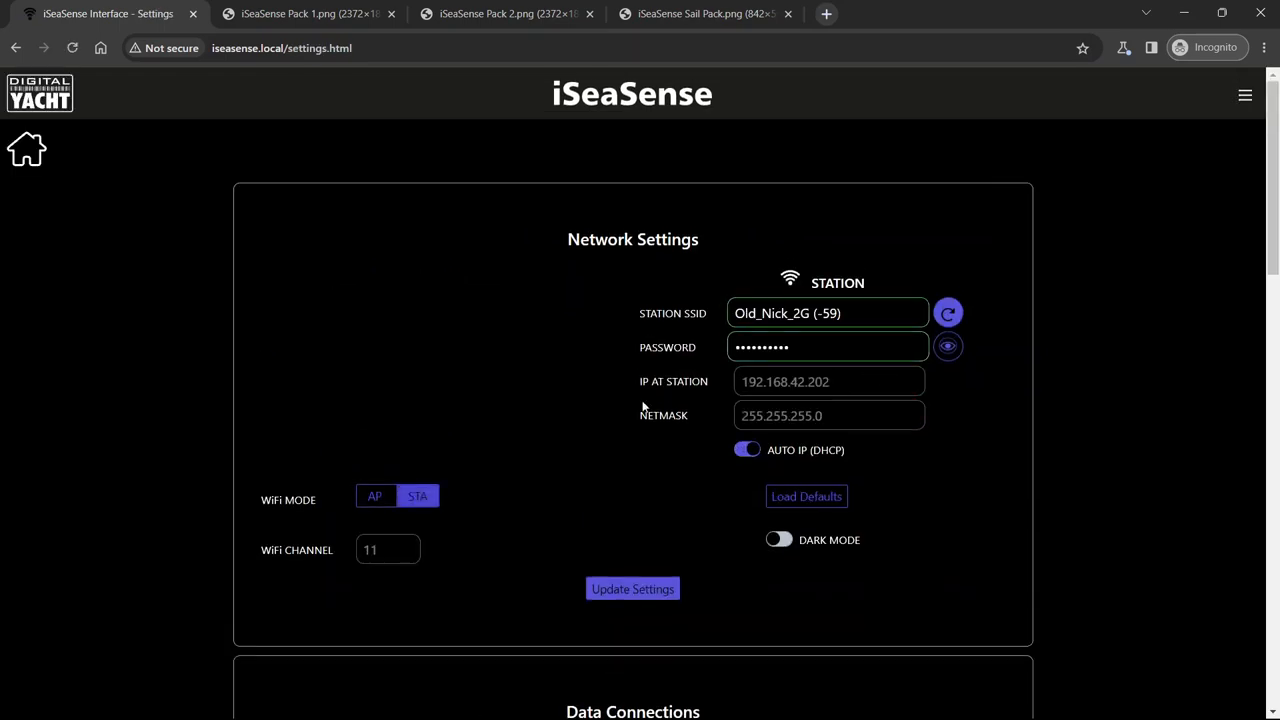
scroll(down, 3)
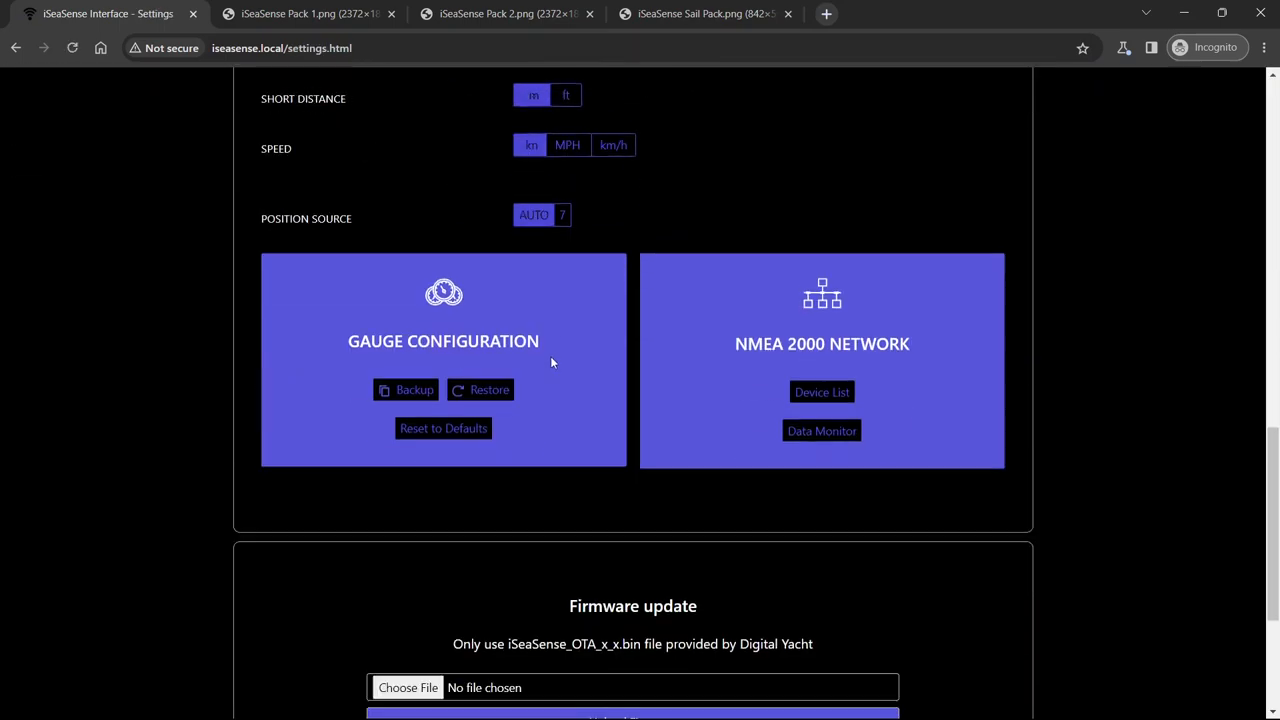
mouse_move(343, 340)
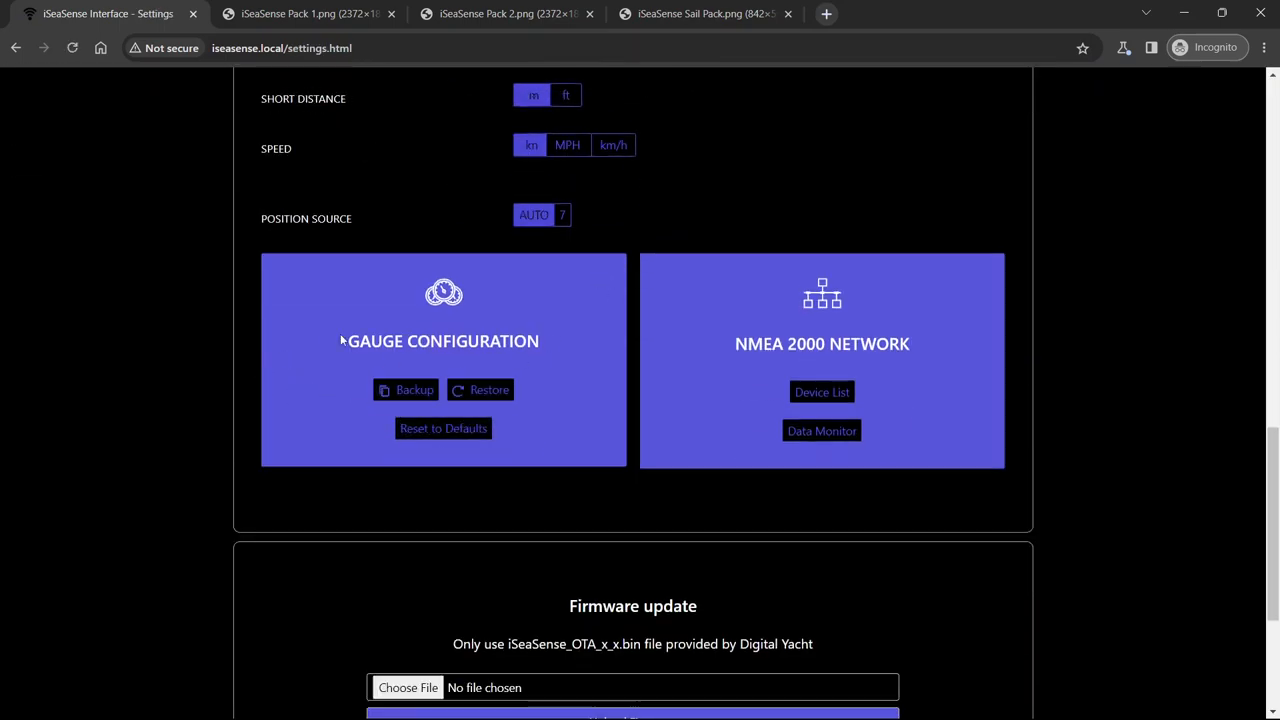
mouse_move(566, 347)
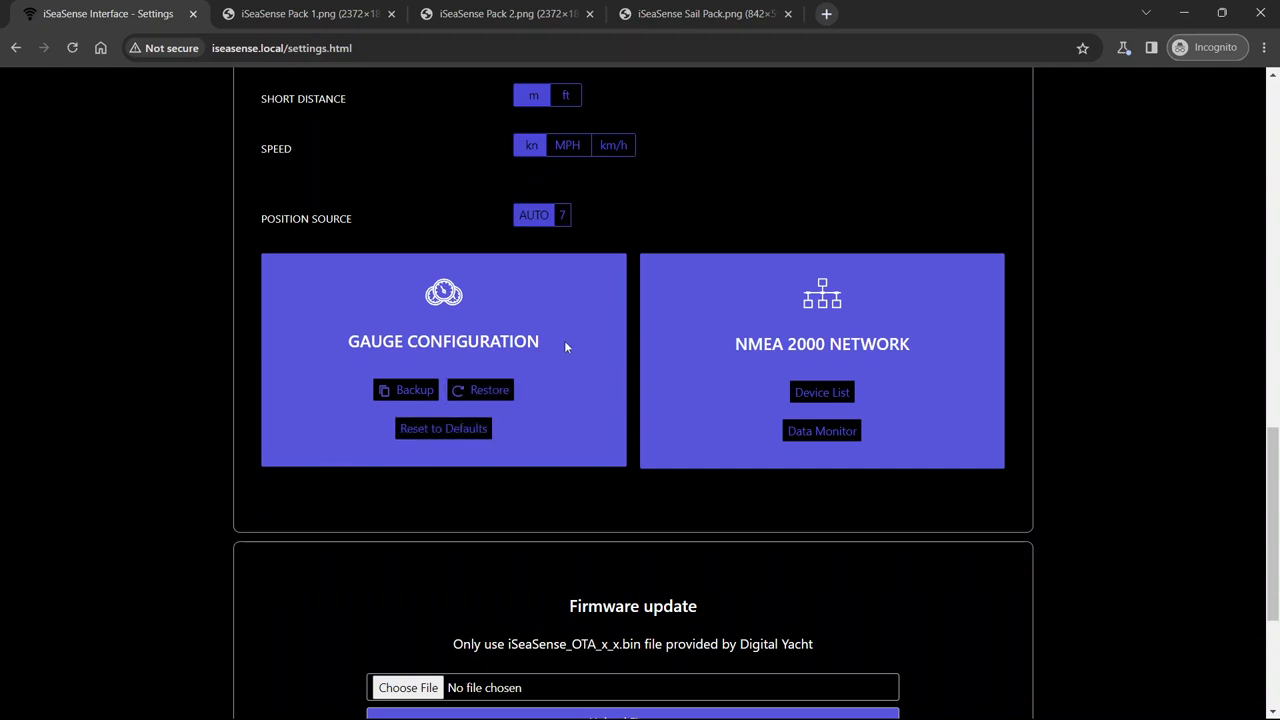
mouse_move(479, 304)
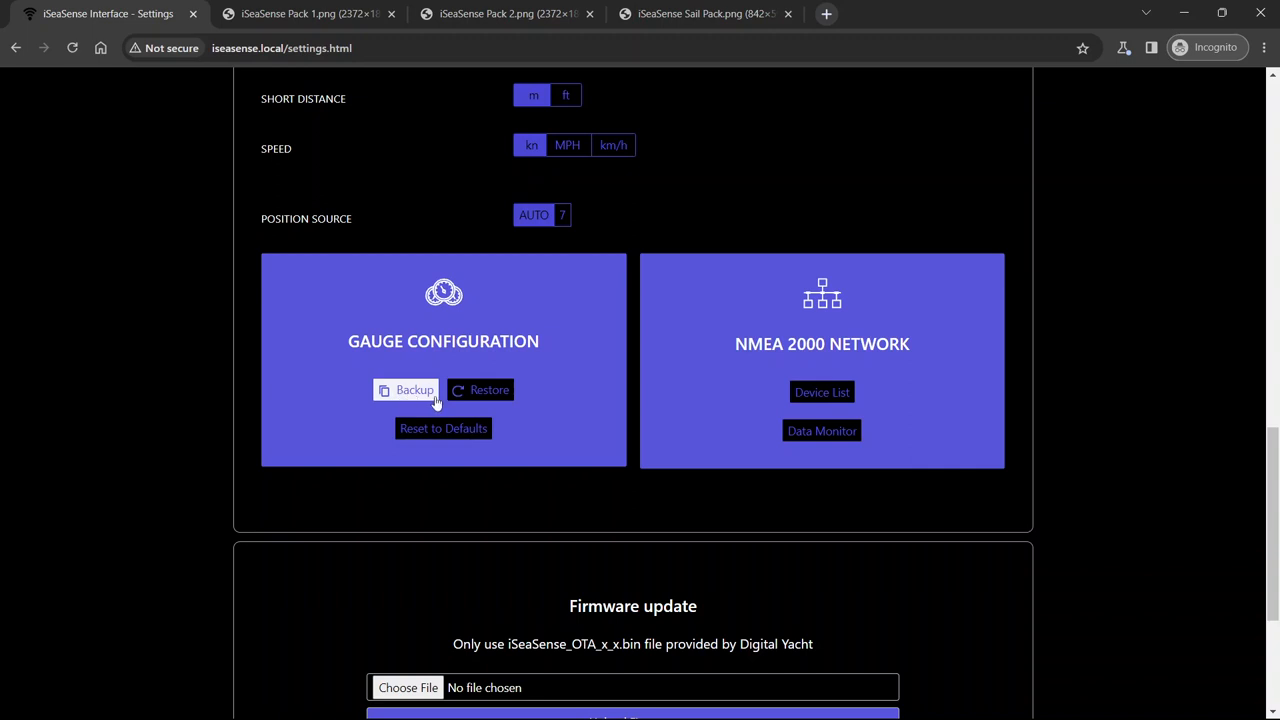
mouse_move(341, 536)
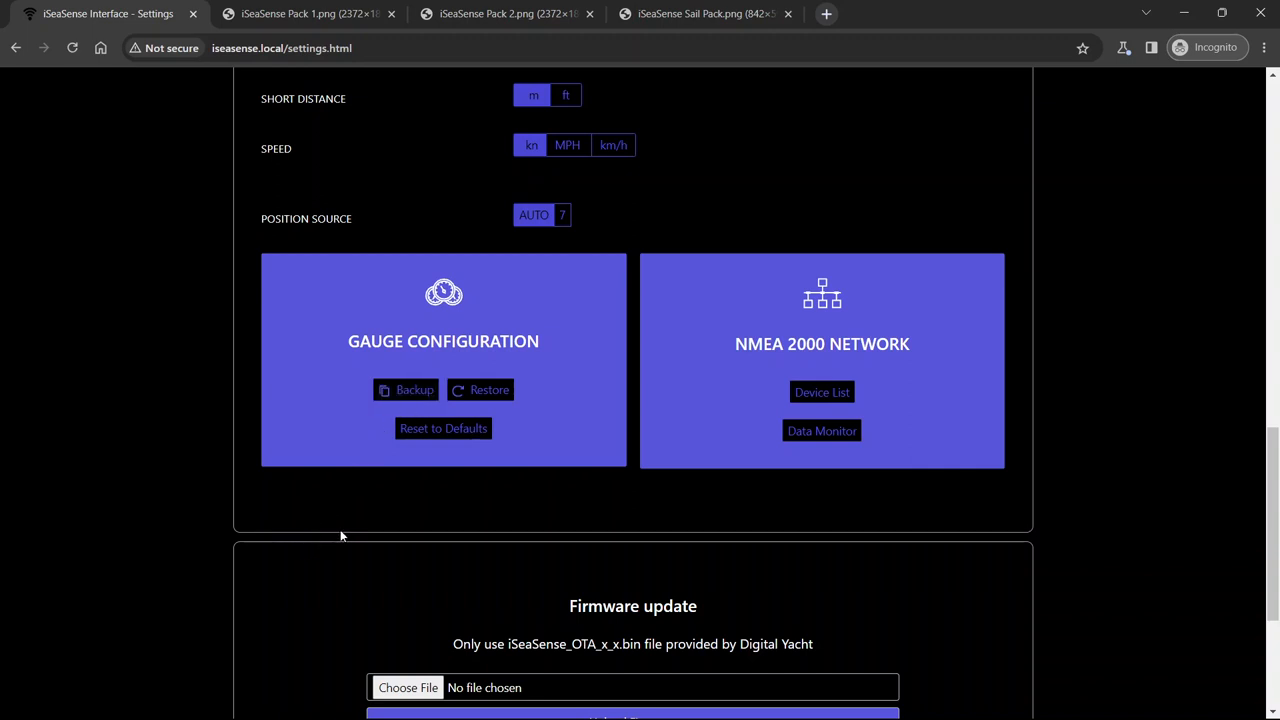
mouse_move(420, 365)
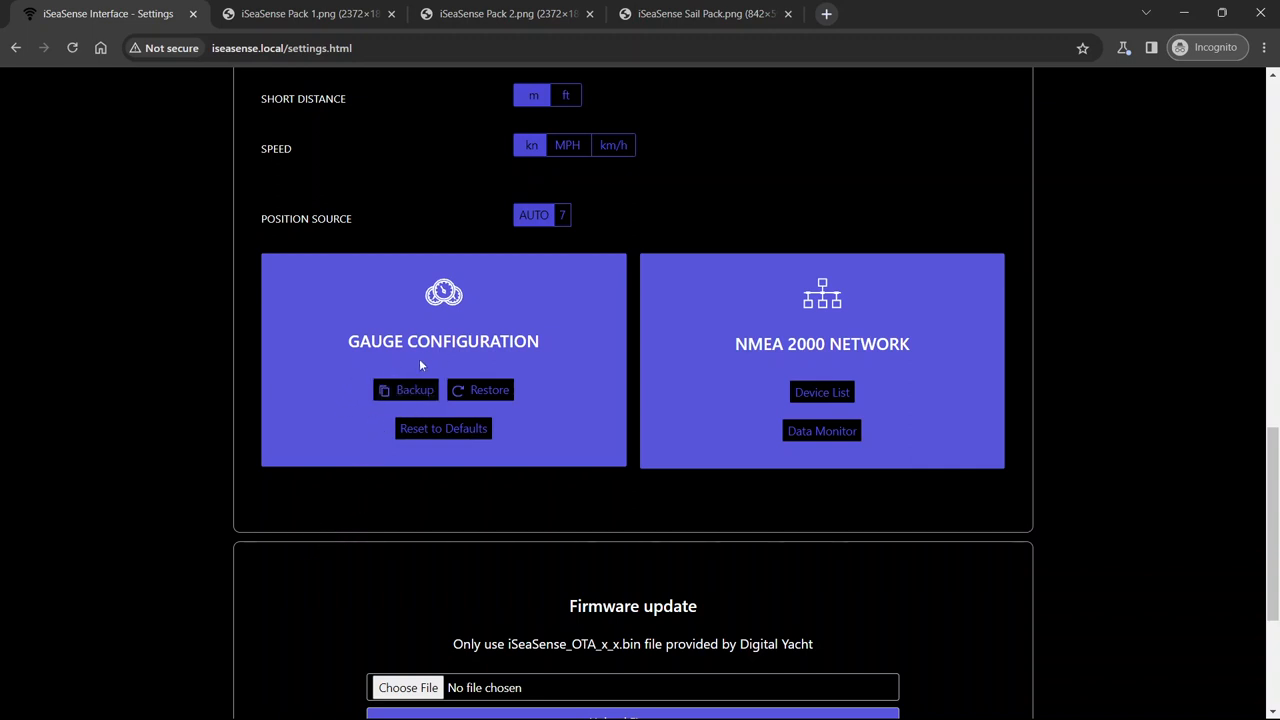
mouse_move(370, 388)
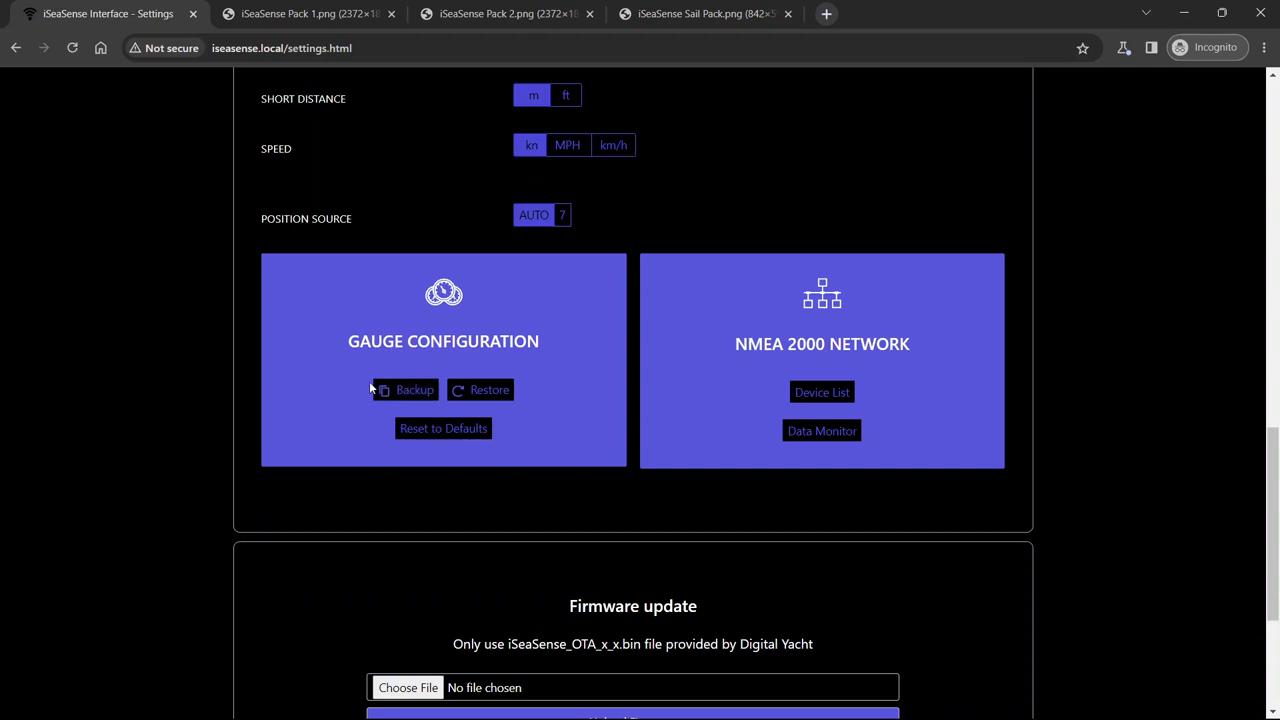
mouse_move(283, 540)
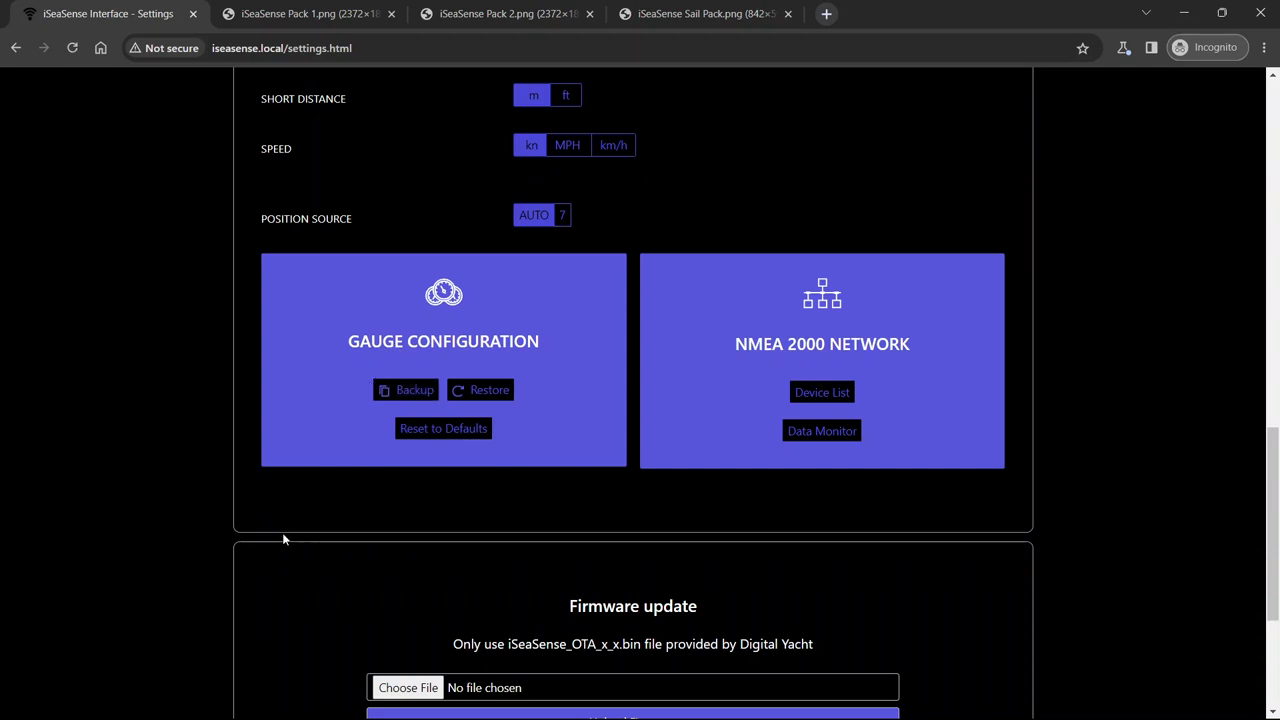
mouse_move(362, 530)
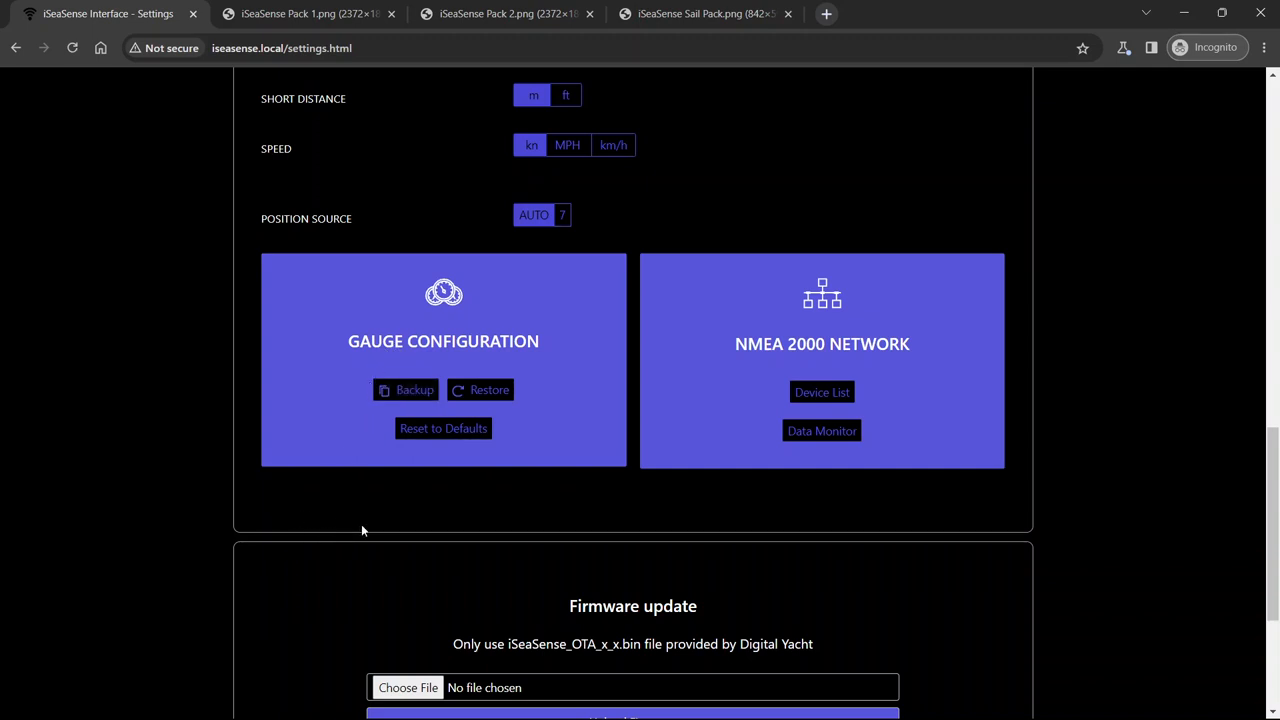
mouse_move(370, 527)
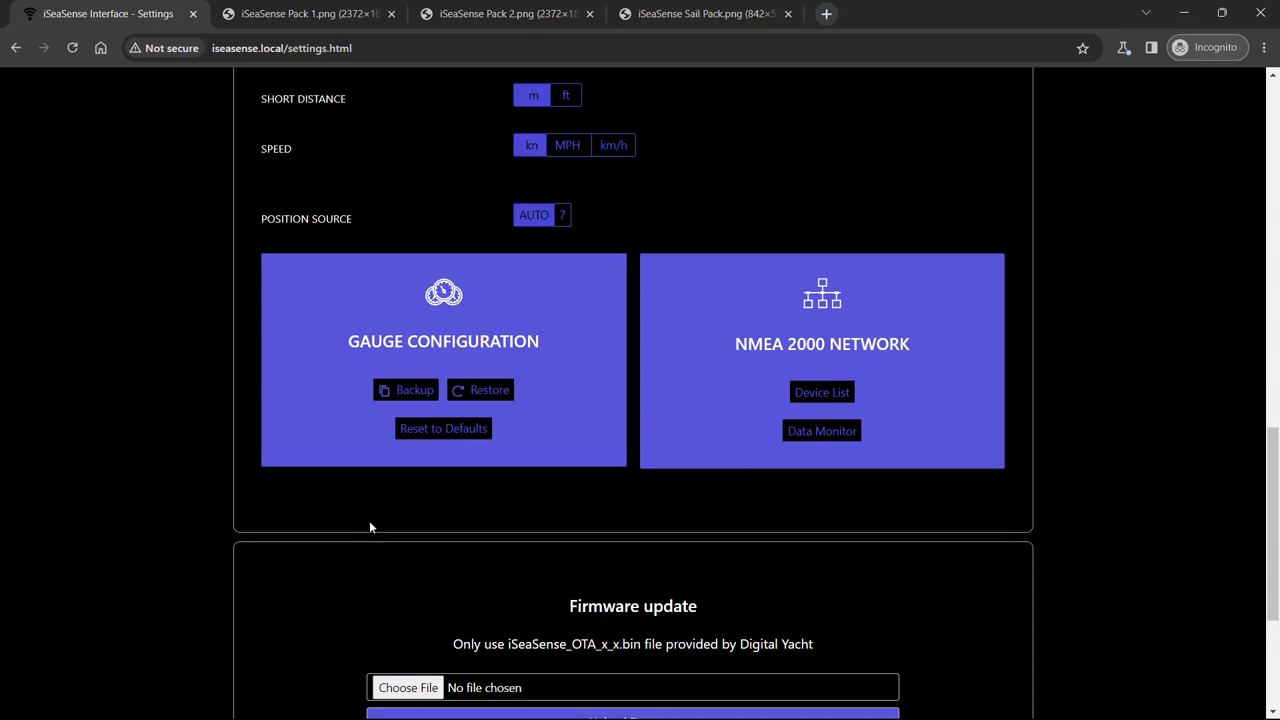
mouse_move(489, 389)
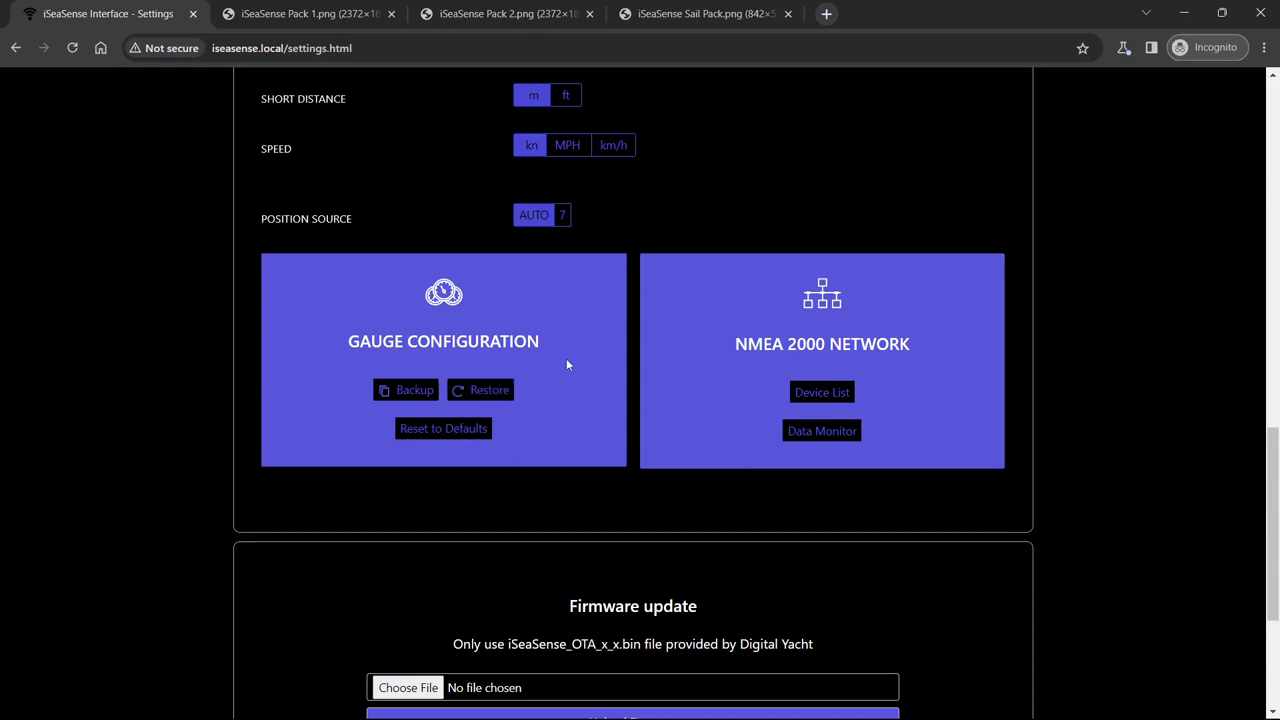
Scroll to the Firmware update panel, serial DDE148 and firmware v1.00.00
scroll(down, 3)
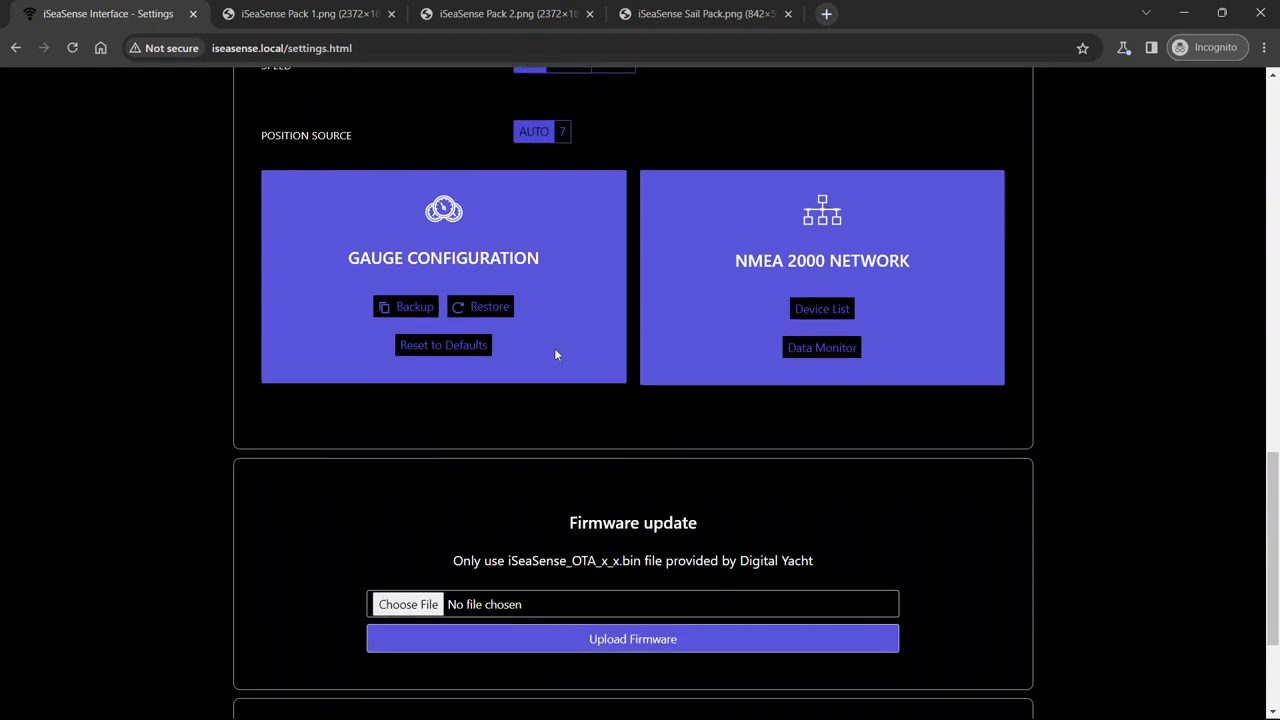
scroll(down, 3)
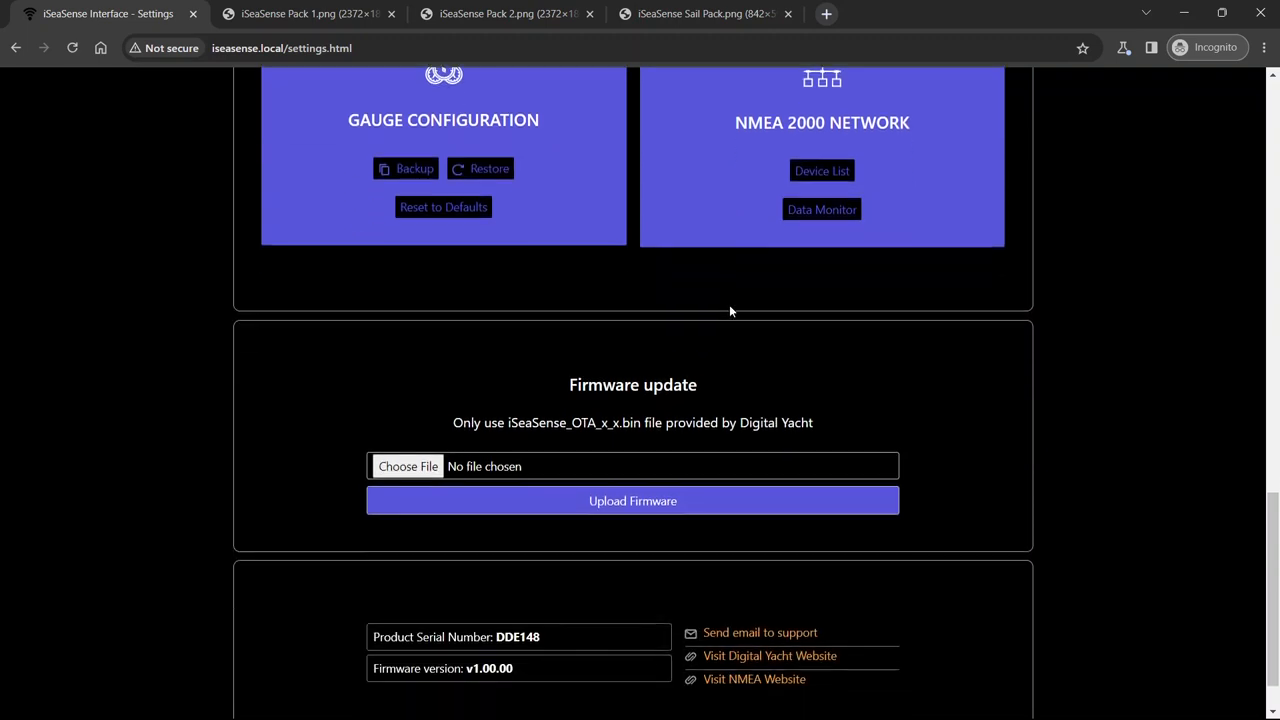
scroll(down, 3)
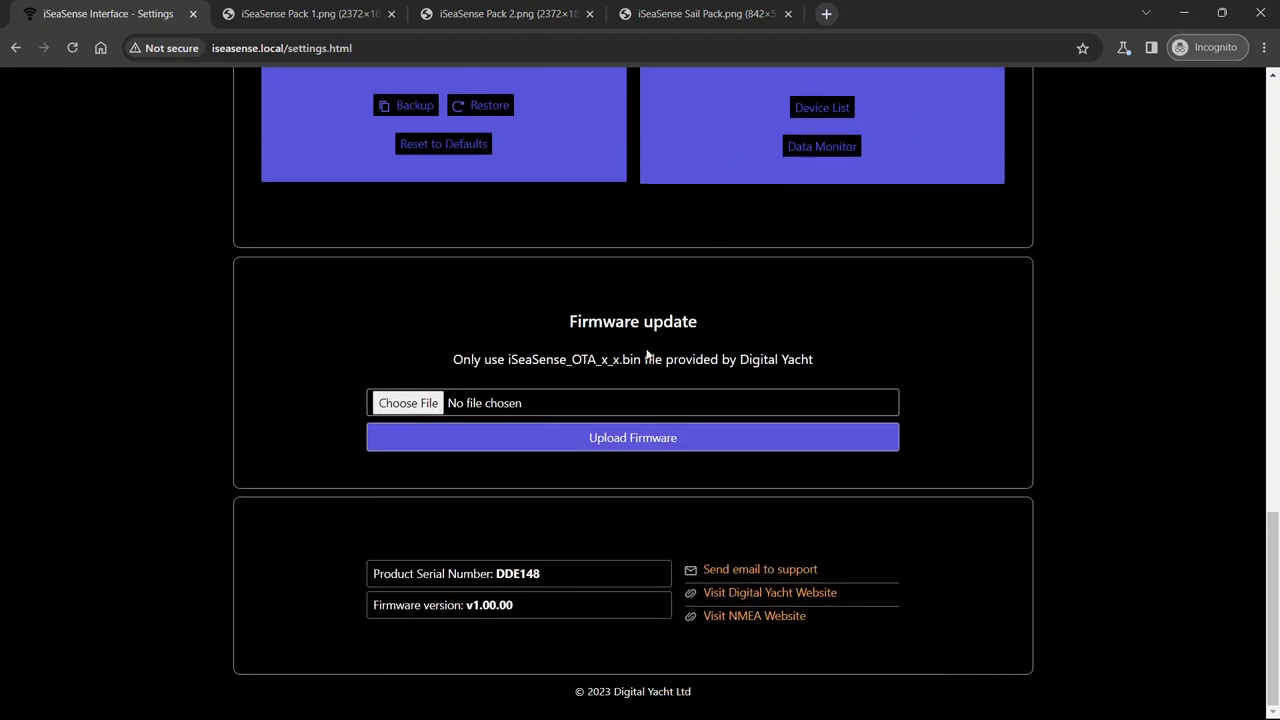
mouse_move(633, 376)
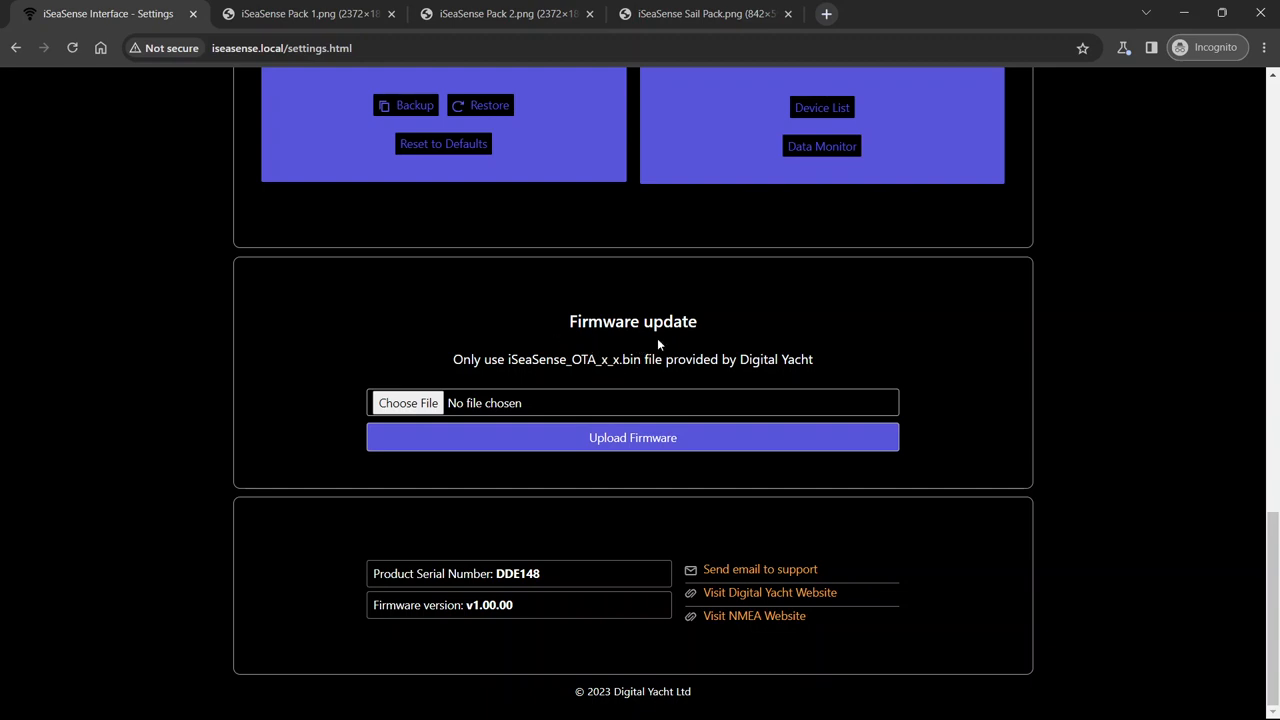
mouse_move(539, 325)
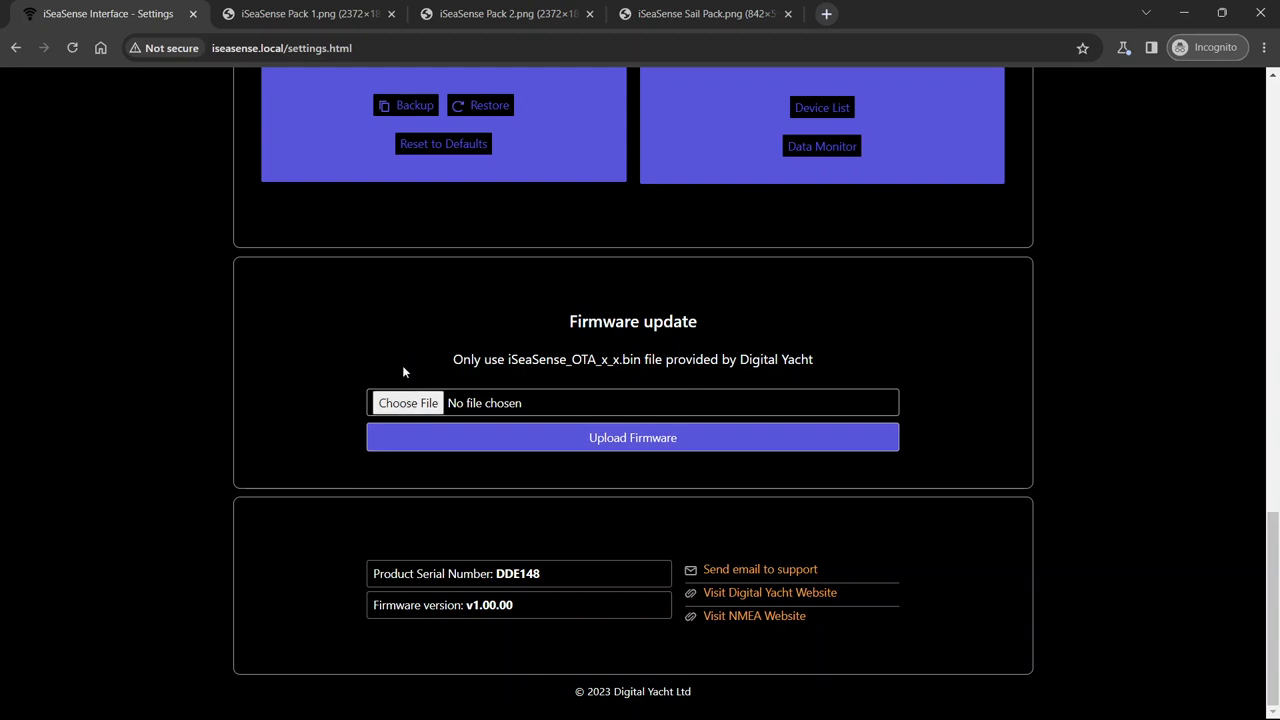
mouse_move(408, 403)
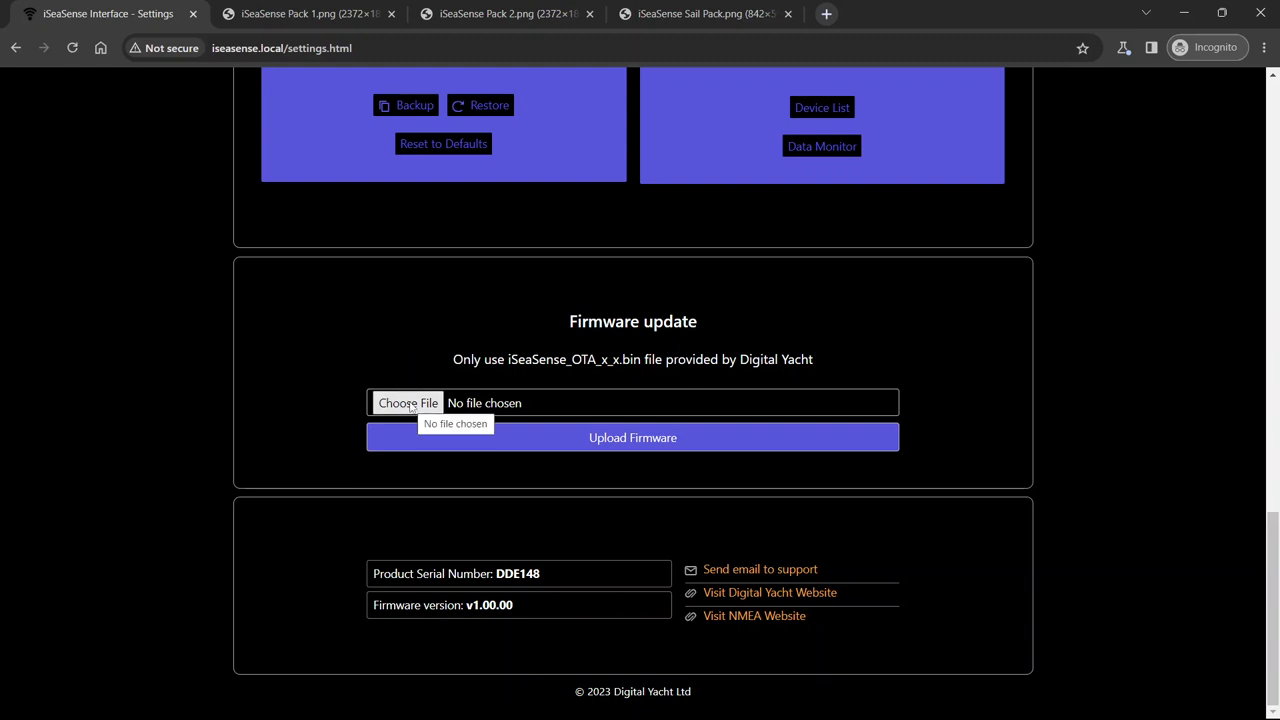
mouse_move(431, 390)
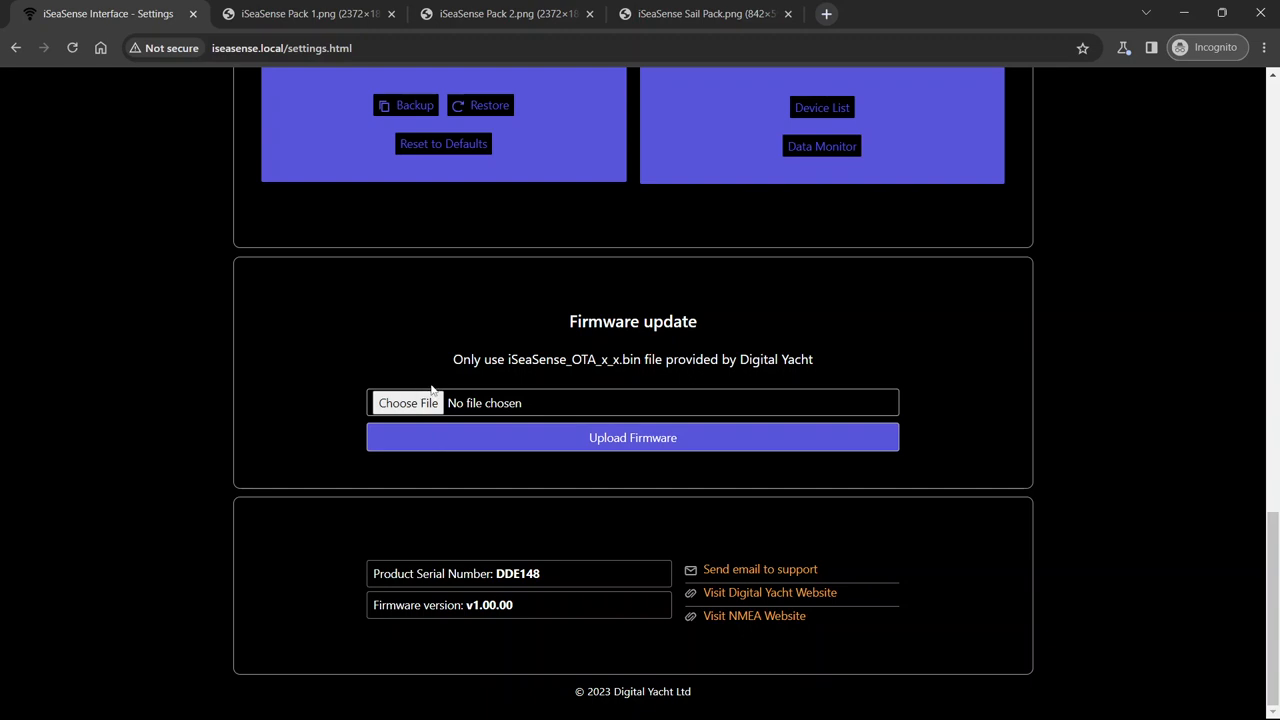
click(407, 402)
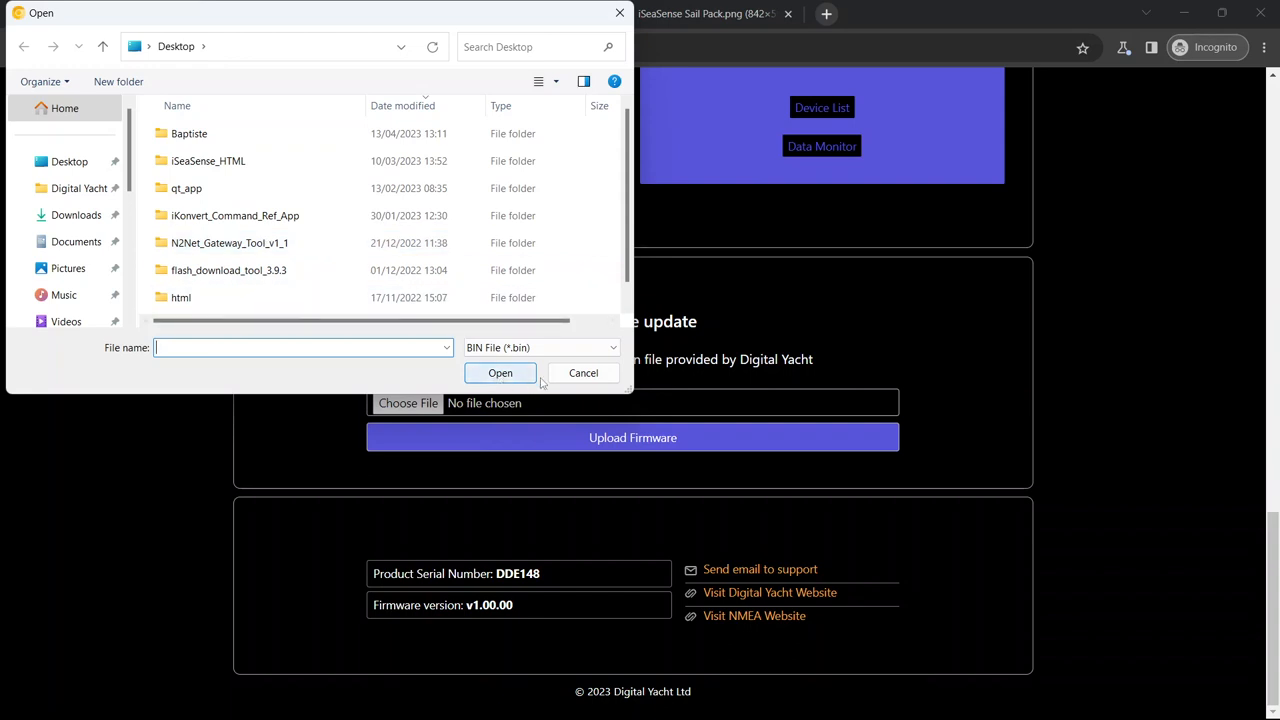
click(583, 372)
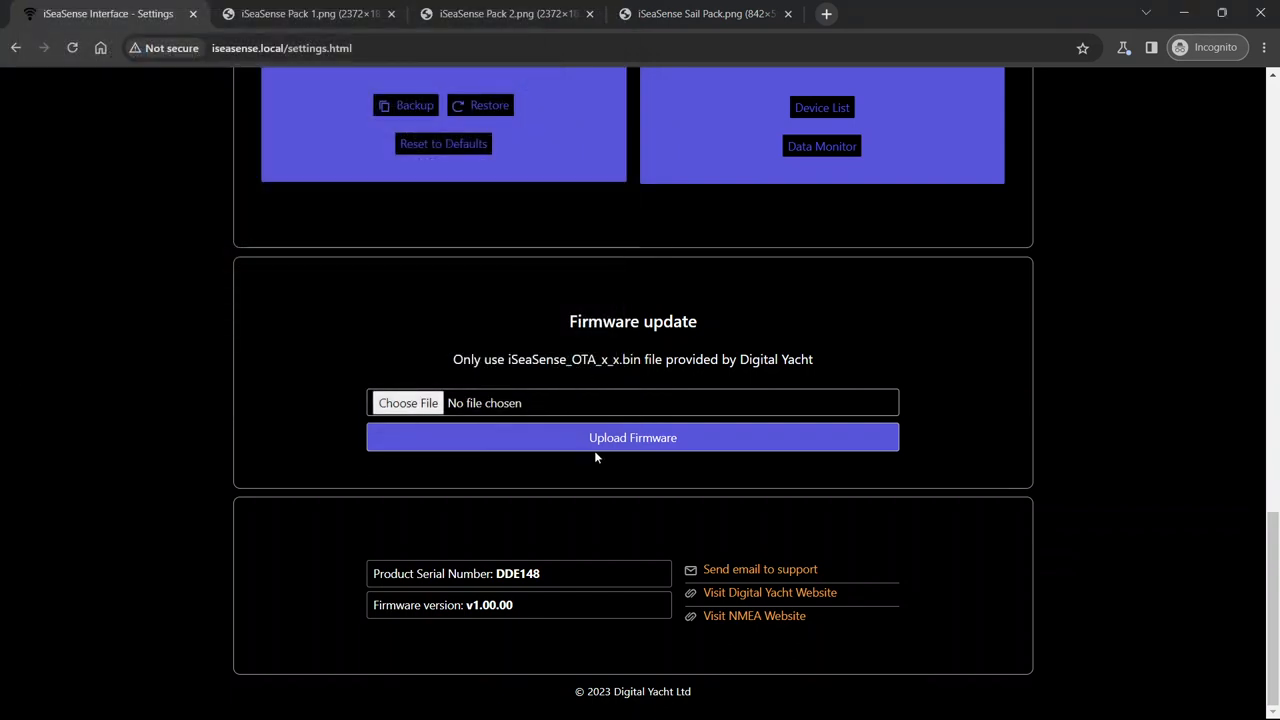
mouse_move(644, 456)
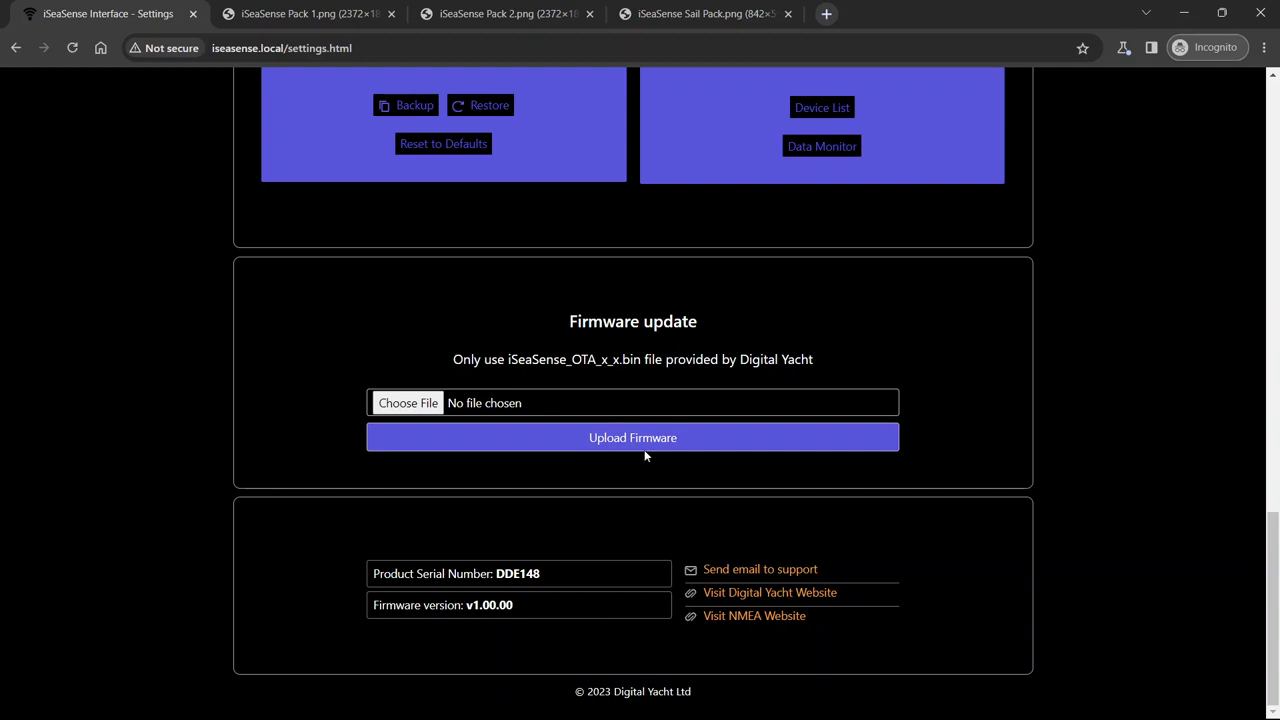
mouse_move(575, 465)
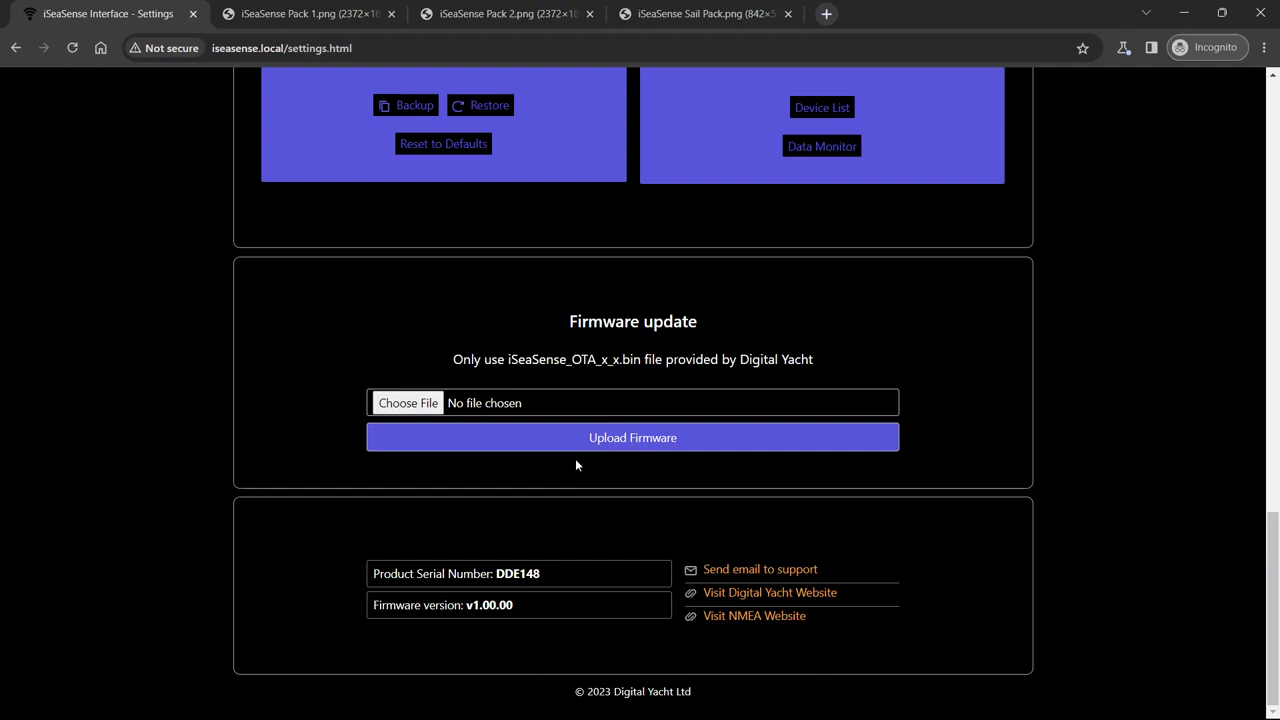
mouse_move(518, 560)
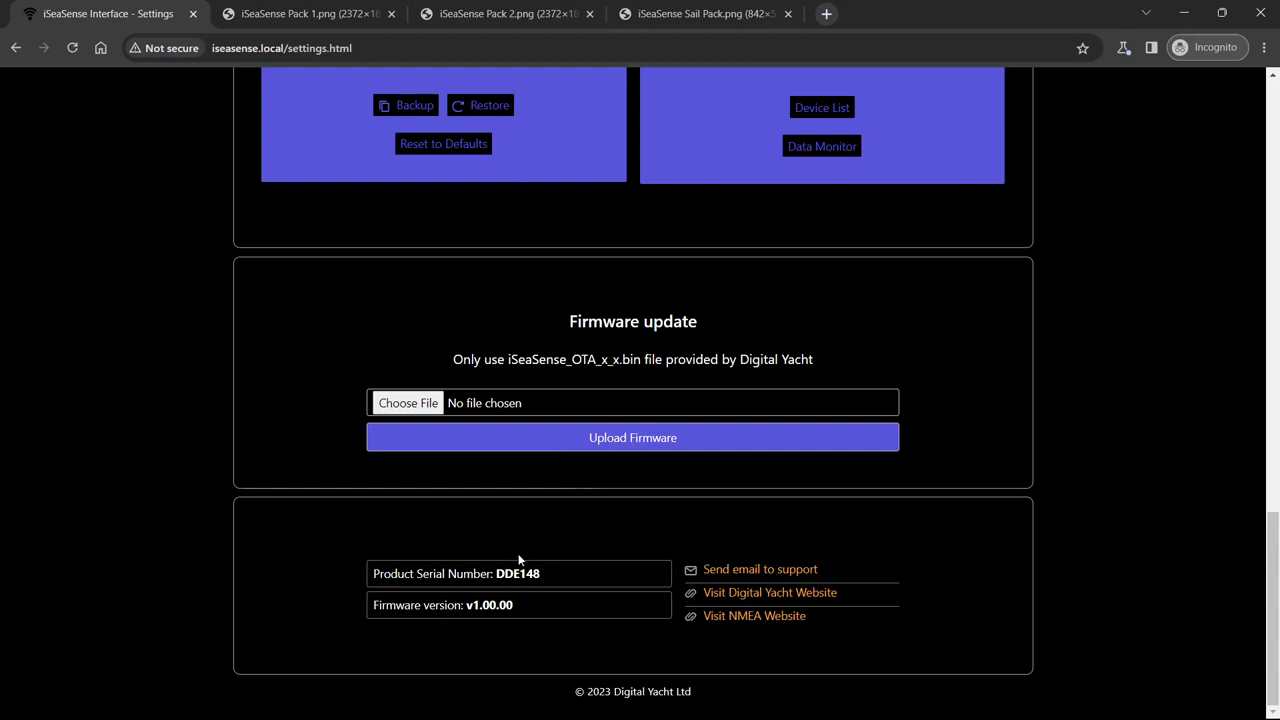
mouse_move(615, 518)
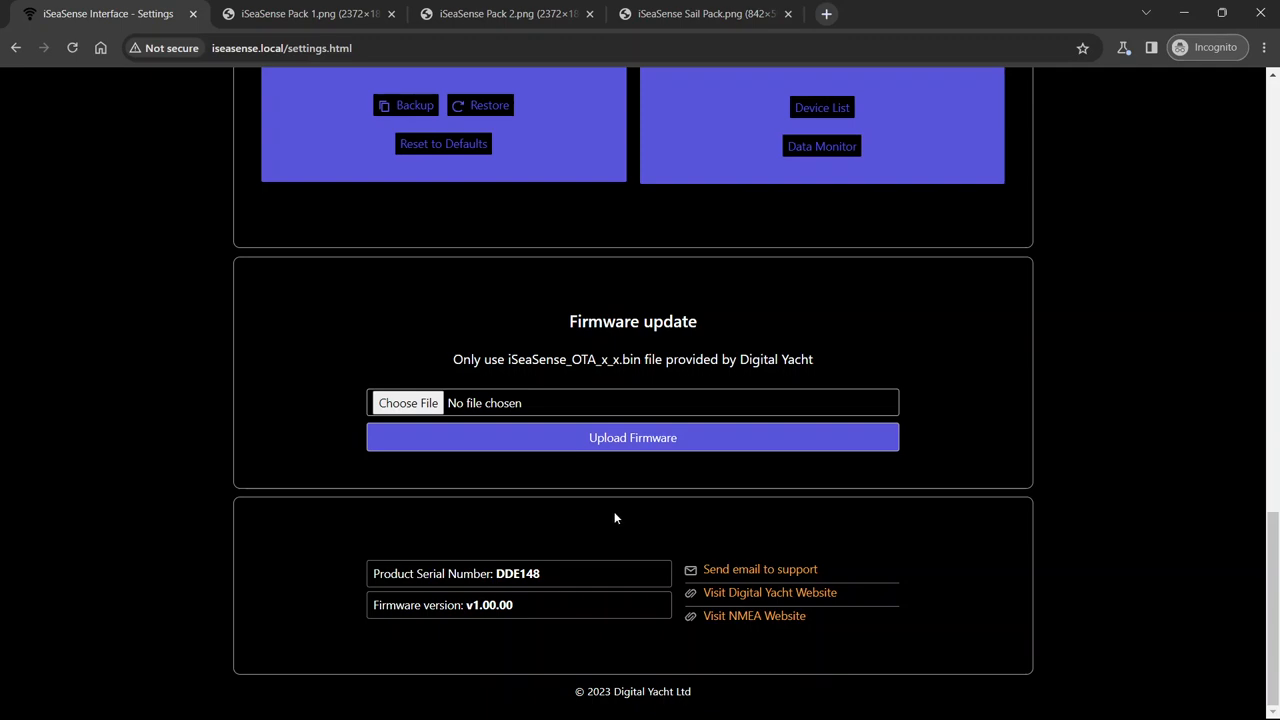
Scroll to the top of Settings and go back to the welcome screen
scroll(up, 3)
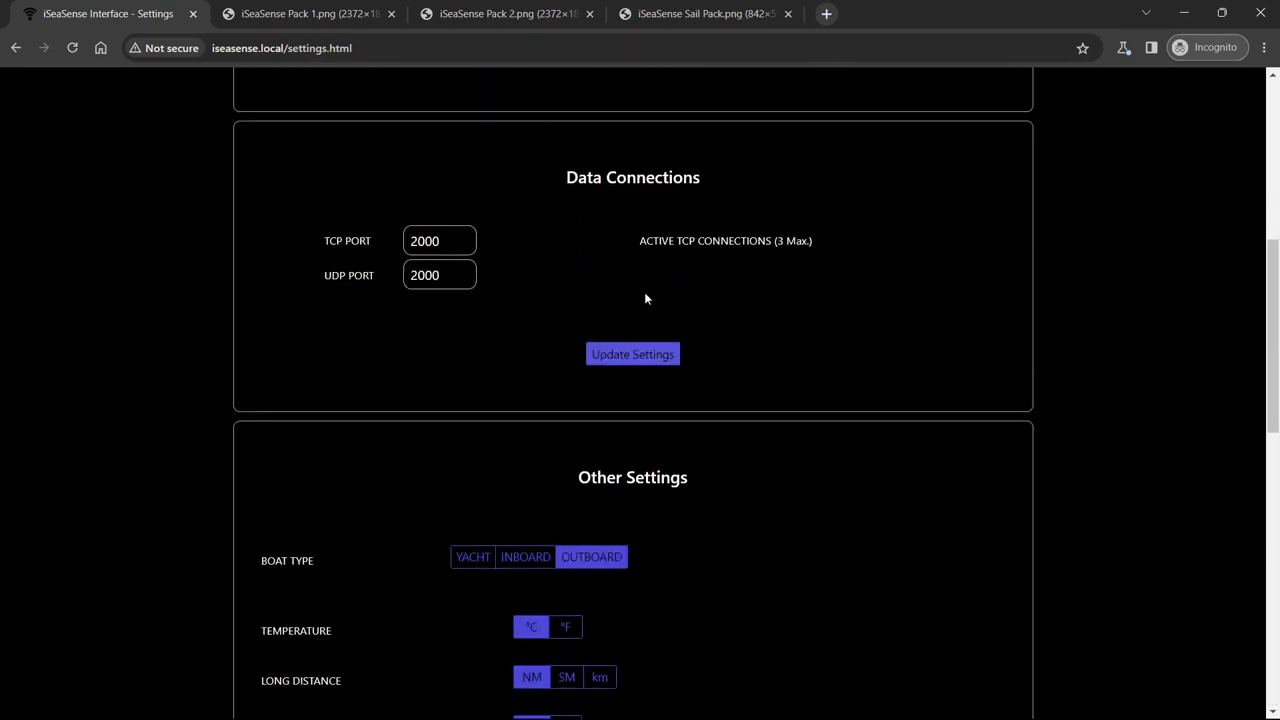
scroll(up, 3)
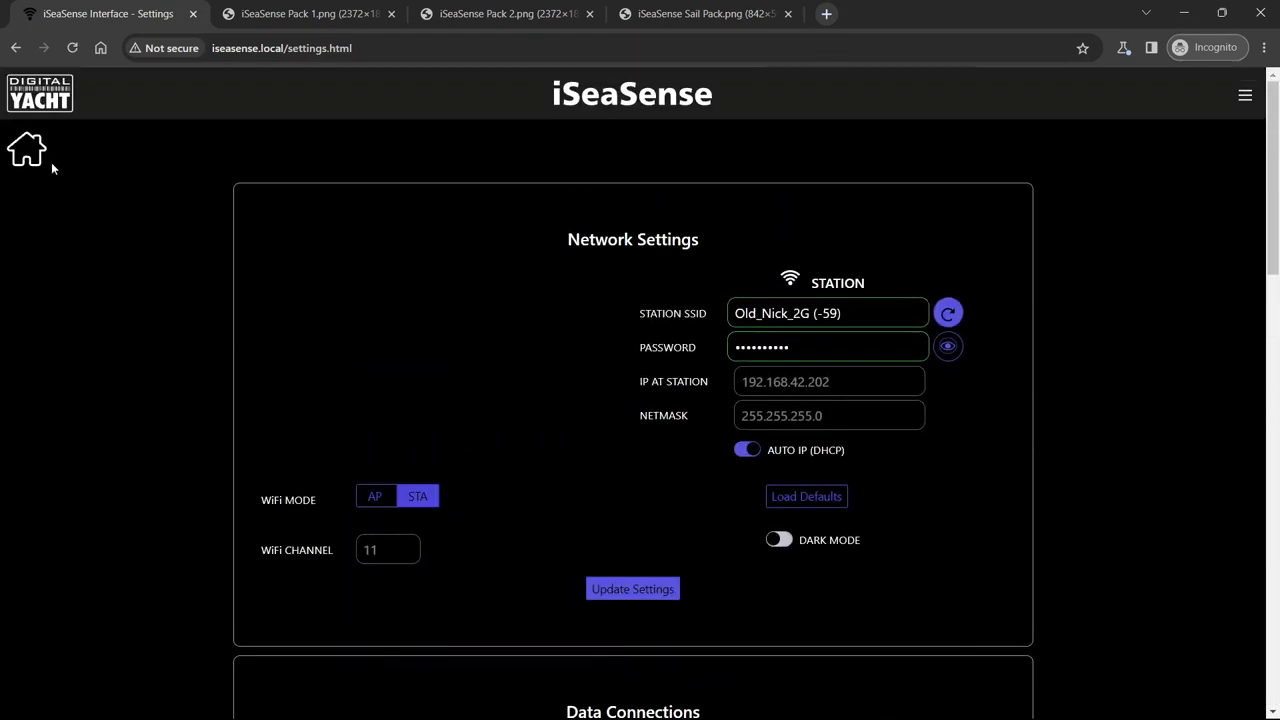
click(26, 148)
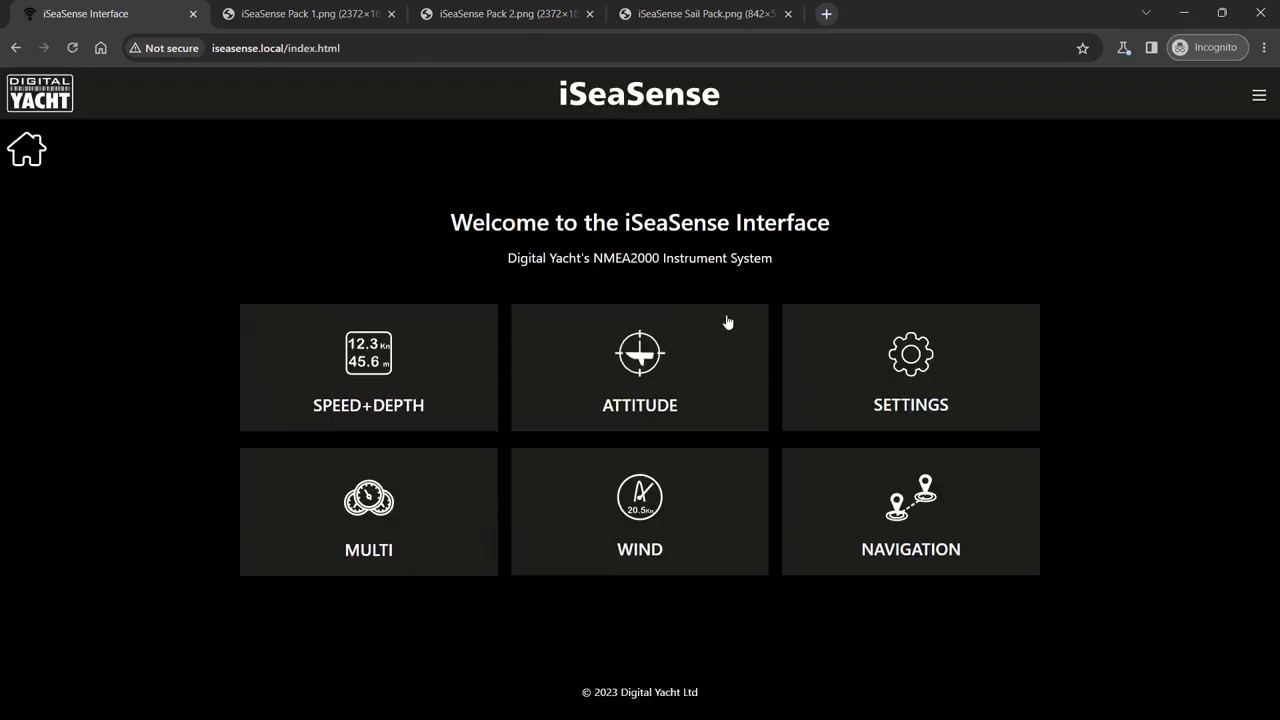
mouse_move(280, 261)
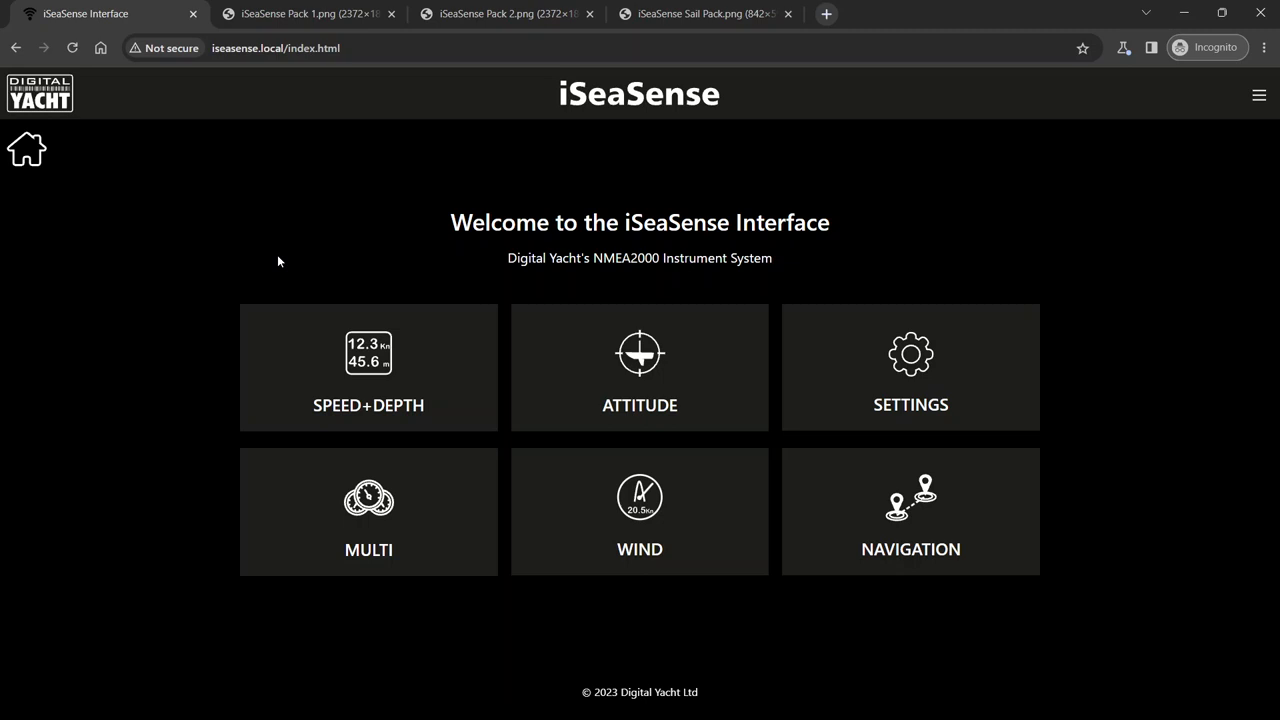
mouse_move(396, 231)
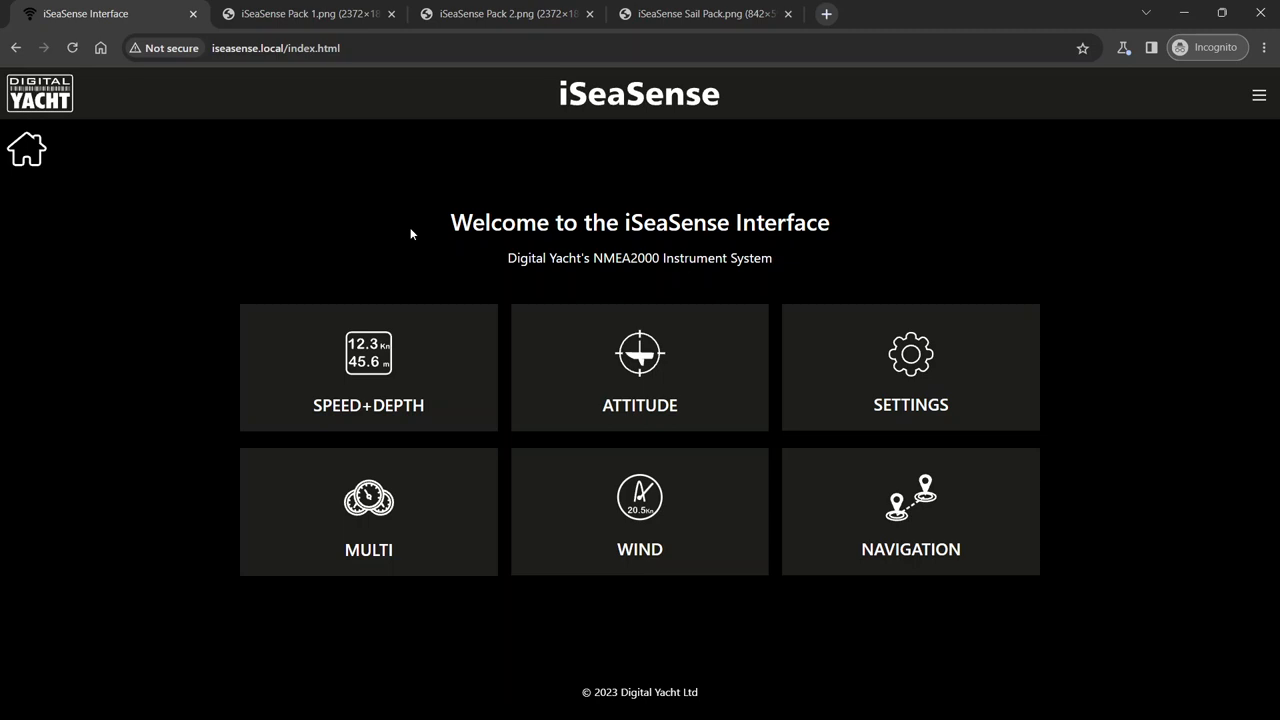
mouse_move(352, 251)
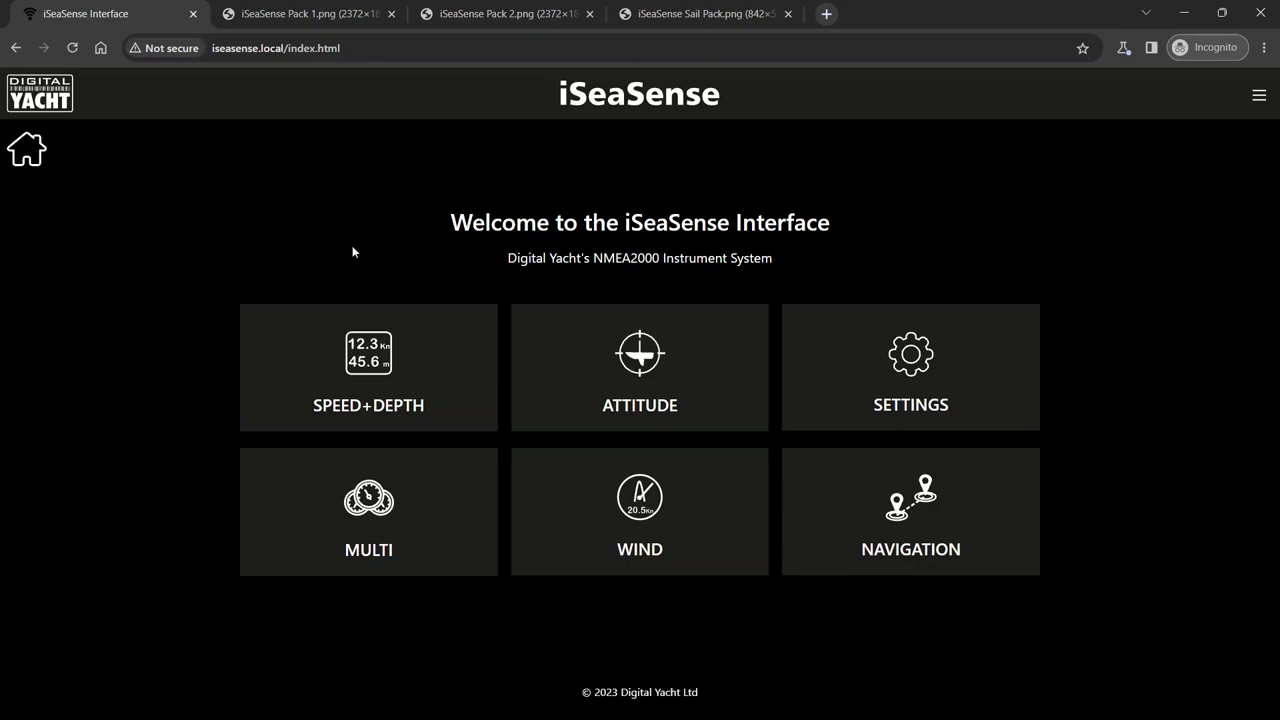